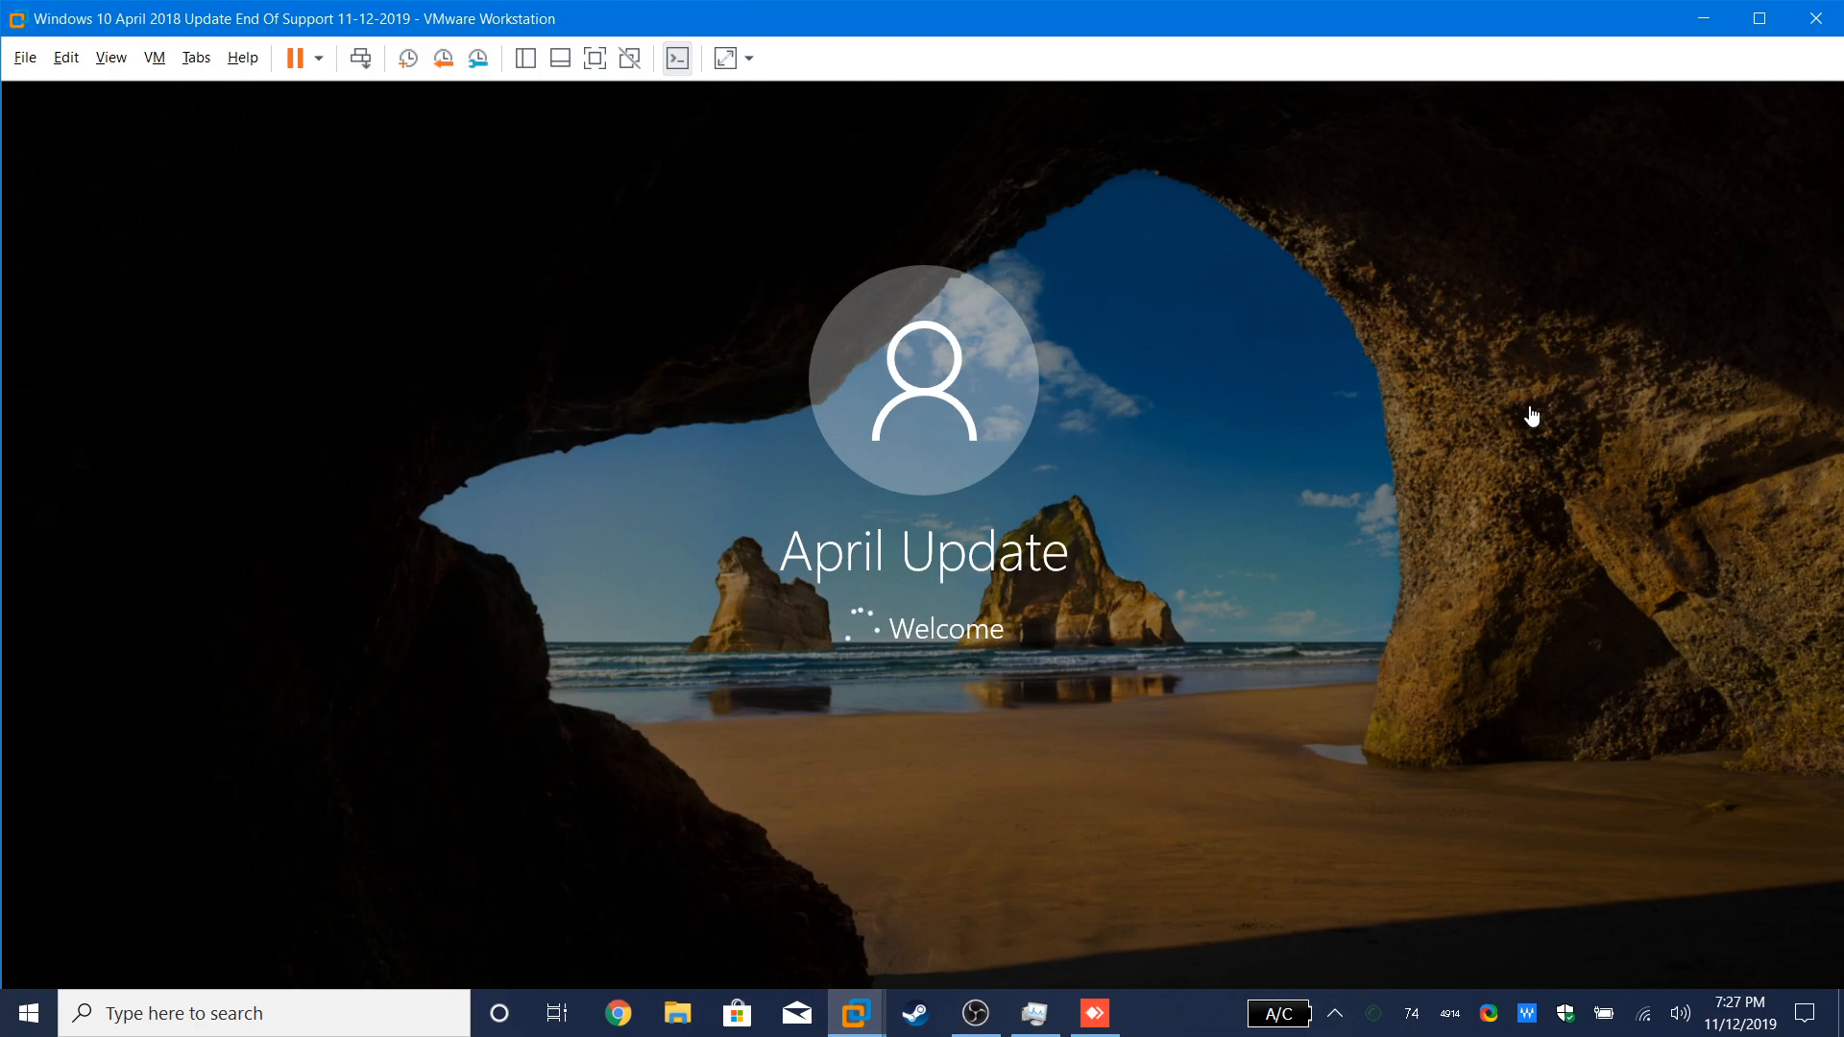
Step: Sign in to the April 2018 Update guest and show its Windows Update page
left_click(1759, 17)
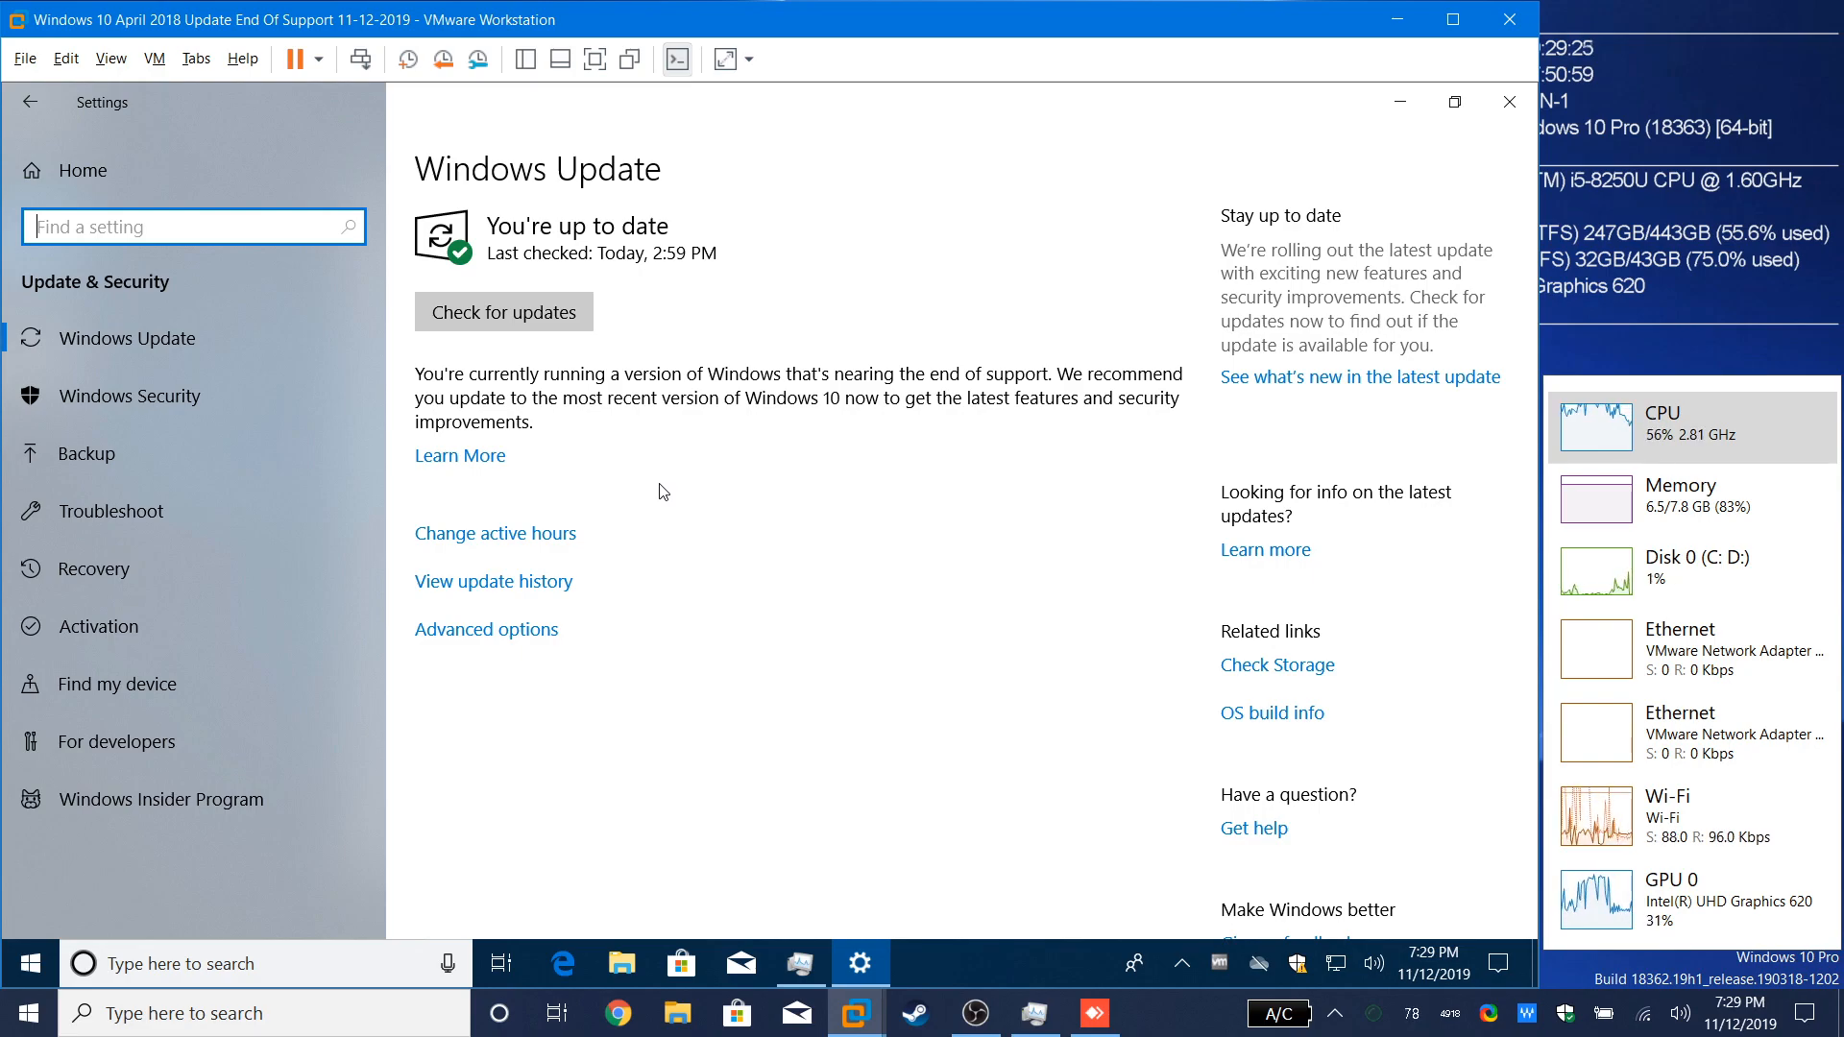
mouse_move(403, 492)
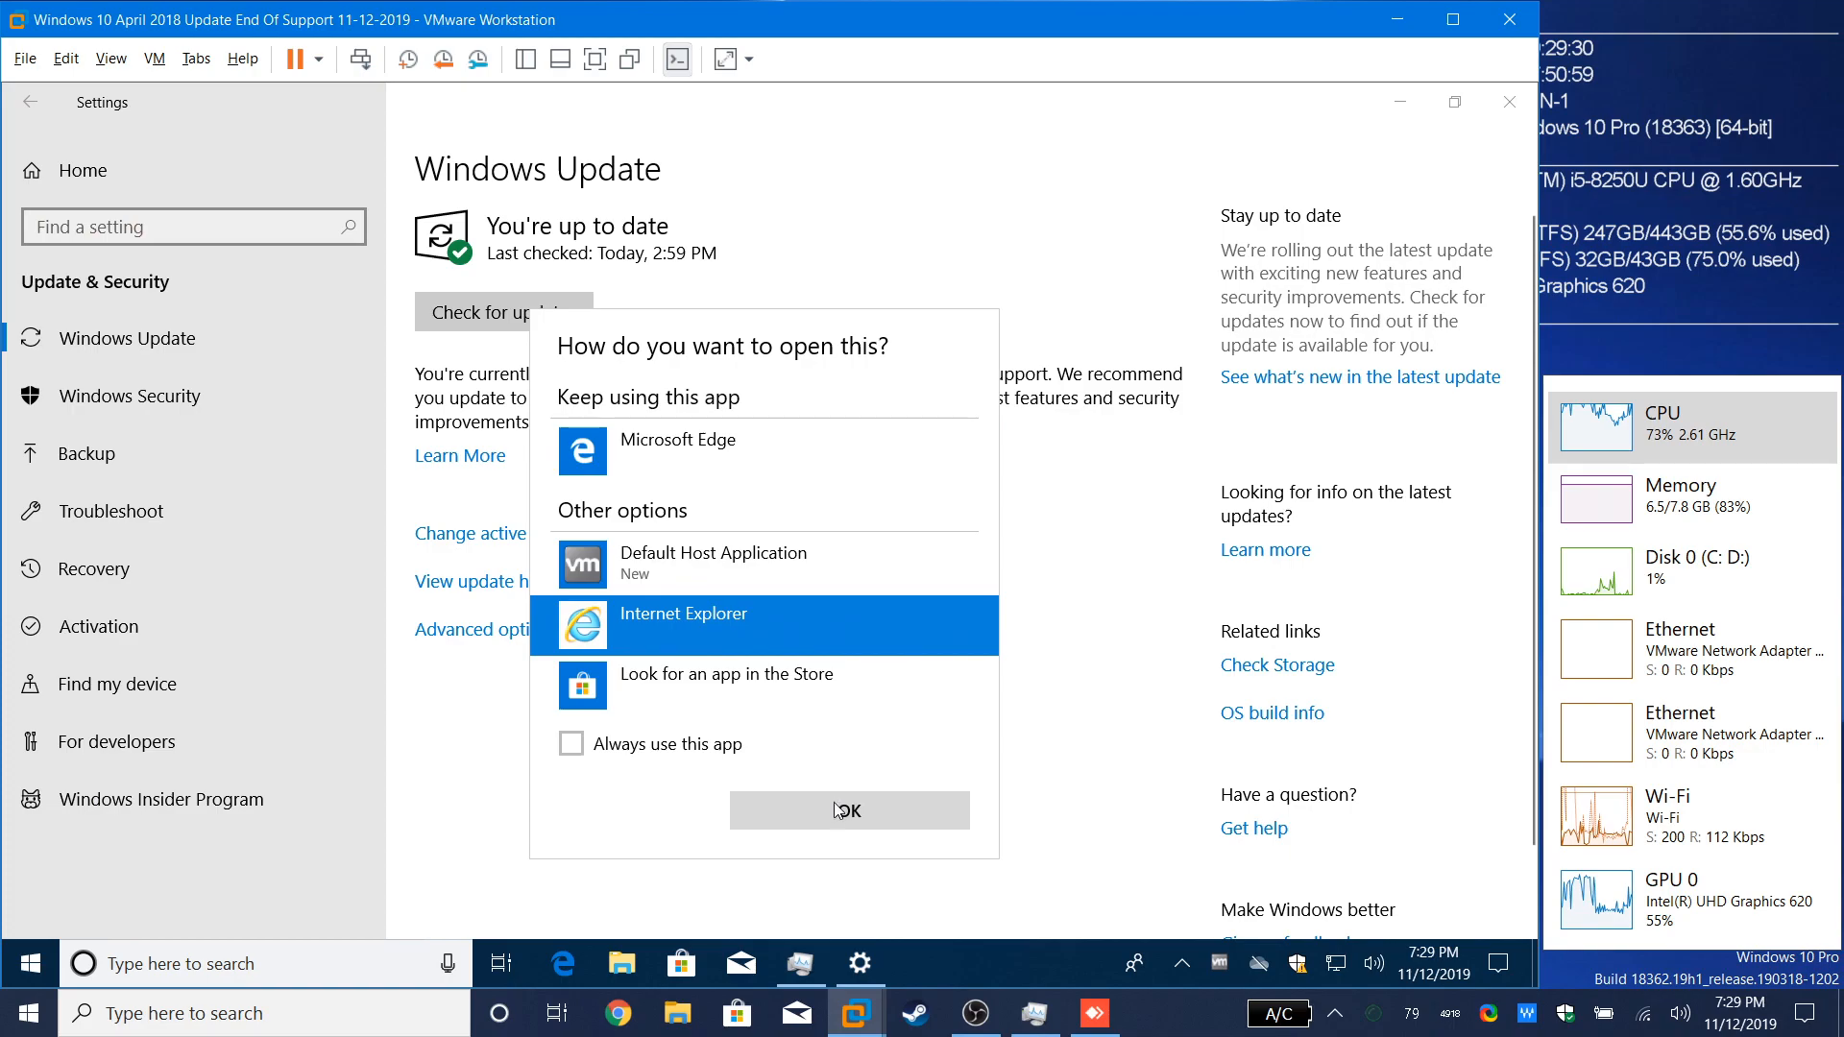
Step: Confirm Internet Explorer as the browser for the end-of-support Learn More link
left_click(849, 810)
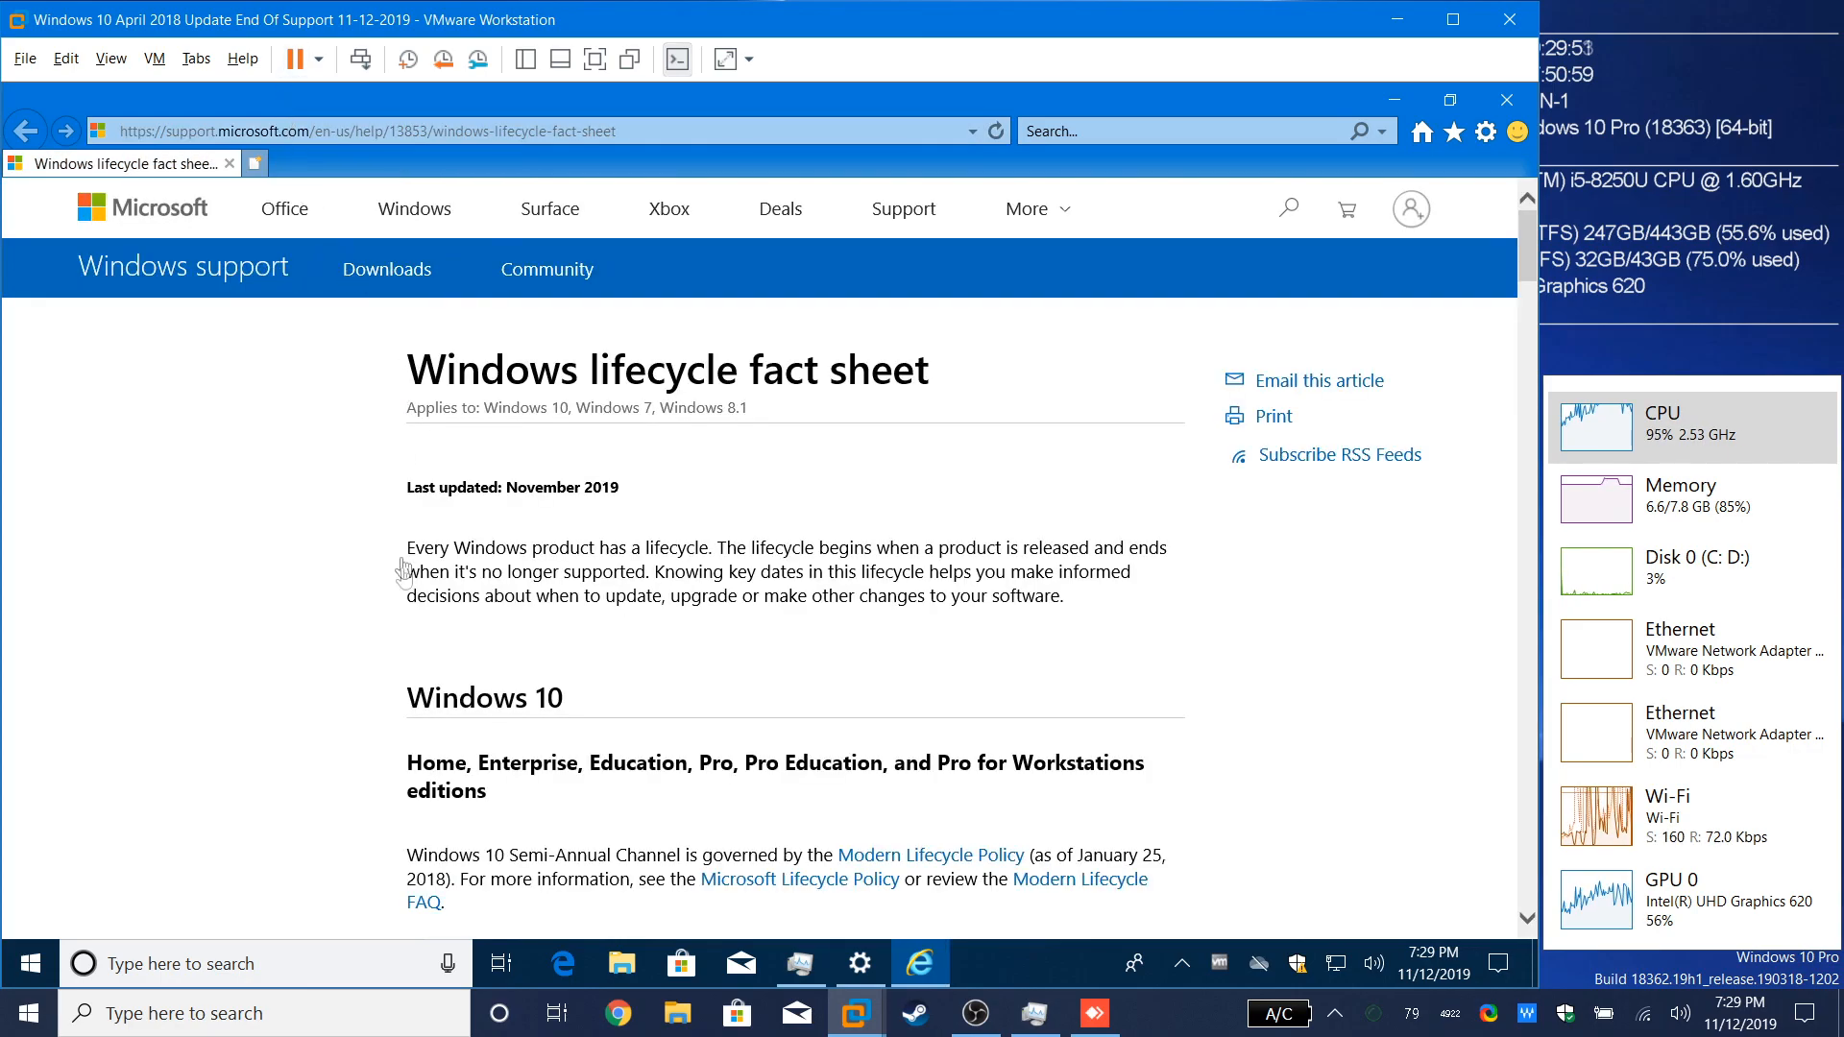
mouse_move(161, 561)
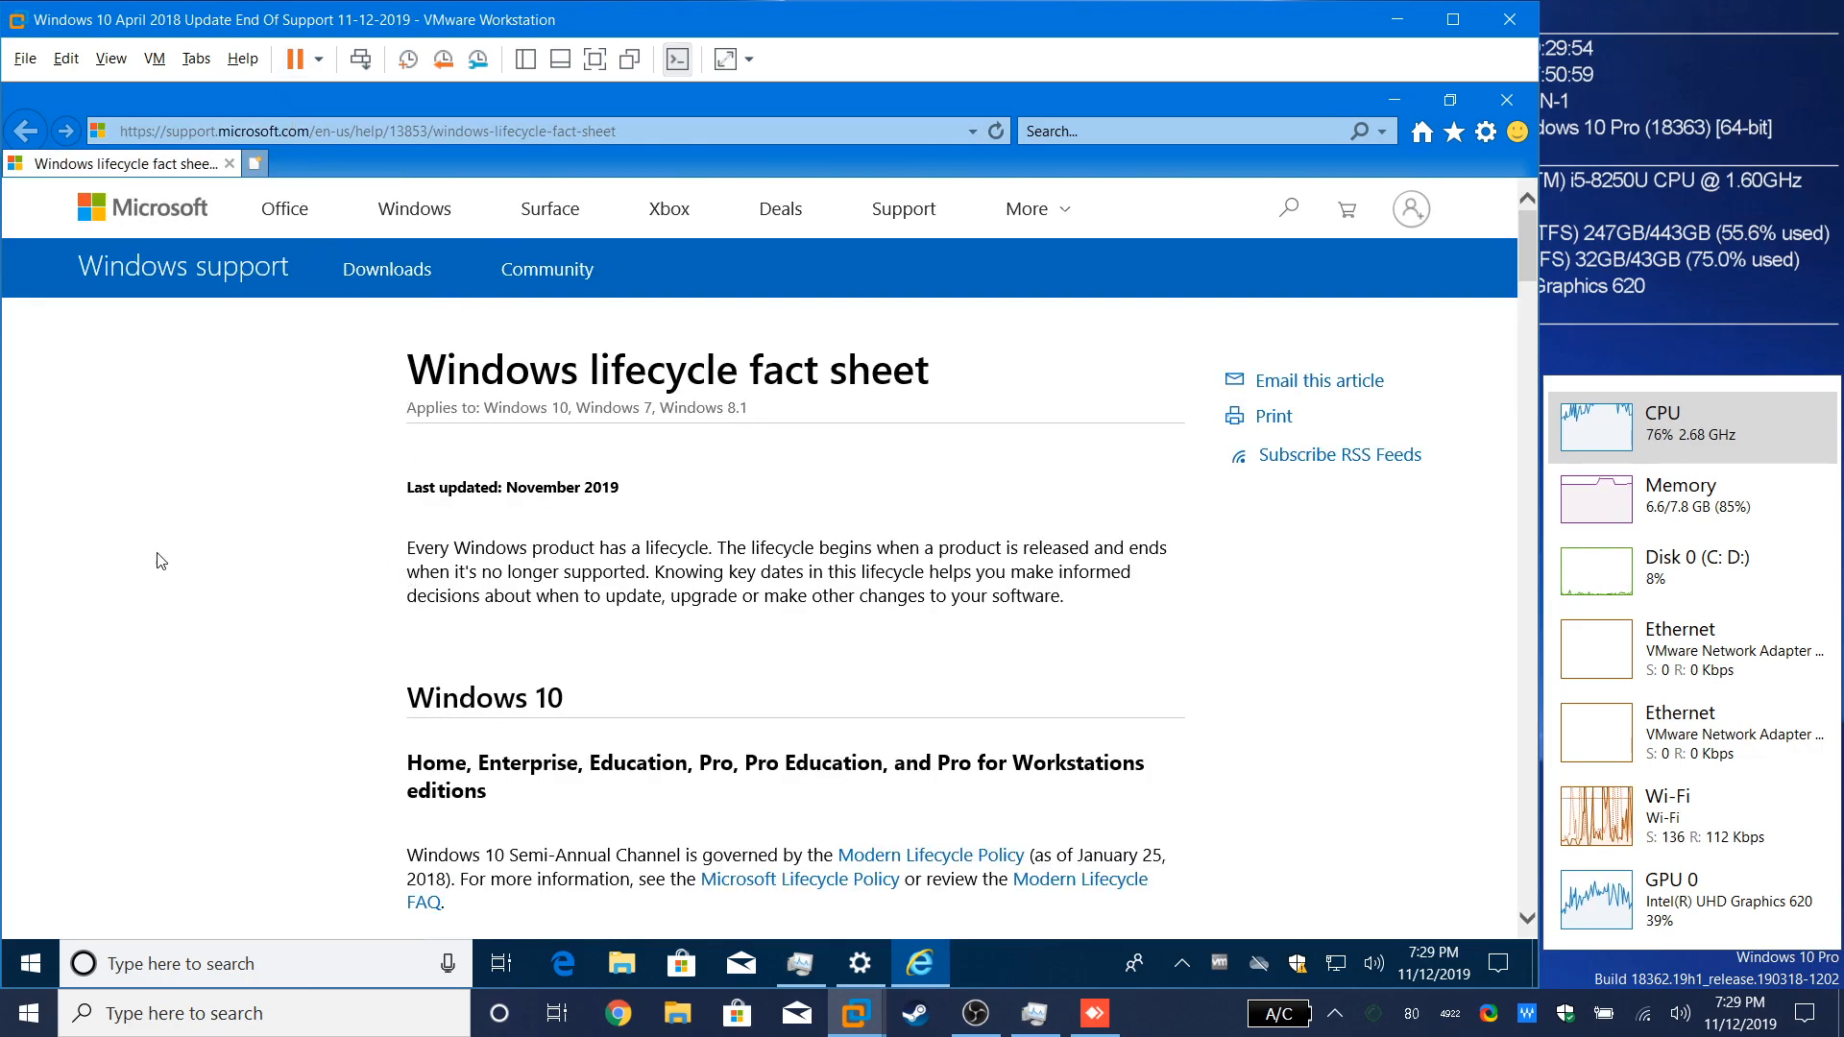
Step: Check version 1803's November 12, 2019 end-of-service date against winver's version 1803
scroll("down", 3)
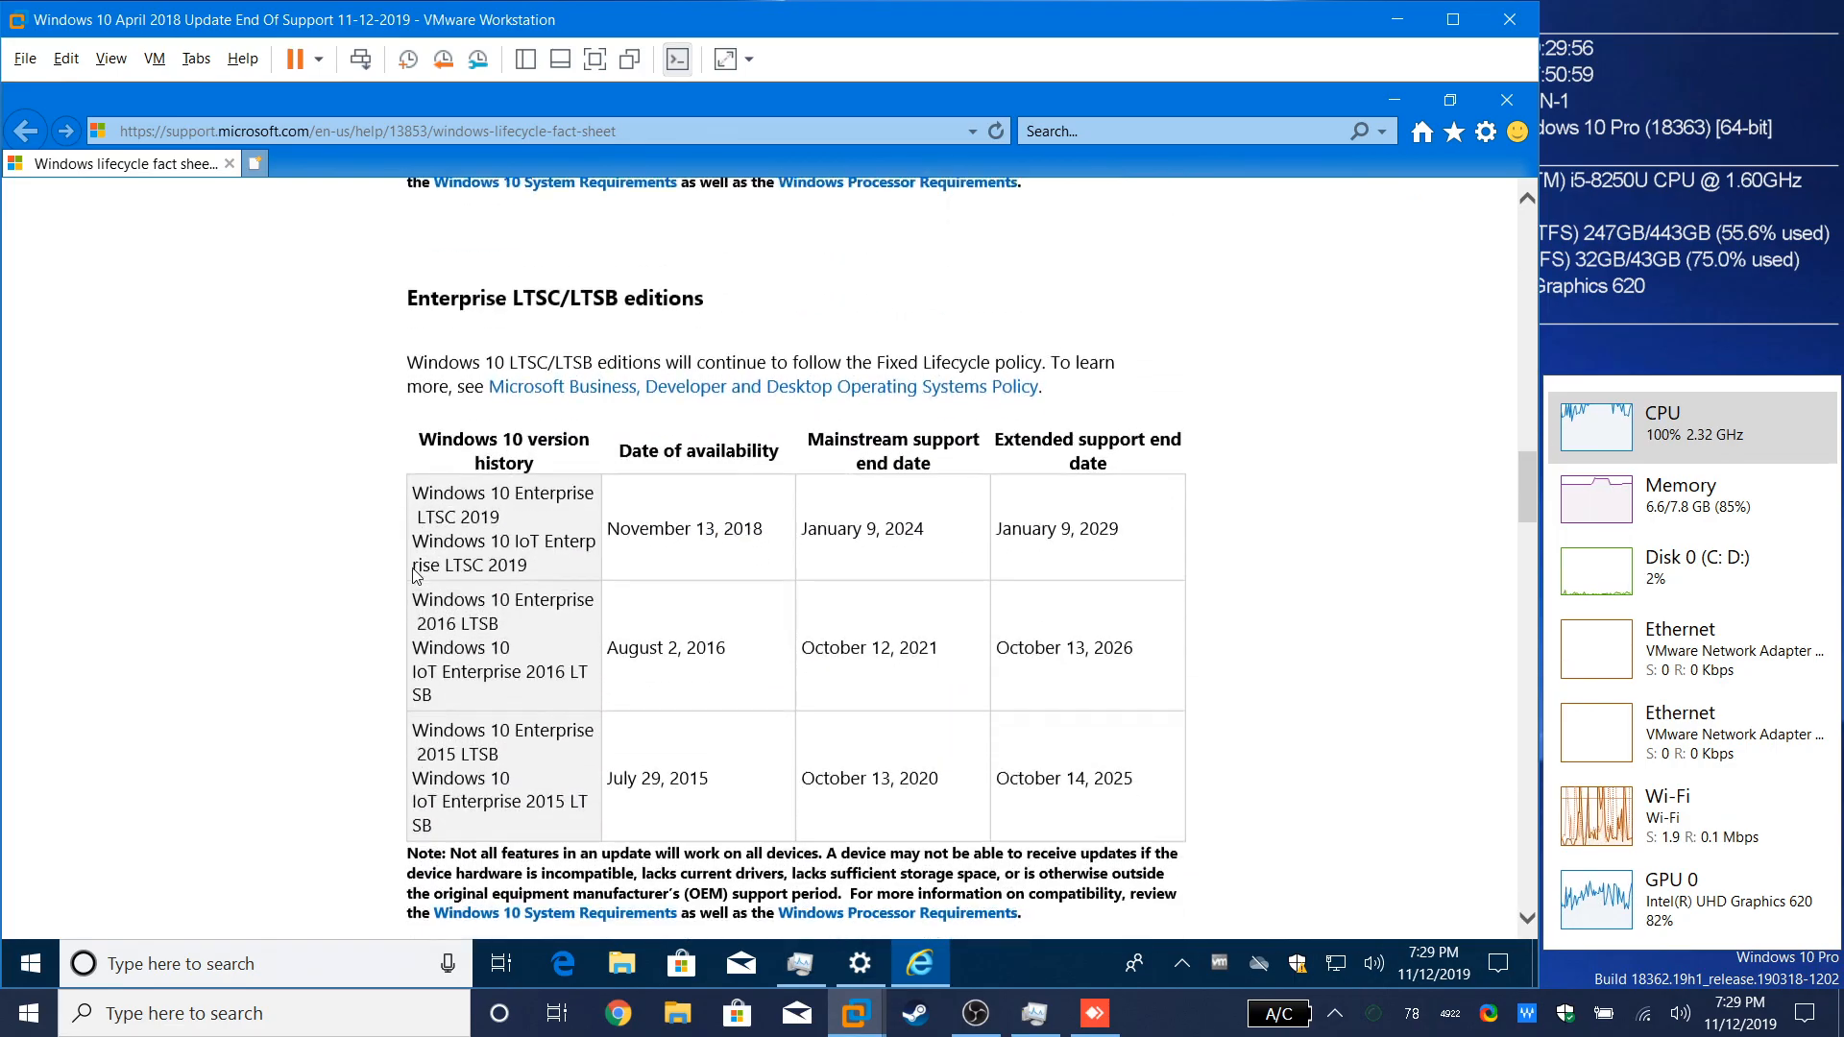
scroll("up", 3)
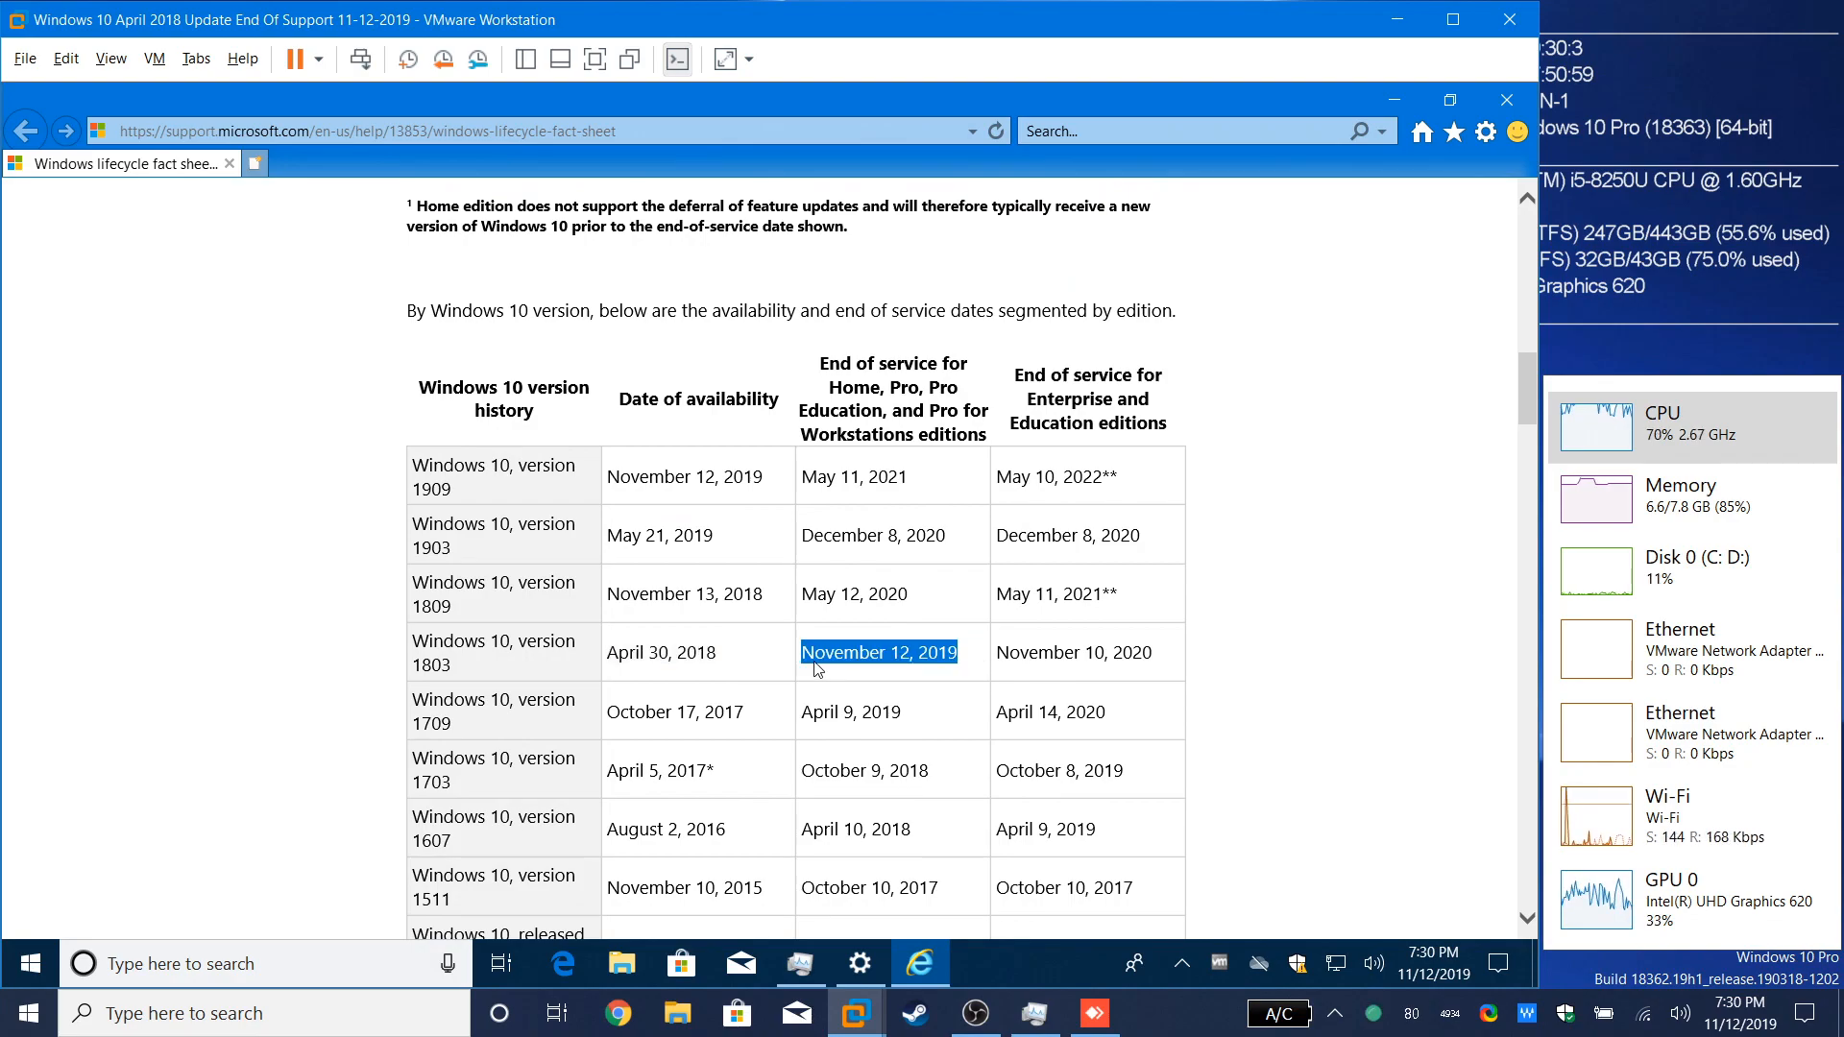
key("Win+r")
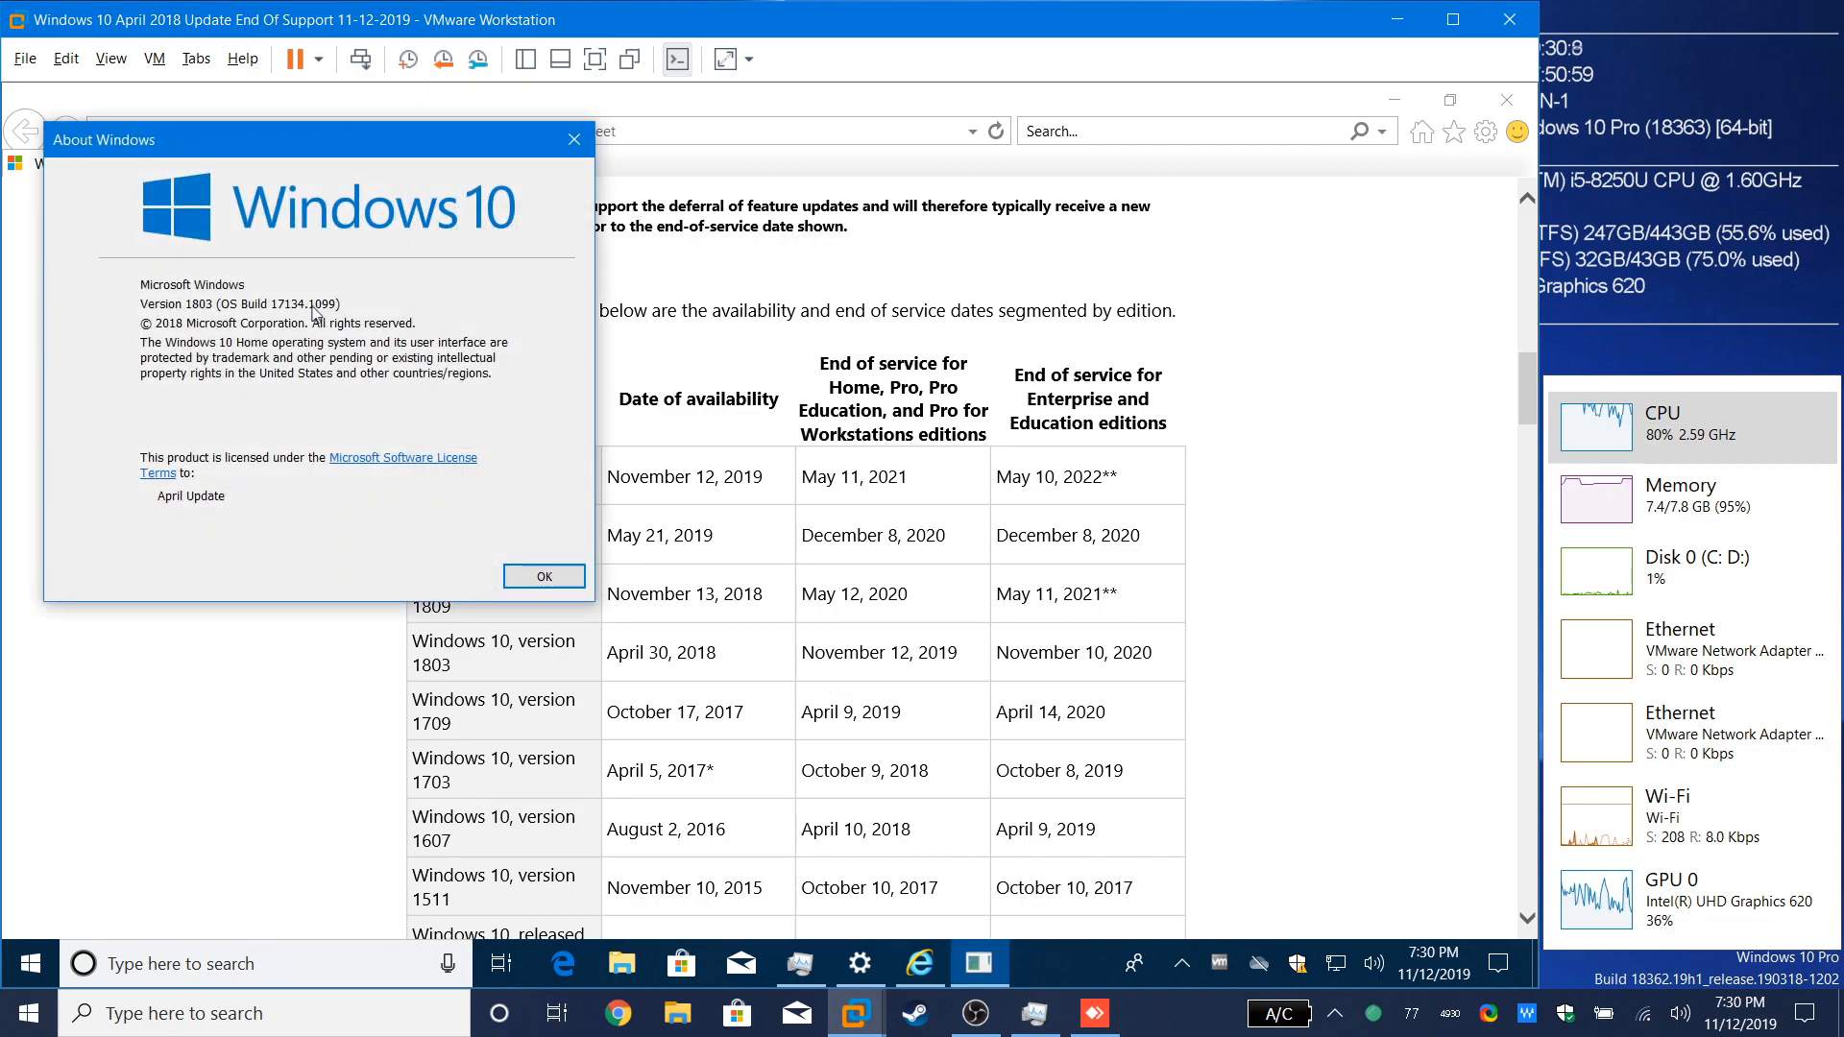
mouse_move(326, 317)
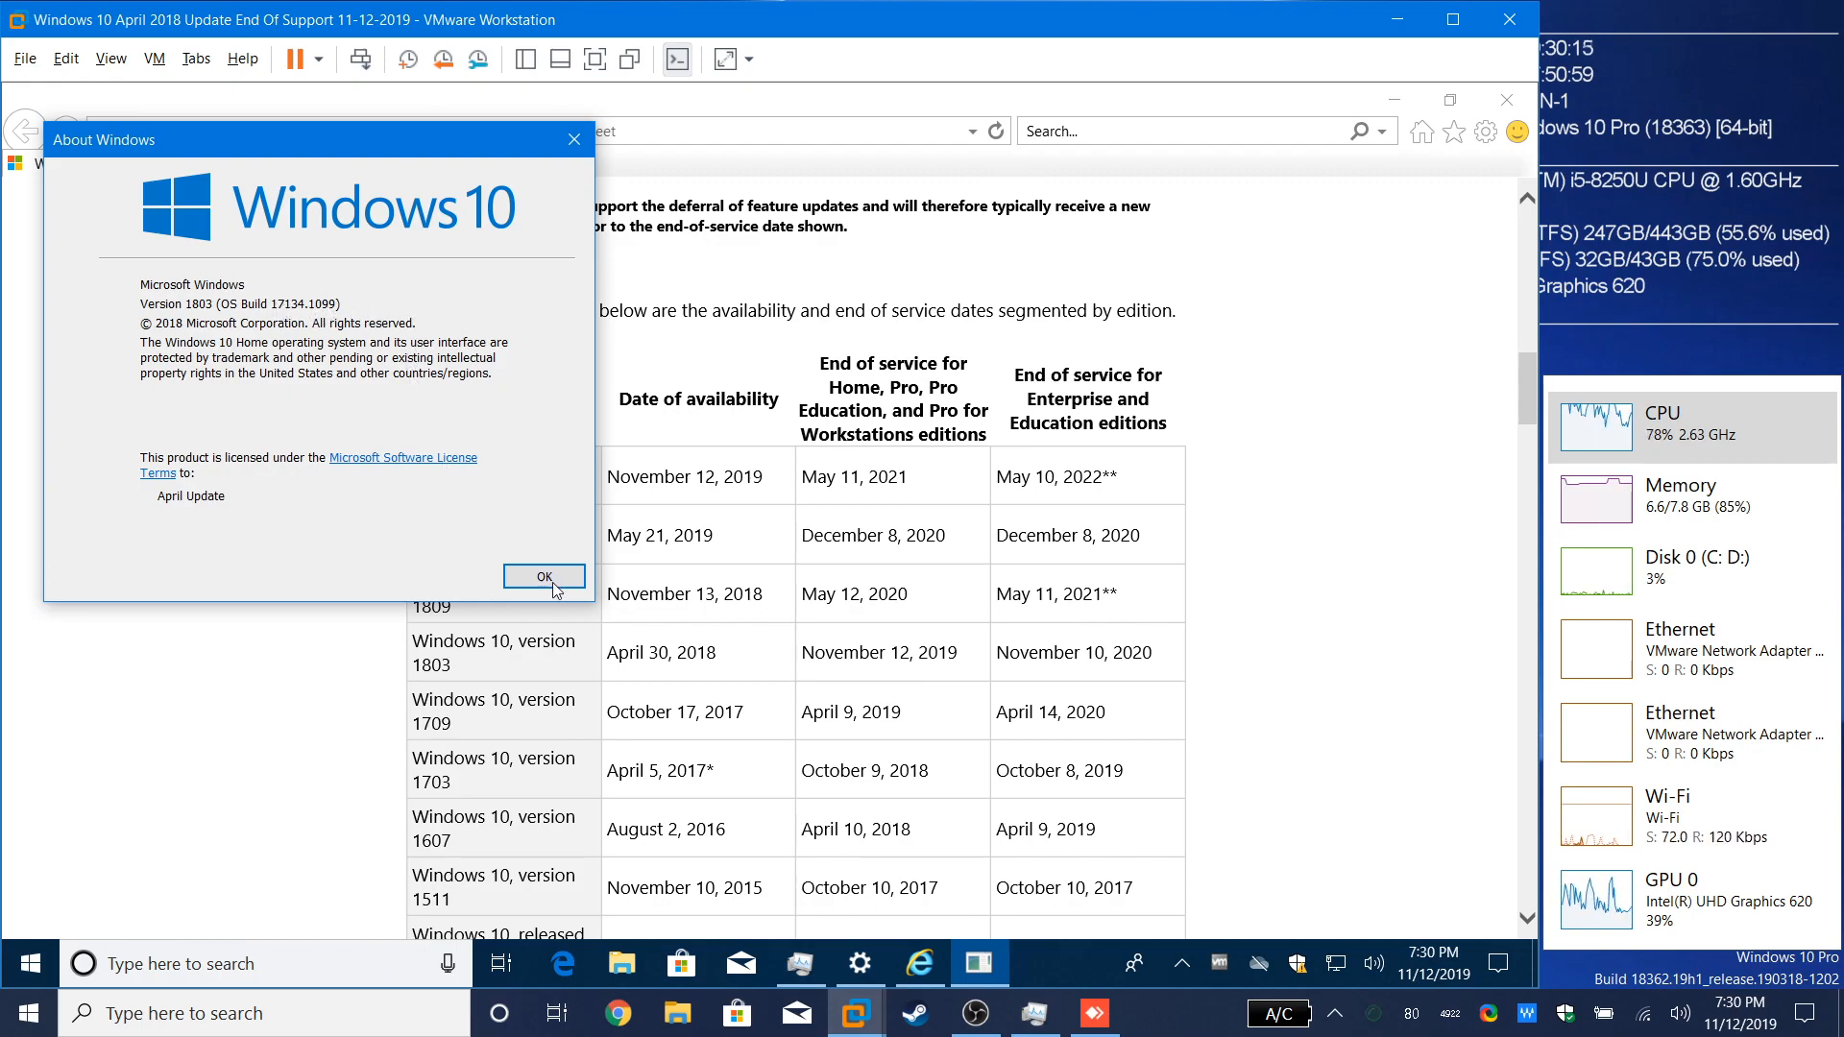
left_click(544, 576)
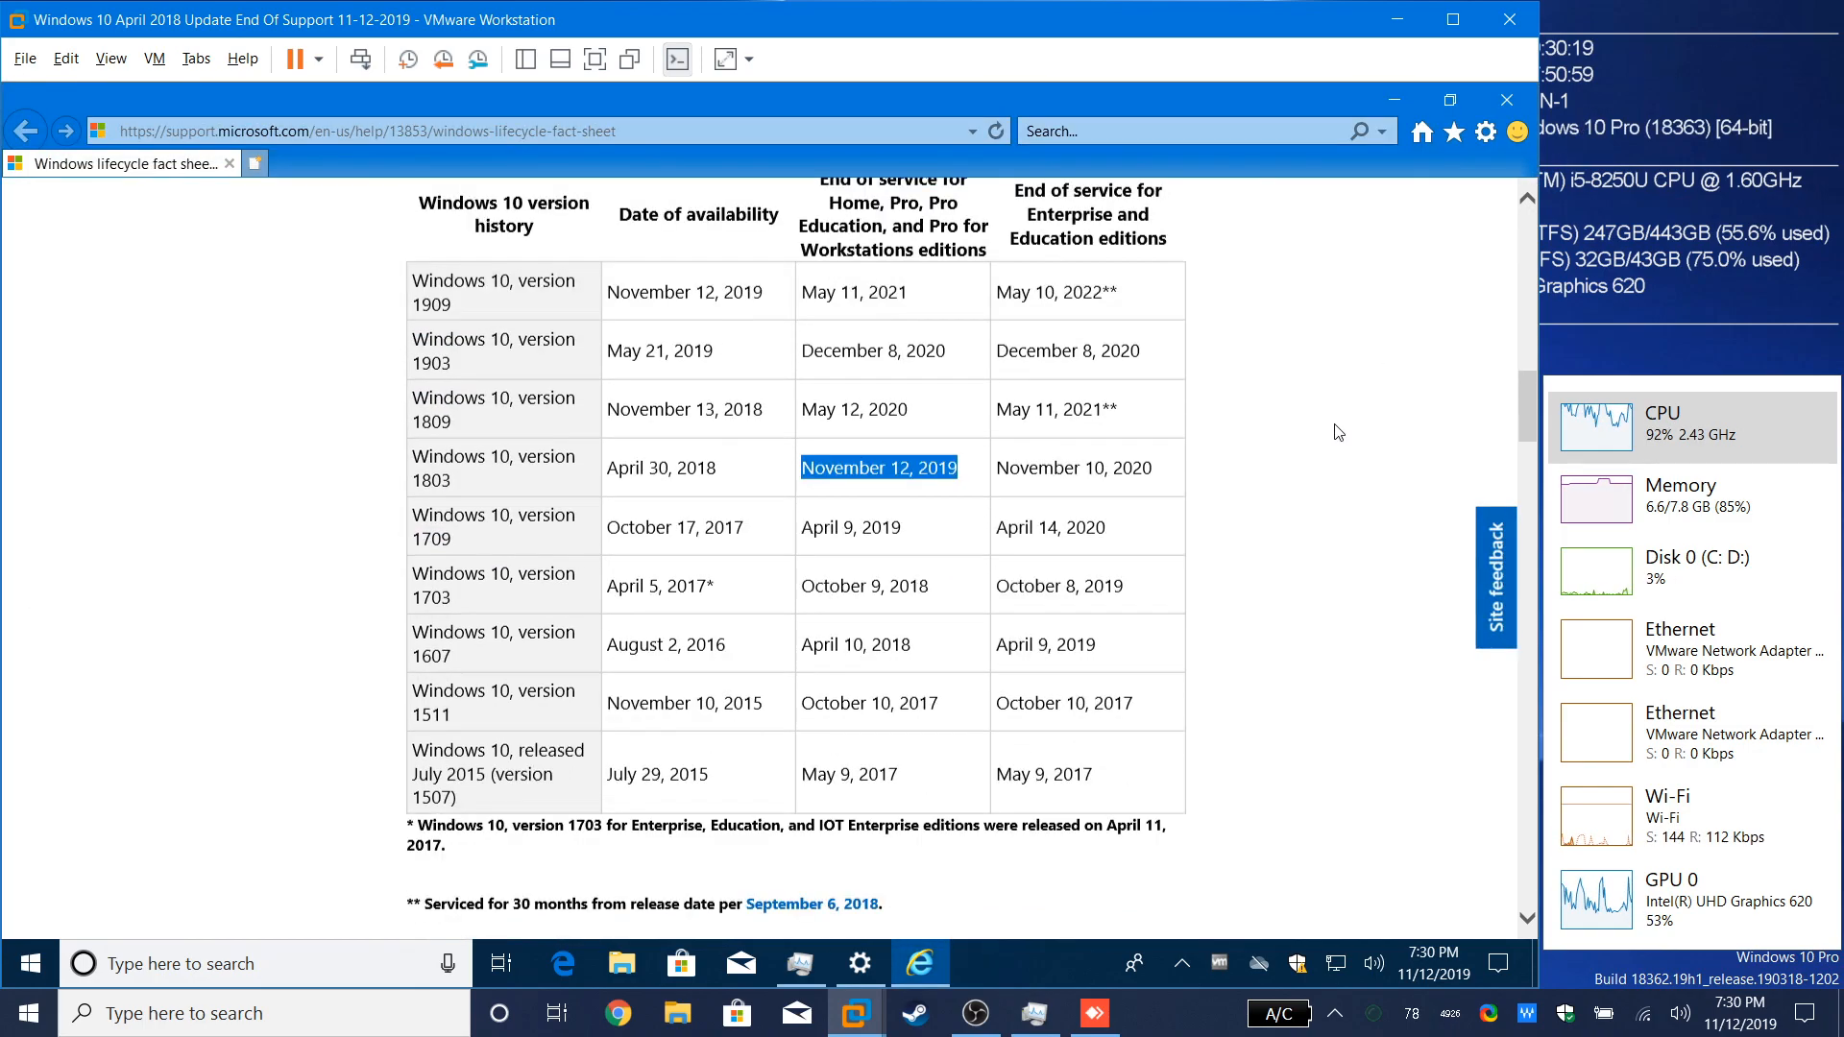
Step: Return from the lifecycle fact sheet to the Windows Update settings page
scroll("down", 3)
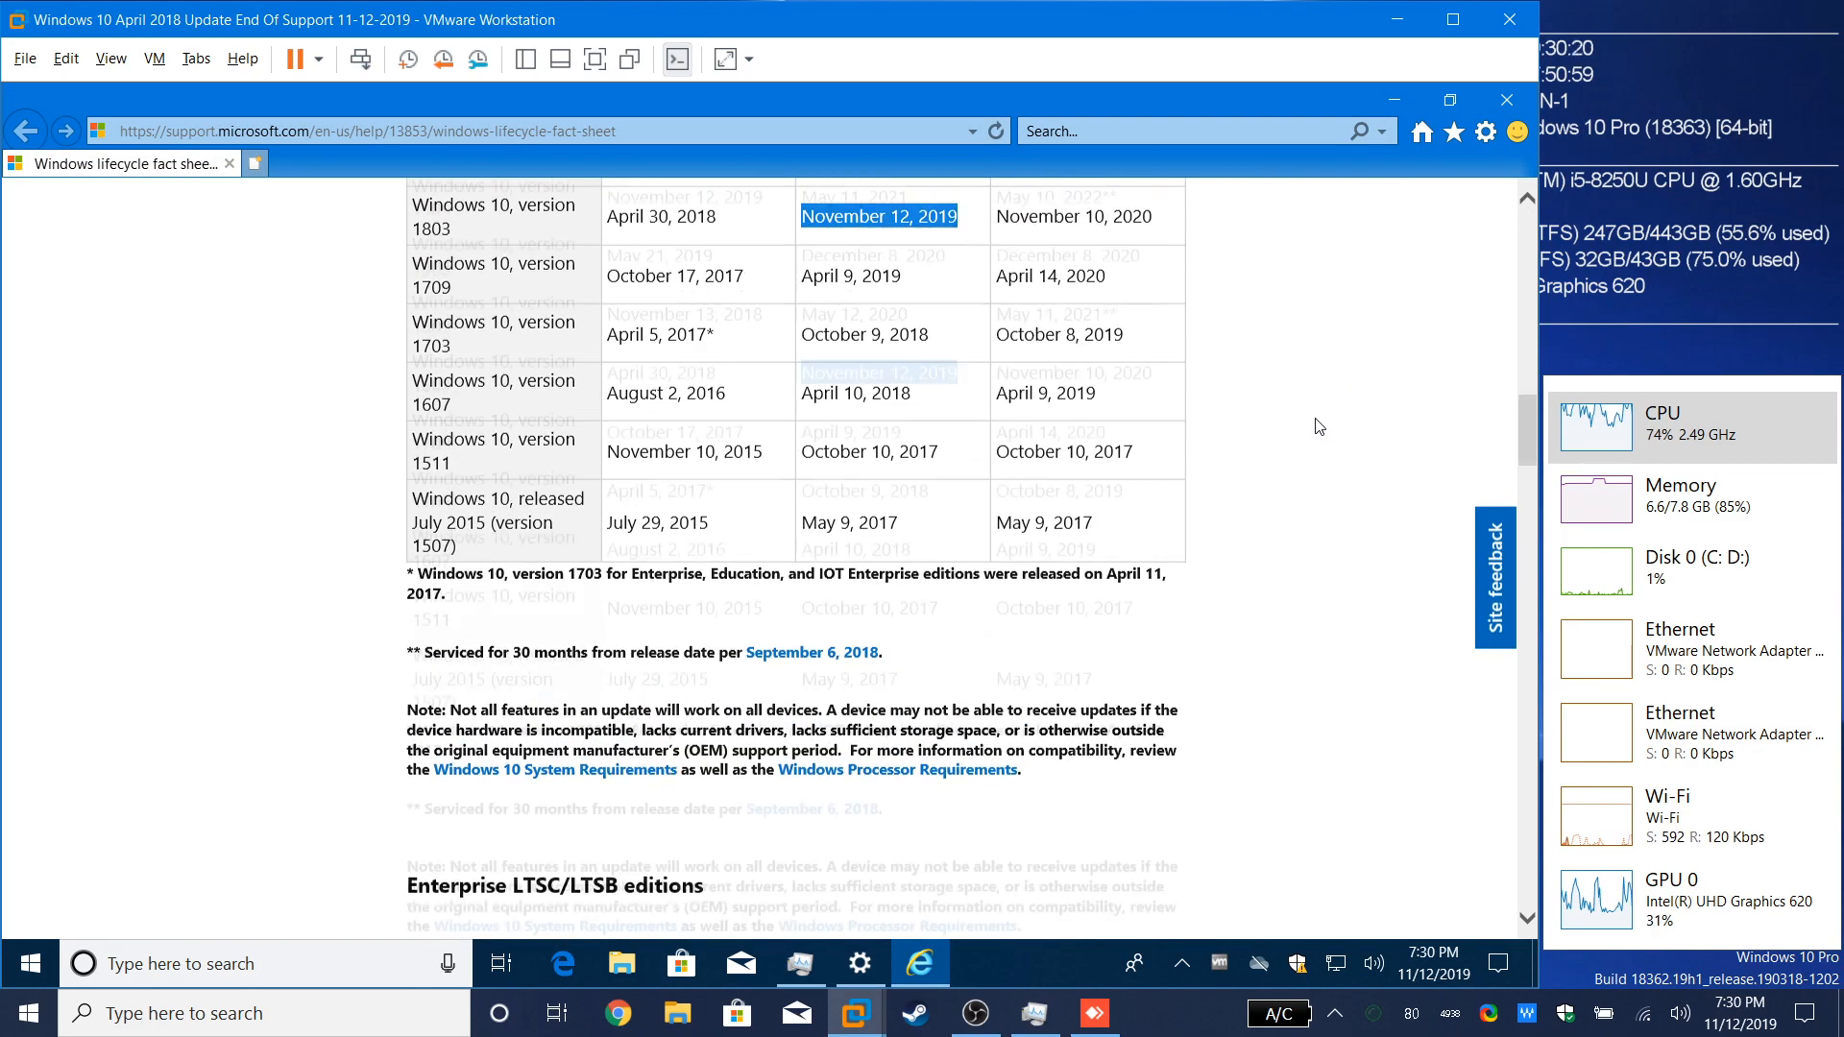
left_click(859, 962)
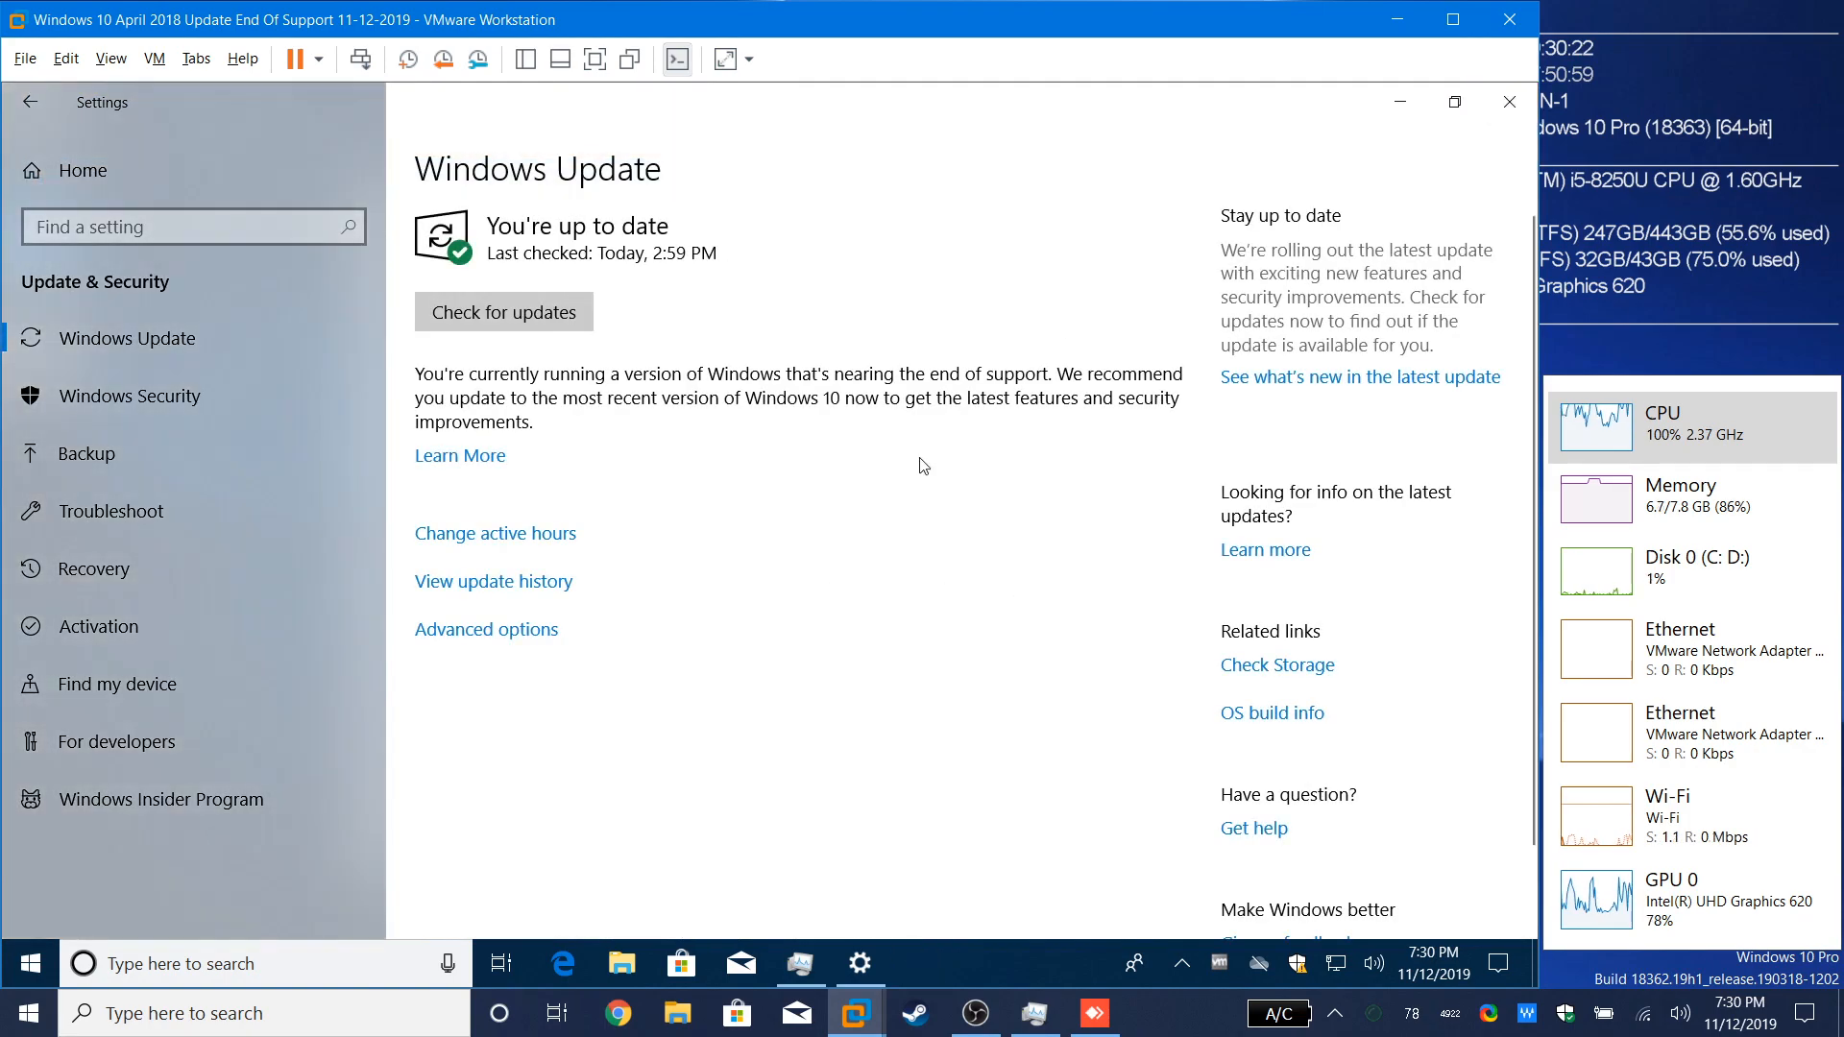
left_click(504, 311)
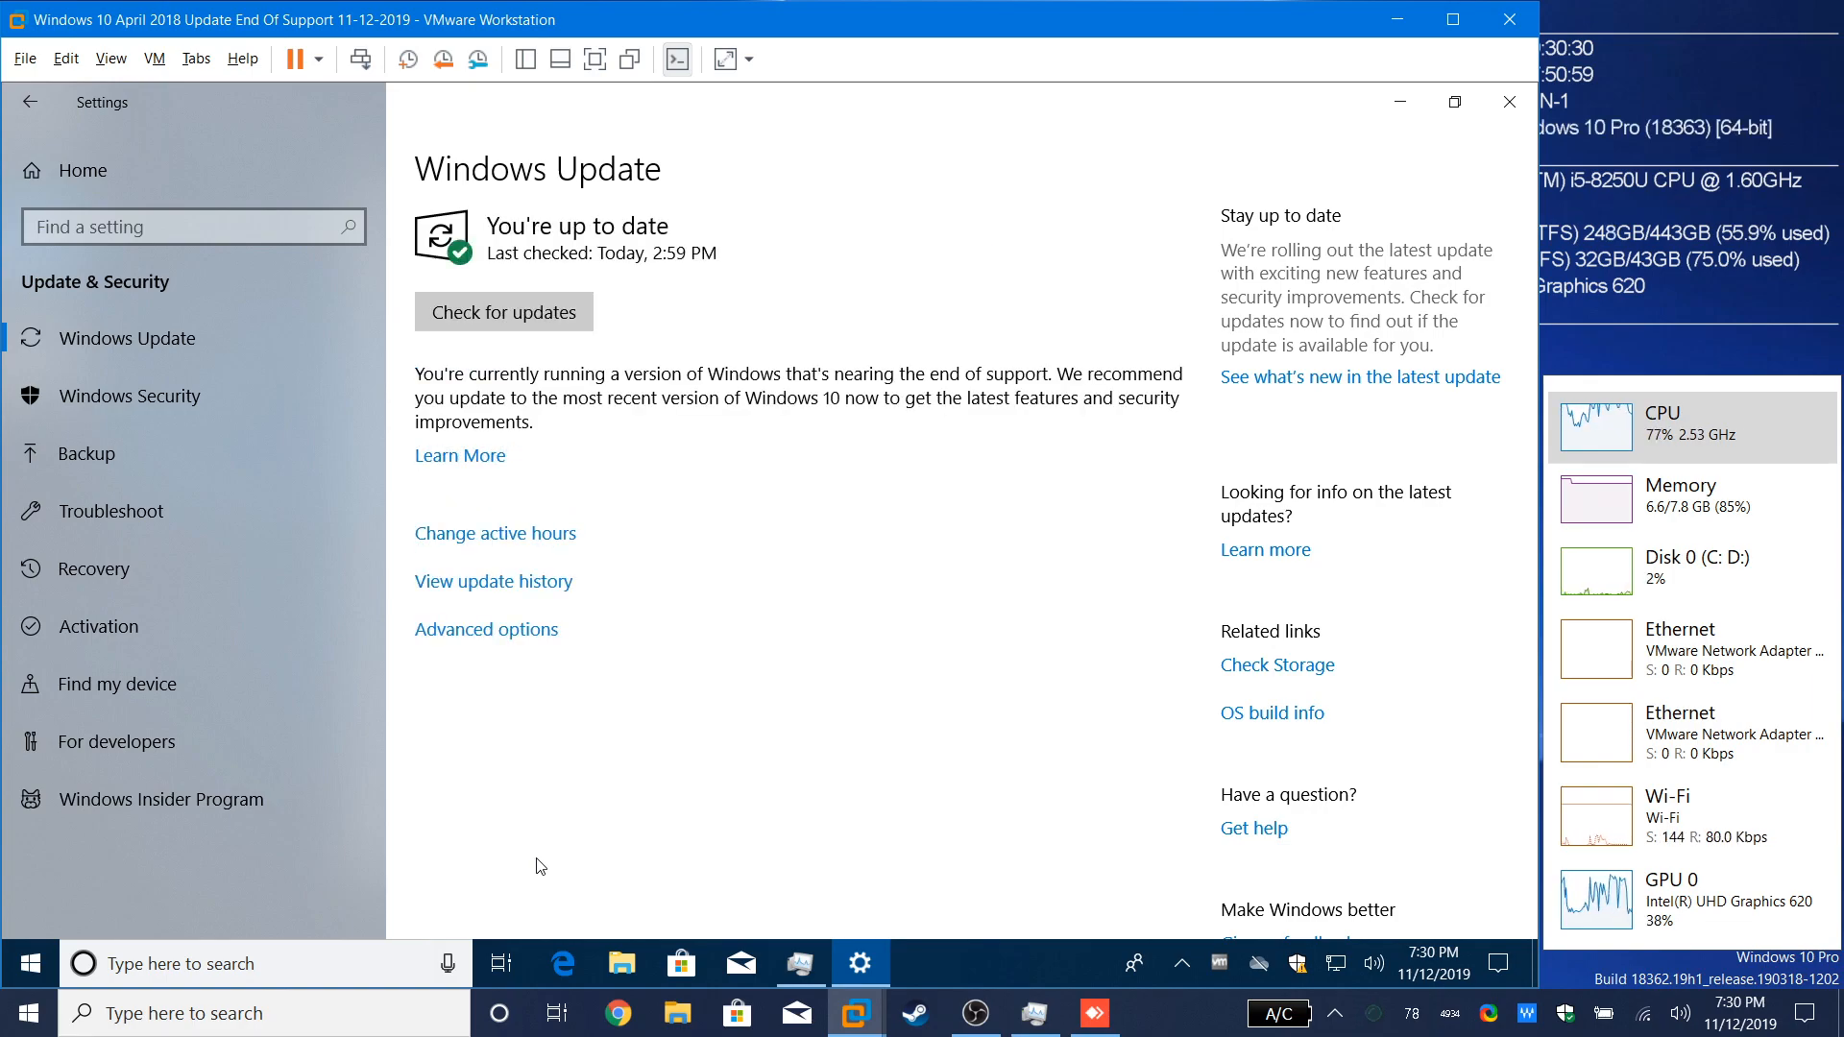
mouse_move(1509, 102)
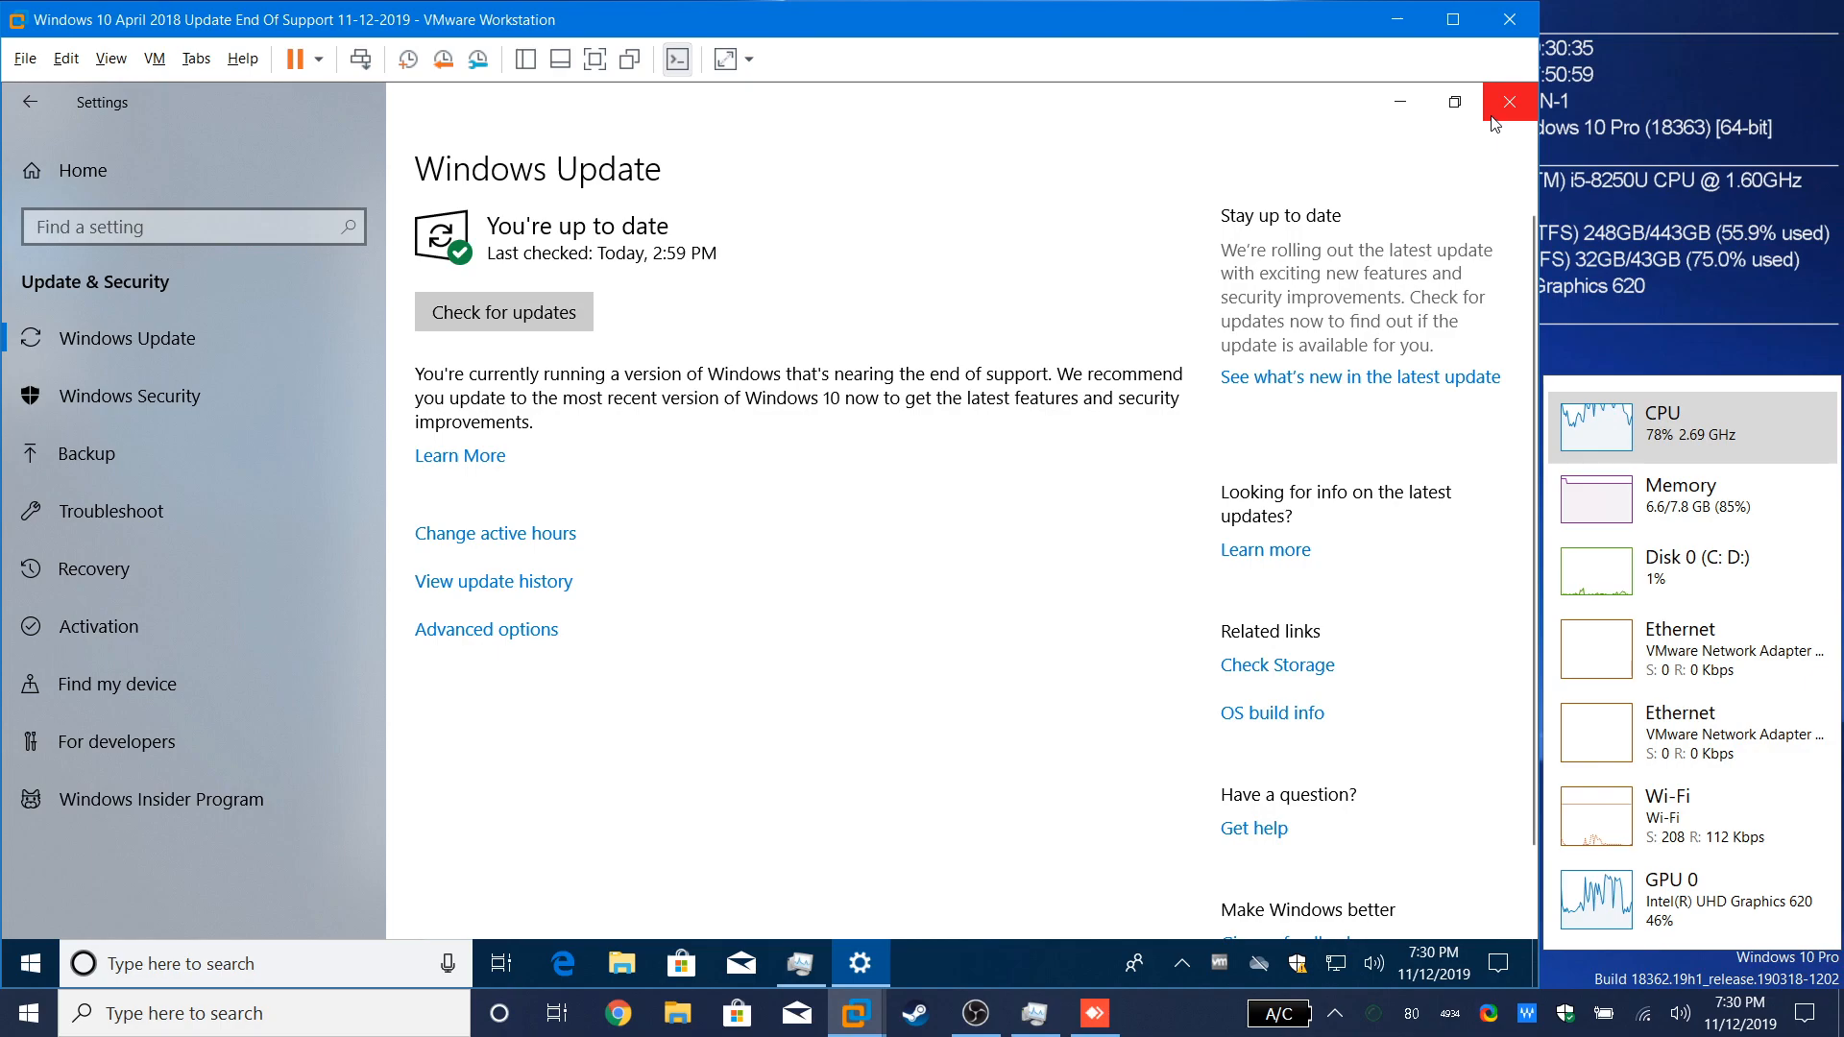
mouse_move(1496, 123)
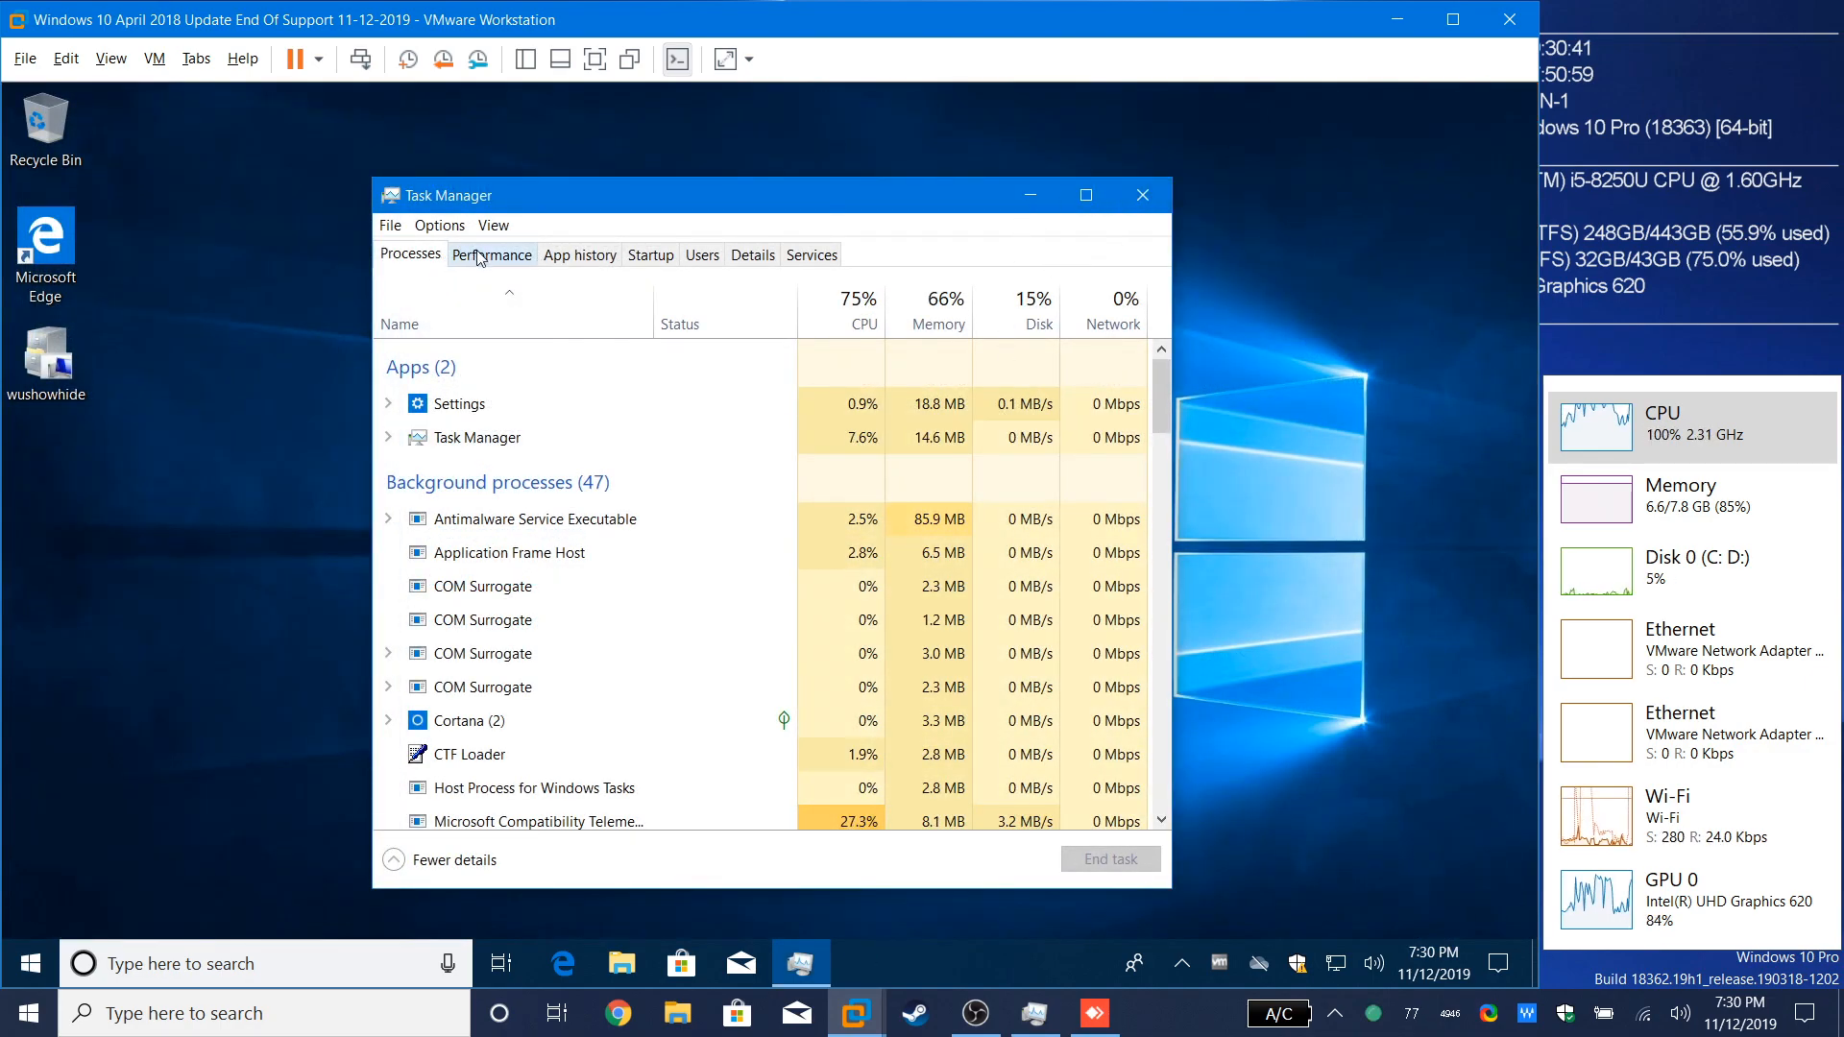
Step: View Task Manager's memory graph at 1.3 of 2.0 GB, then close it
left_click(490, 253)
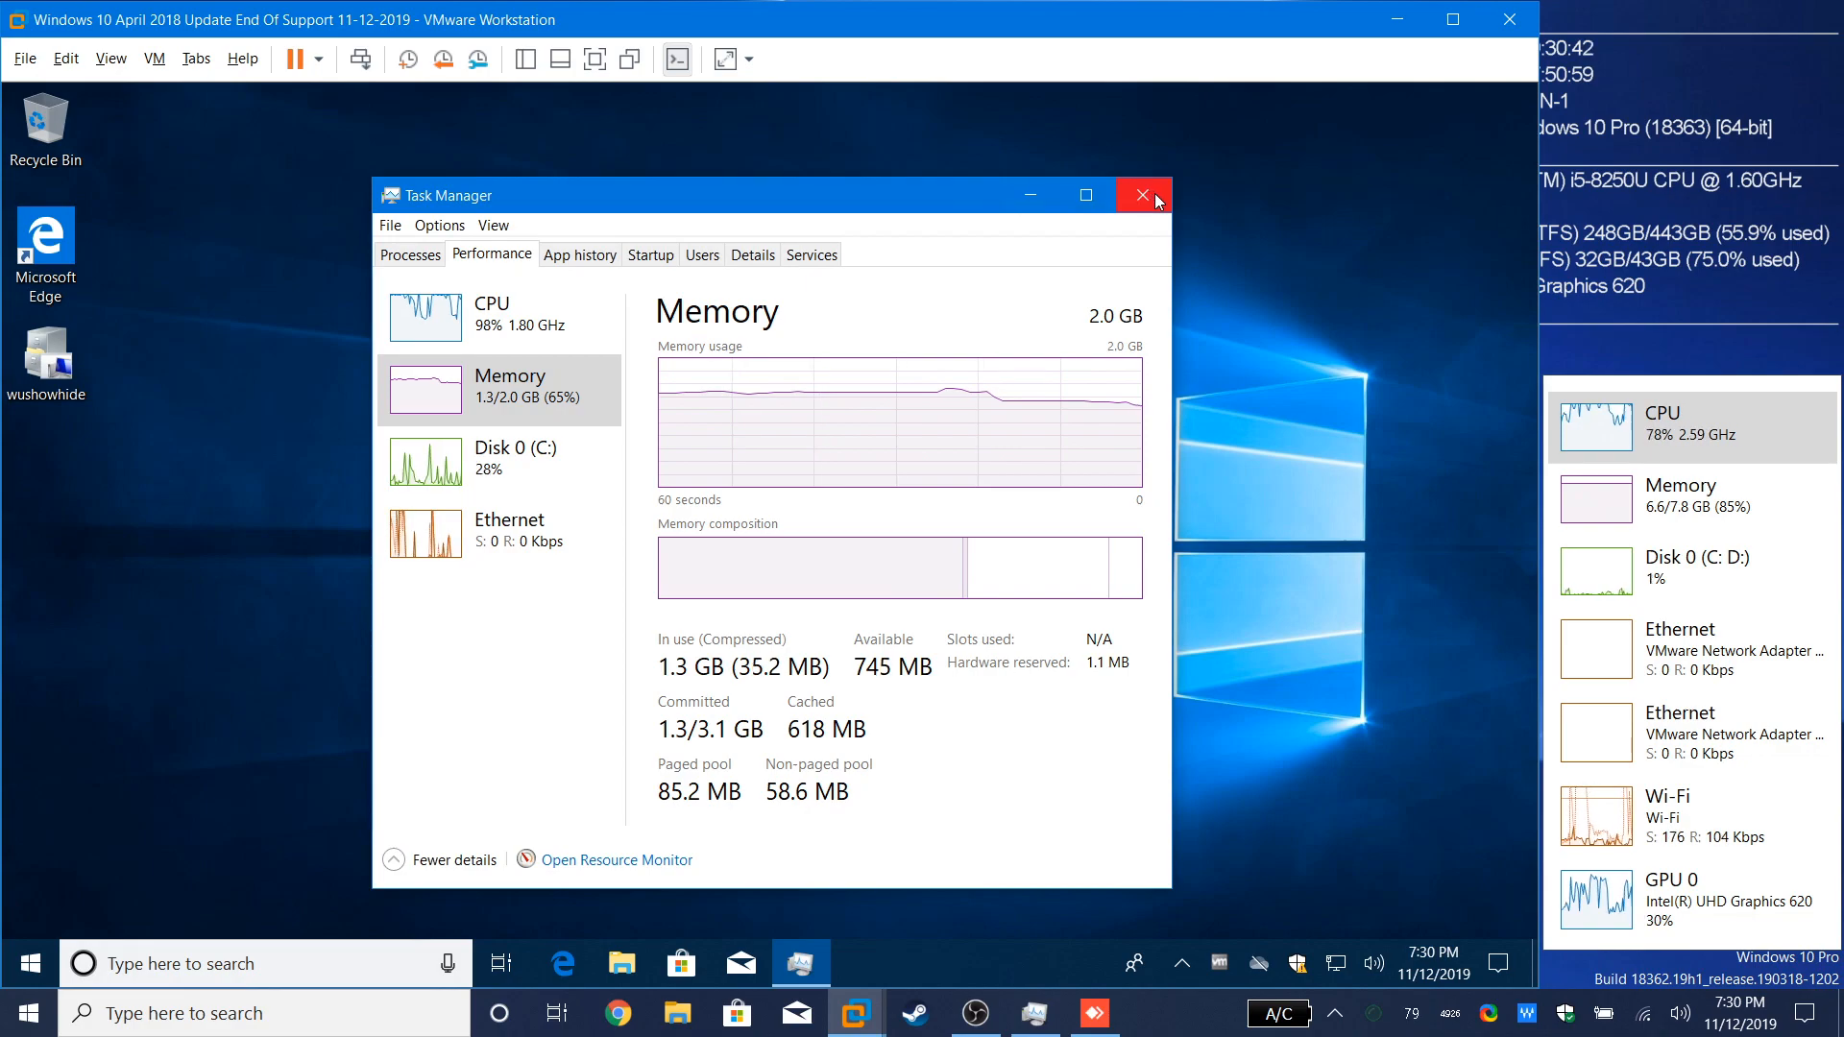
left_click(1142, 196)
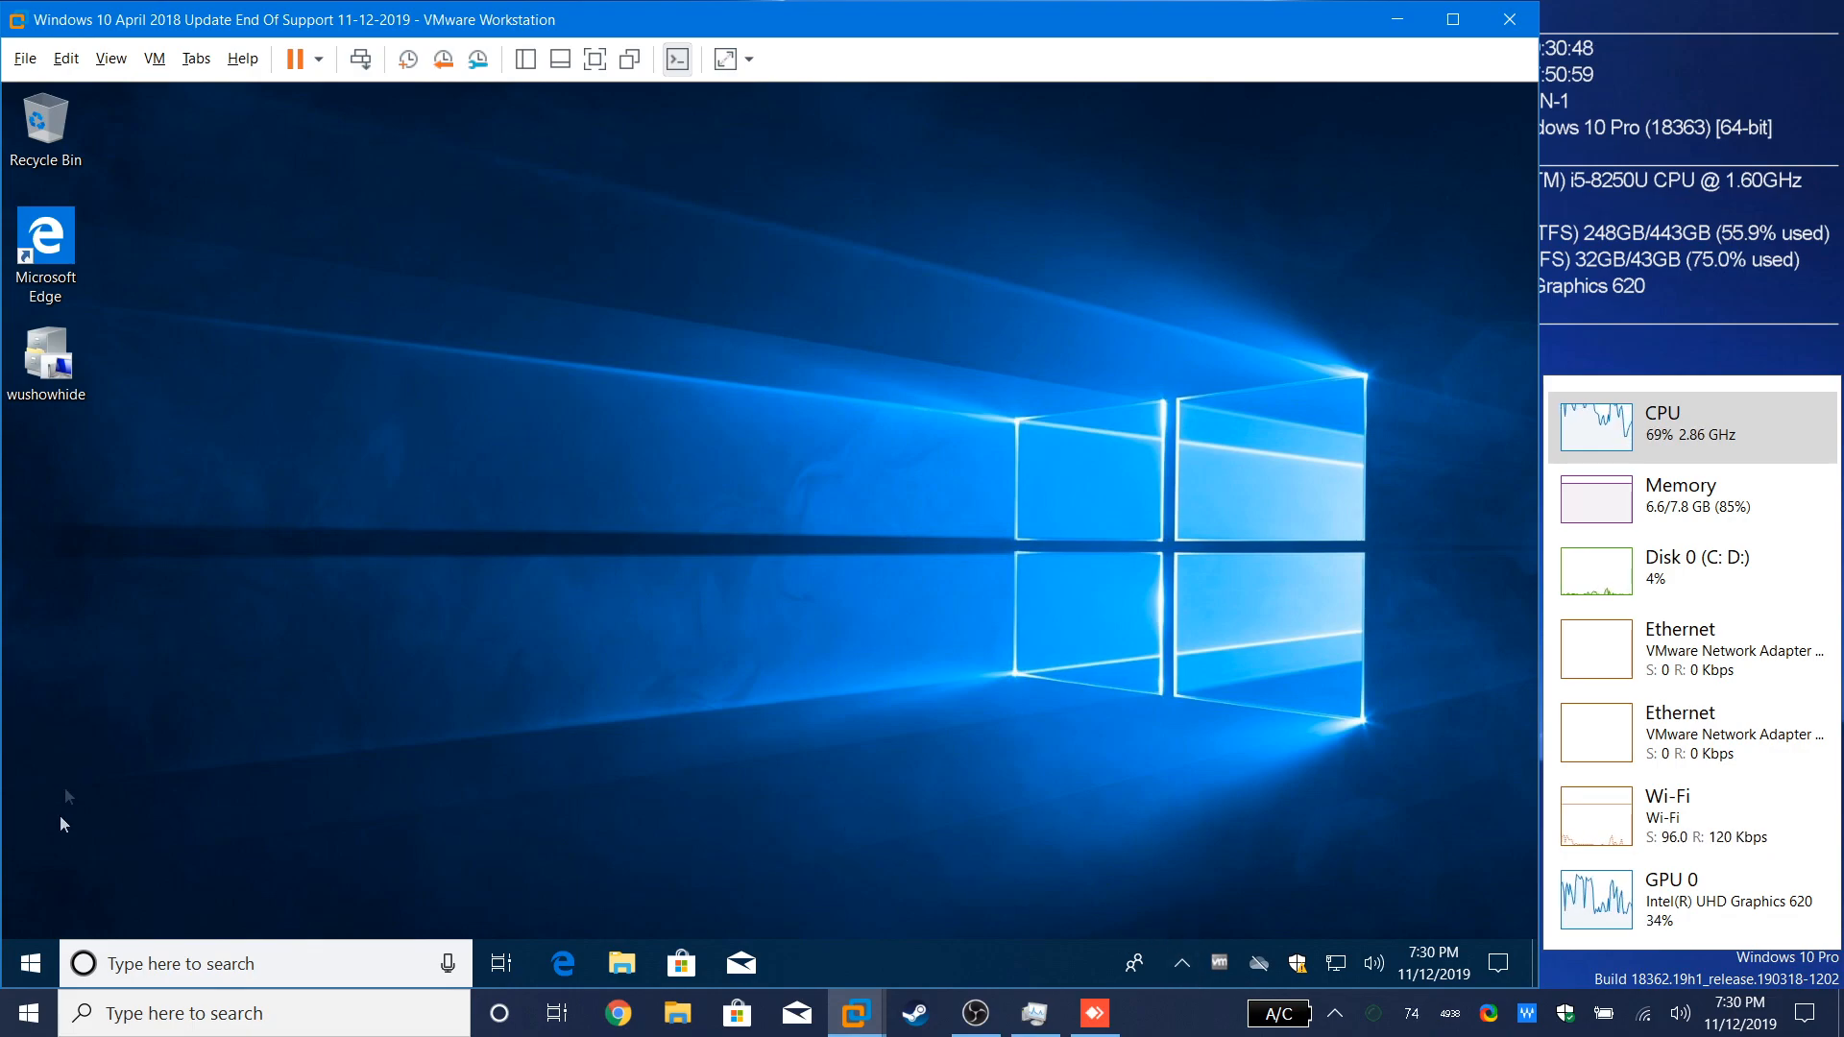
left_click(30, 962)
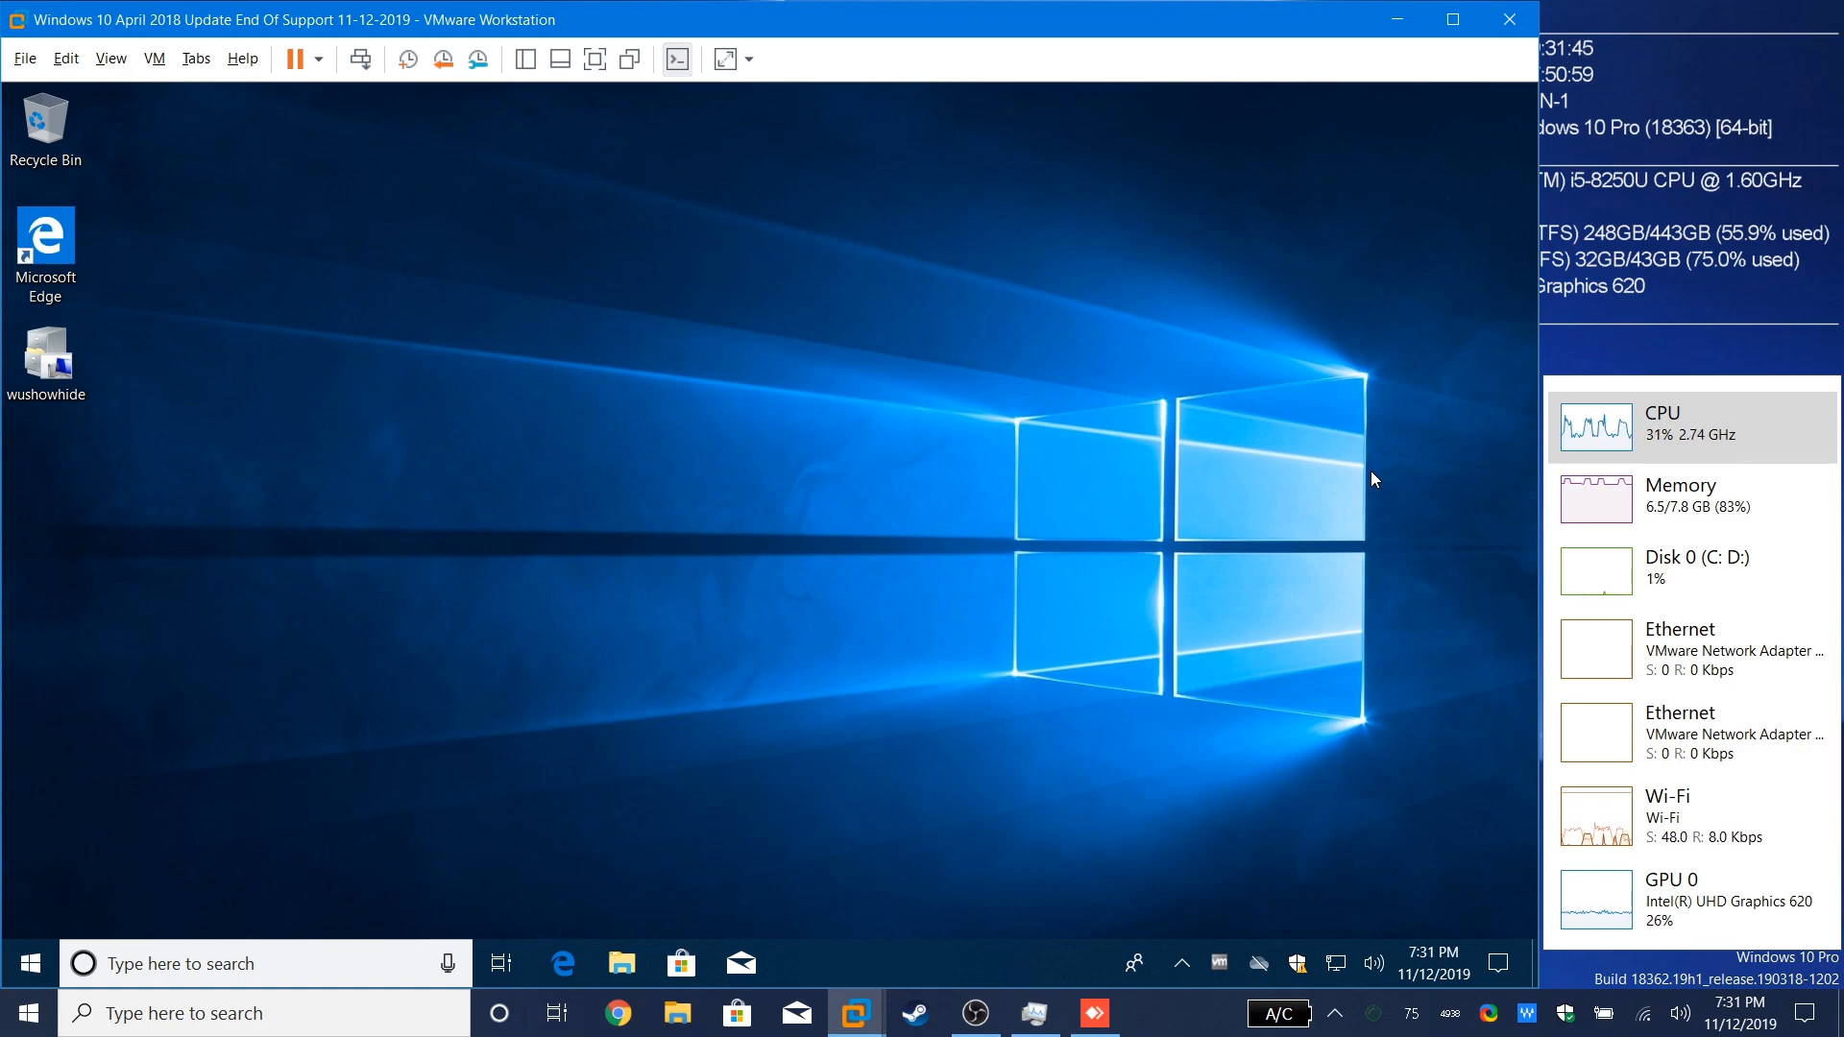
left_click(31, 964)
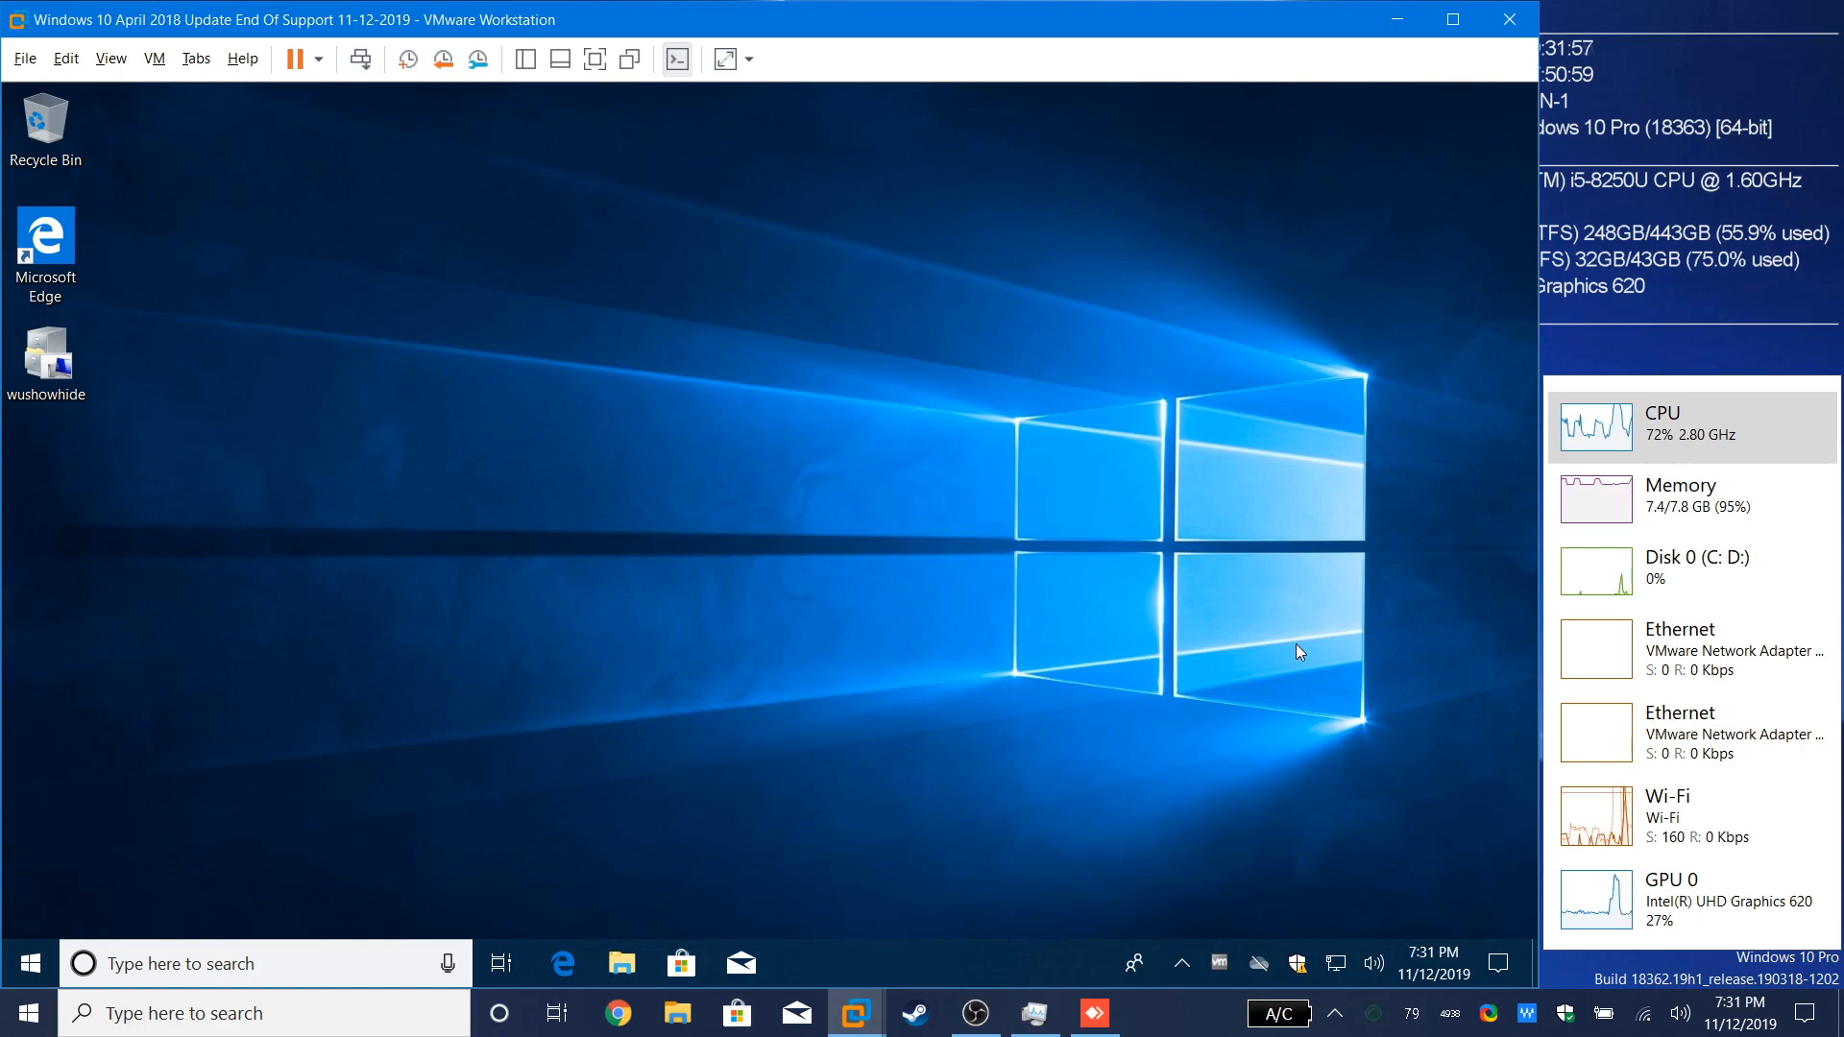
mouse_move(659, 739)
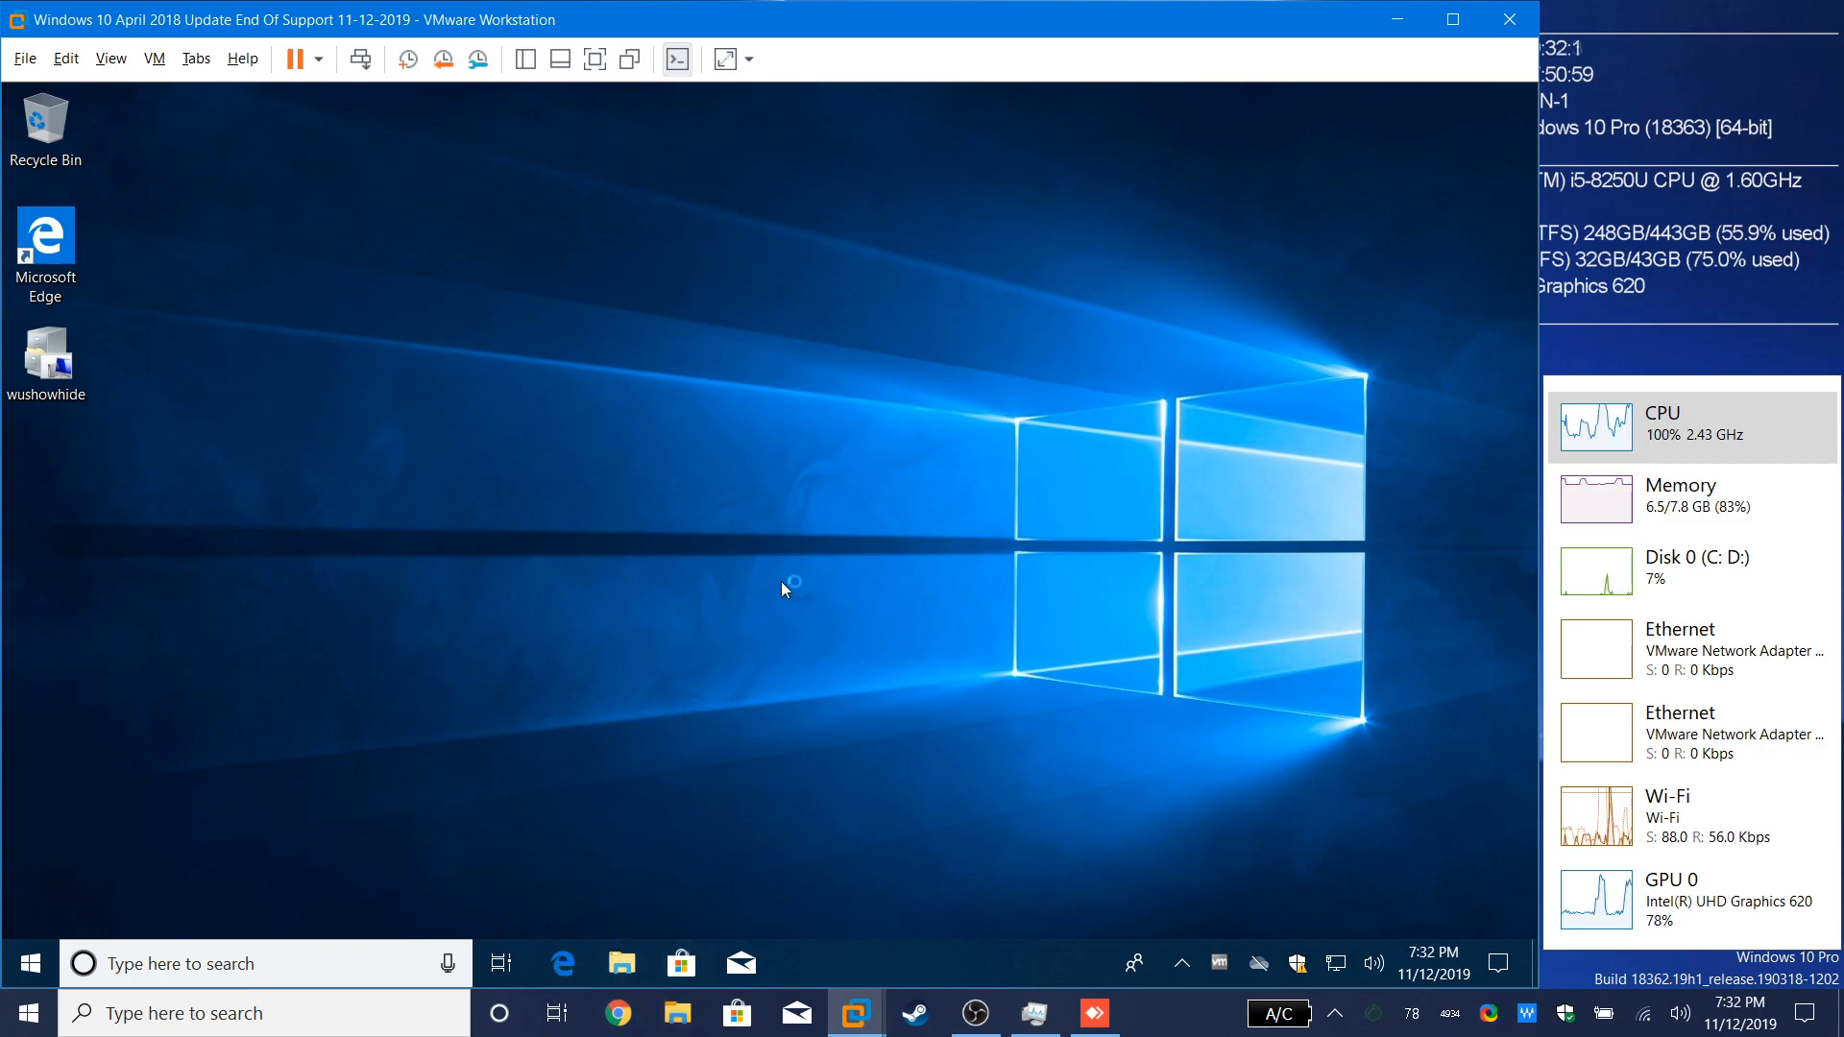
Step: Glance at This PC's drives and Update & Security, ending on the Settings home page
left_click(622, 964)
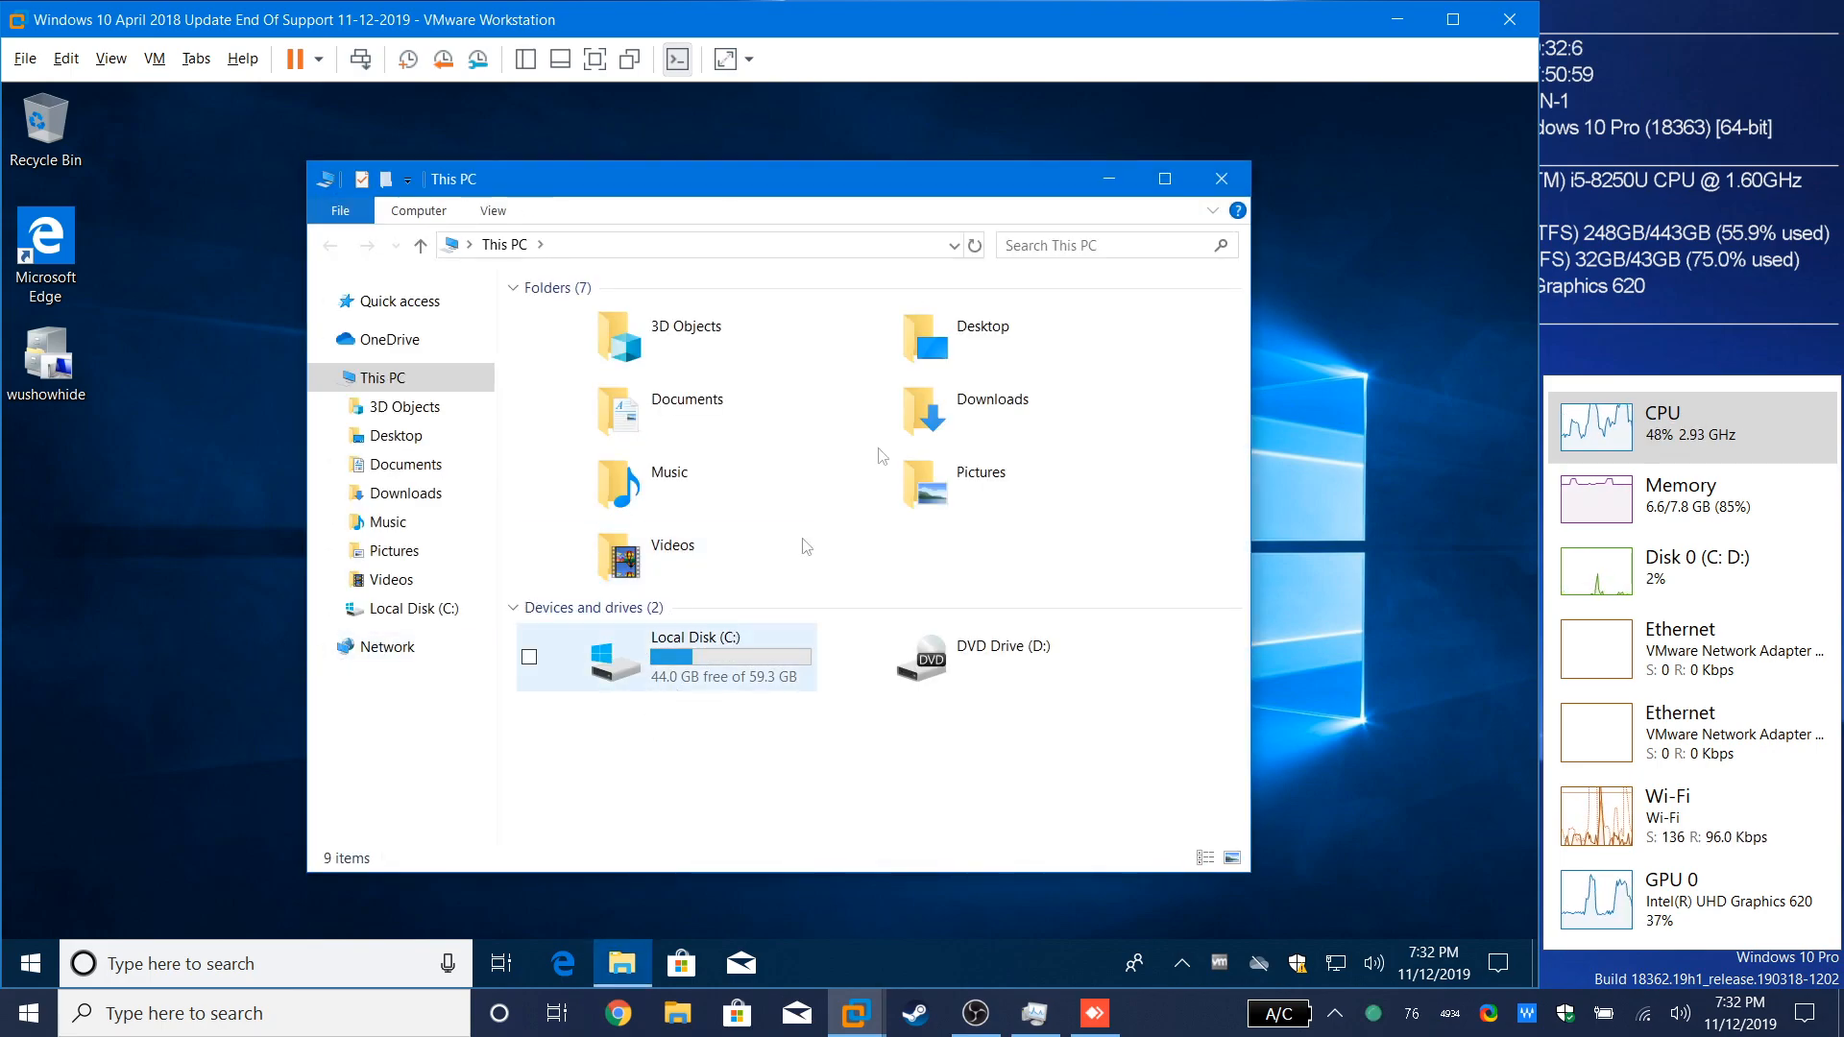
mouse_move(1223, 179)
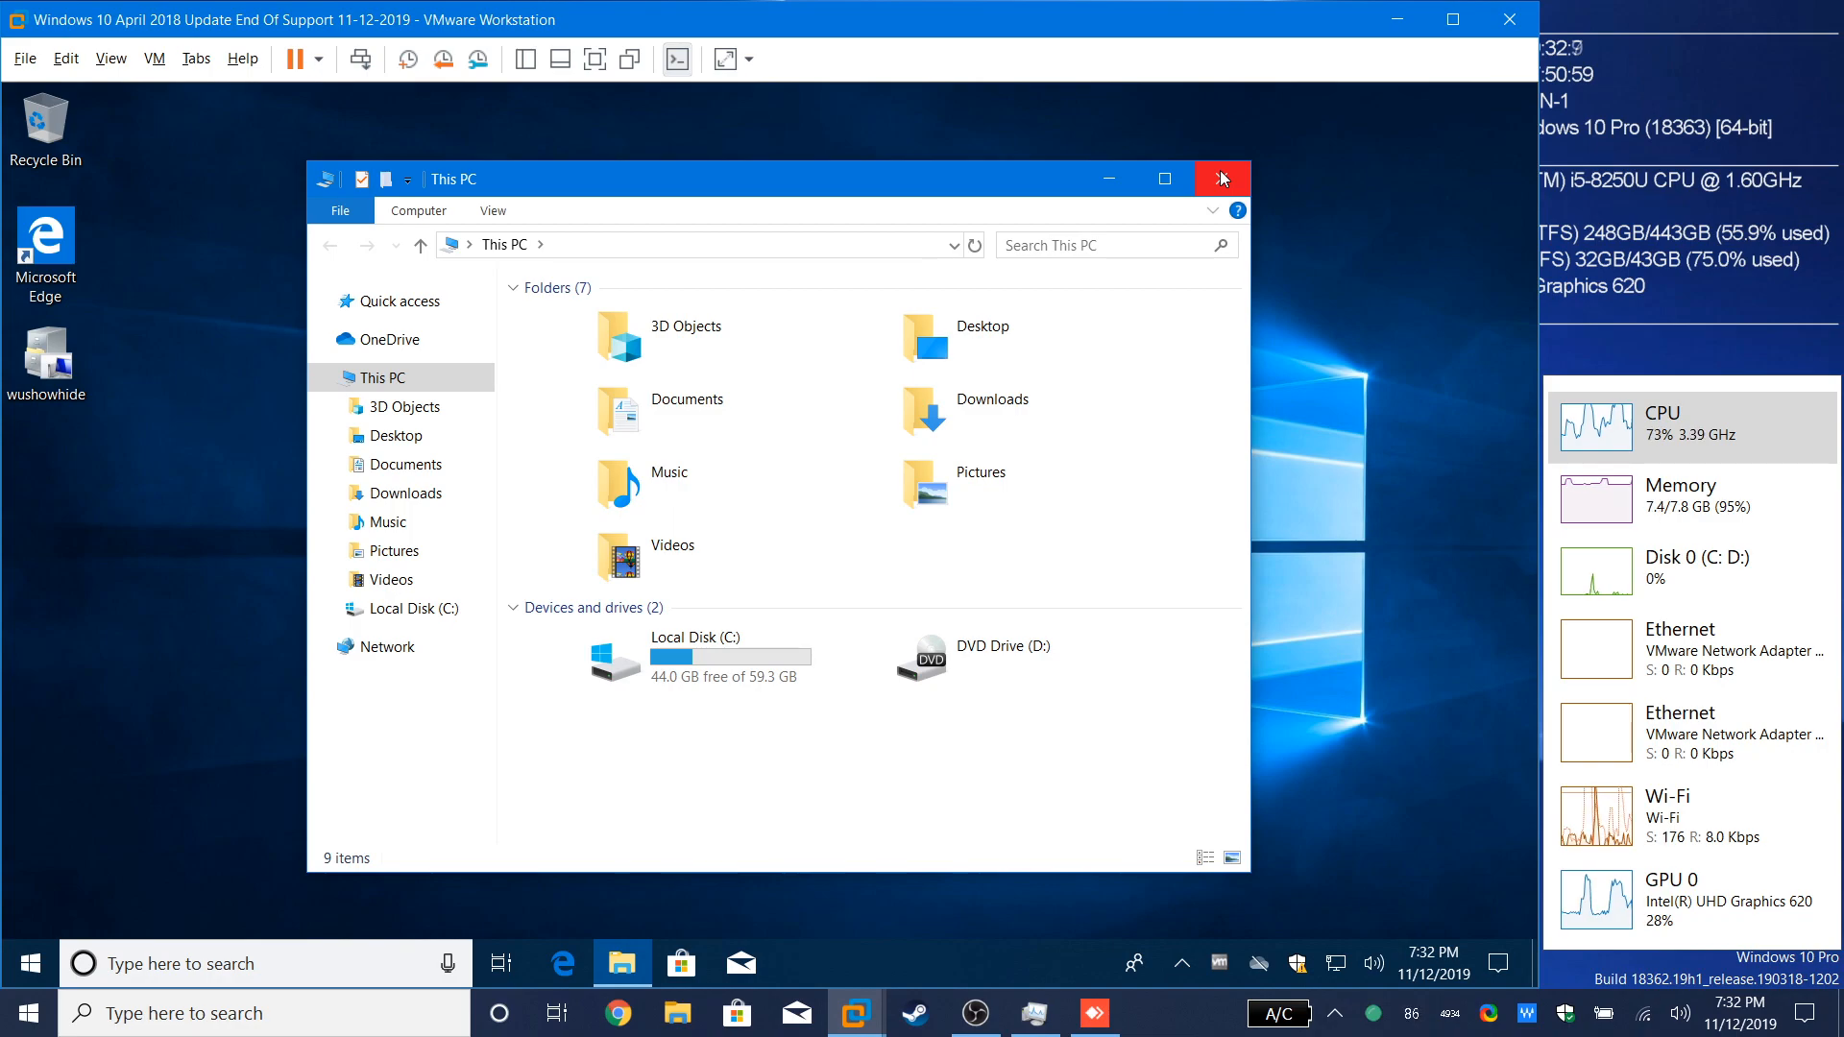
left_click(1222, 179)
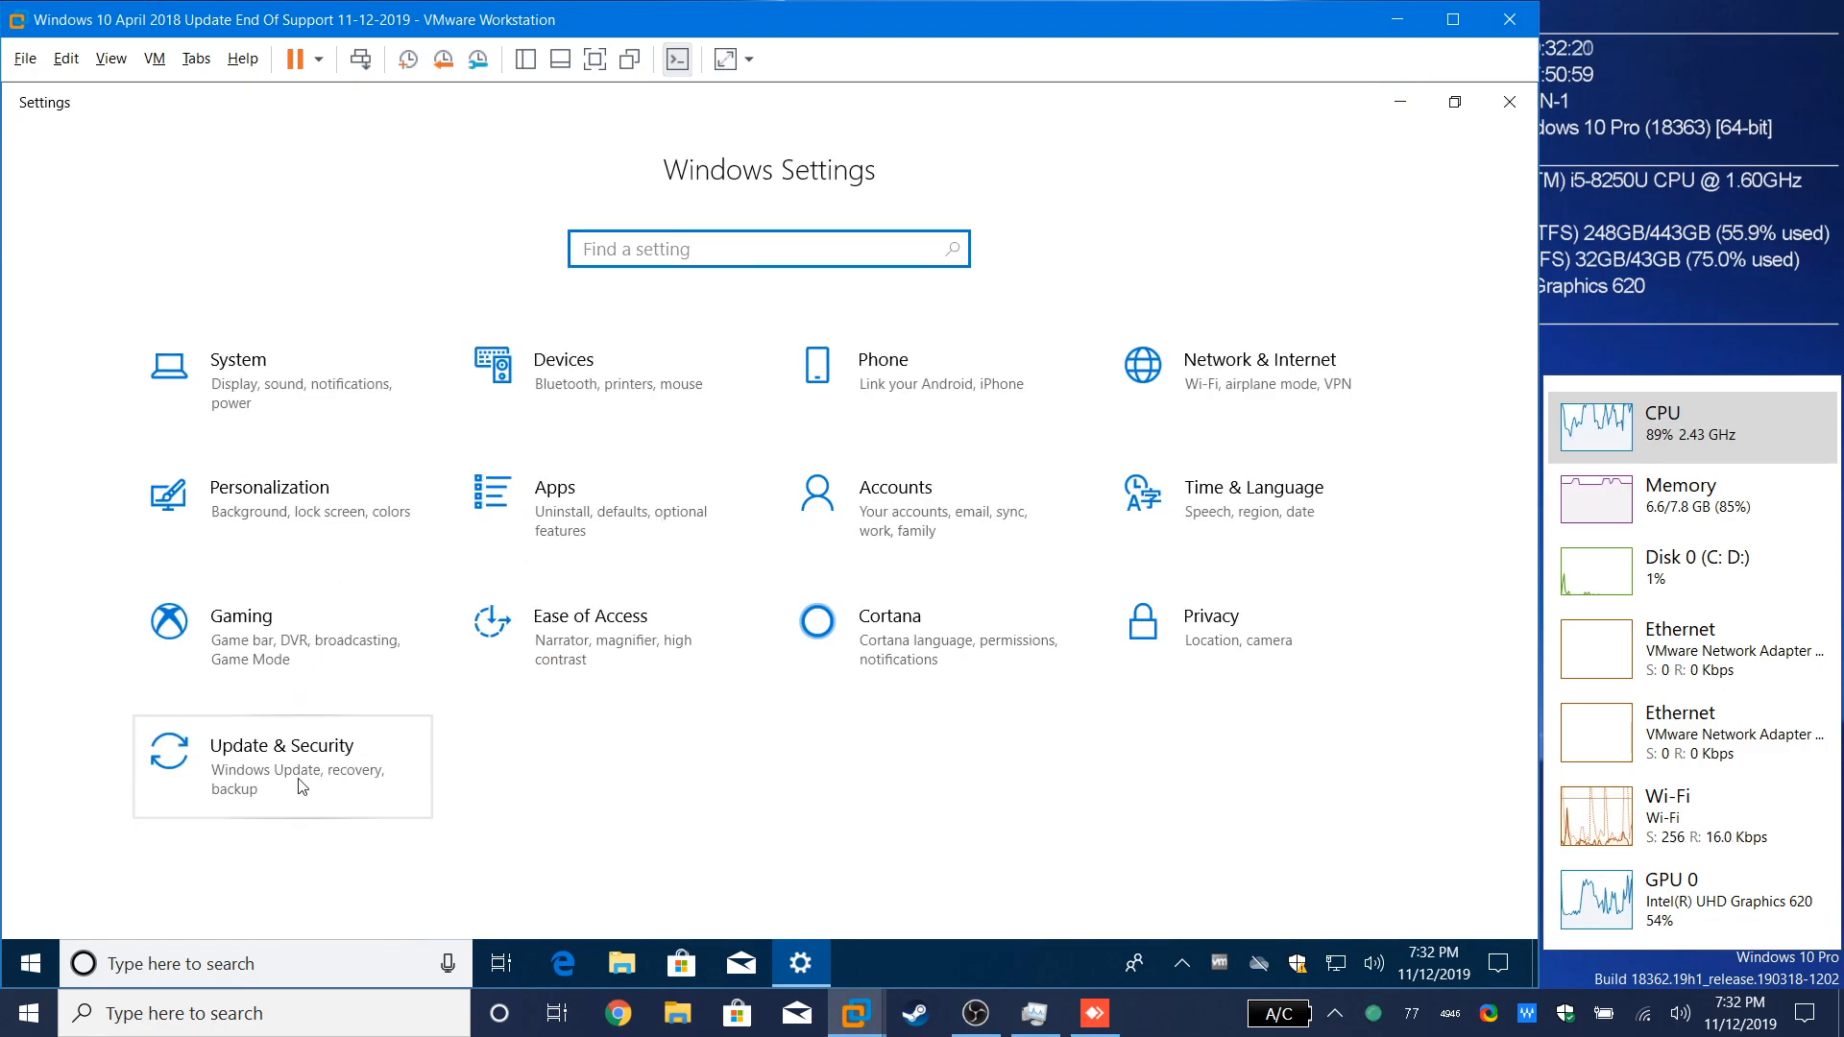
left_click(282, 767)
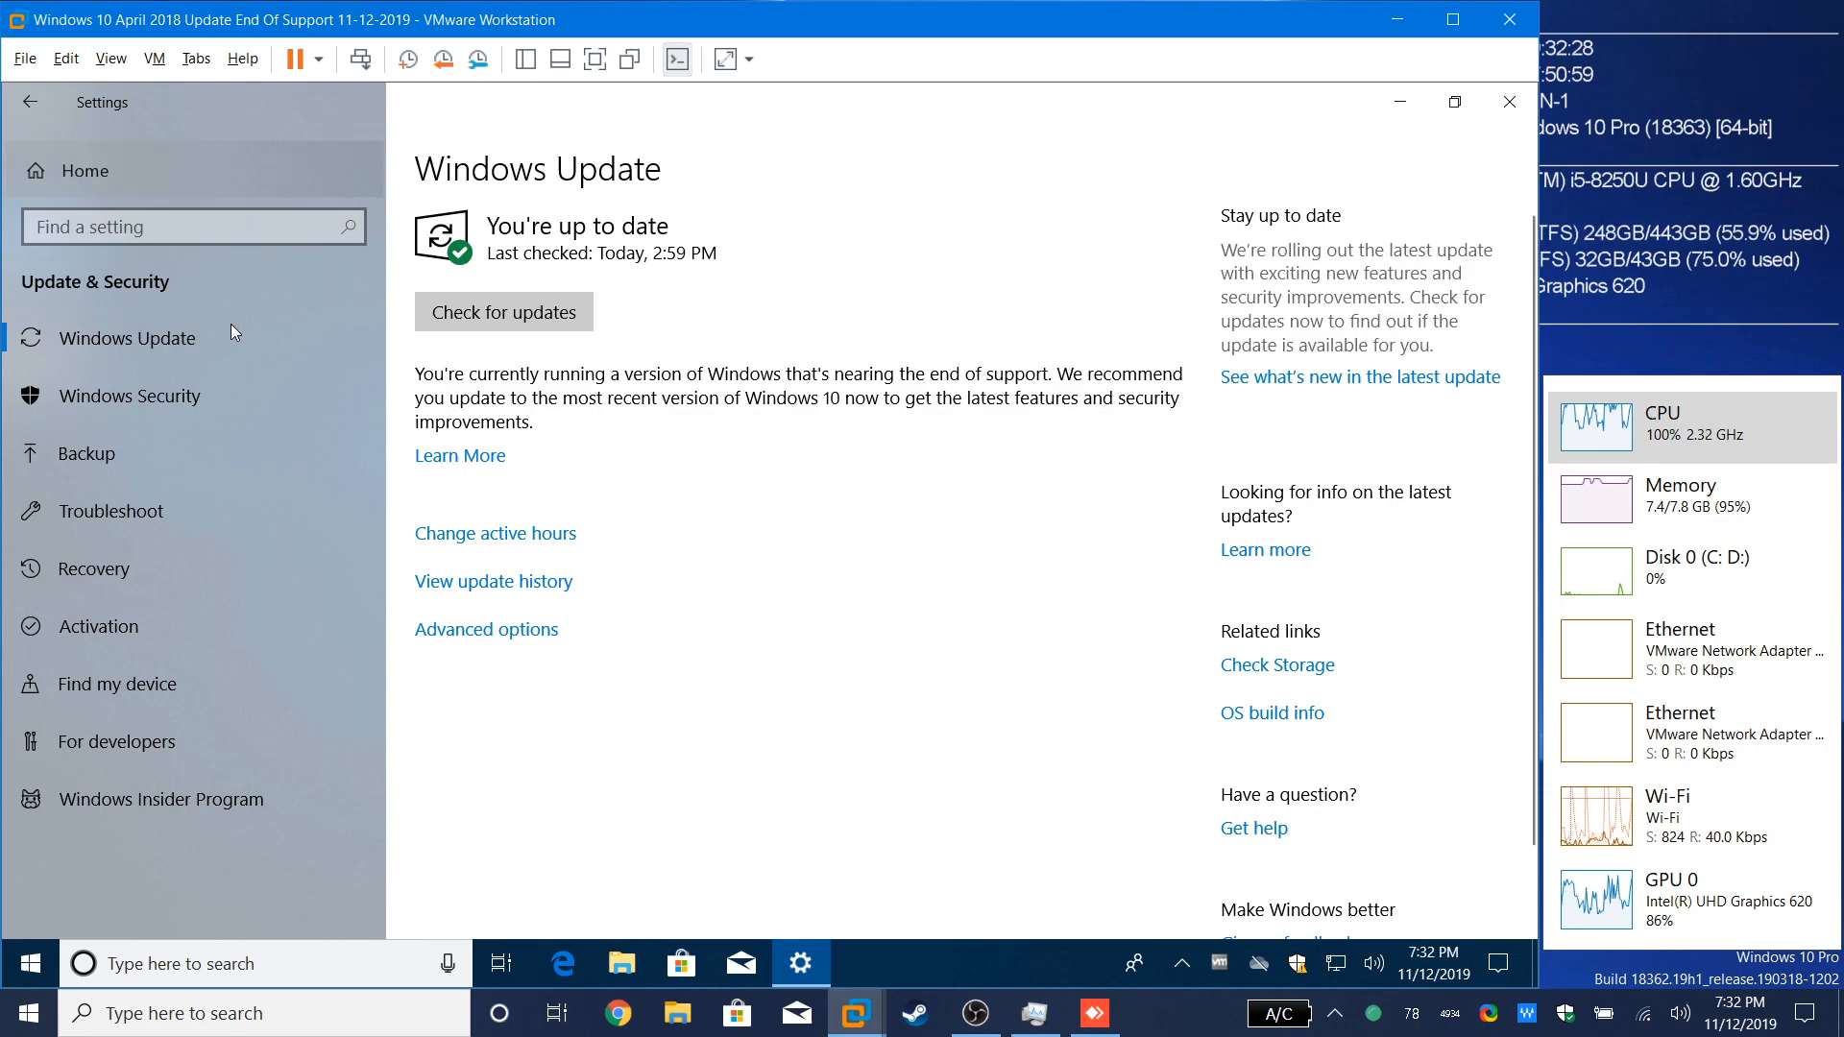
left_click(33, 130)
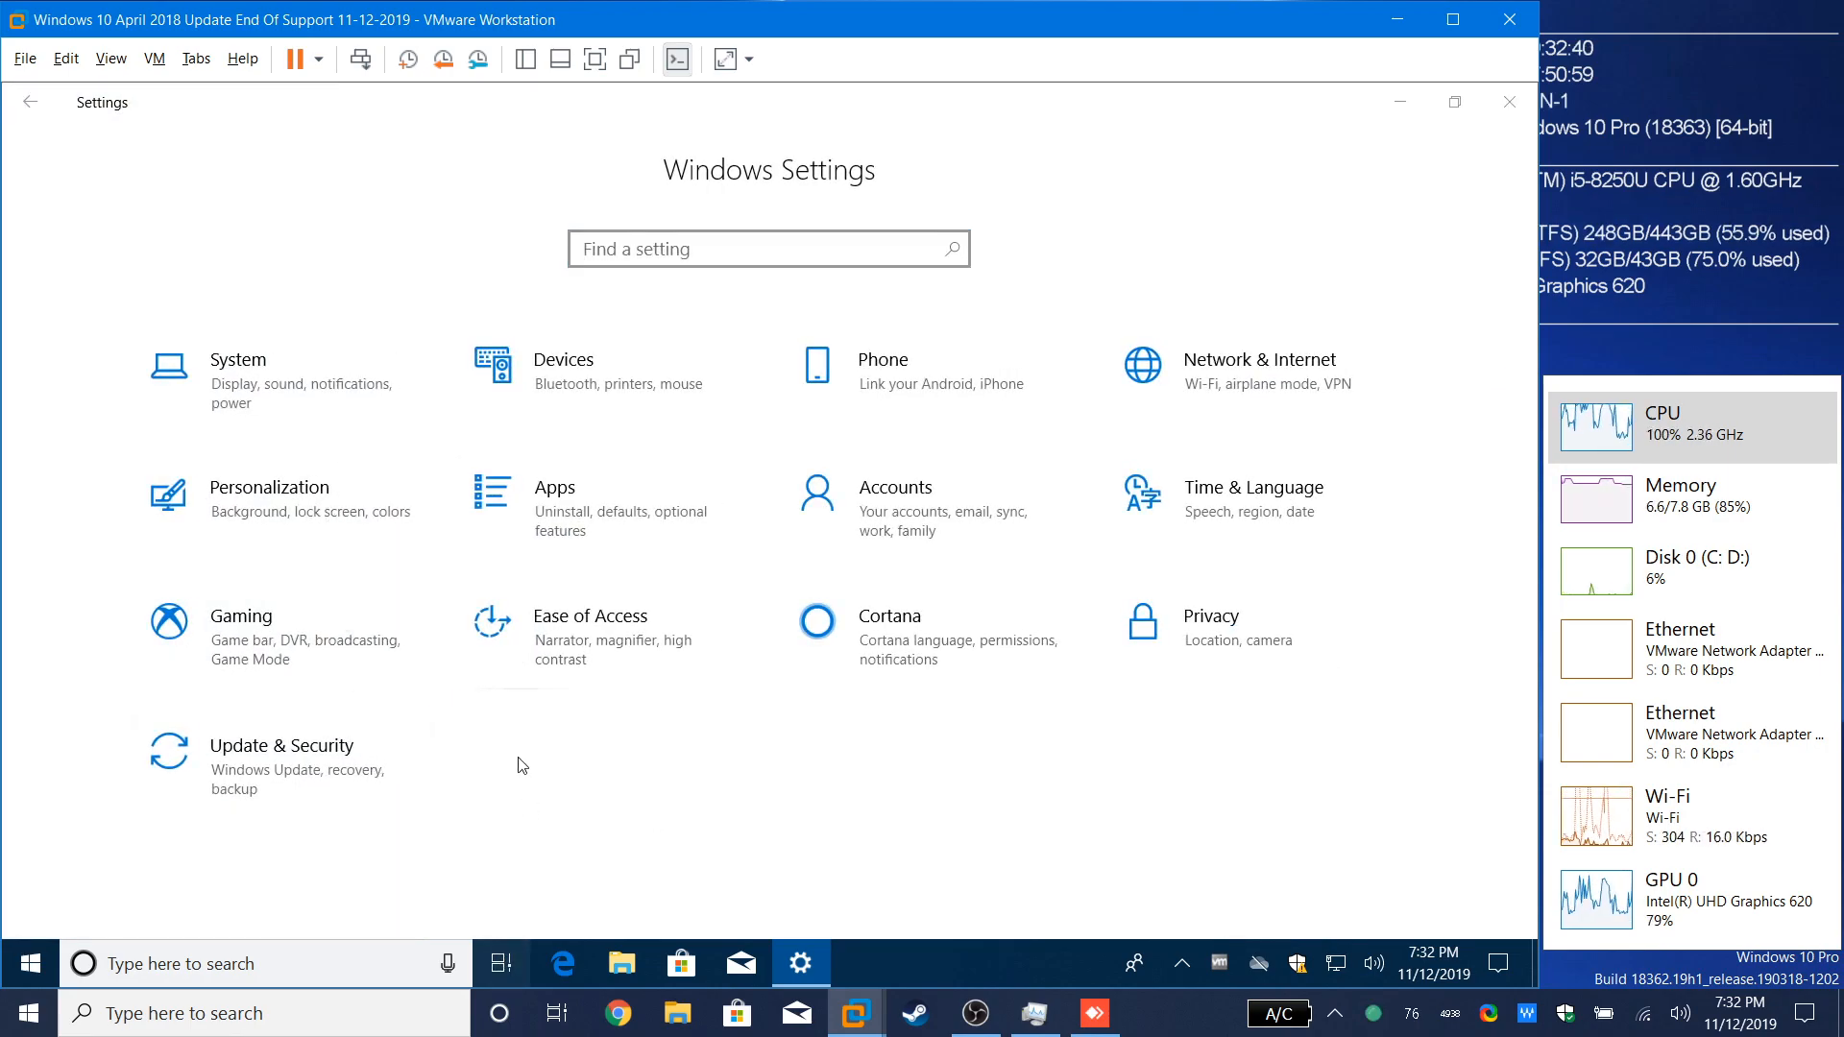
left_click(499, 964)
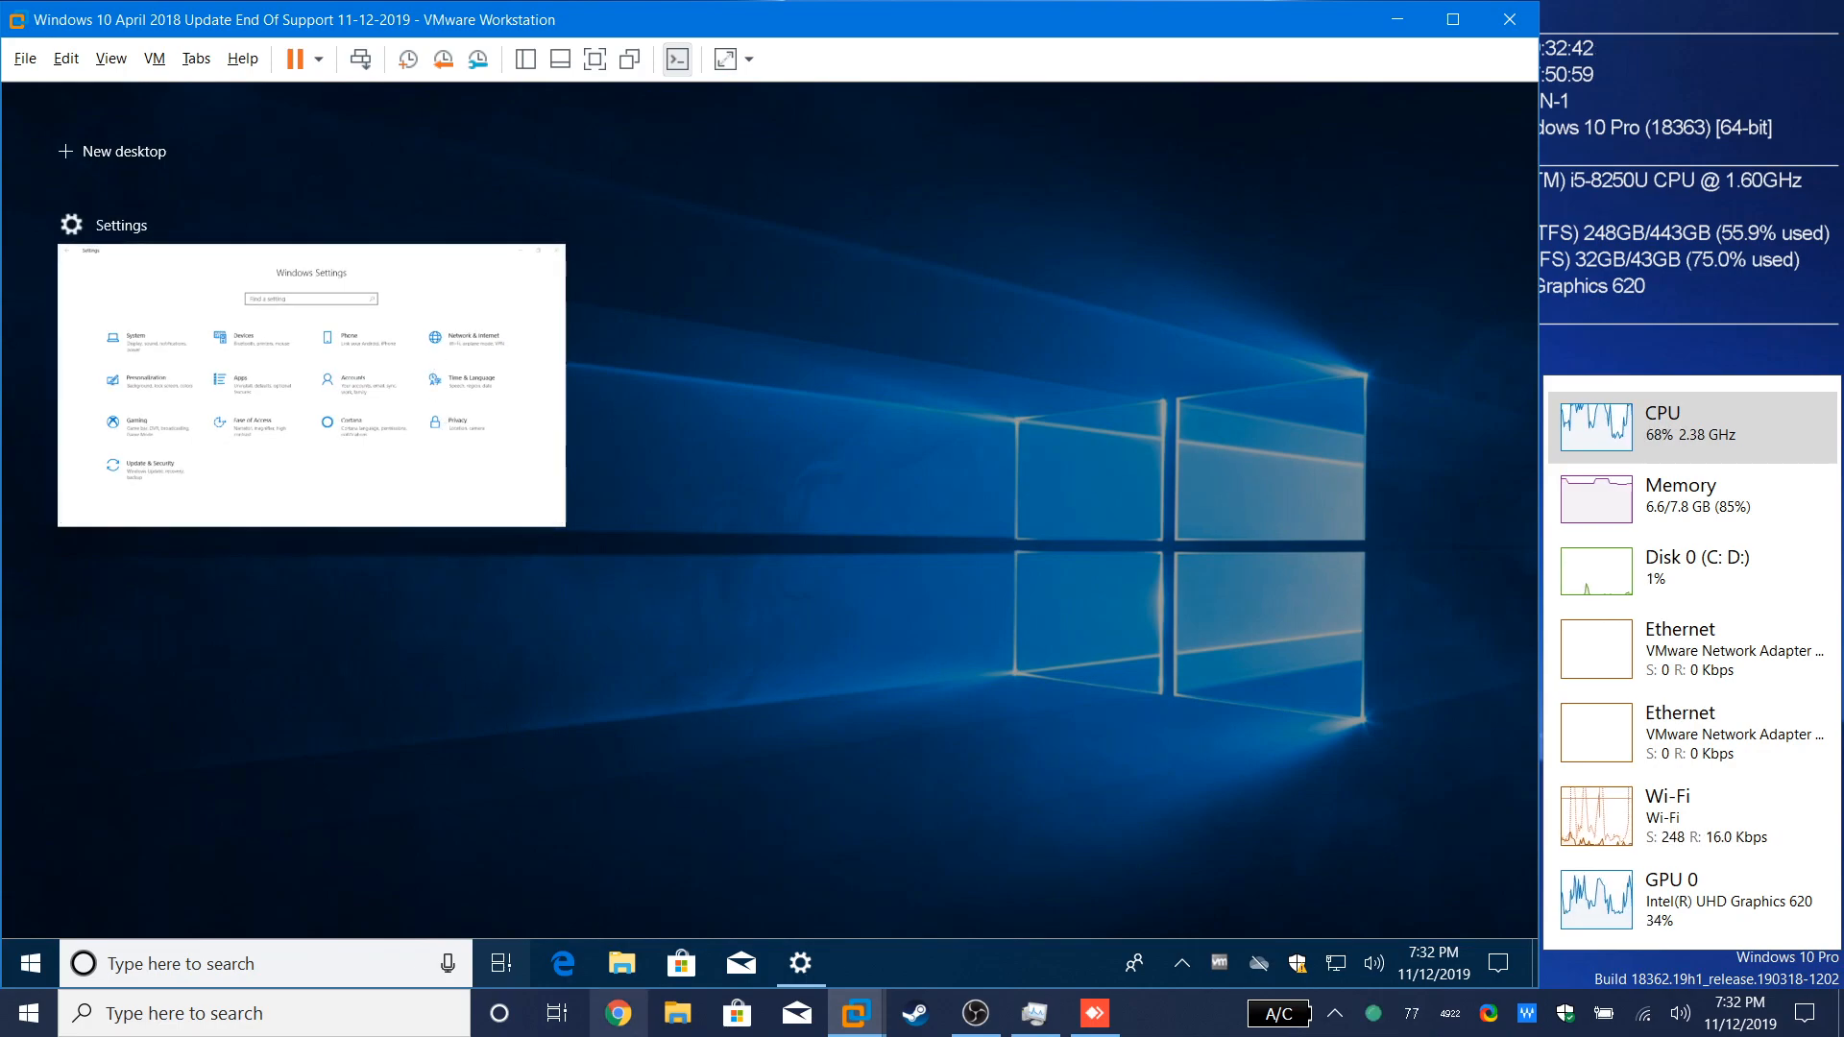
left_click(500, 964)
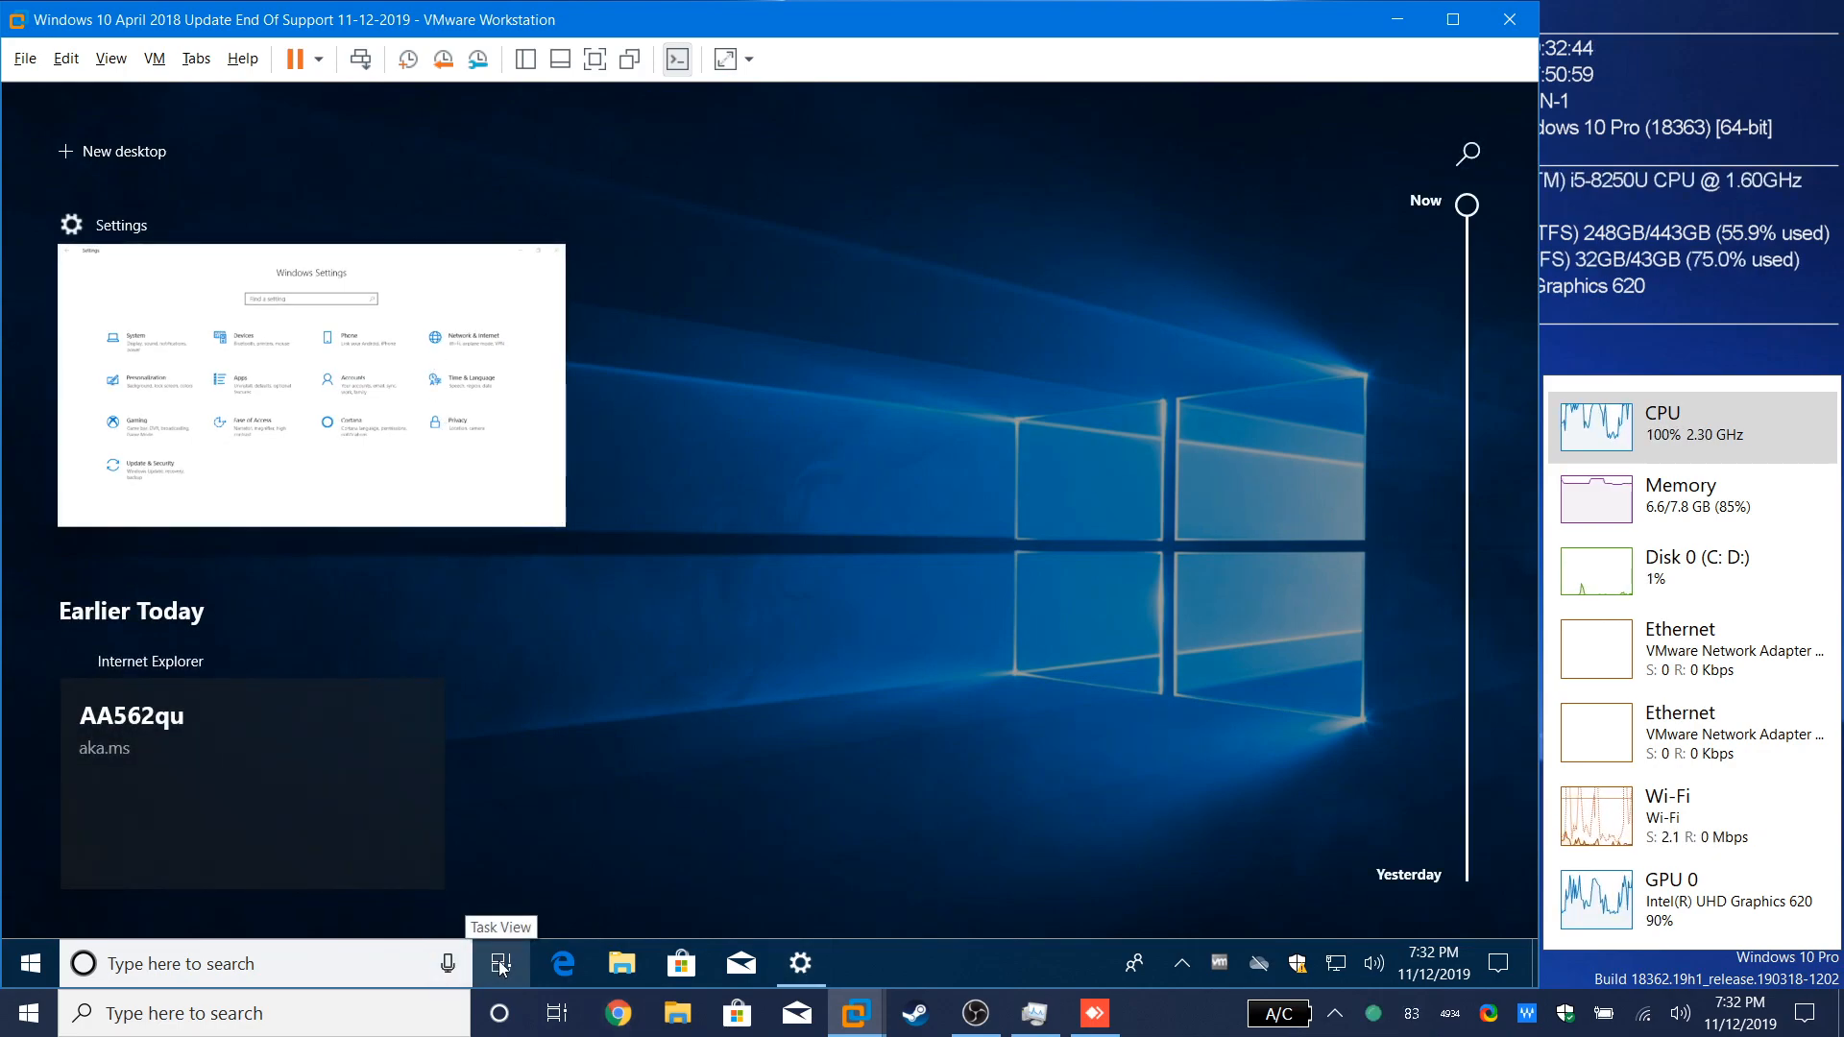
mouse_move(572, 589)
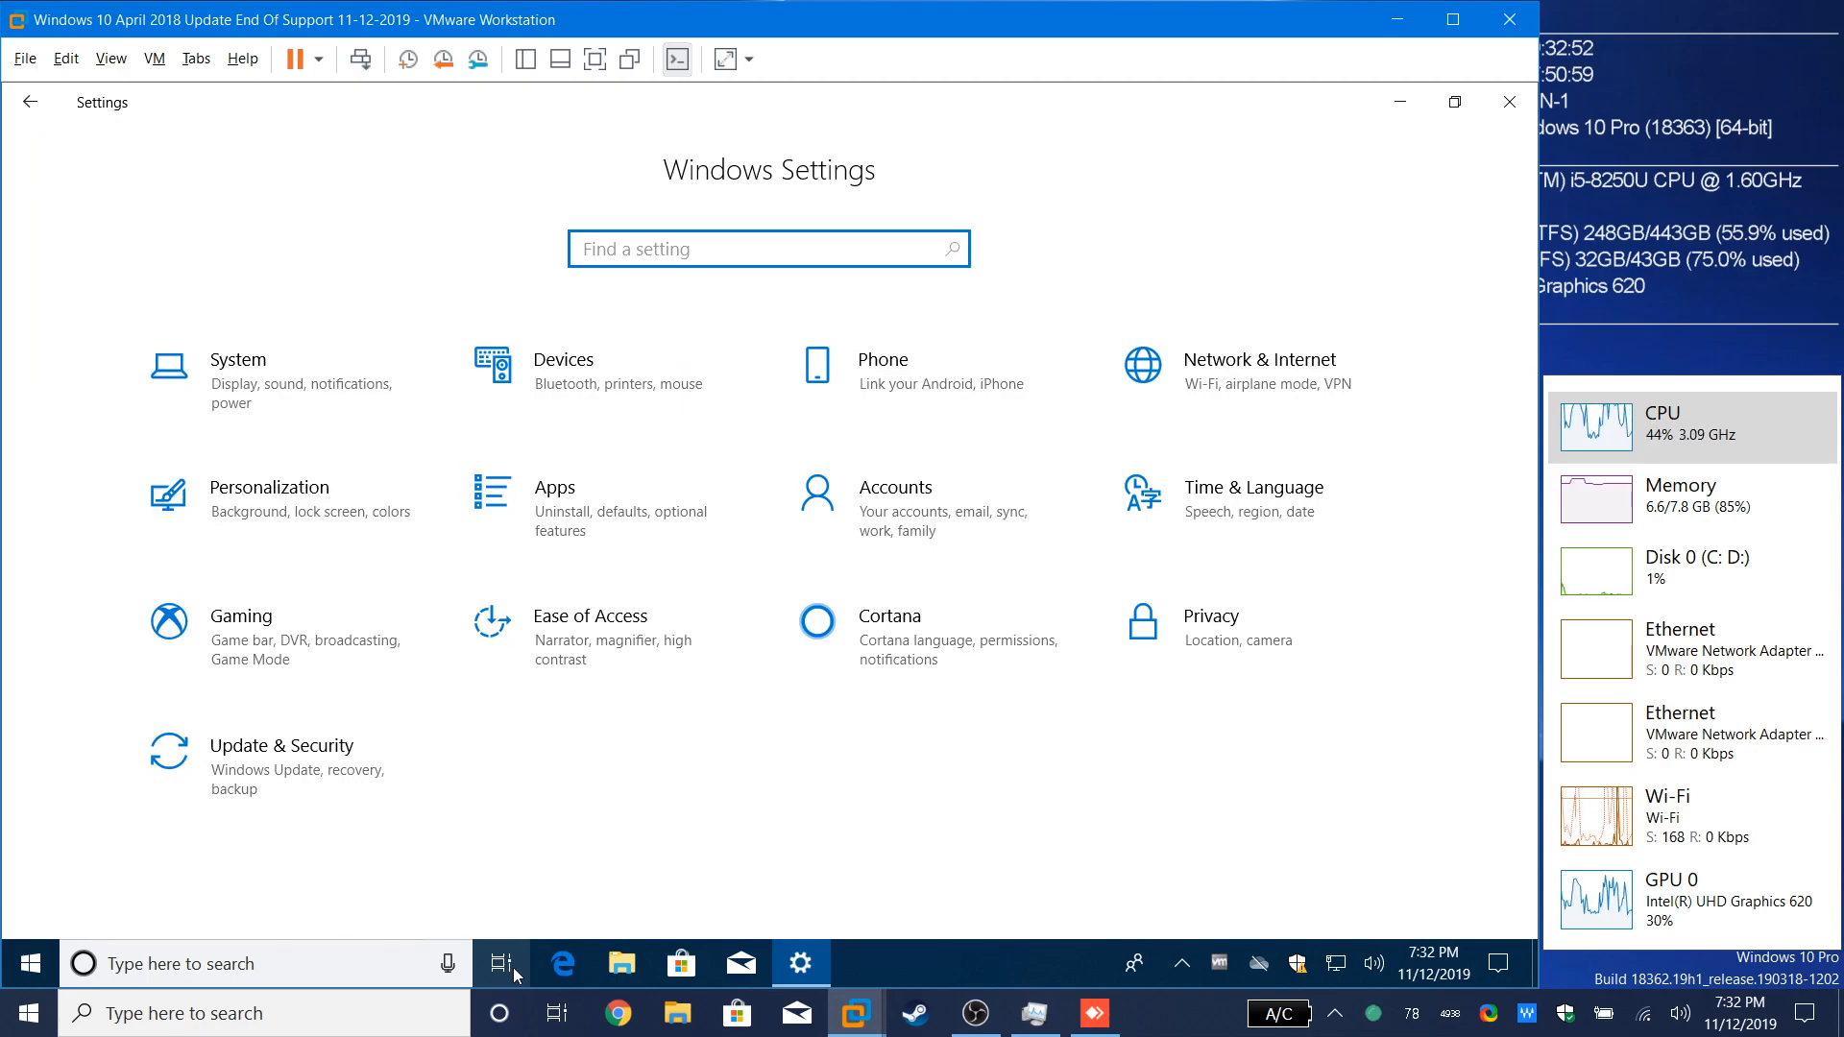
mouse_move(427, 607)
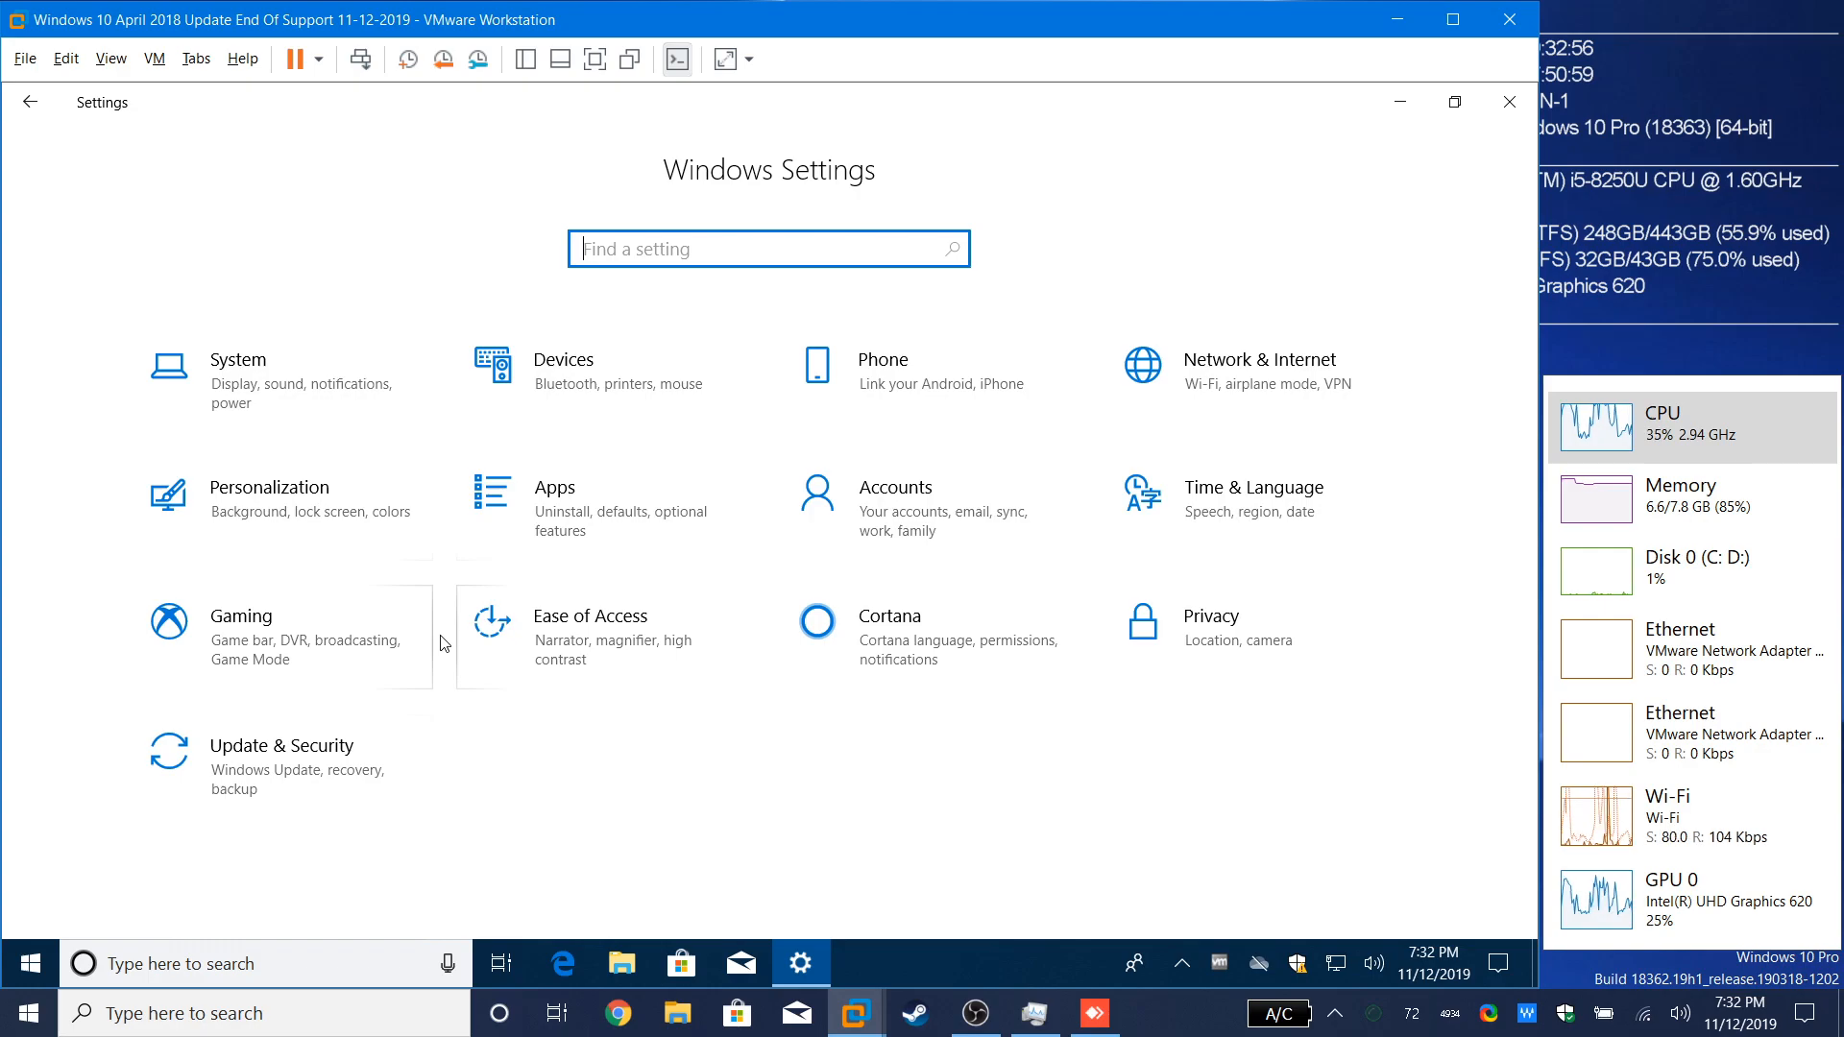
mouse_move(422, 746)
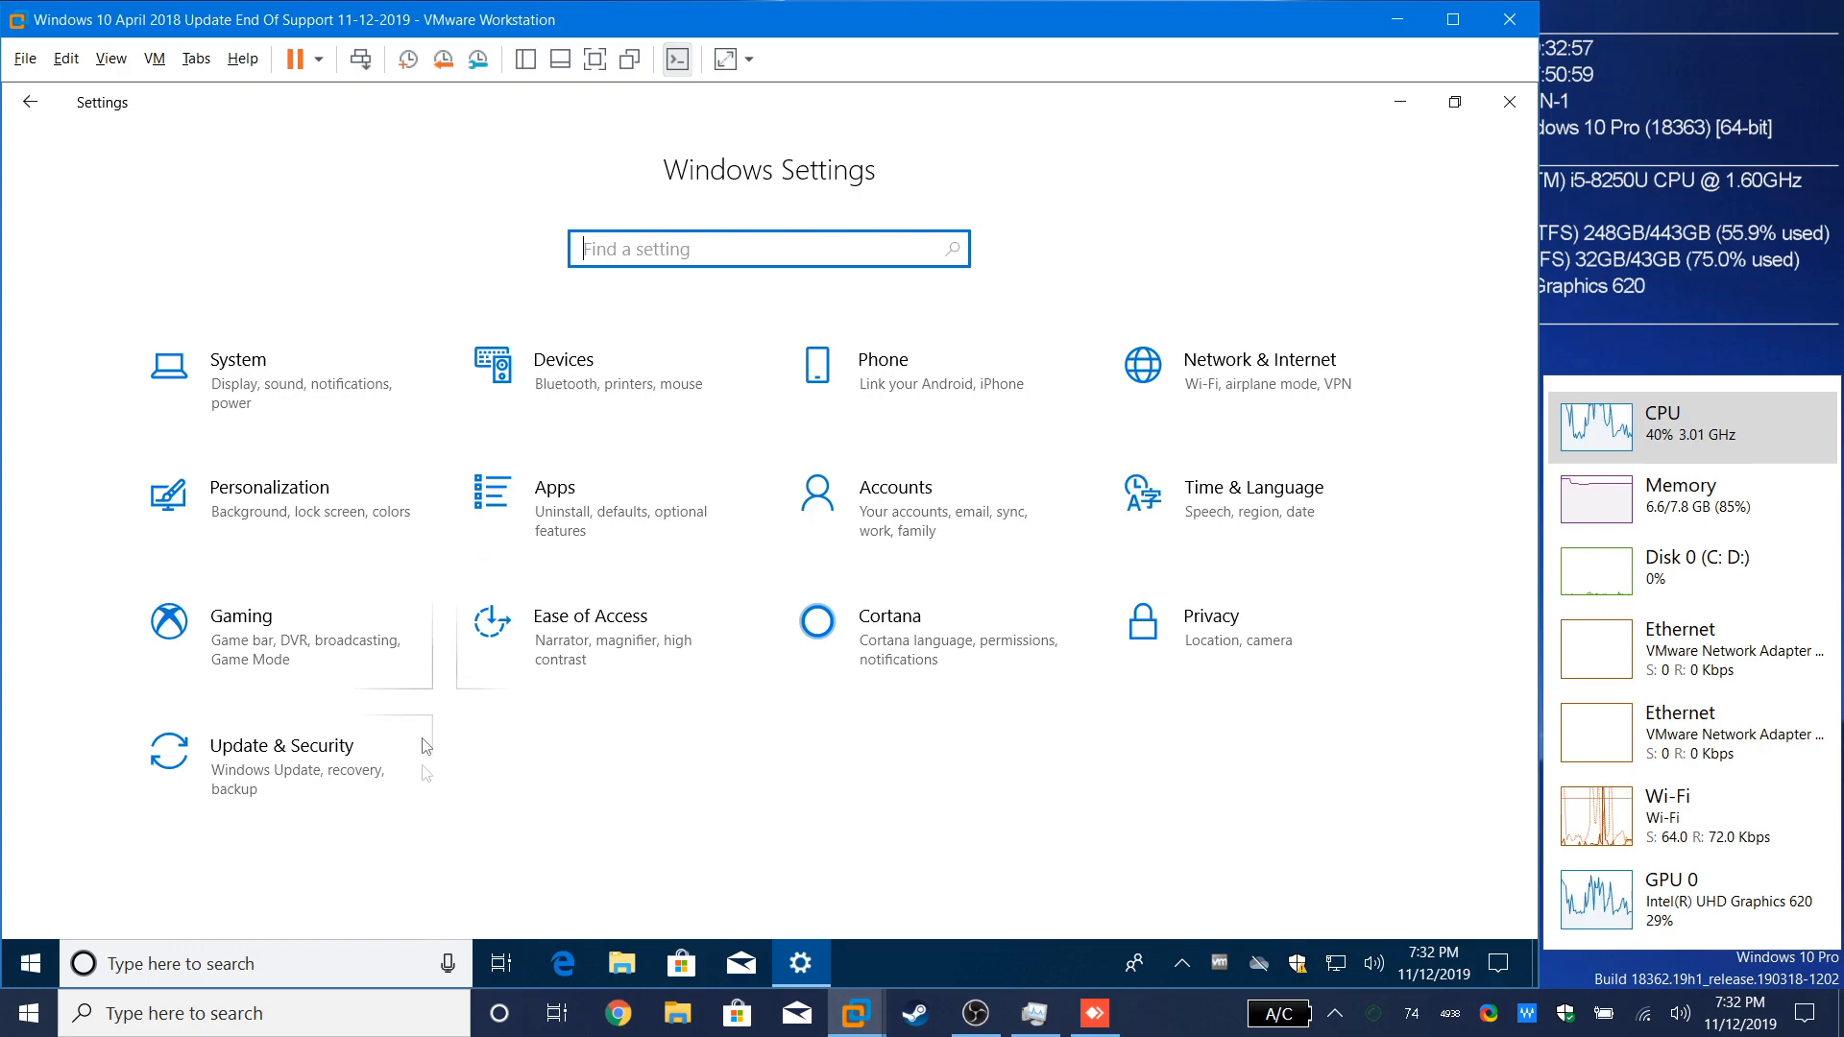
mouse_move(663, 572)
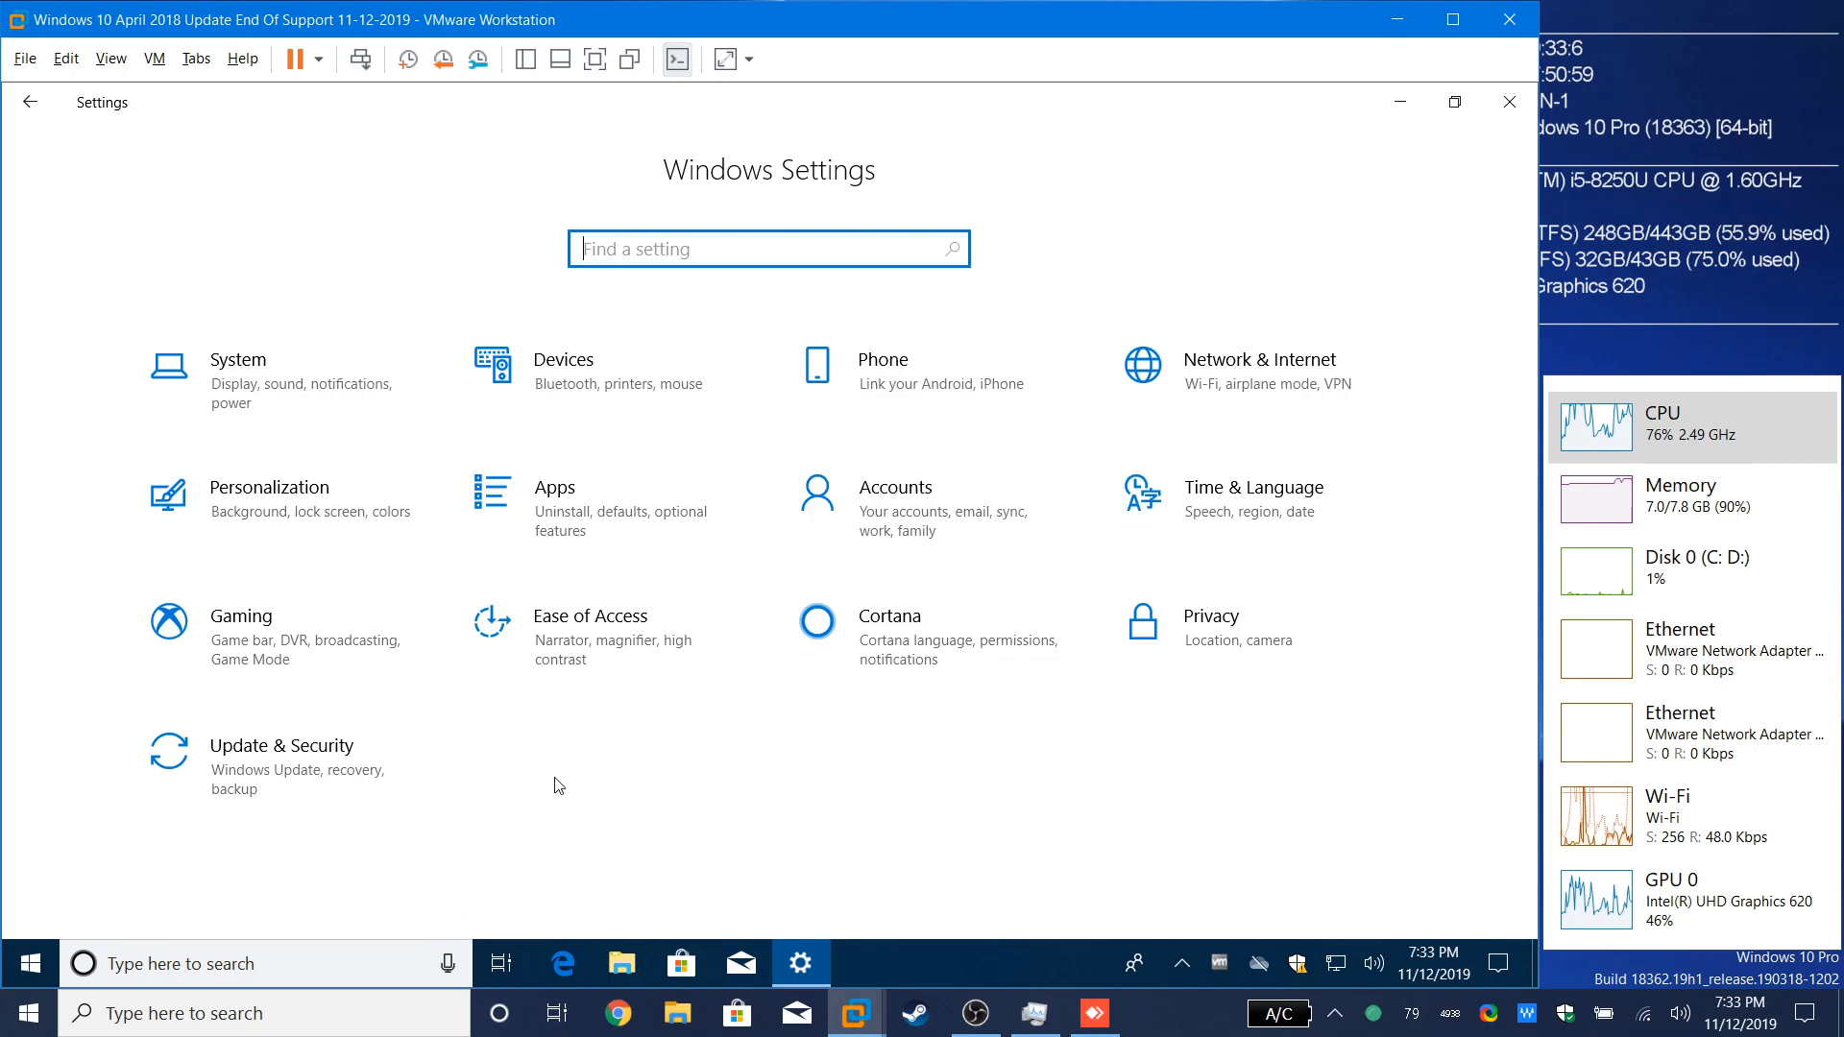
mouse_move(499, 964)
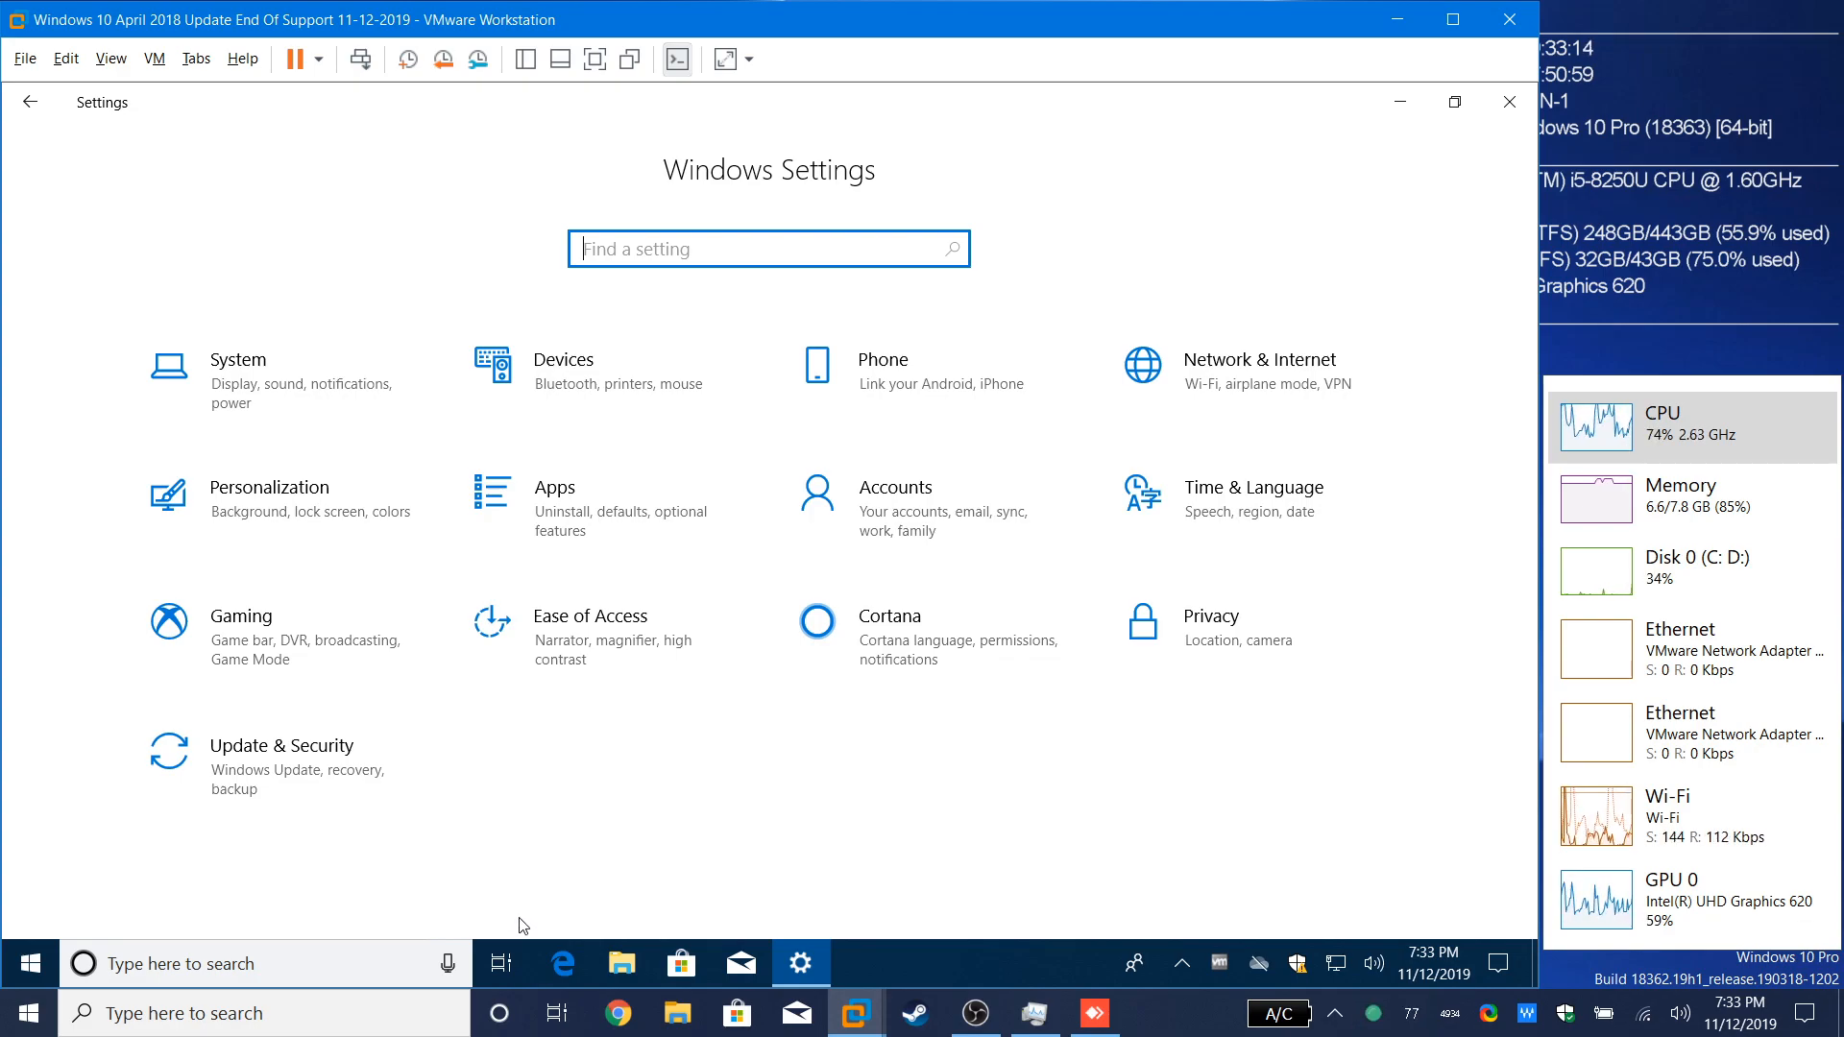
mouse_move(486, 826)
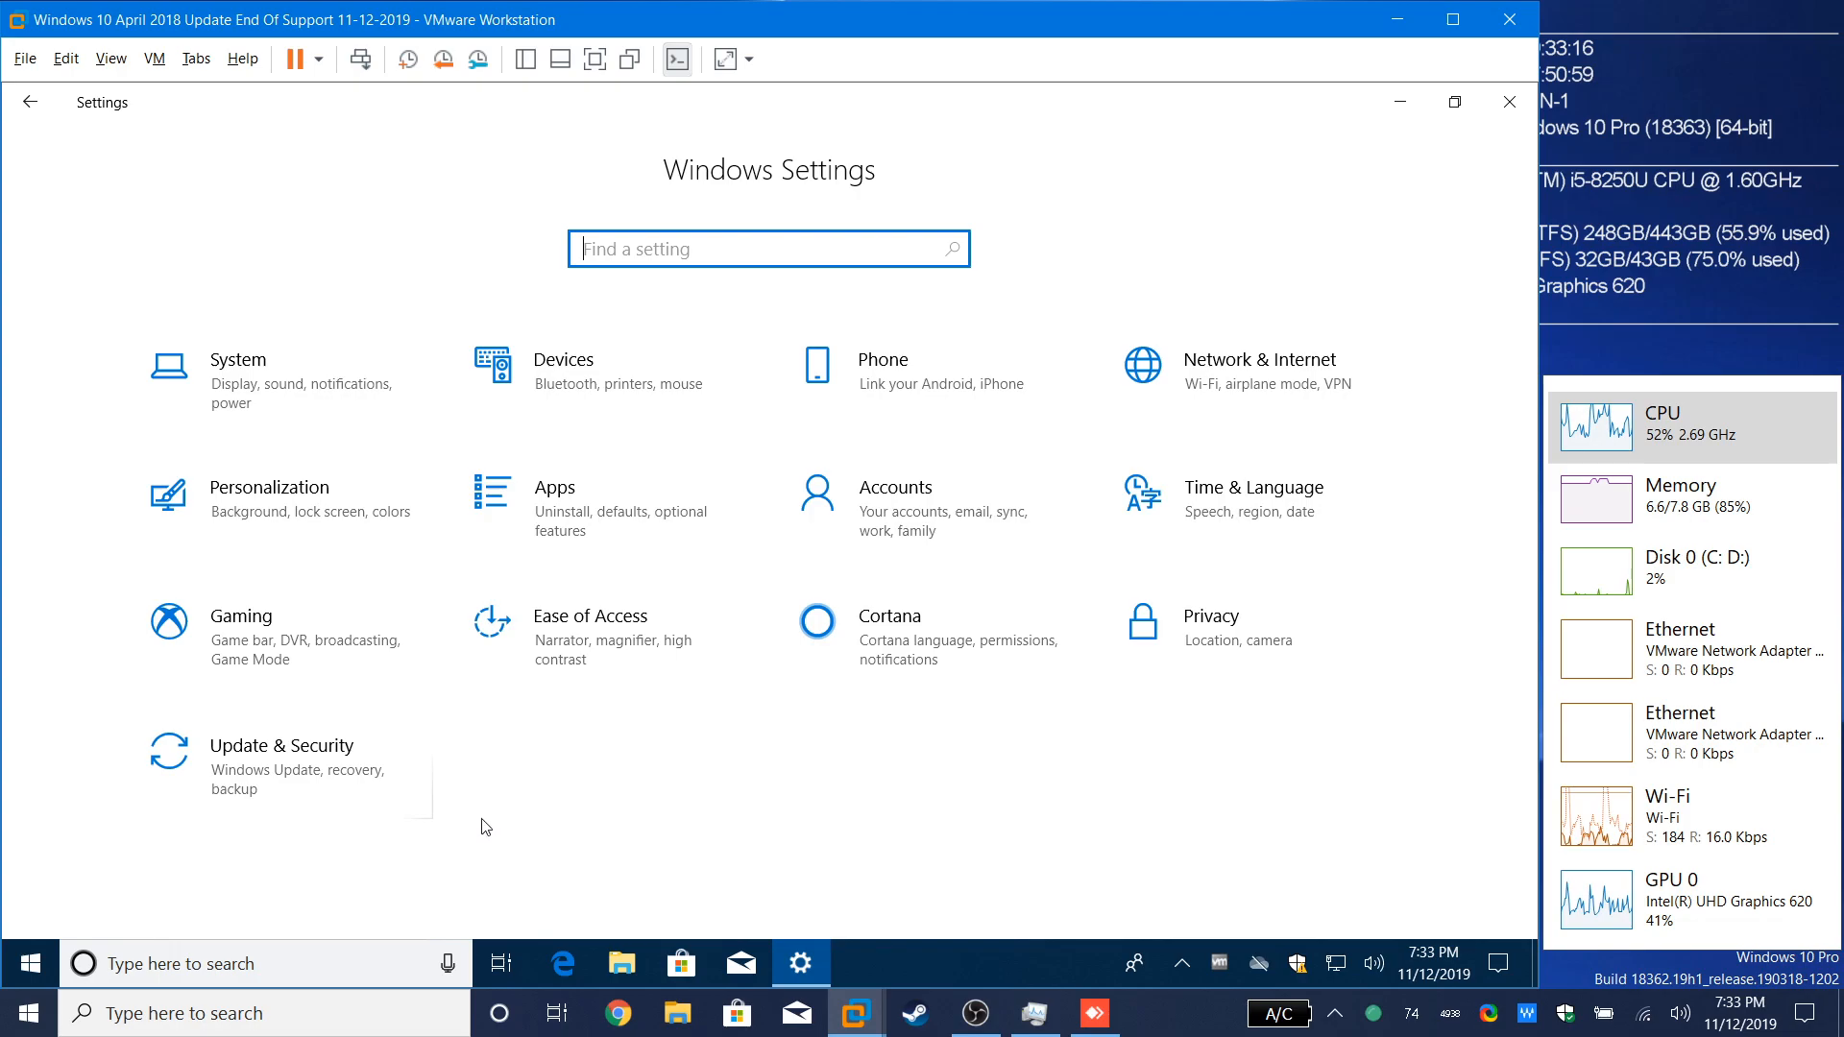
mouse_move(499, 832)
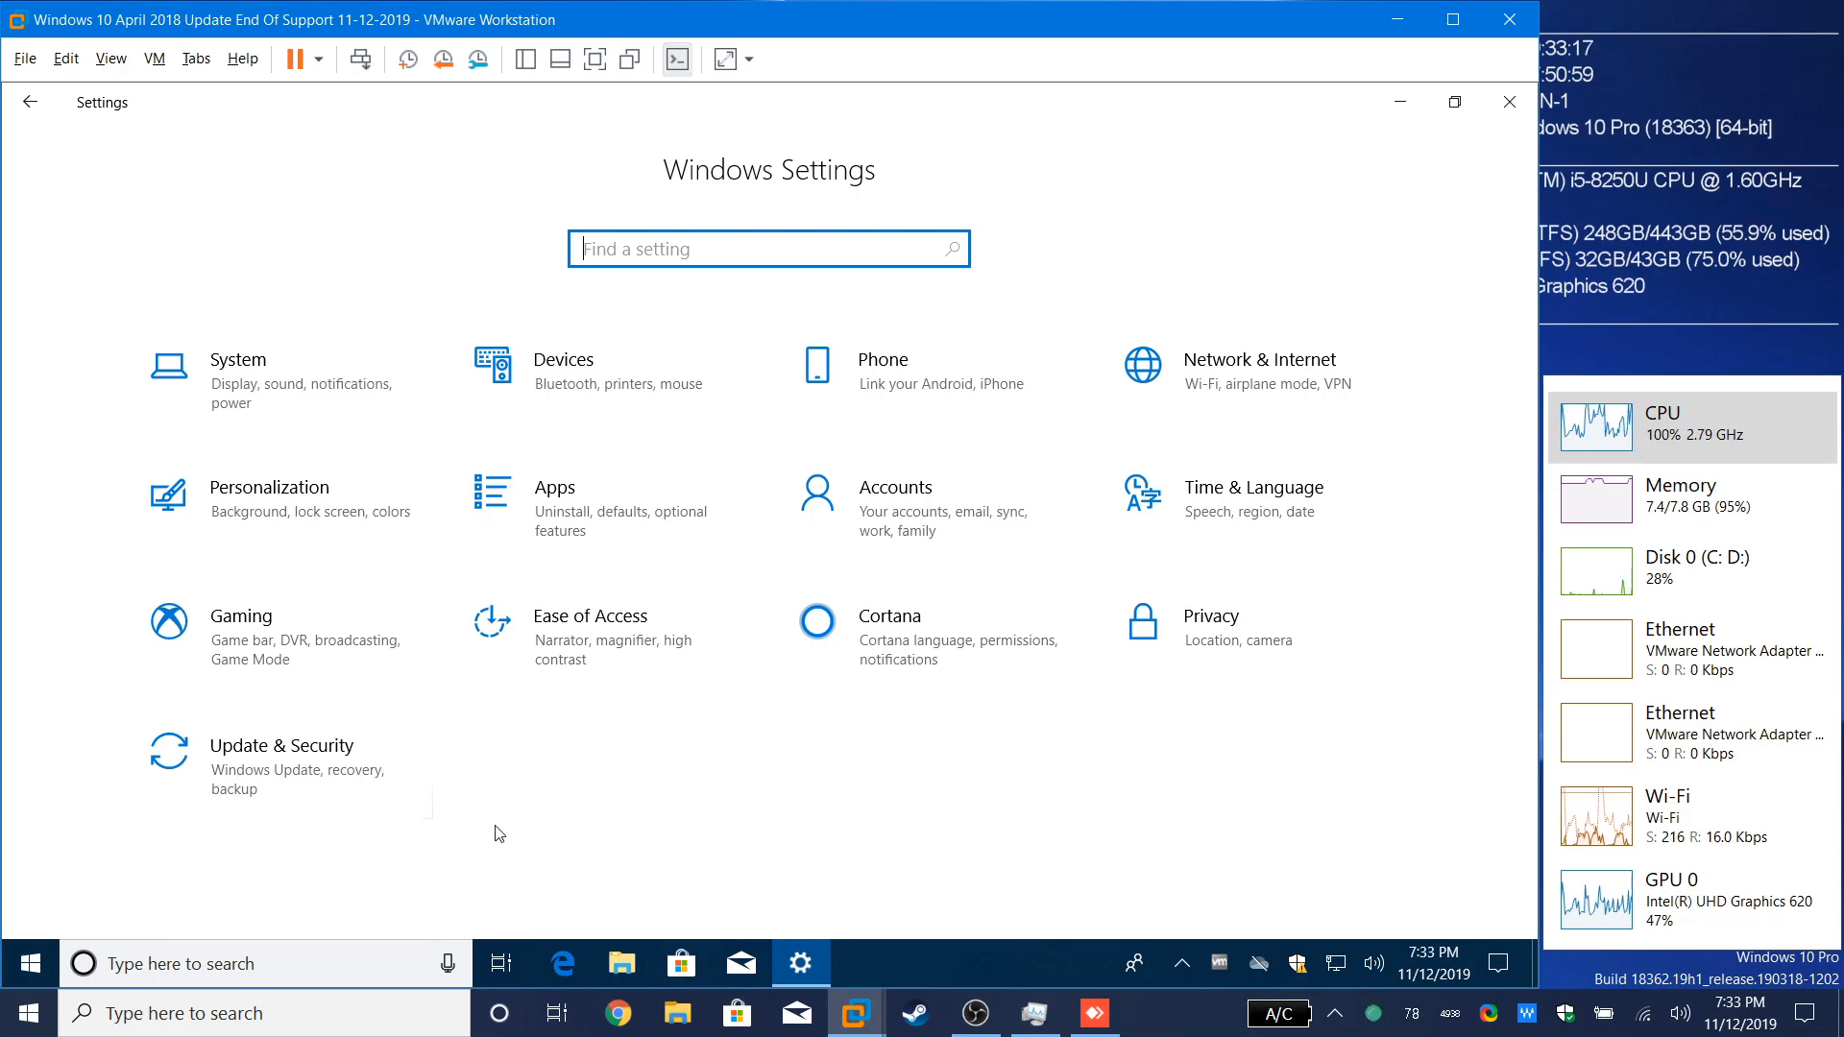
mouse_move(580, 876)
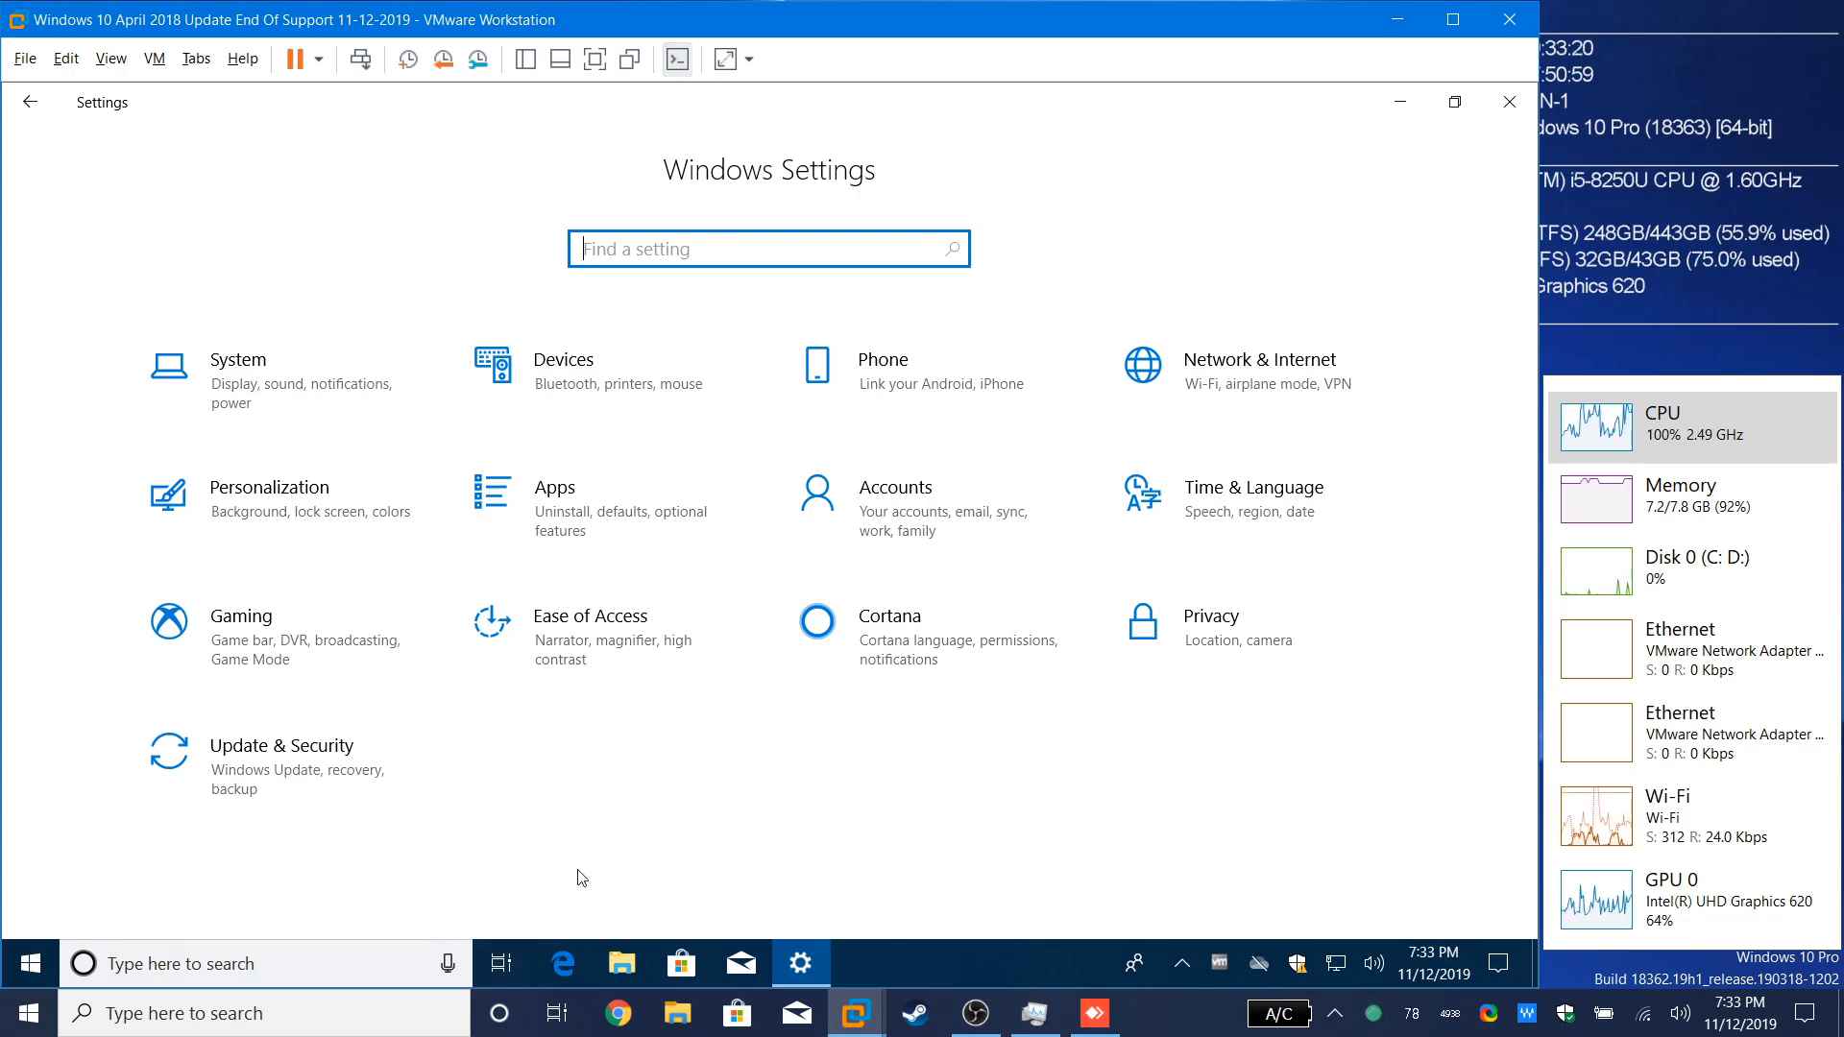
mouse_move(537, 814)
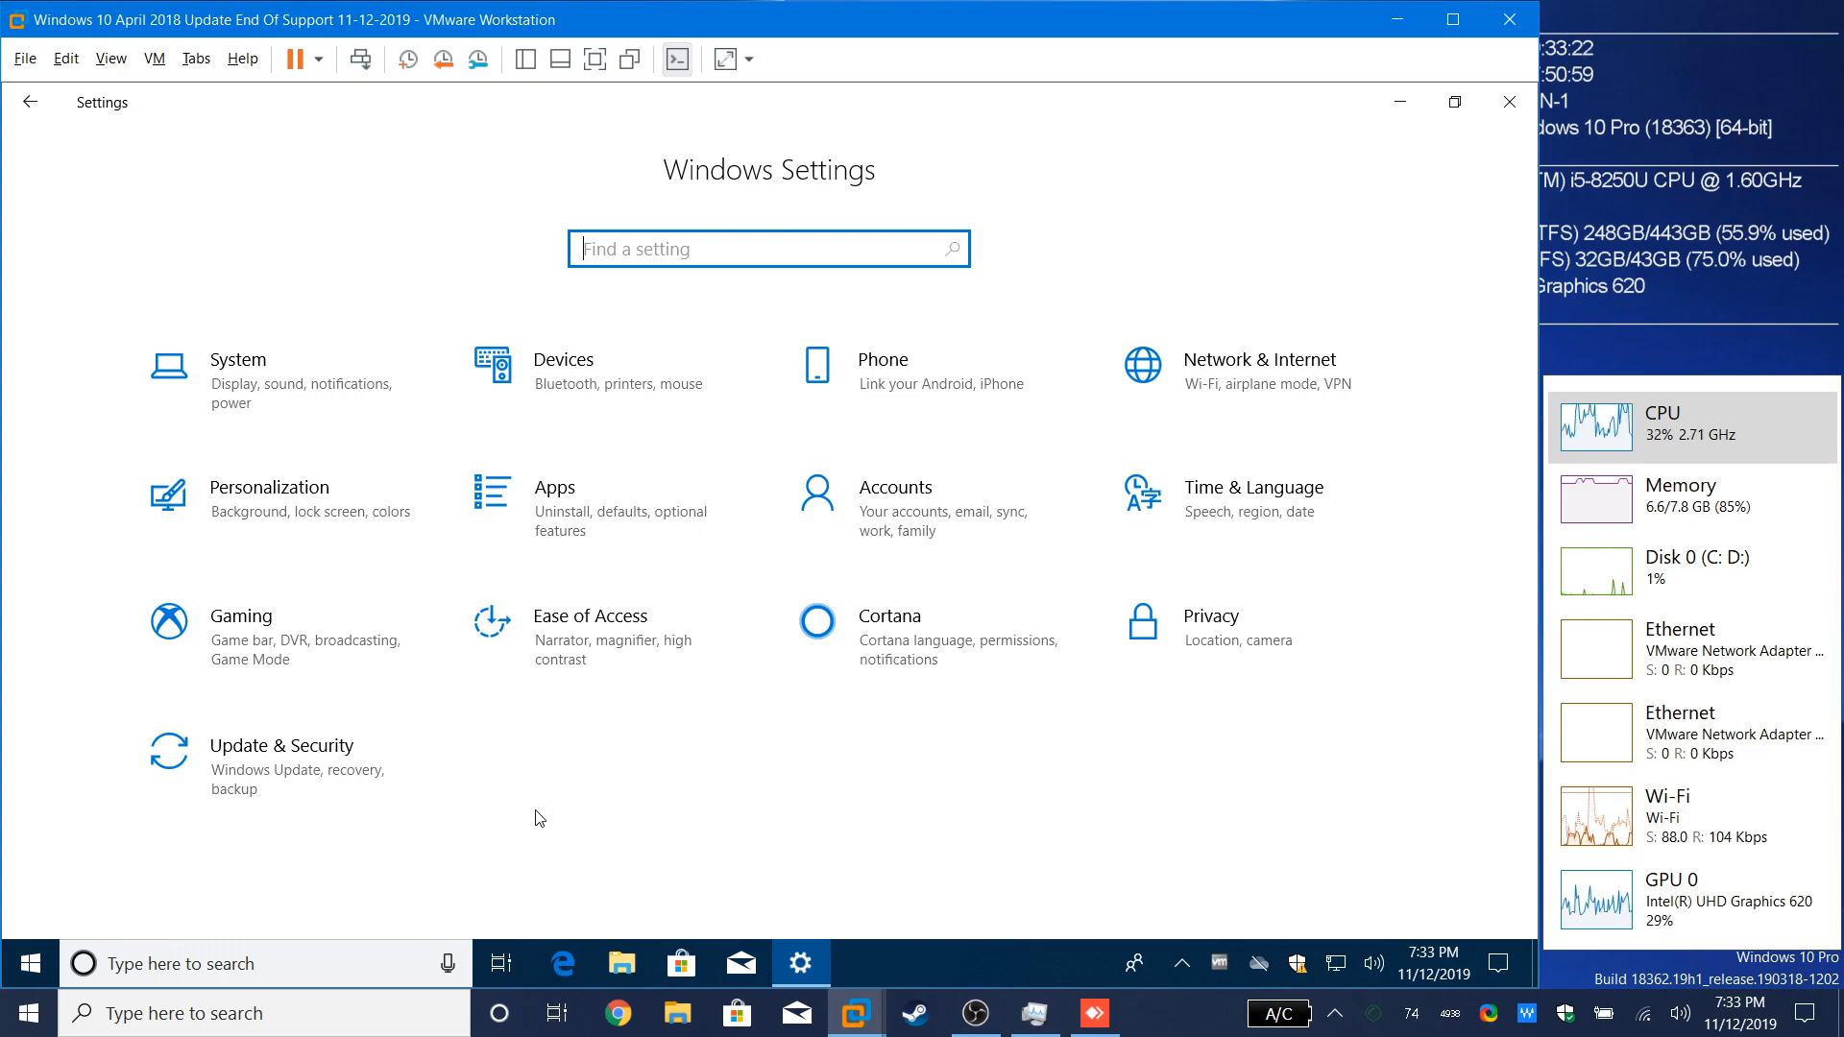
mouse_move(524, 812)
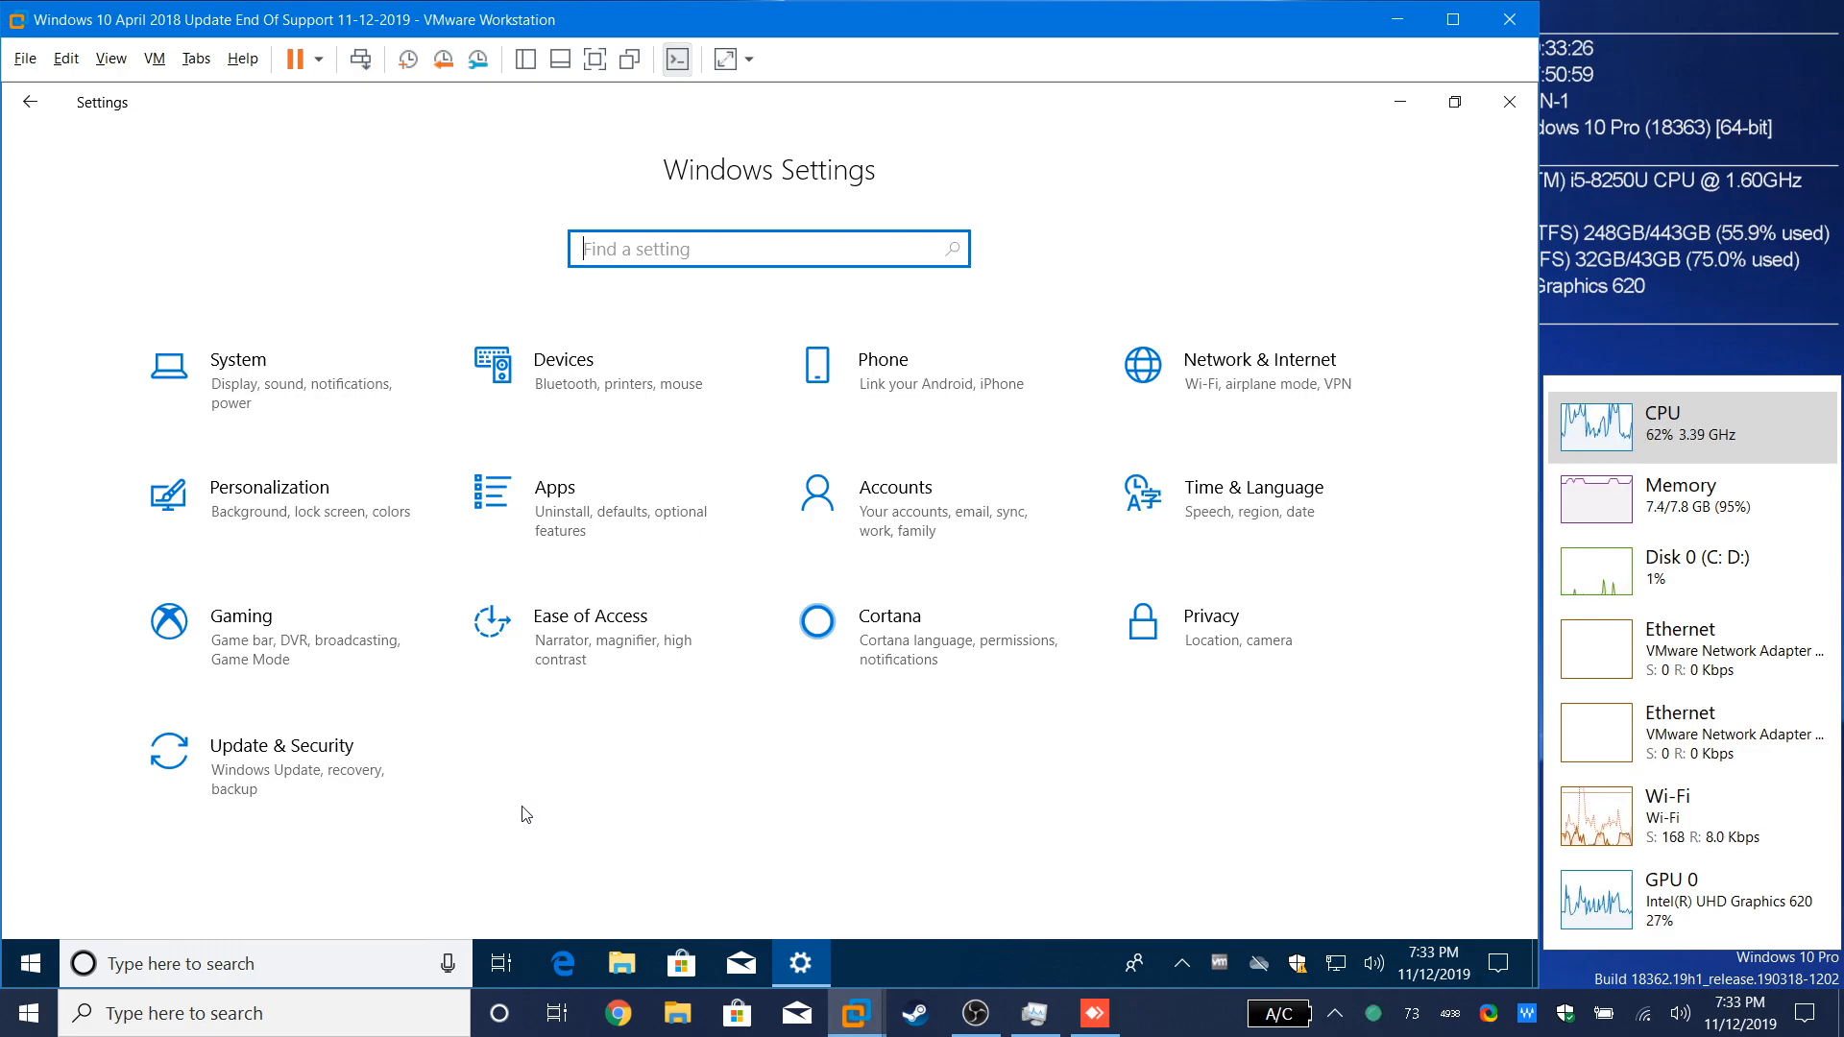
mouse_move(568, 804)
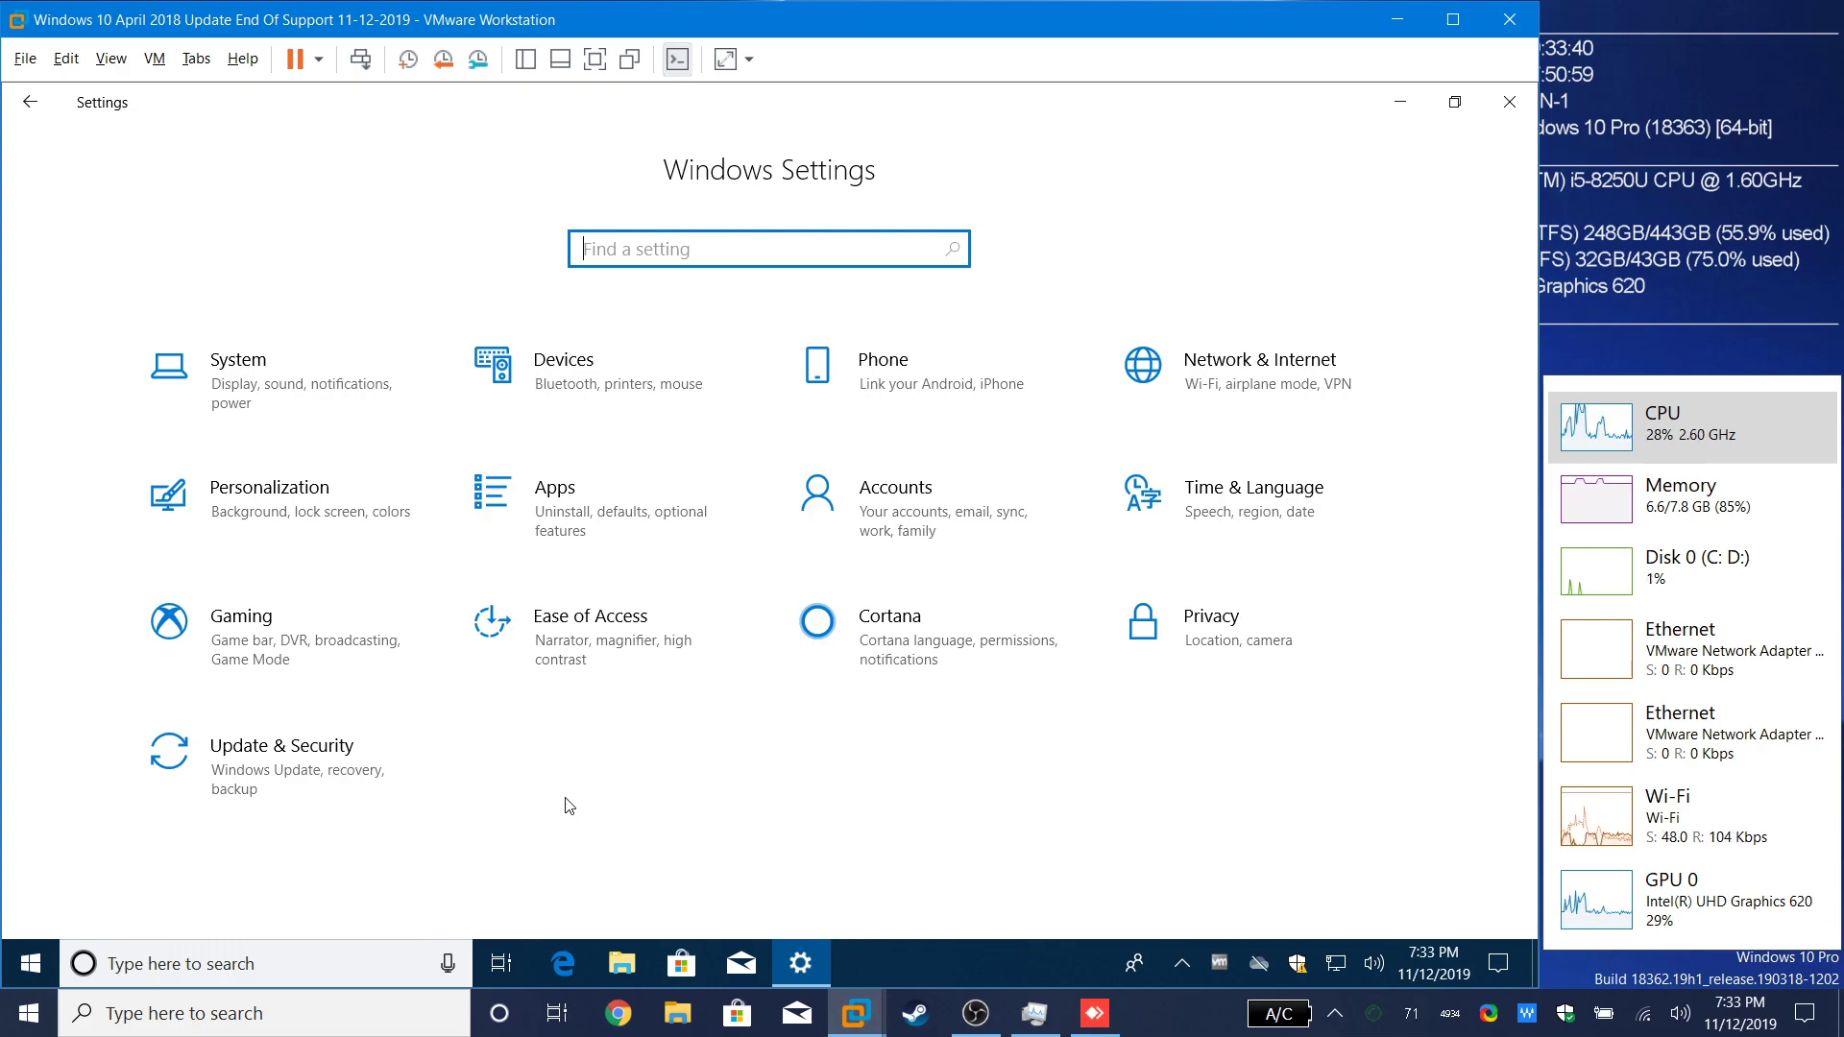
mouse_move(586, 841)
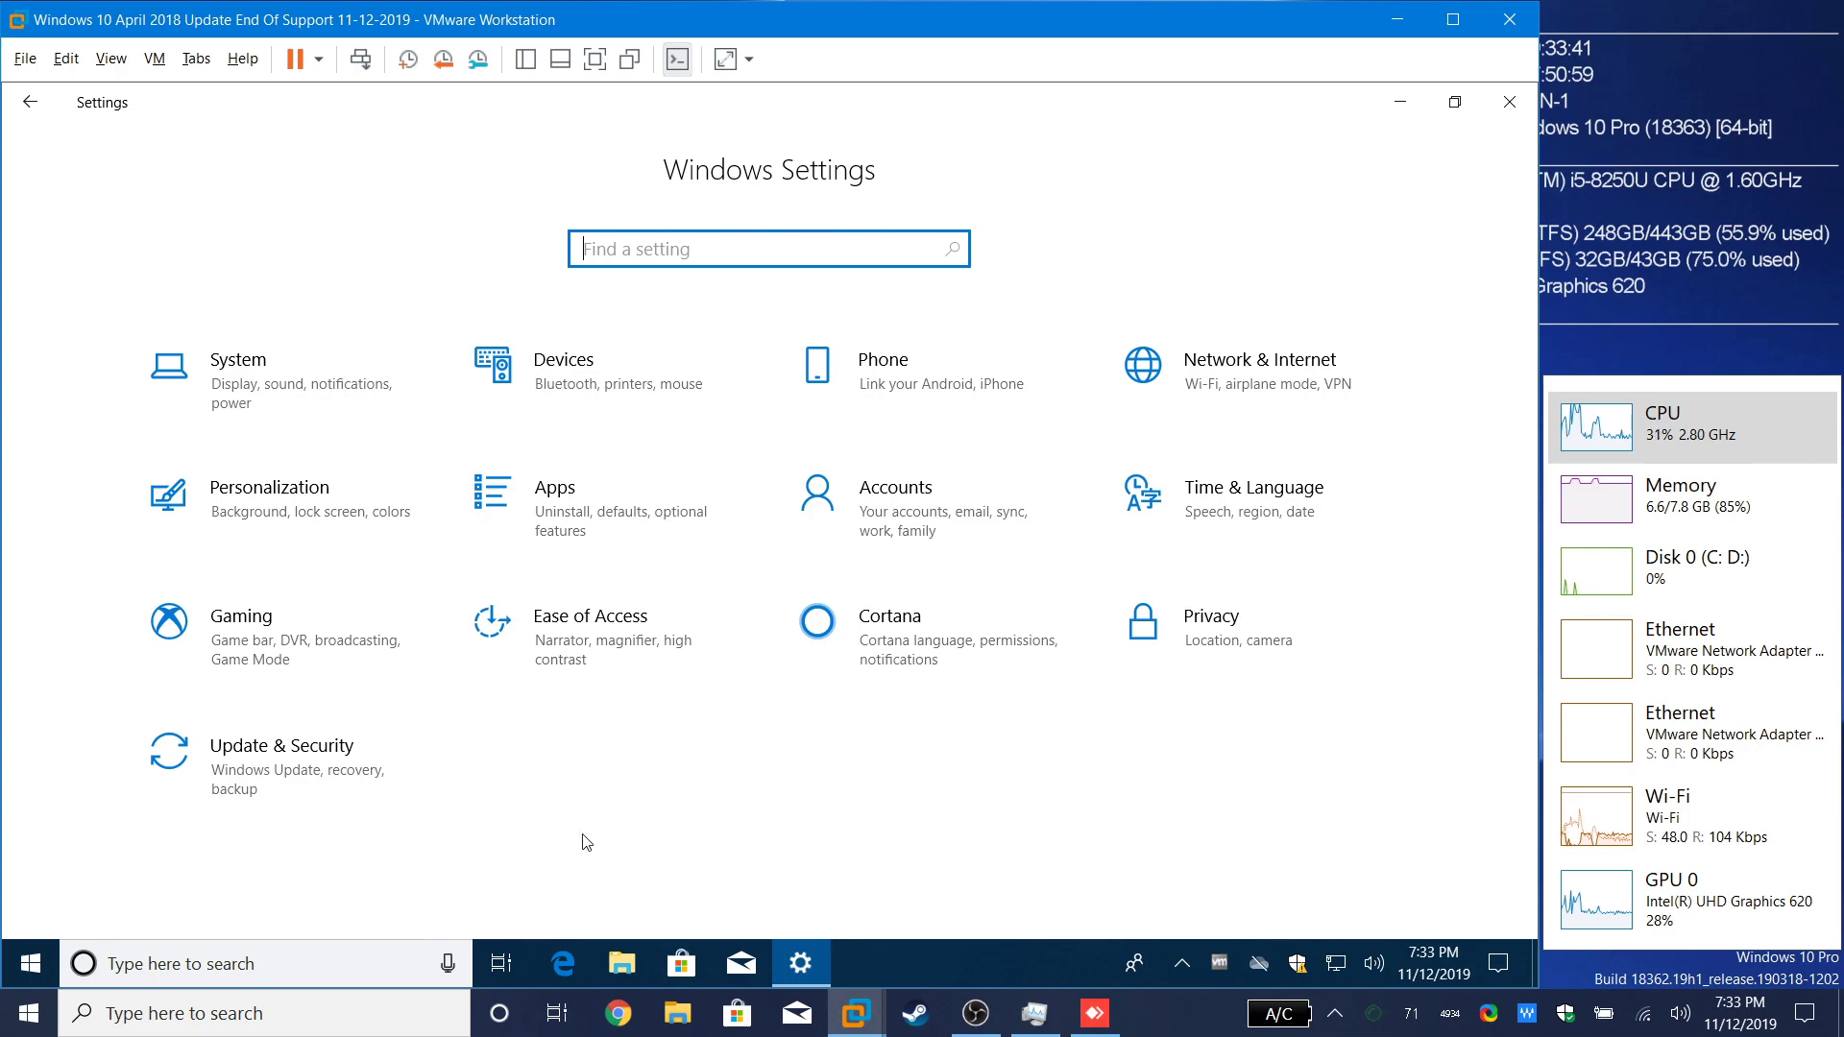
mouse_move(503, 373)
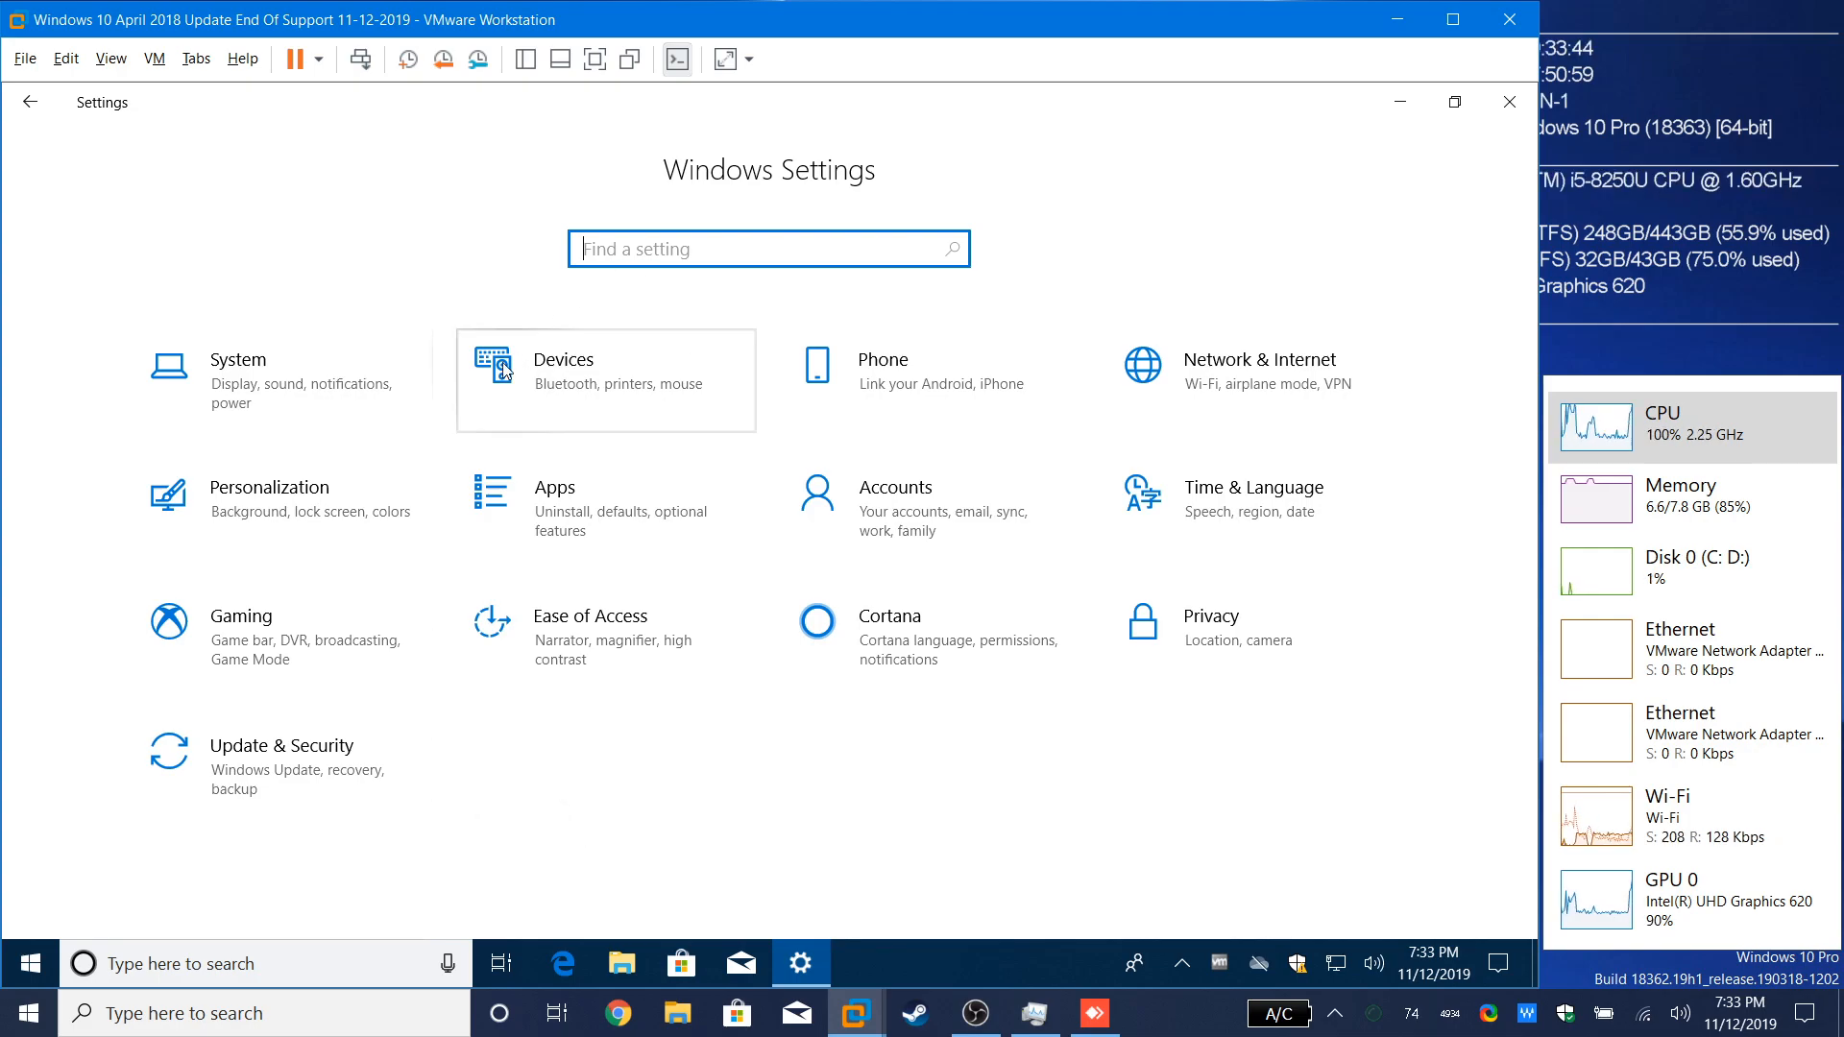
Step: Close the guest Settings window and dismiss the taskbar menu, leaving the bare desktop
left_click(1510, 102)
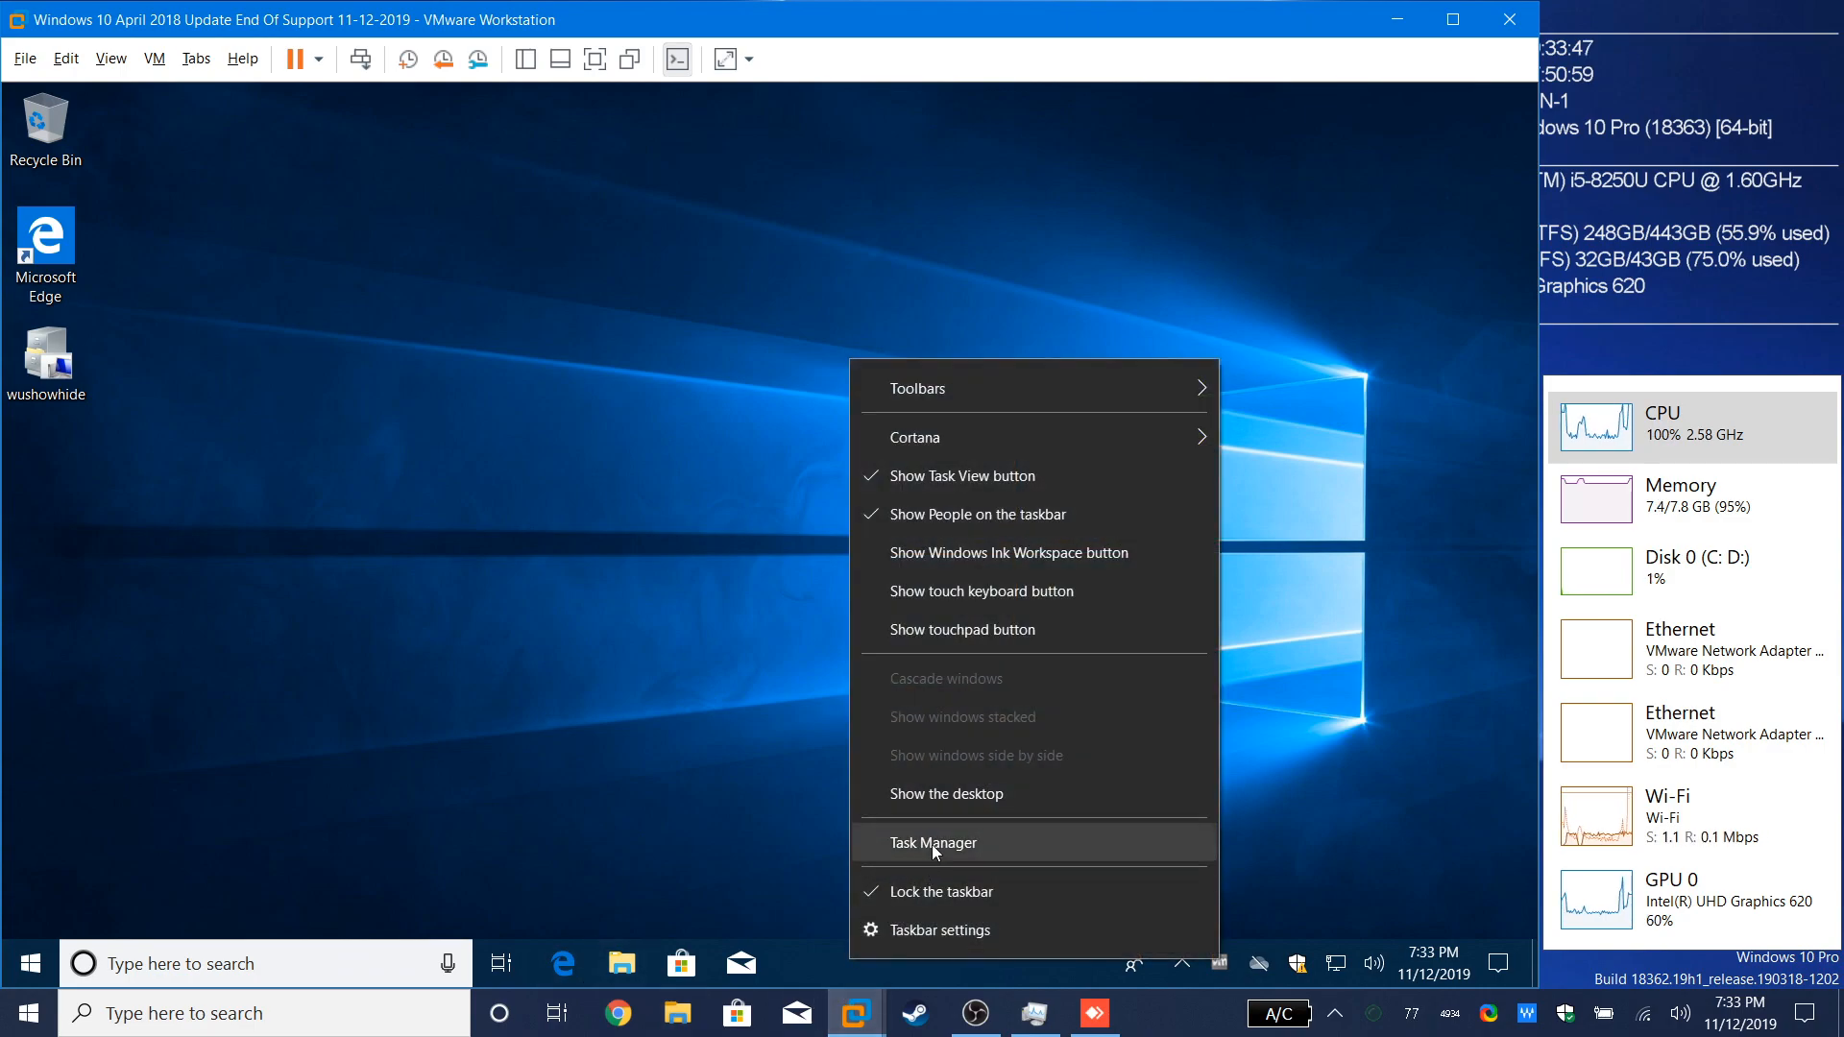
left_click(934, 843)
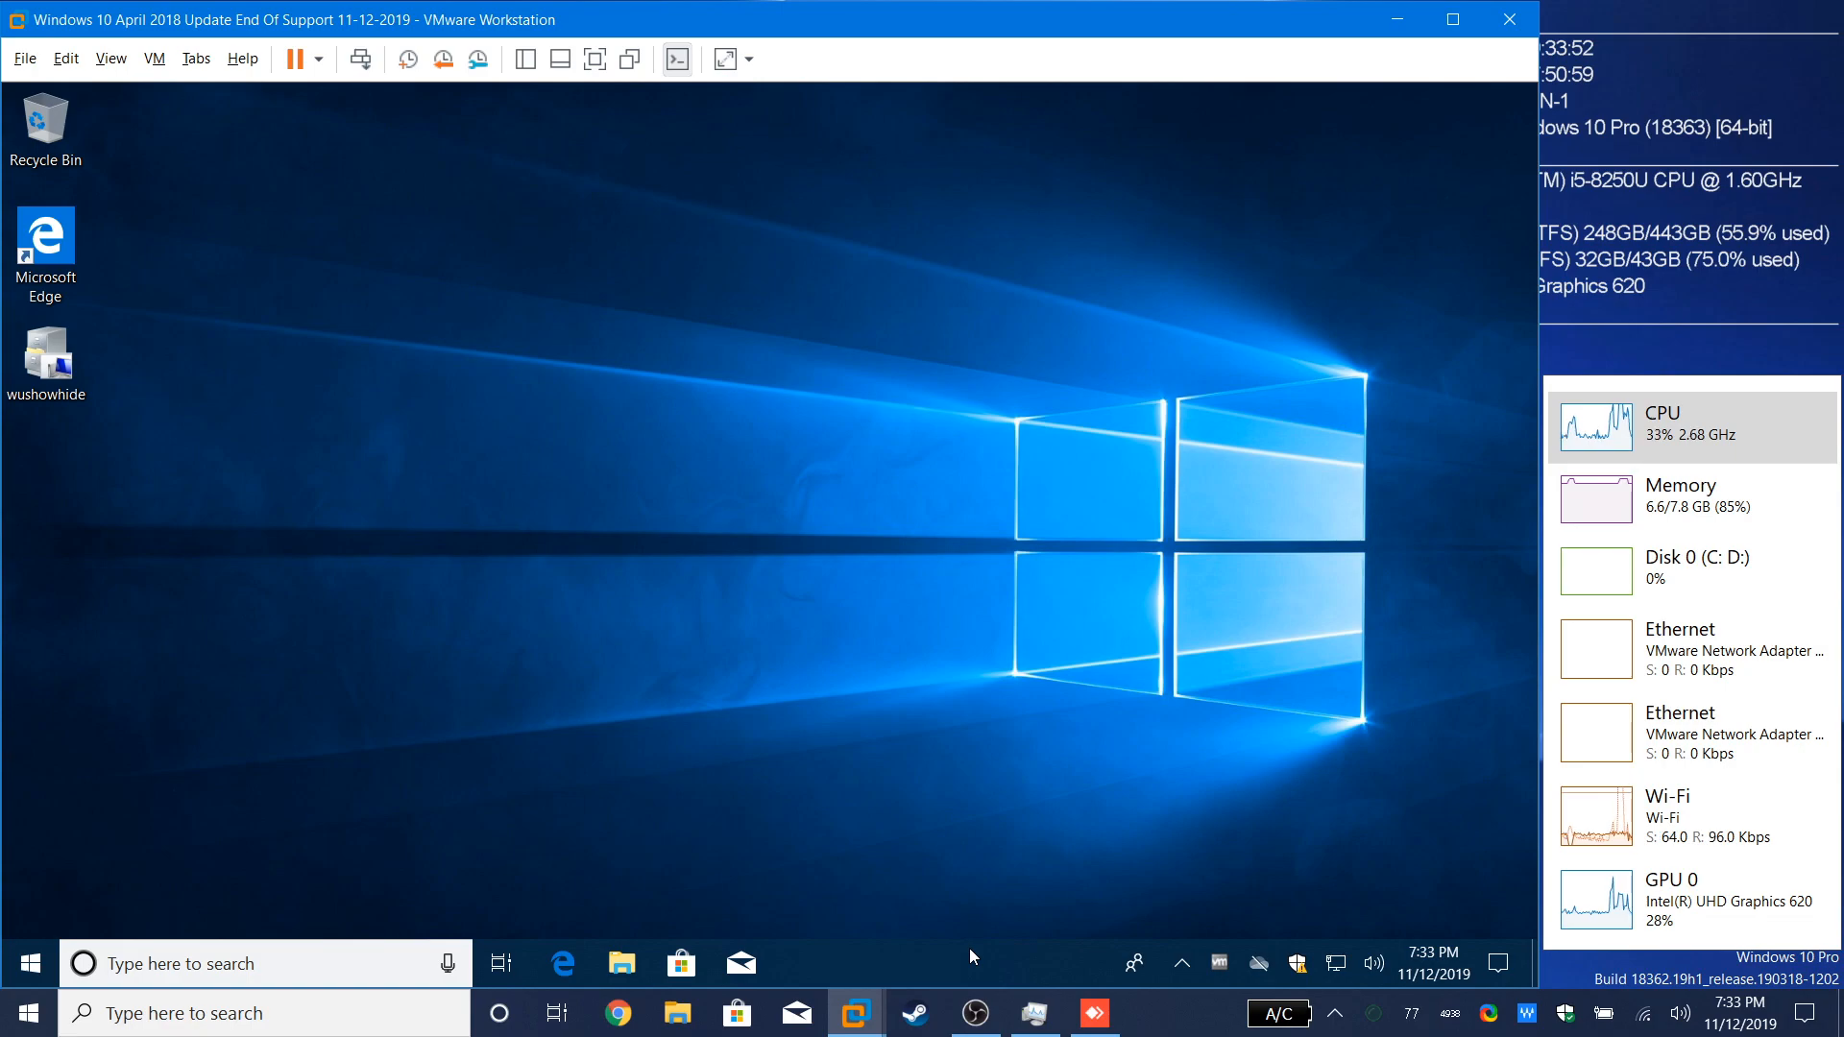
mouse_move(781, 761)
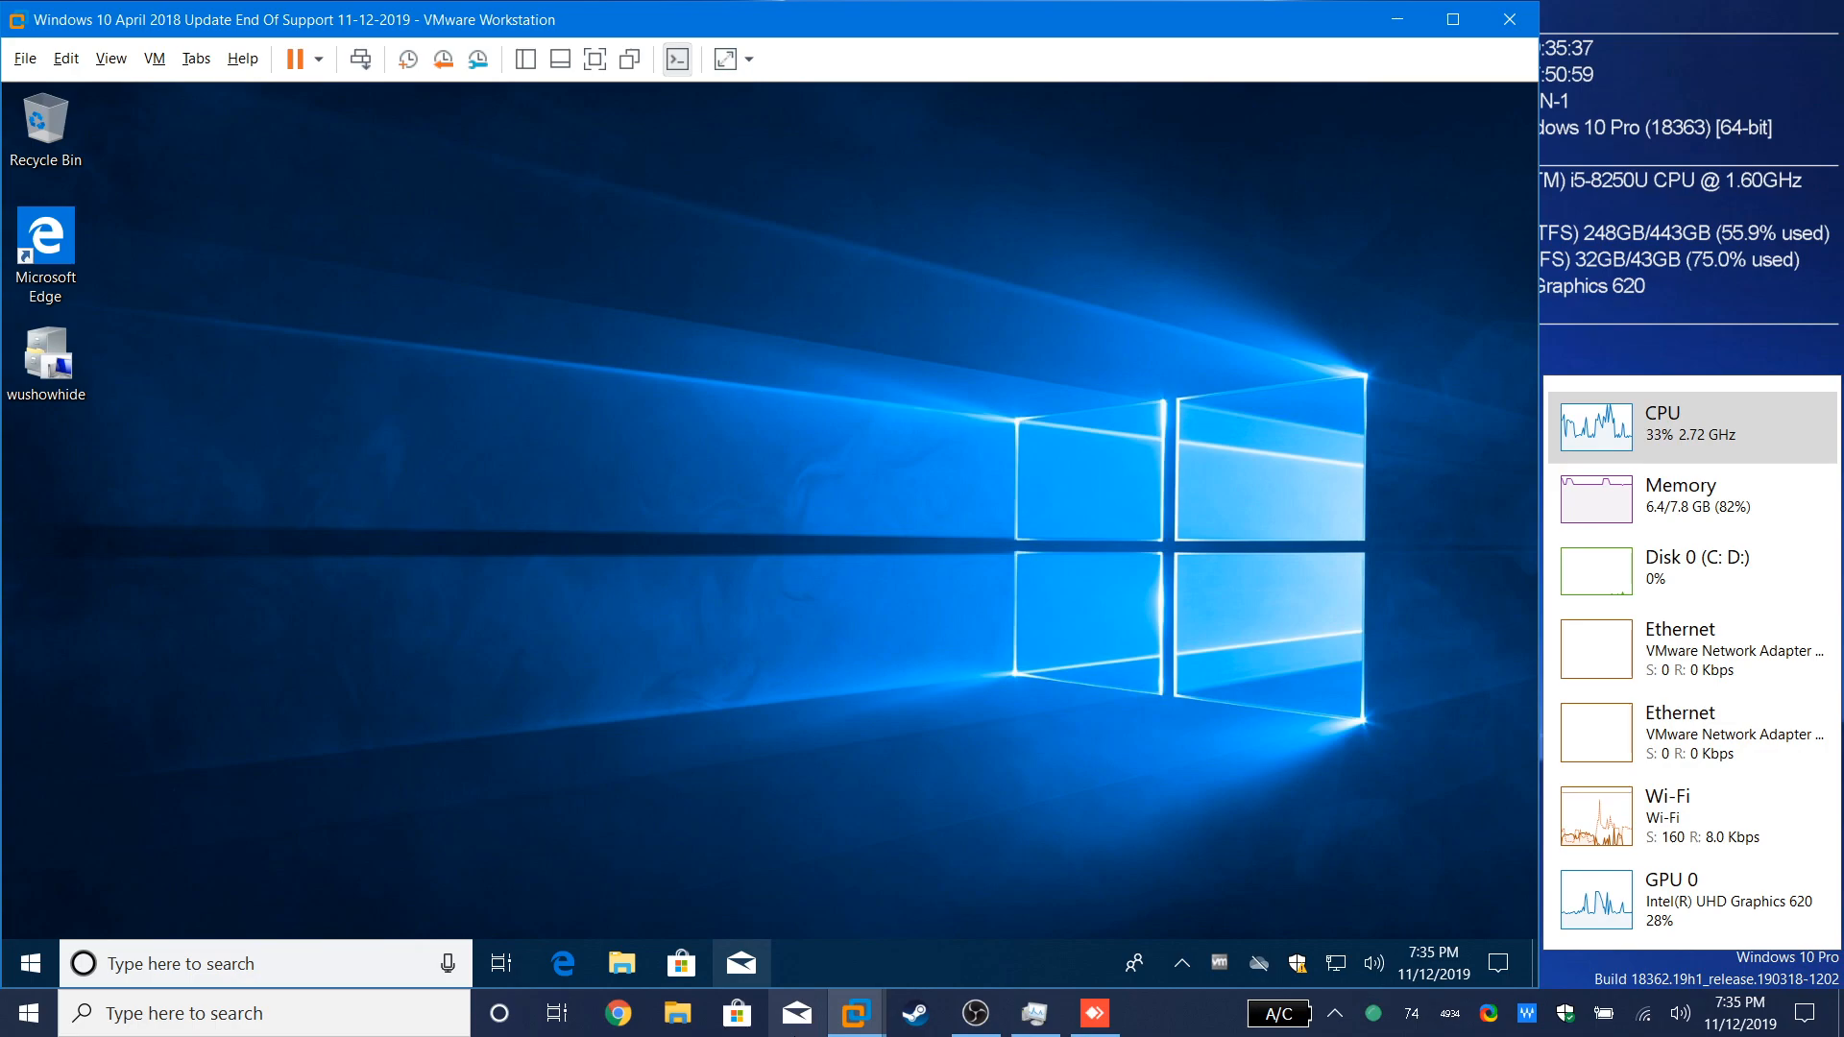
mouse_move(864, 791)
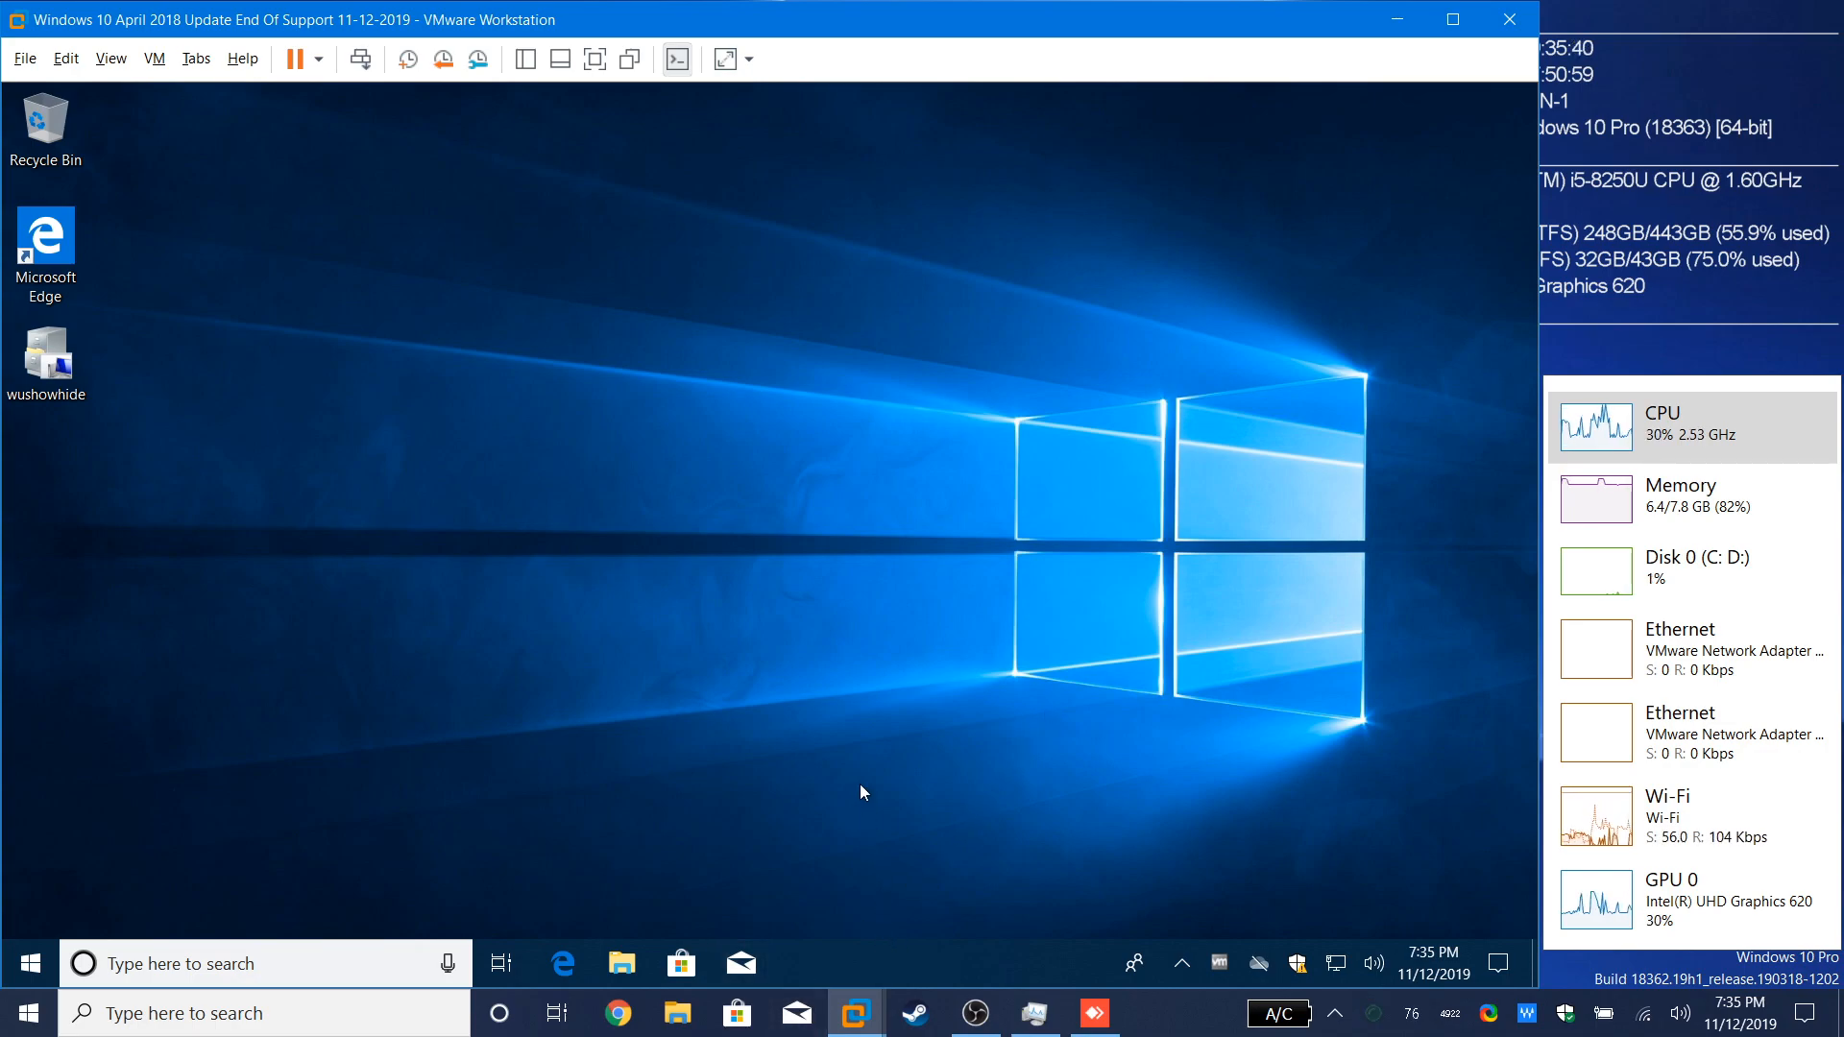
mouse_move(845, 776)
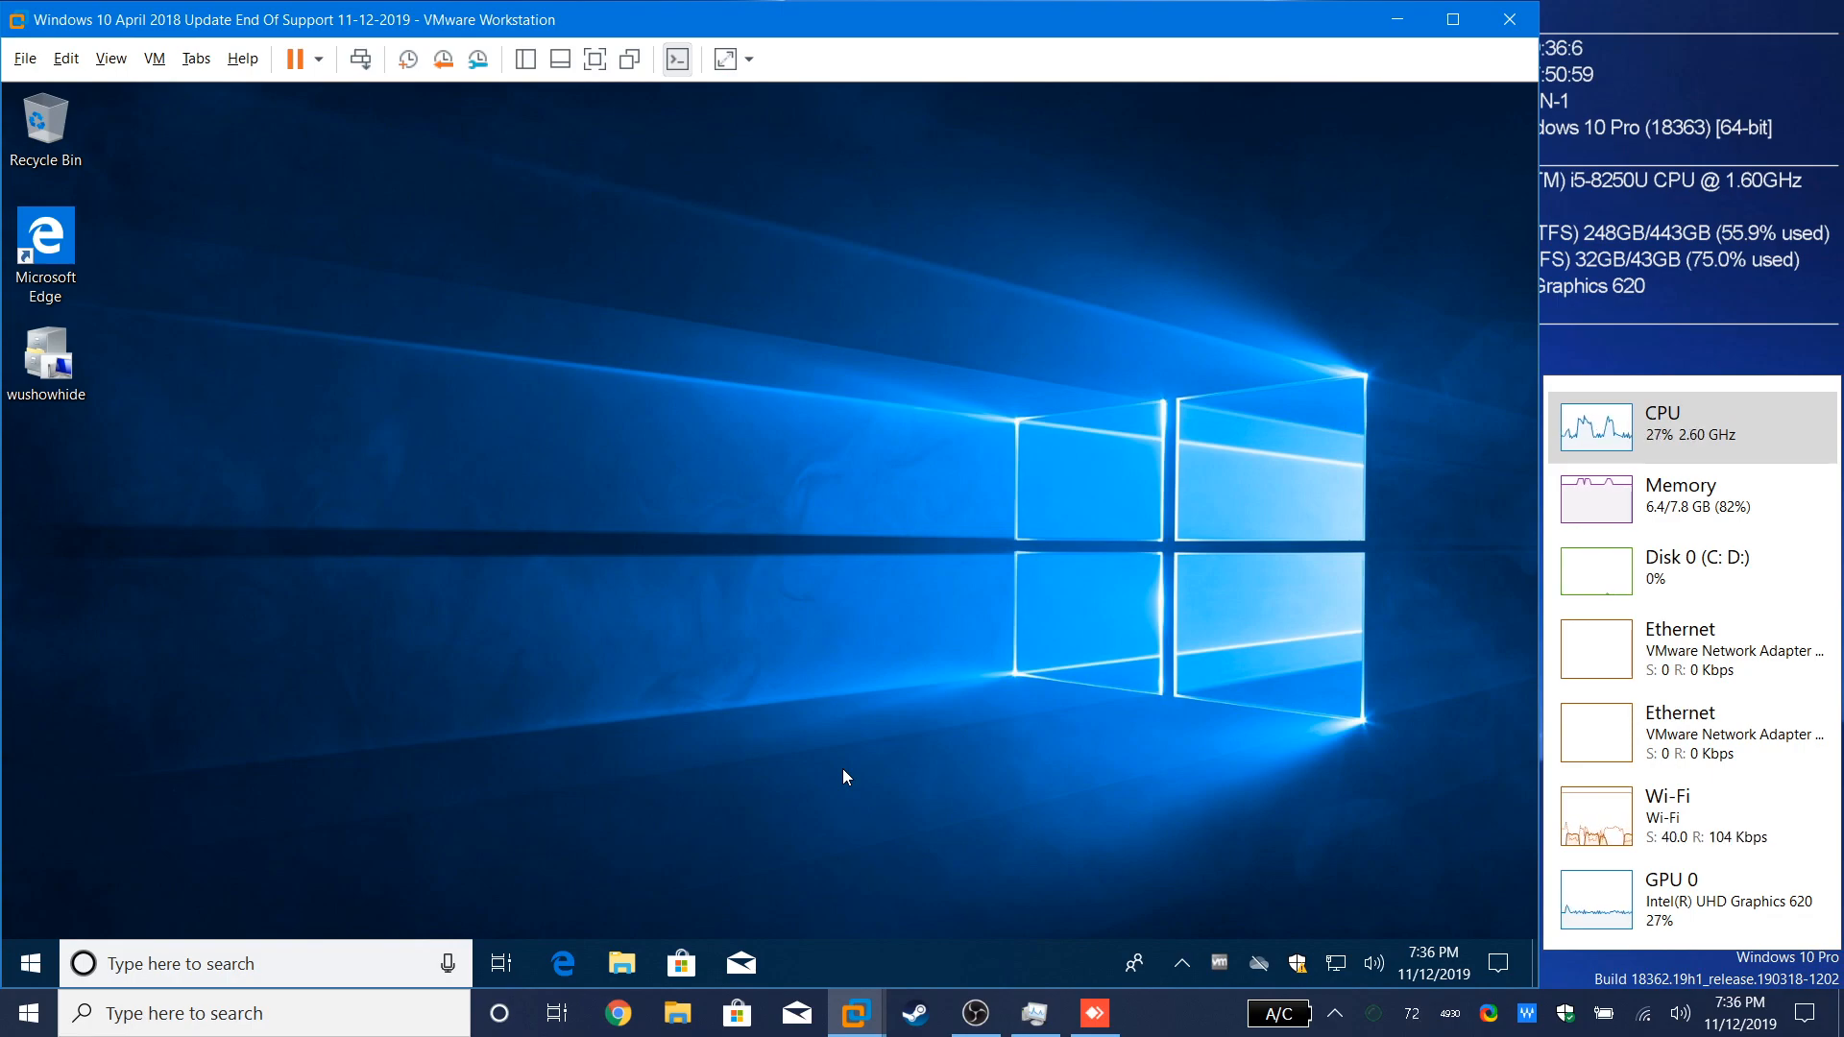
mouse_move(826, 795)
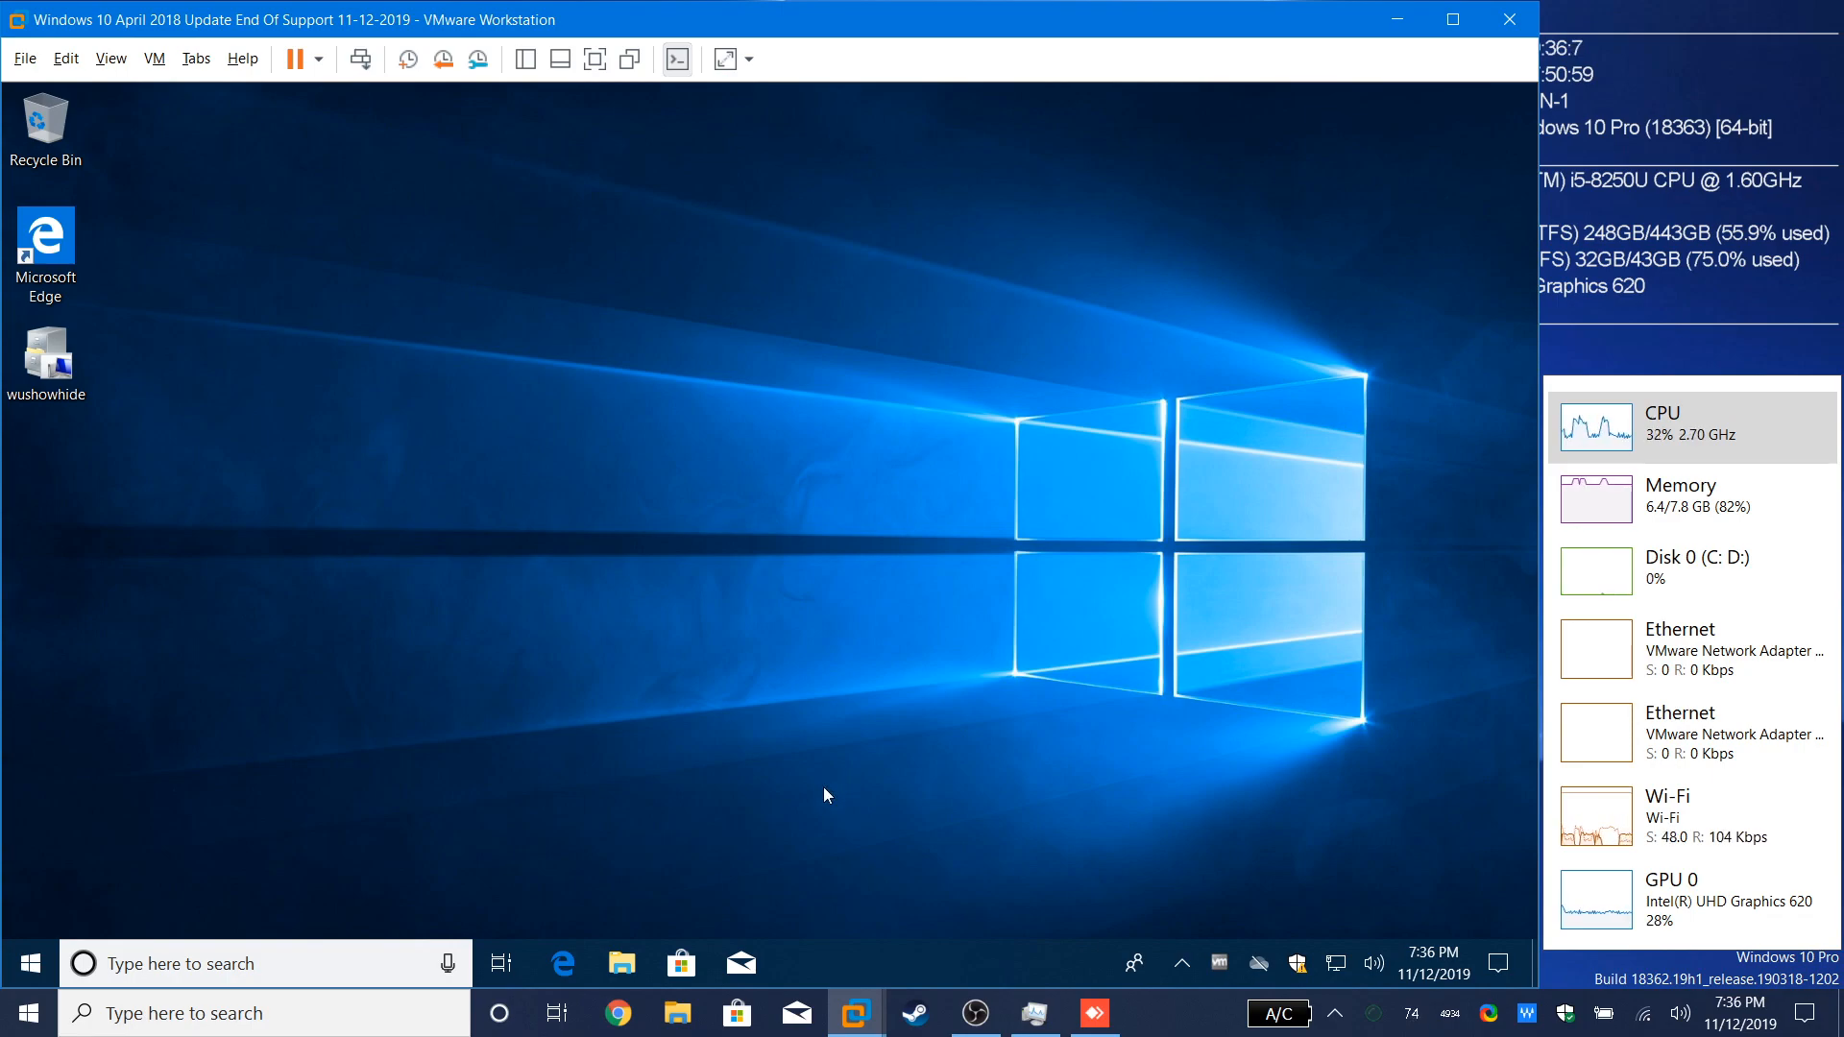
mouse_move(884, 825)
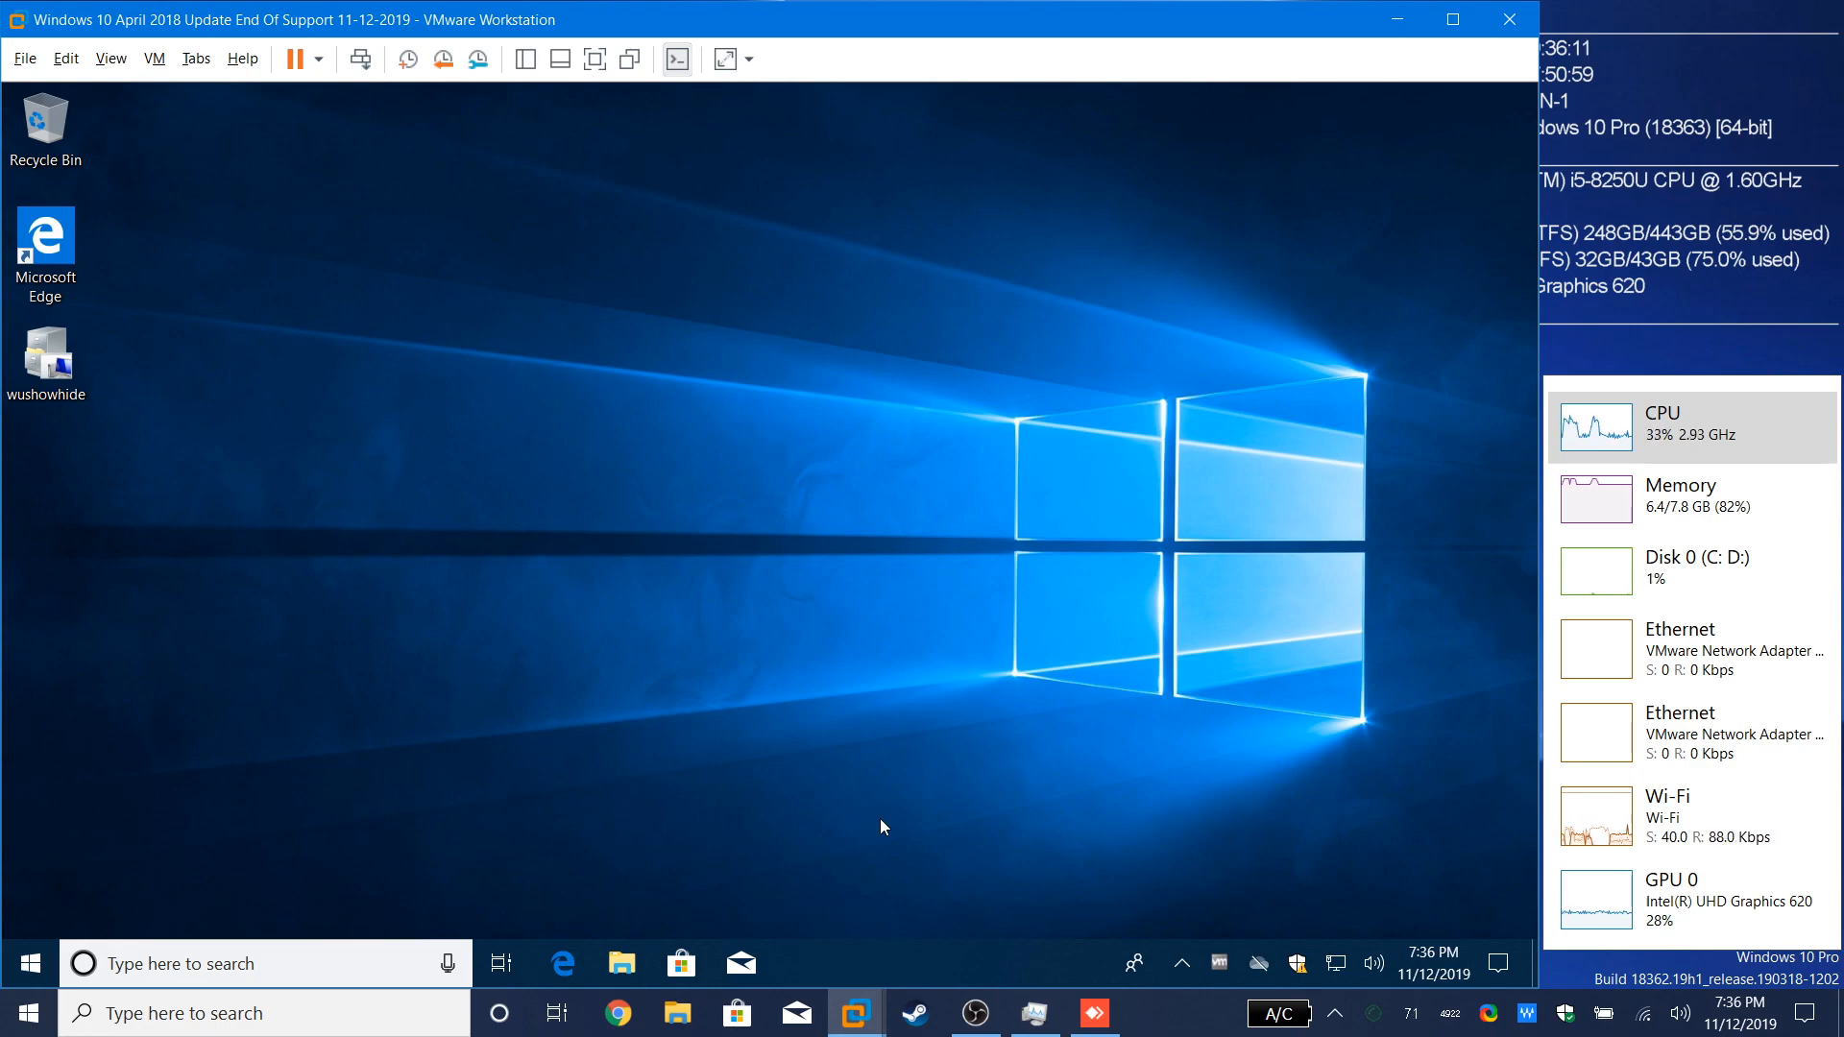
mouse_move(1089, 975)
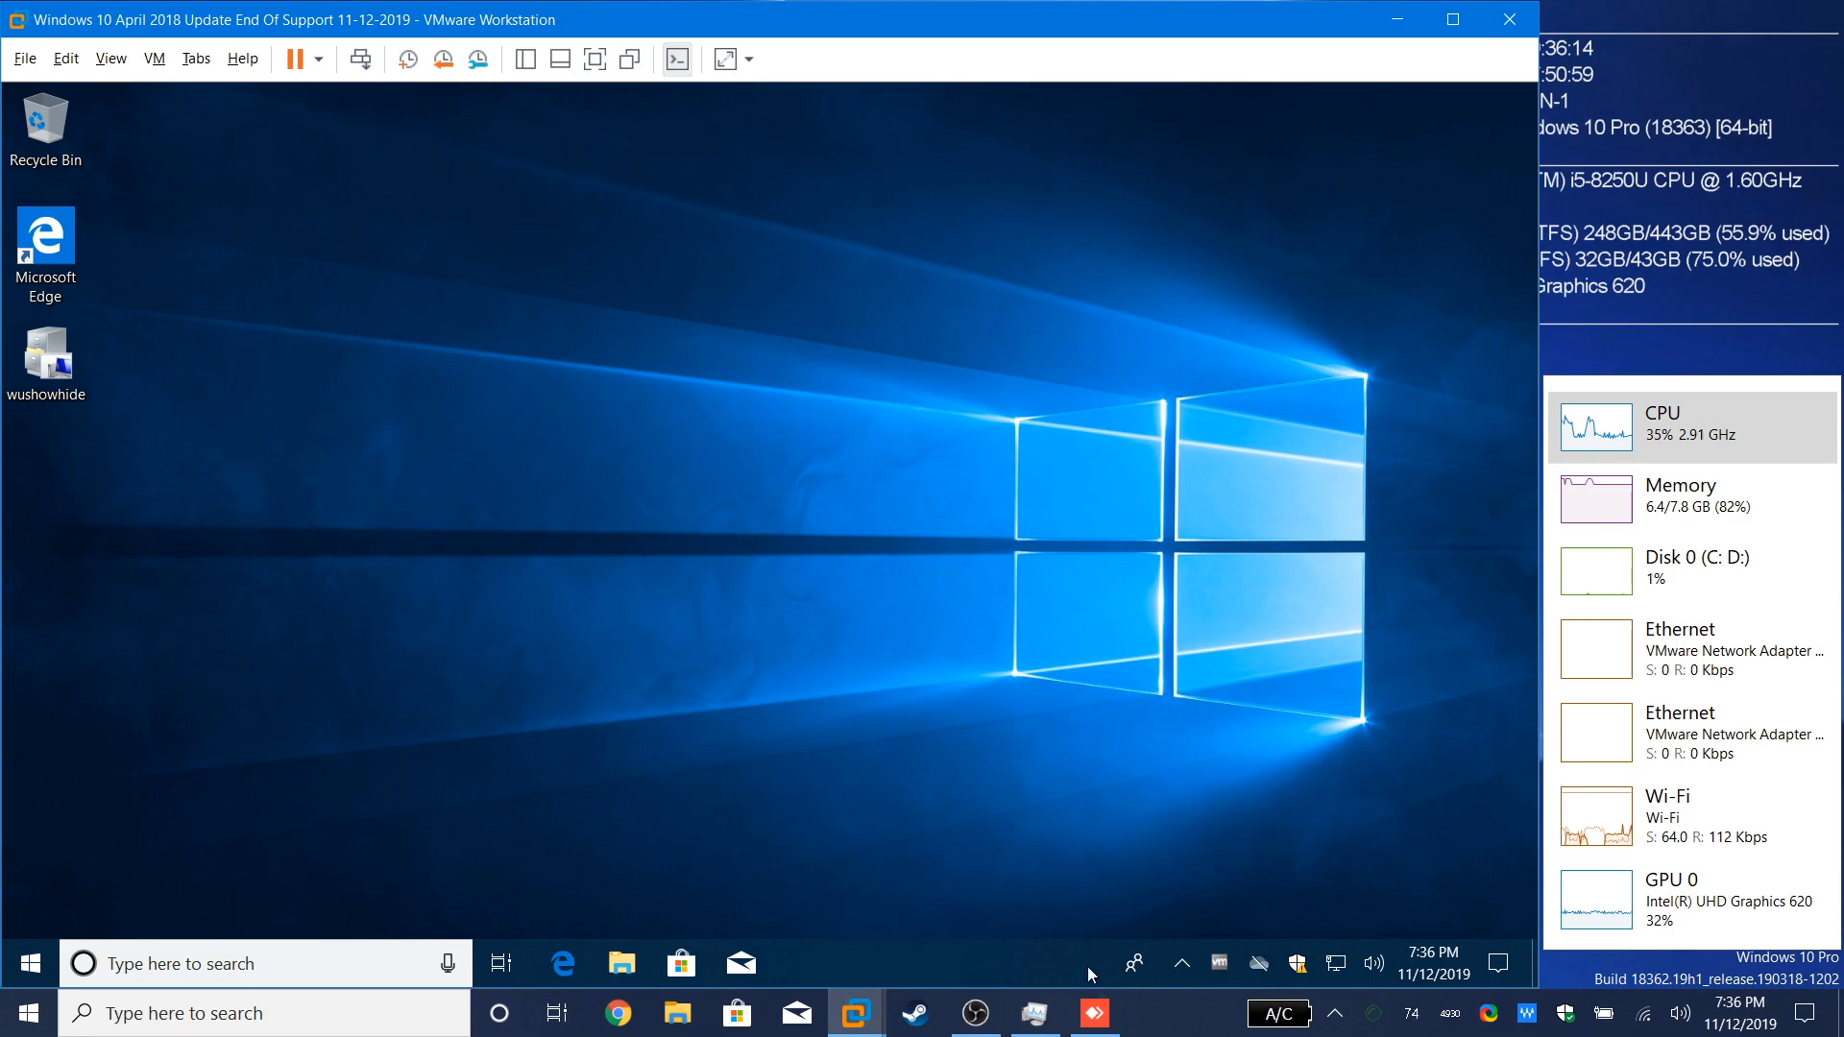
mouse_move(908, 876)
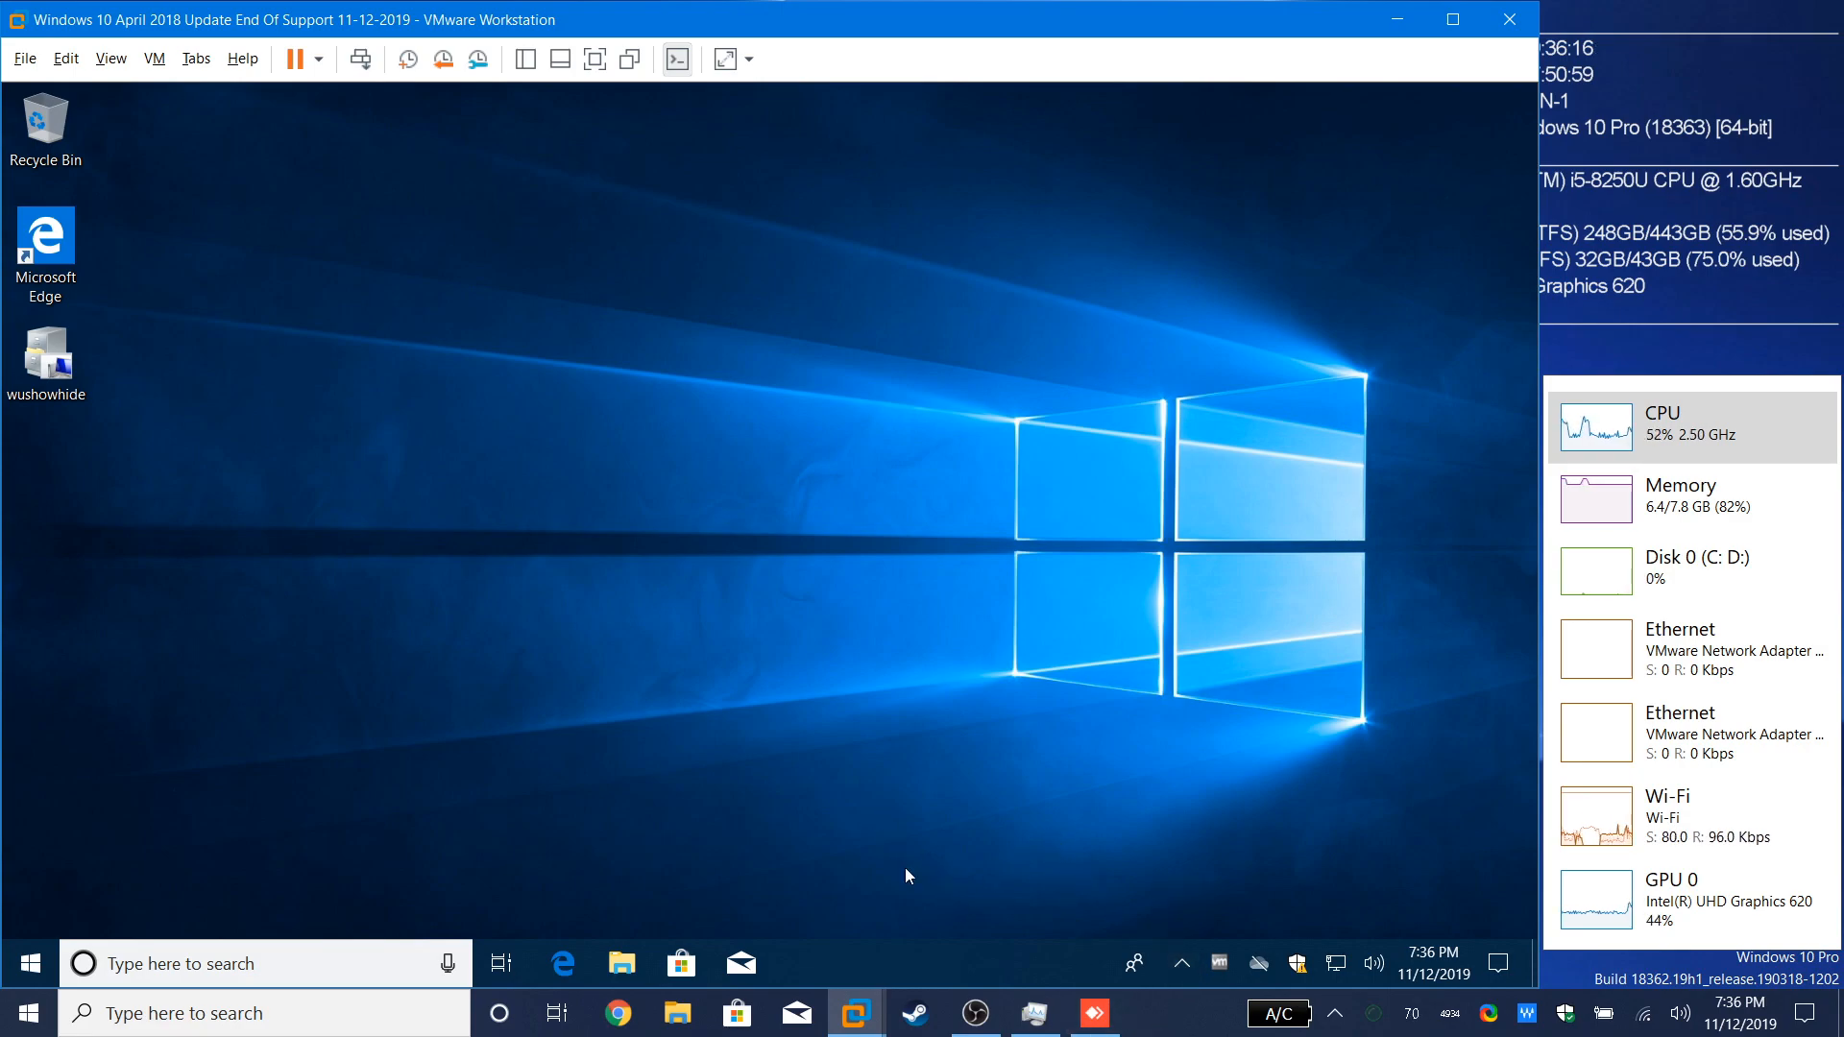
mouse_move(816, 787)
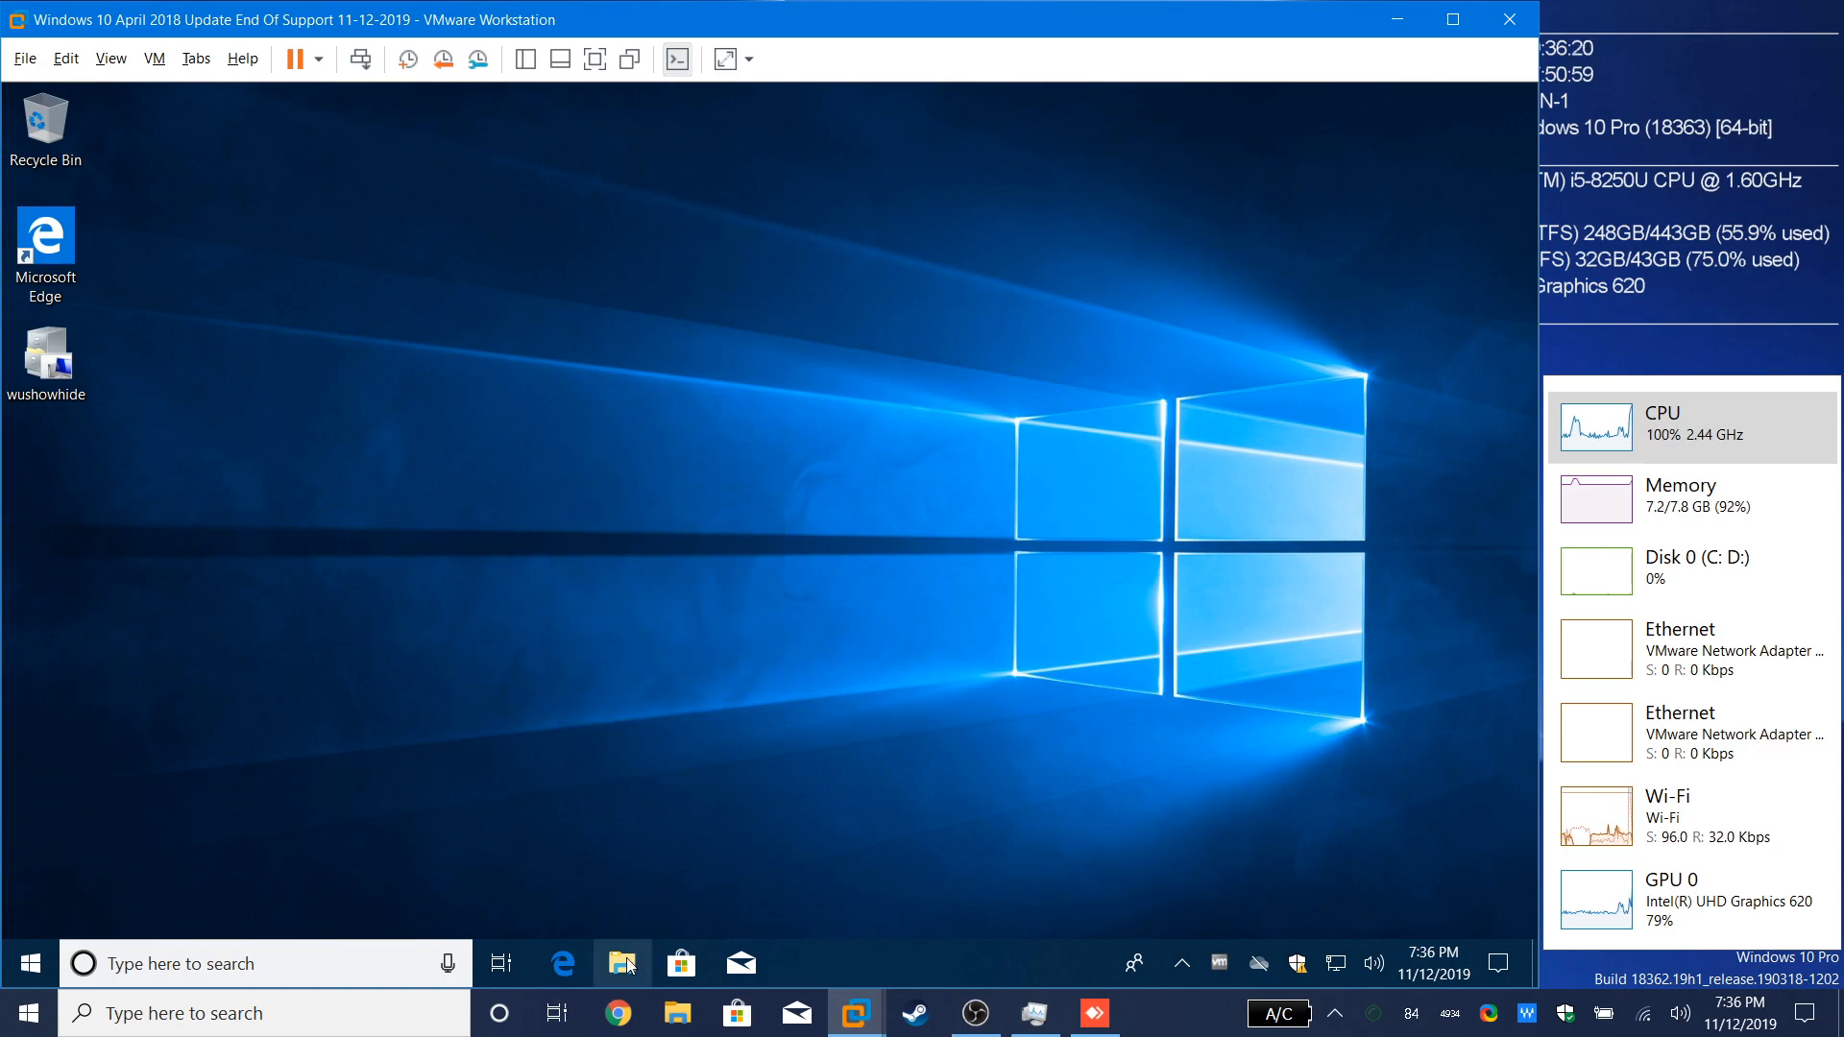
mouse_move(404, 509)
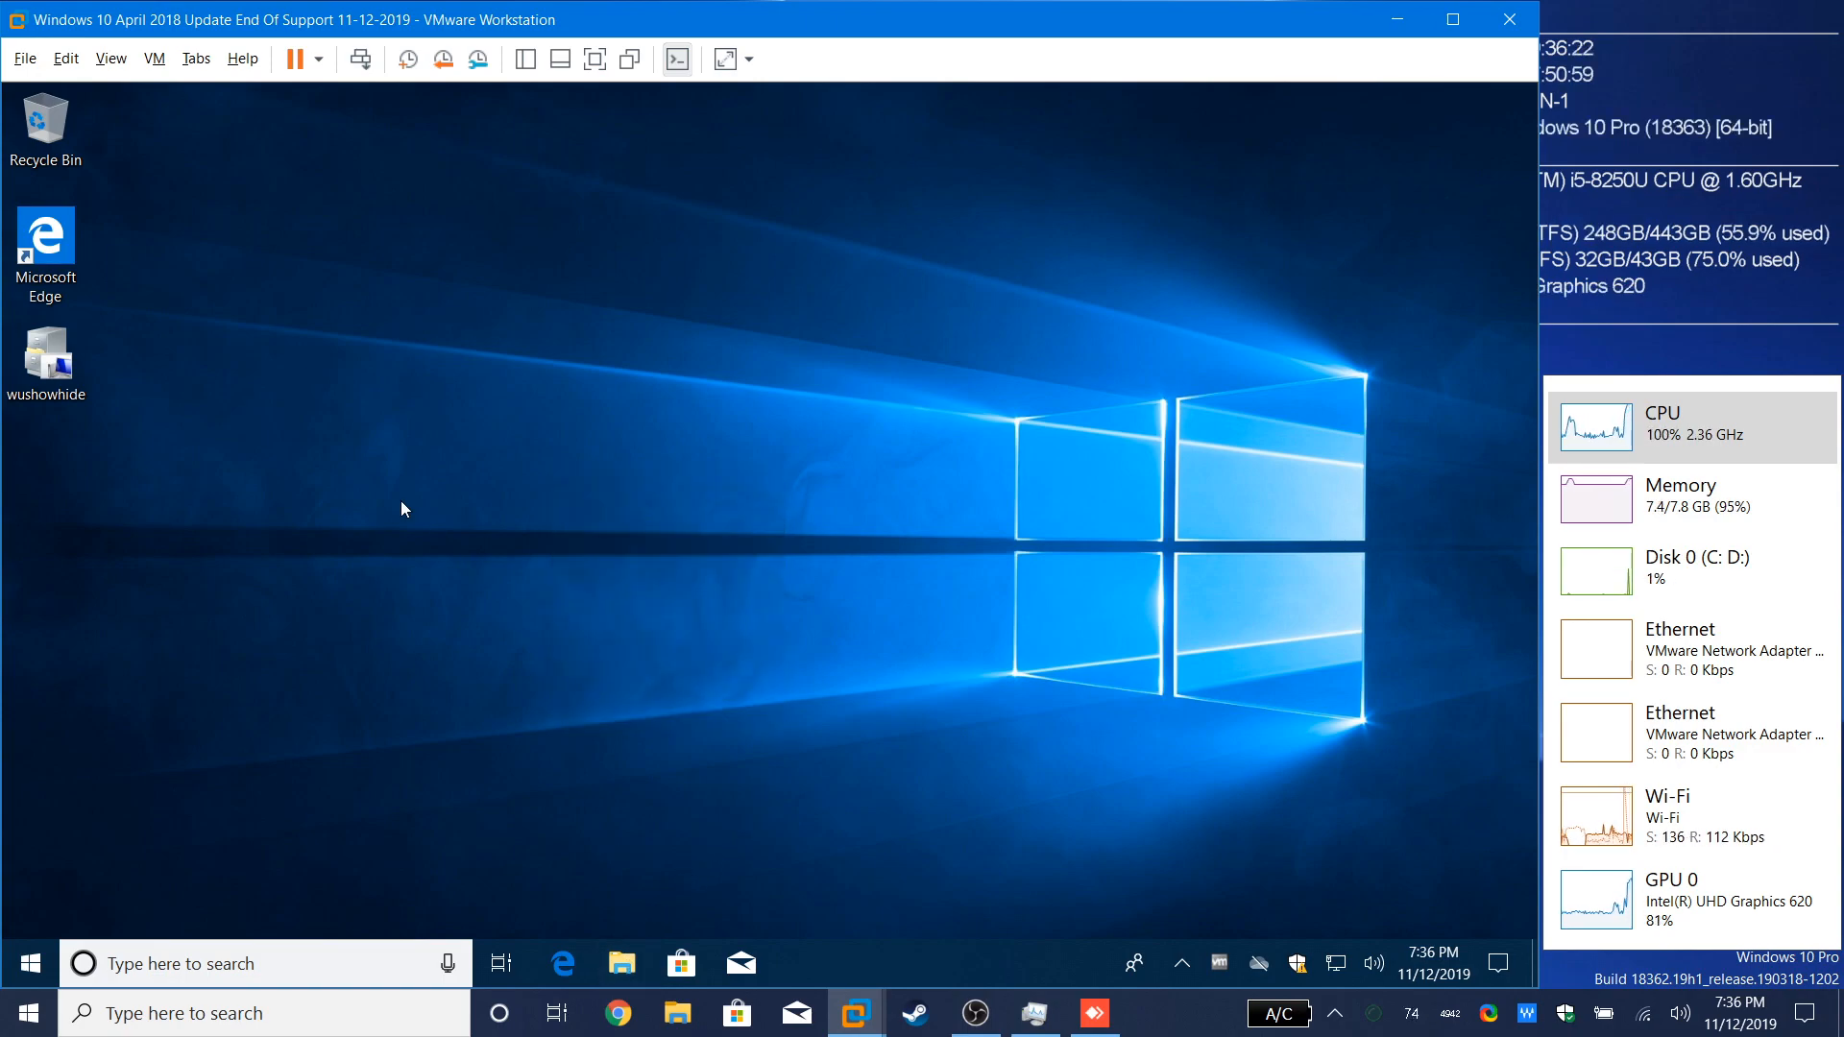
Step: Glance at the guest's This PC drives, then scroll through its Start menu app list
left_click(622, 964)
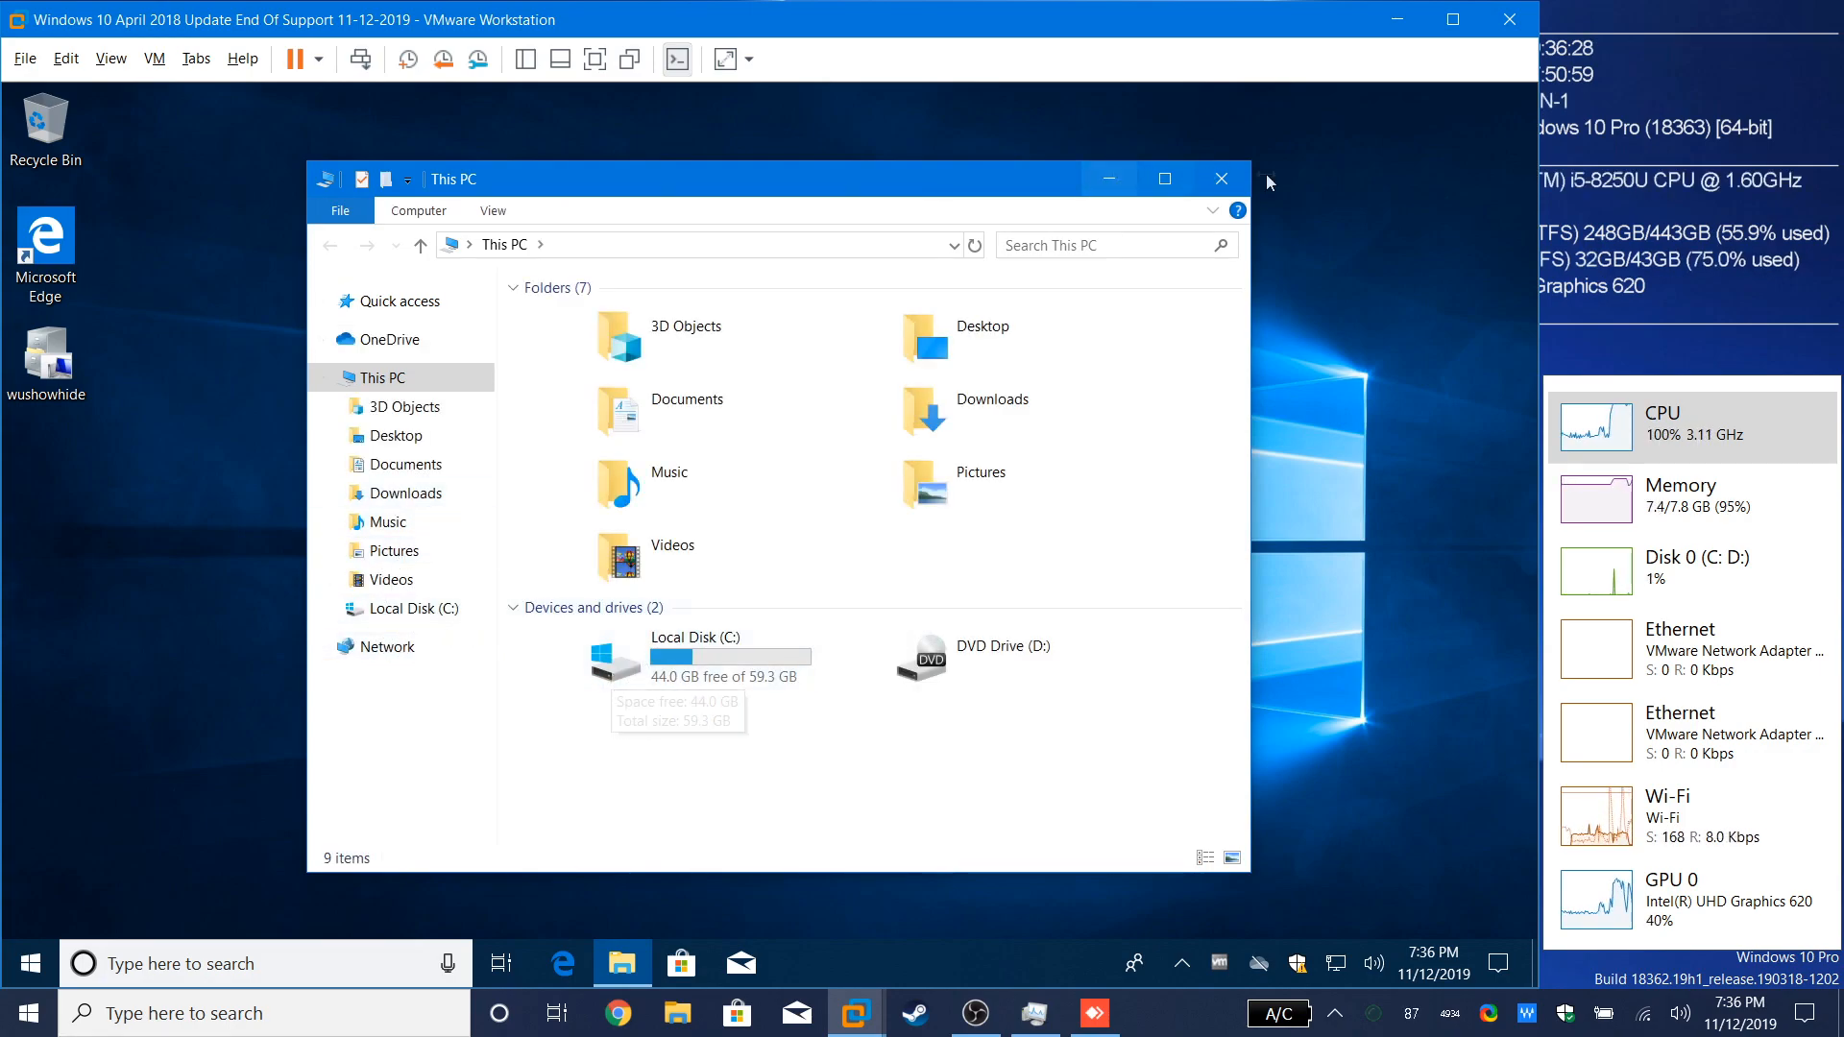
left_click(1222, 179)
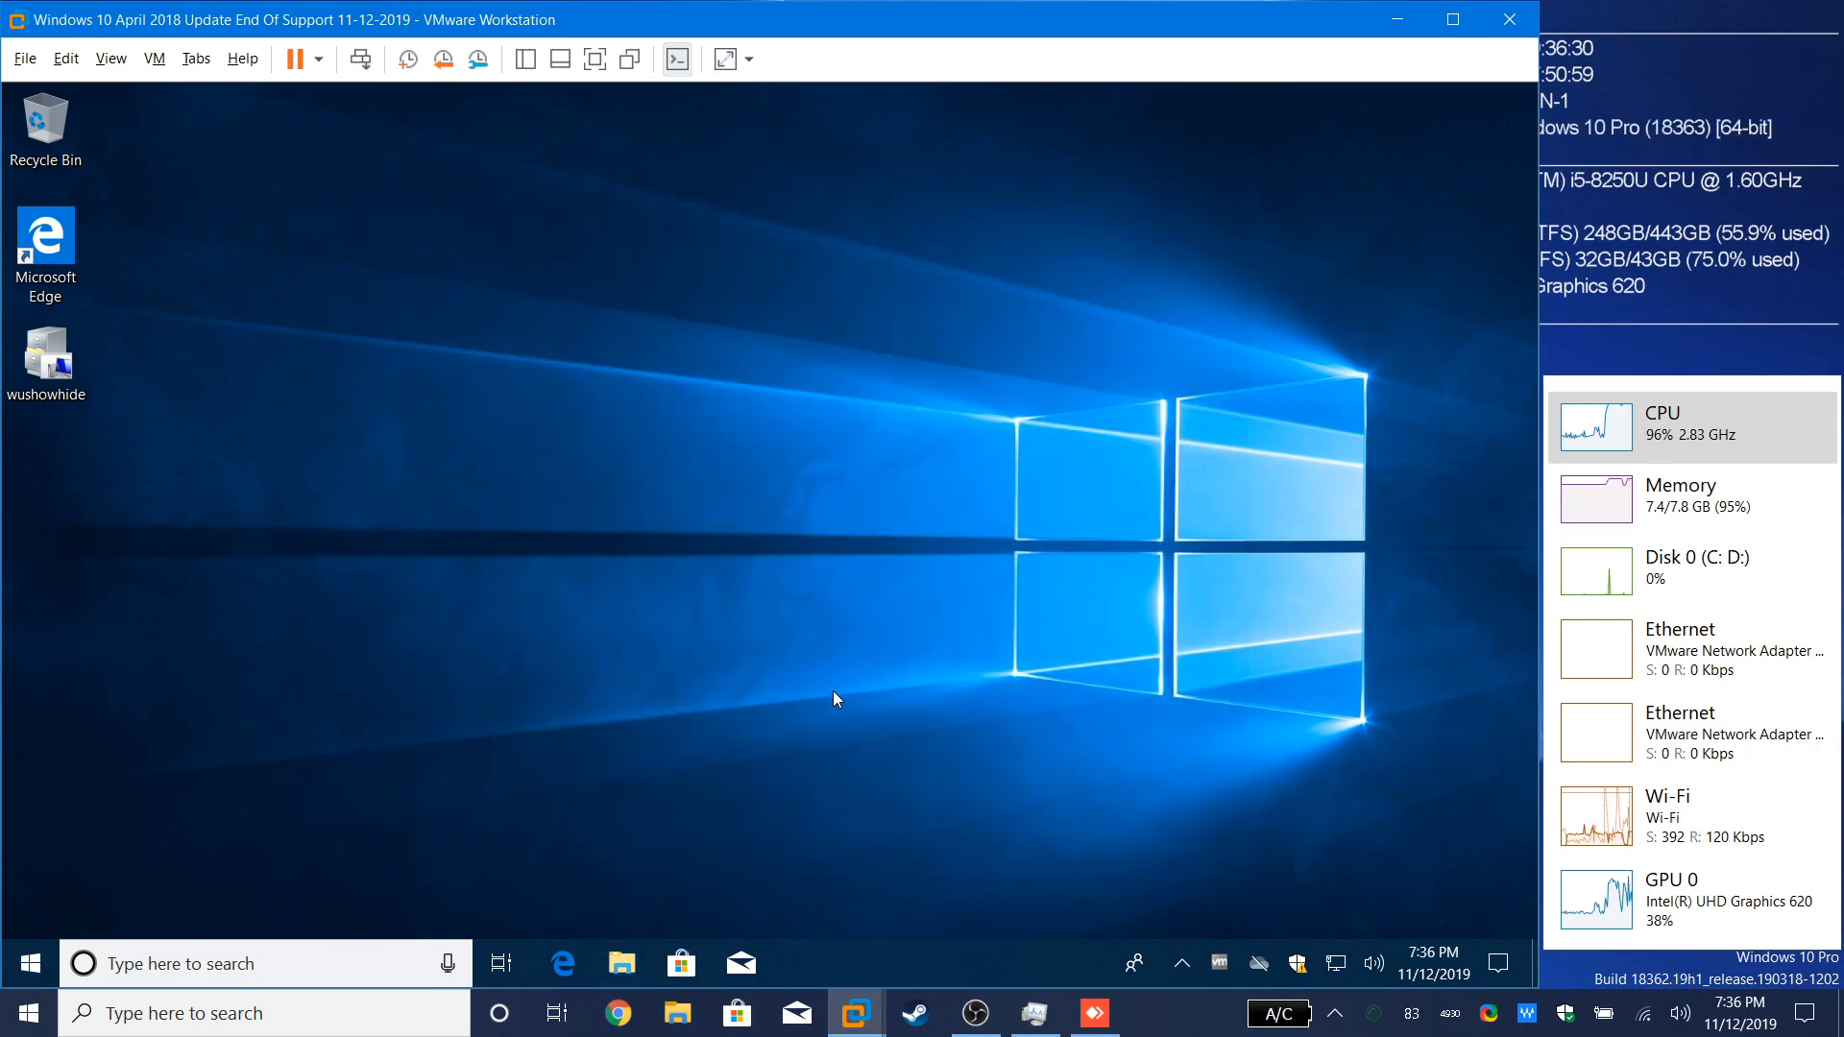
mouse_move(201, 854)
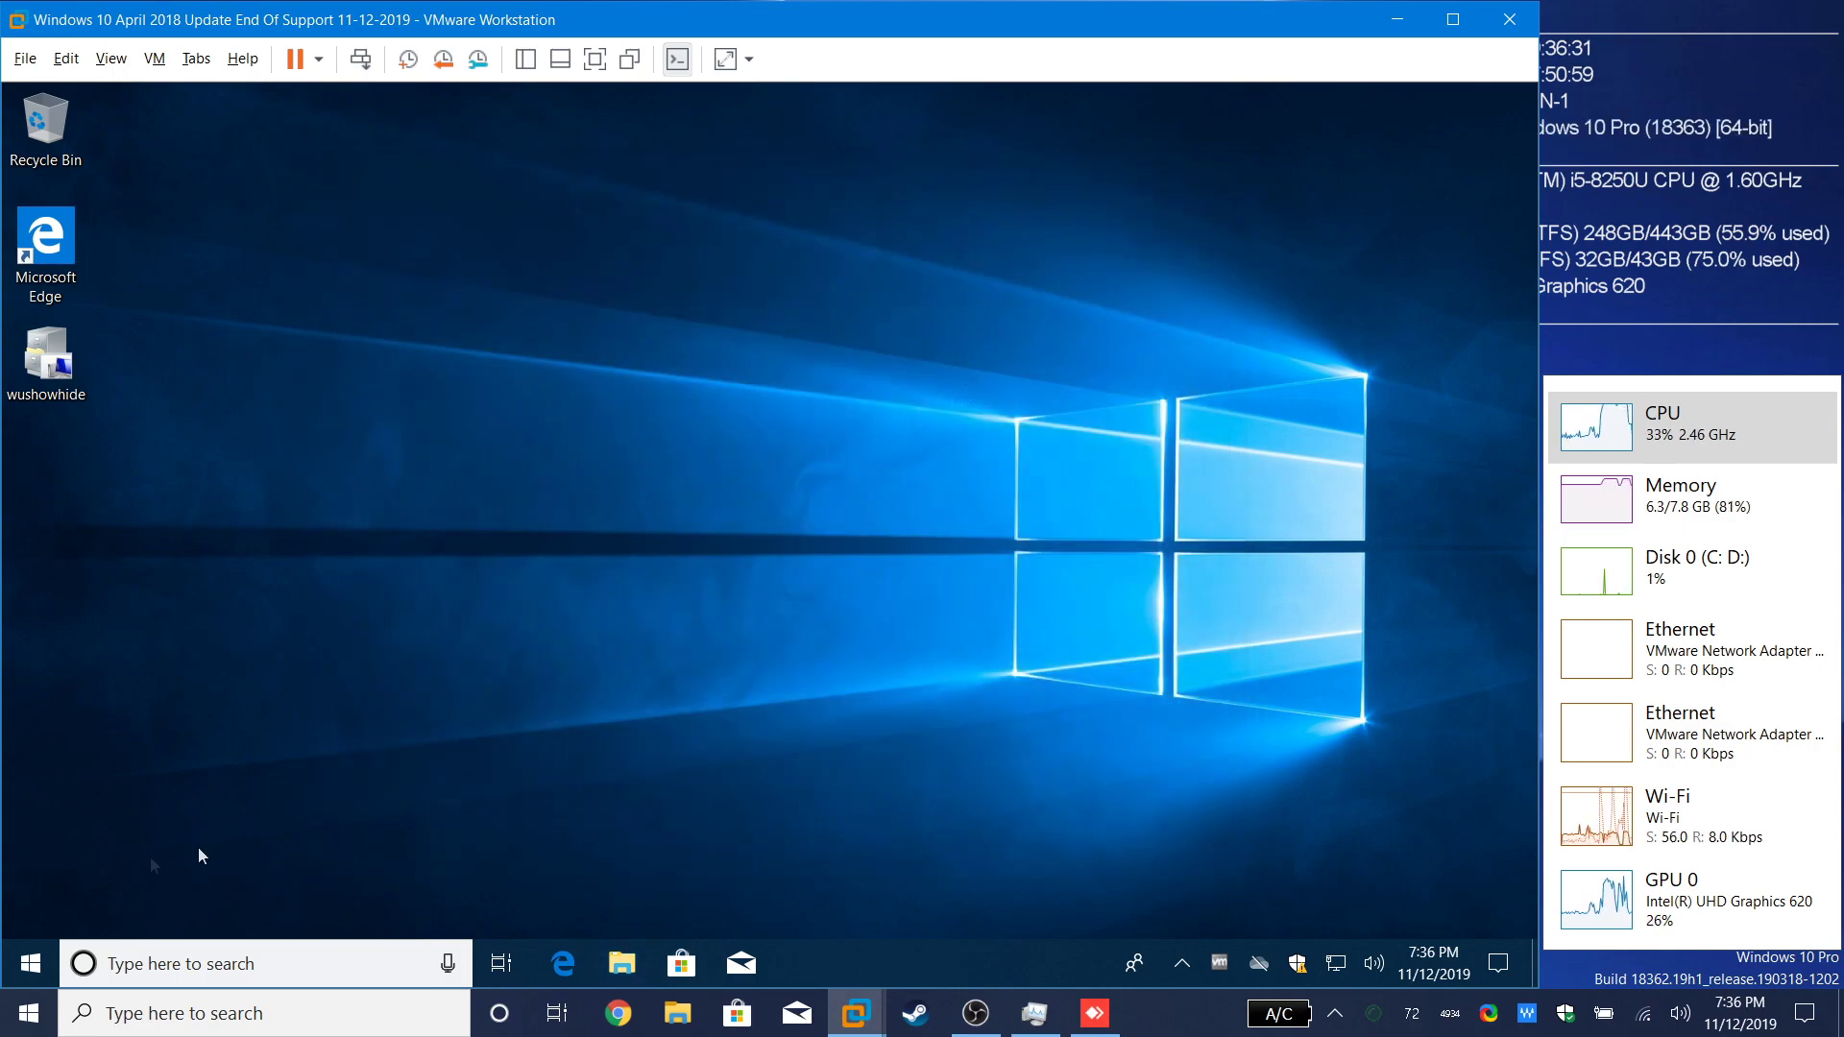
left_click(31, 964)
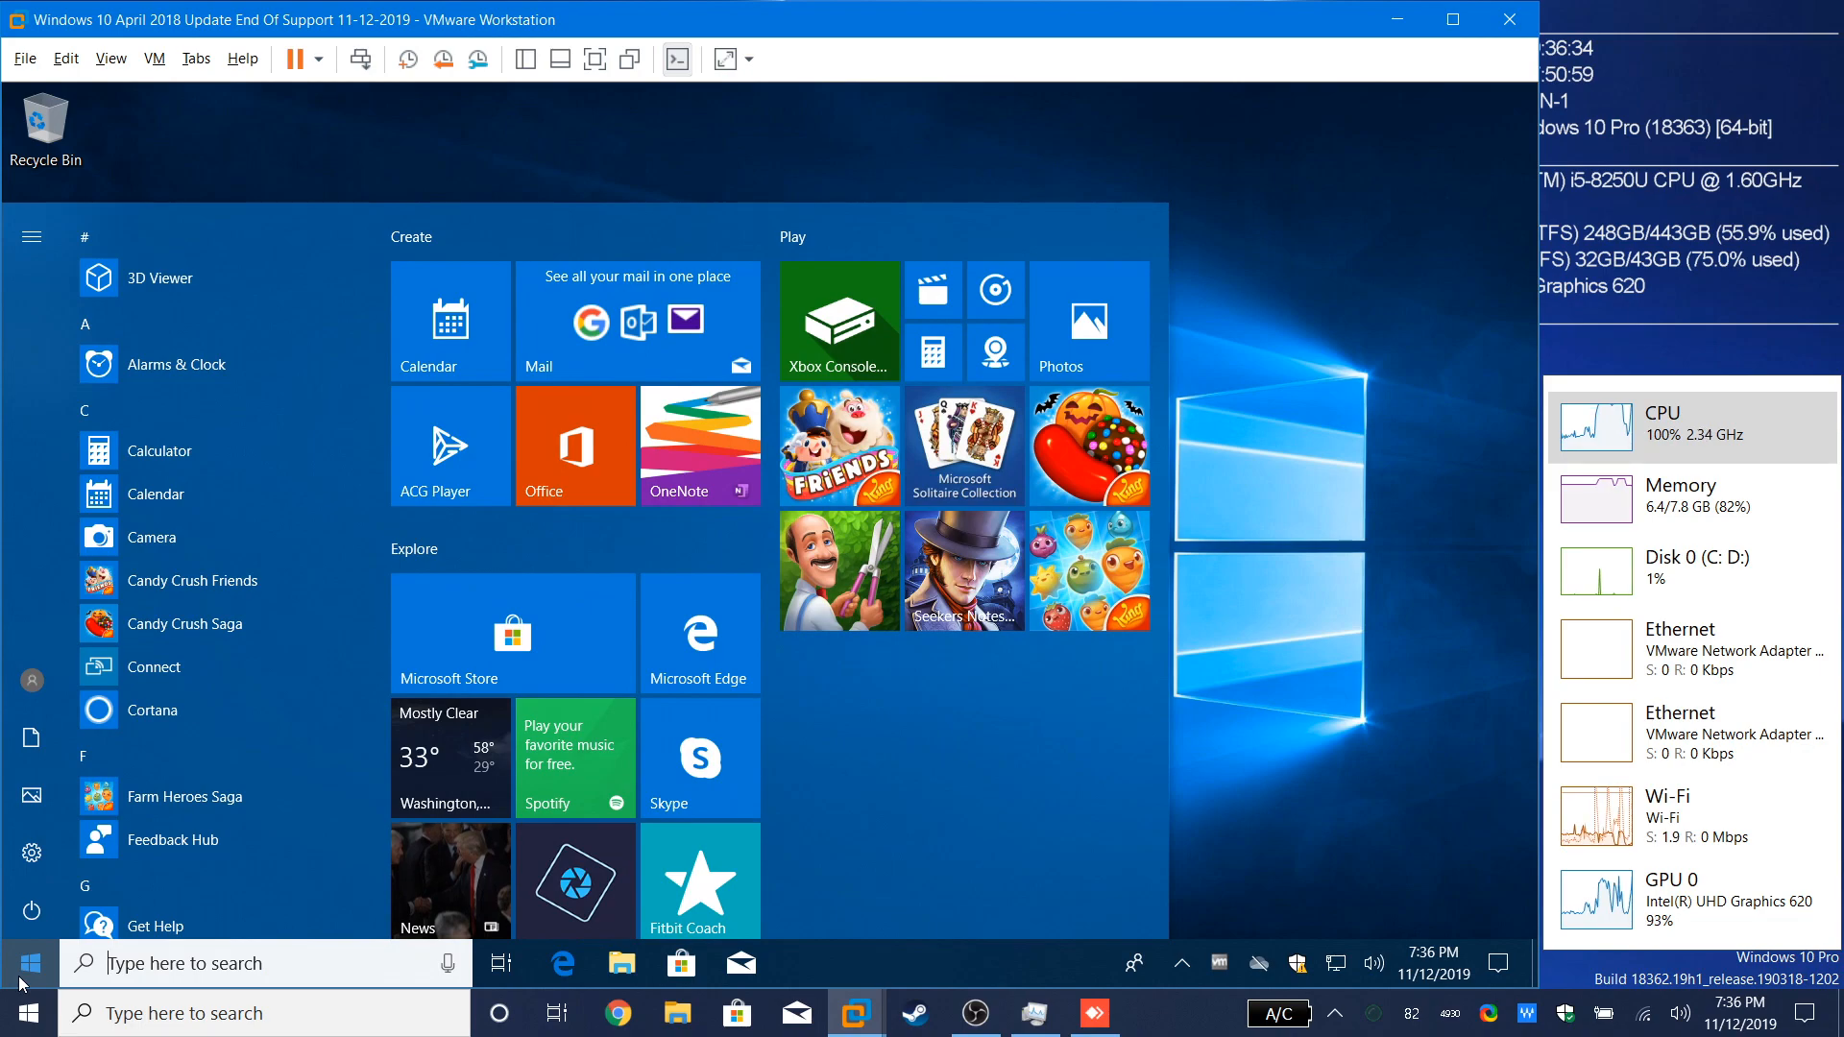
scroll("down", 3)
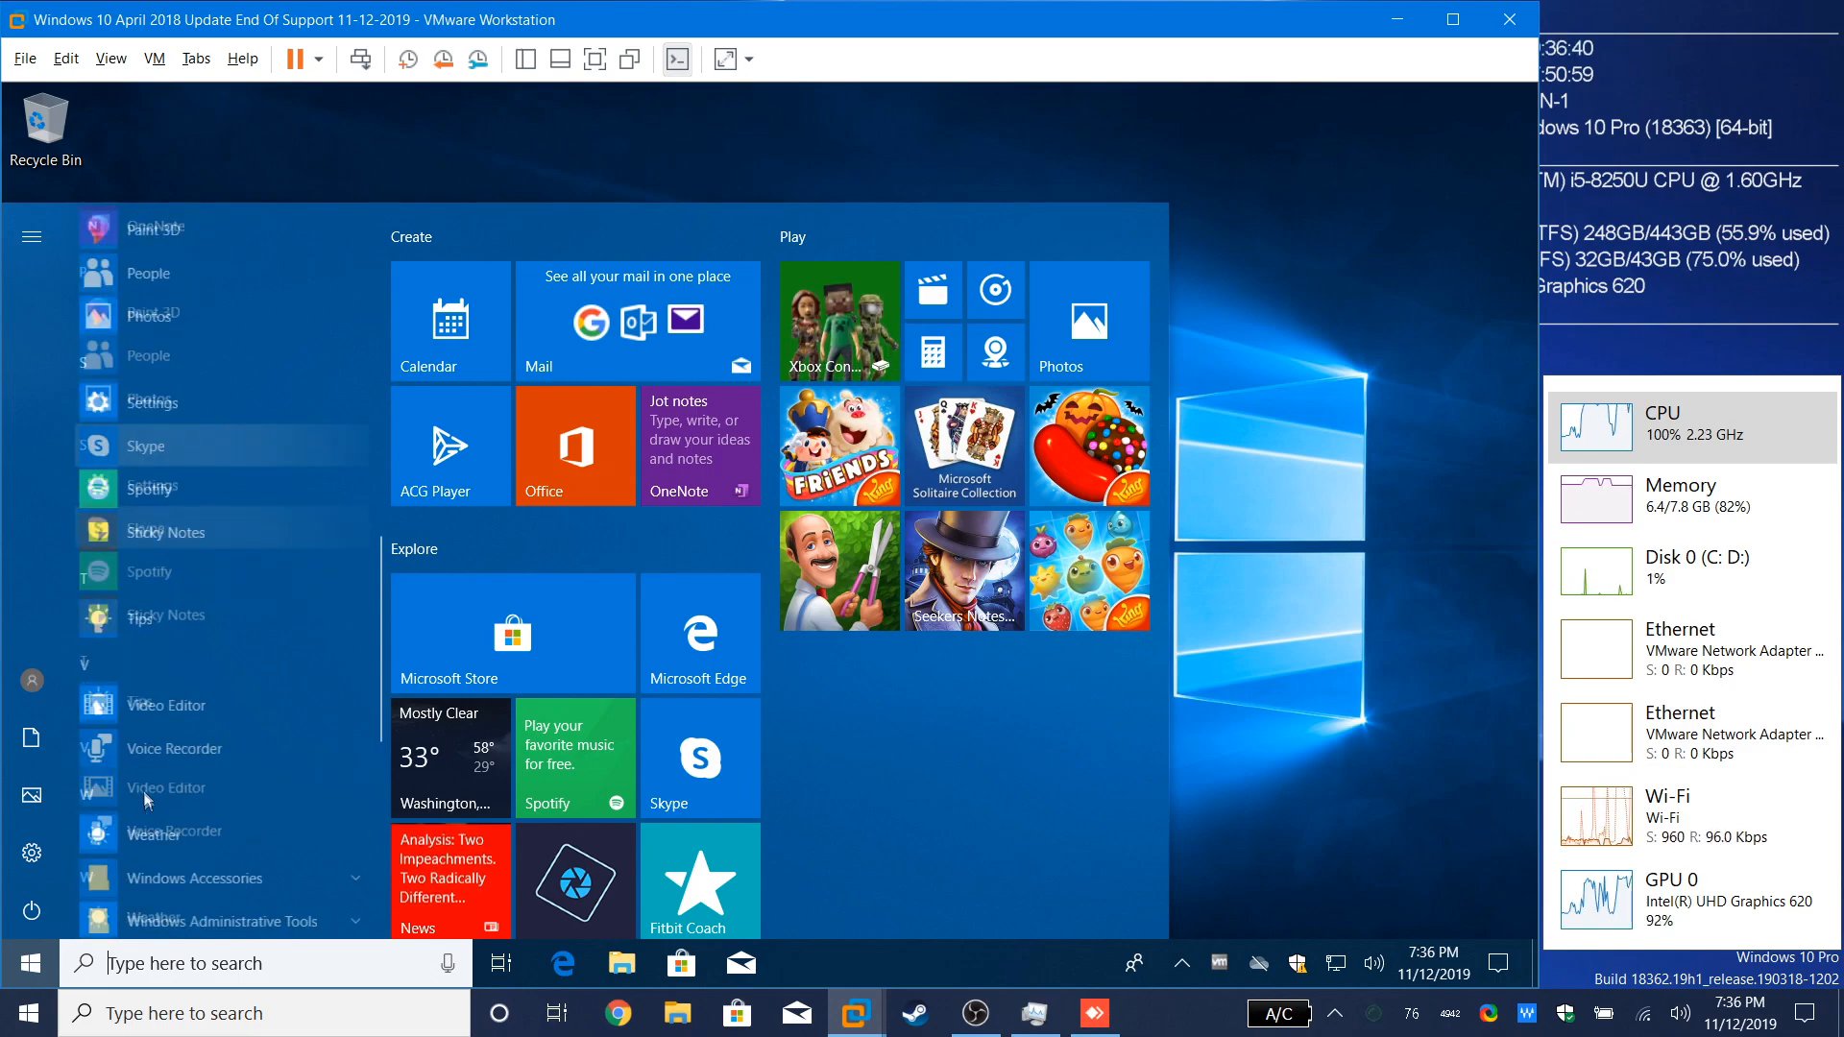
scroll("down", 3)
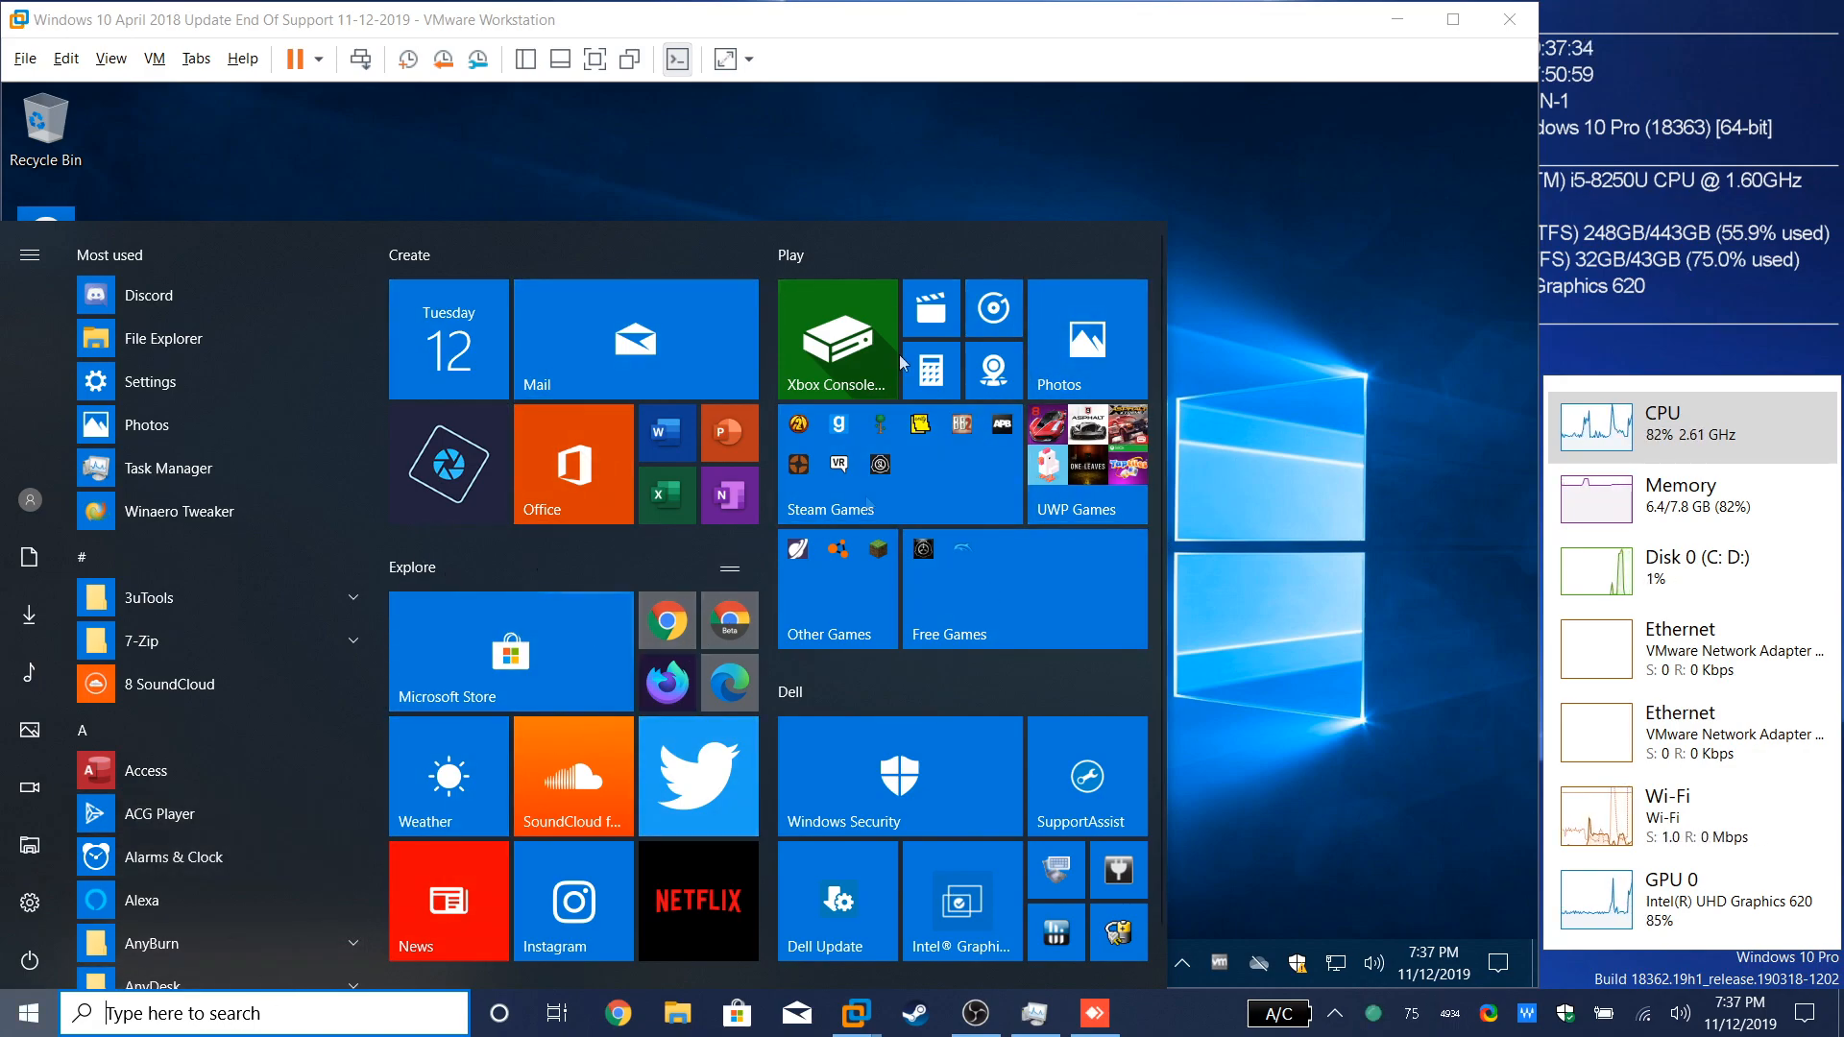
mouse_move(1214, 860)
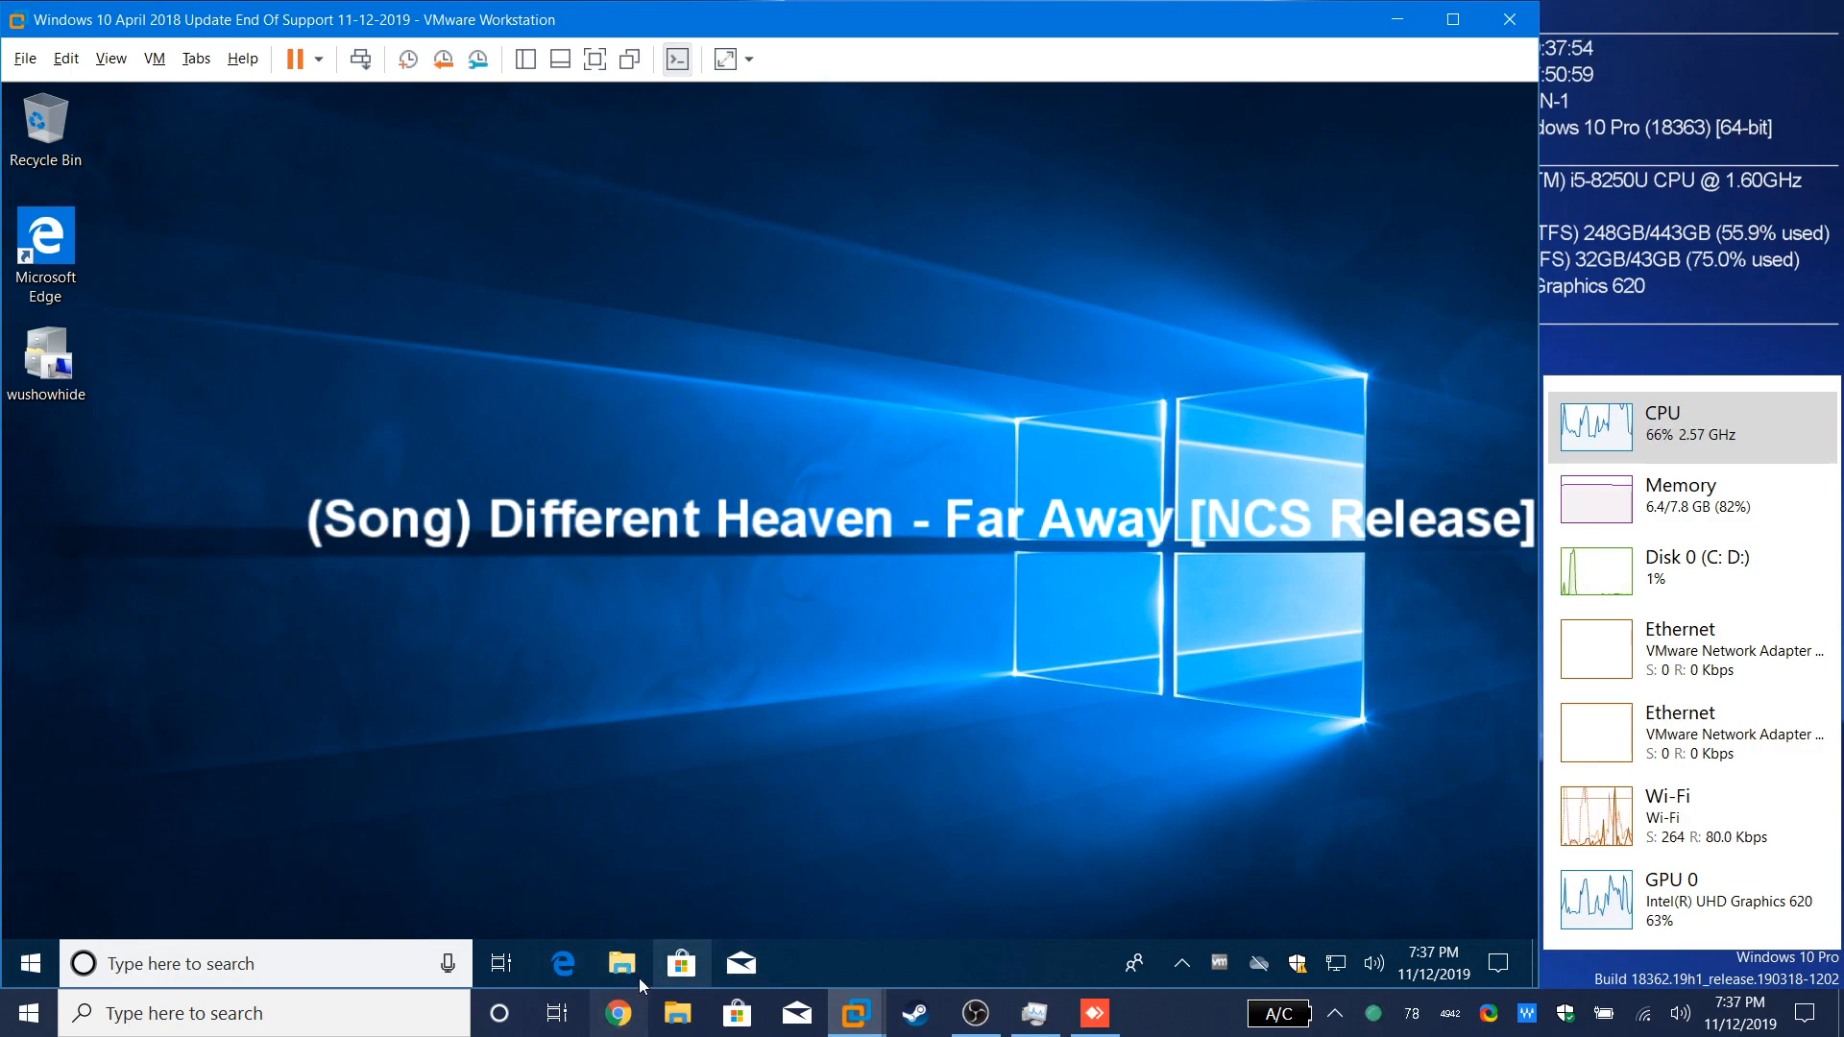
mouse_move(288, 688)
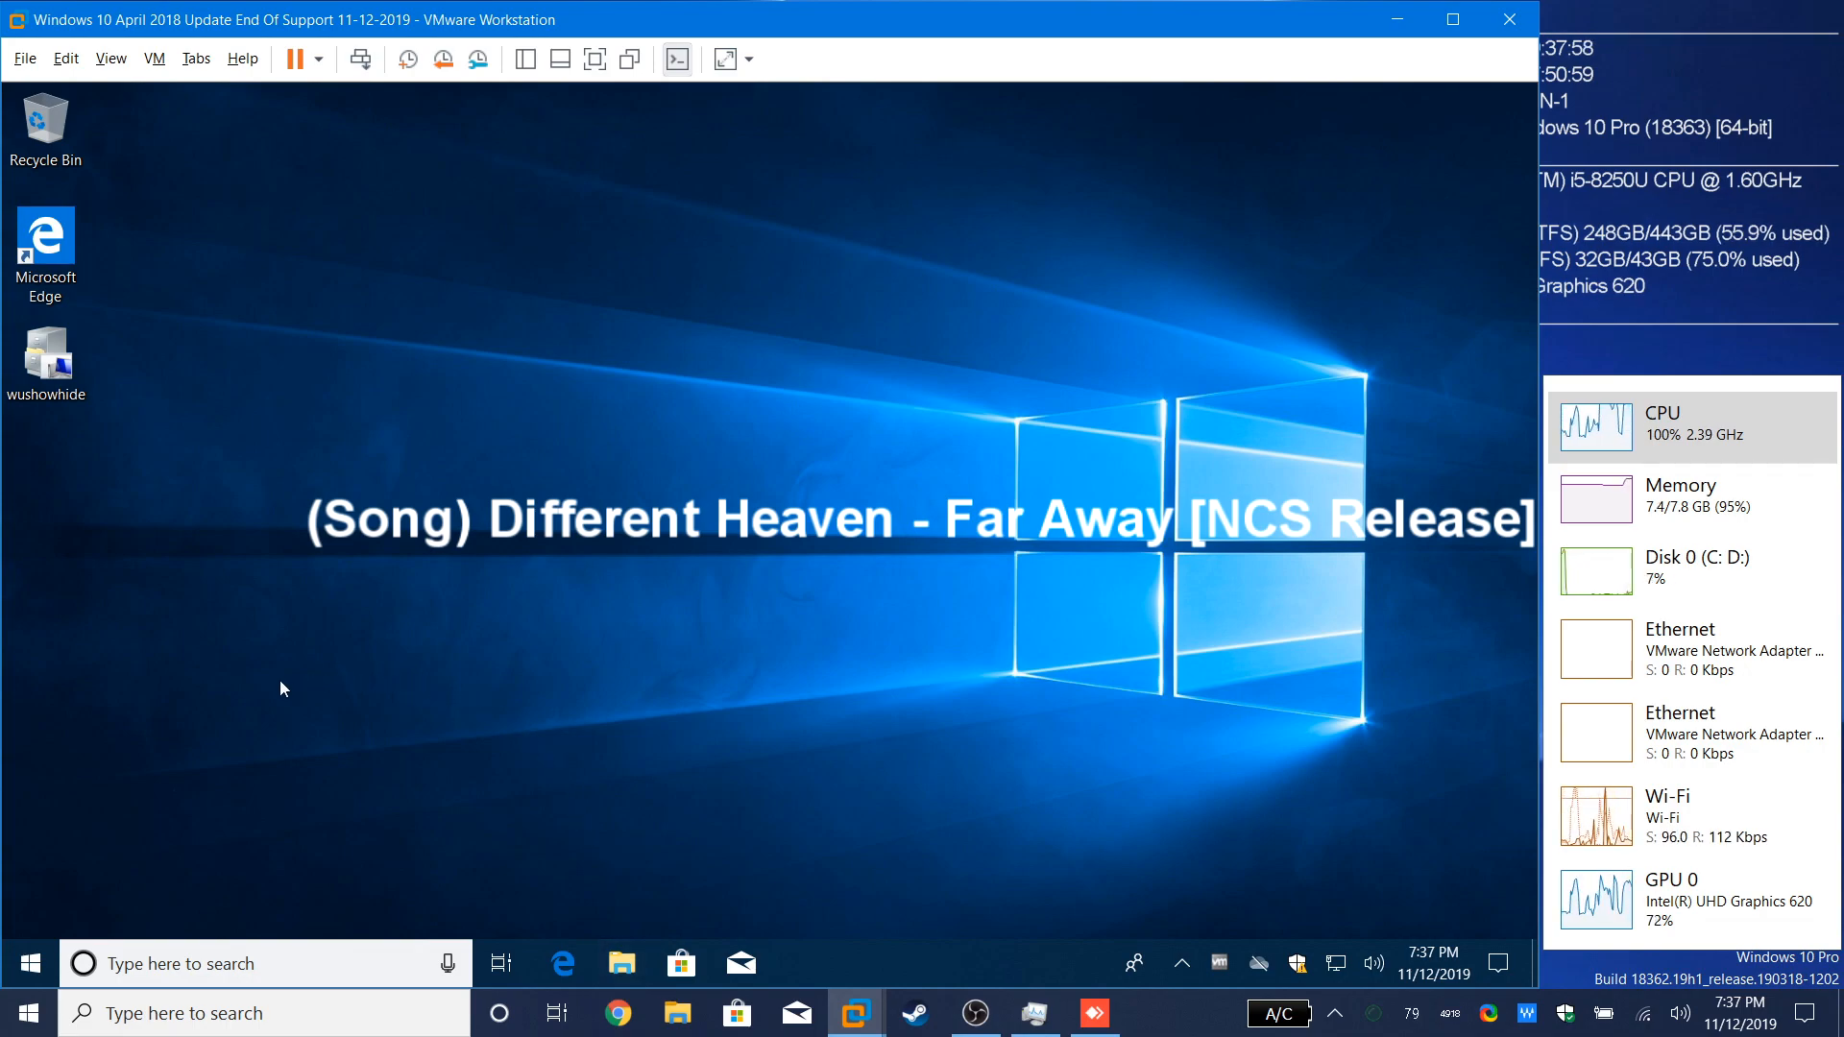
Step: Show This PC full-screen with Local Disk C at 43.9 GB free of 59.3 GB
left_click(622, 964)
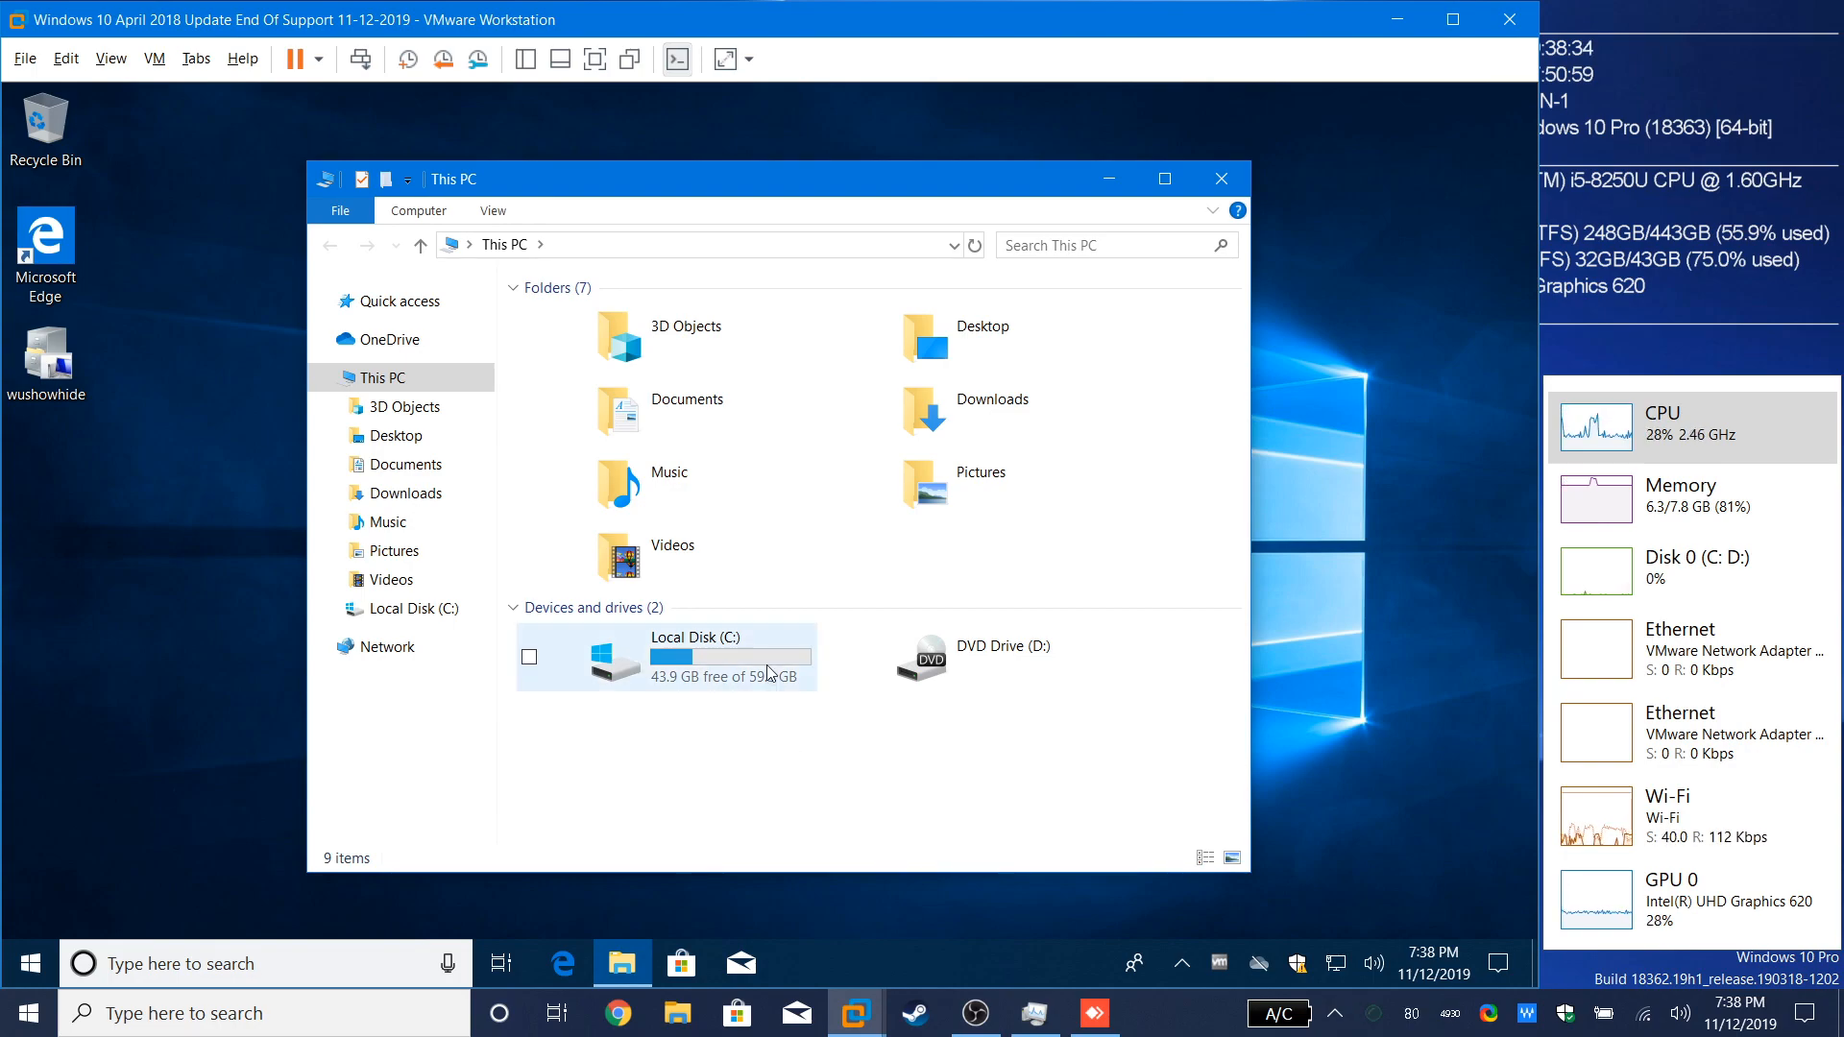
left_click(974, 1012)
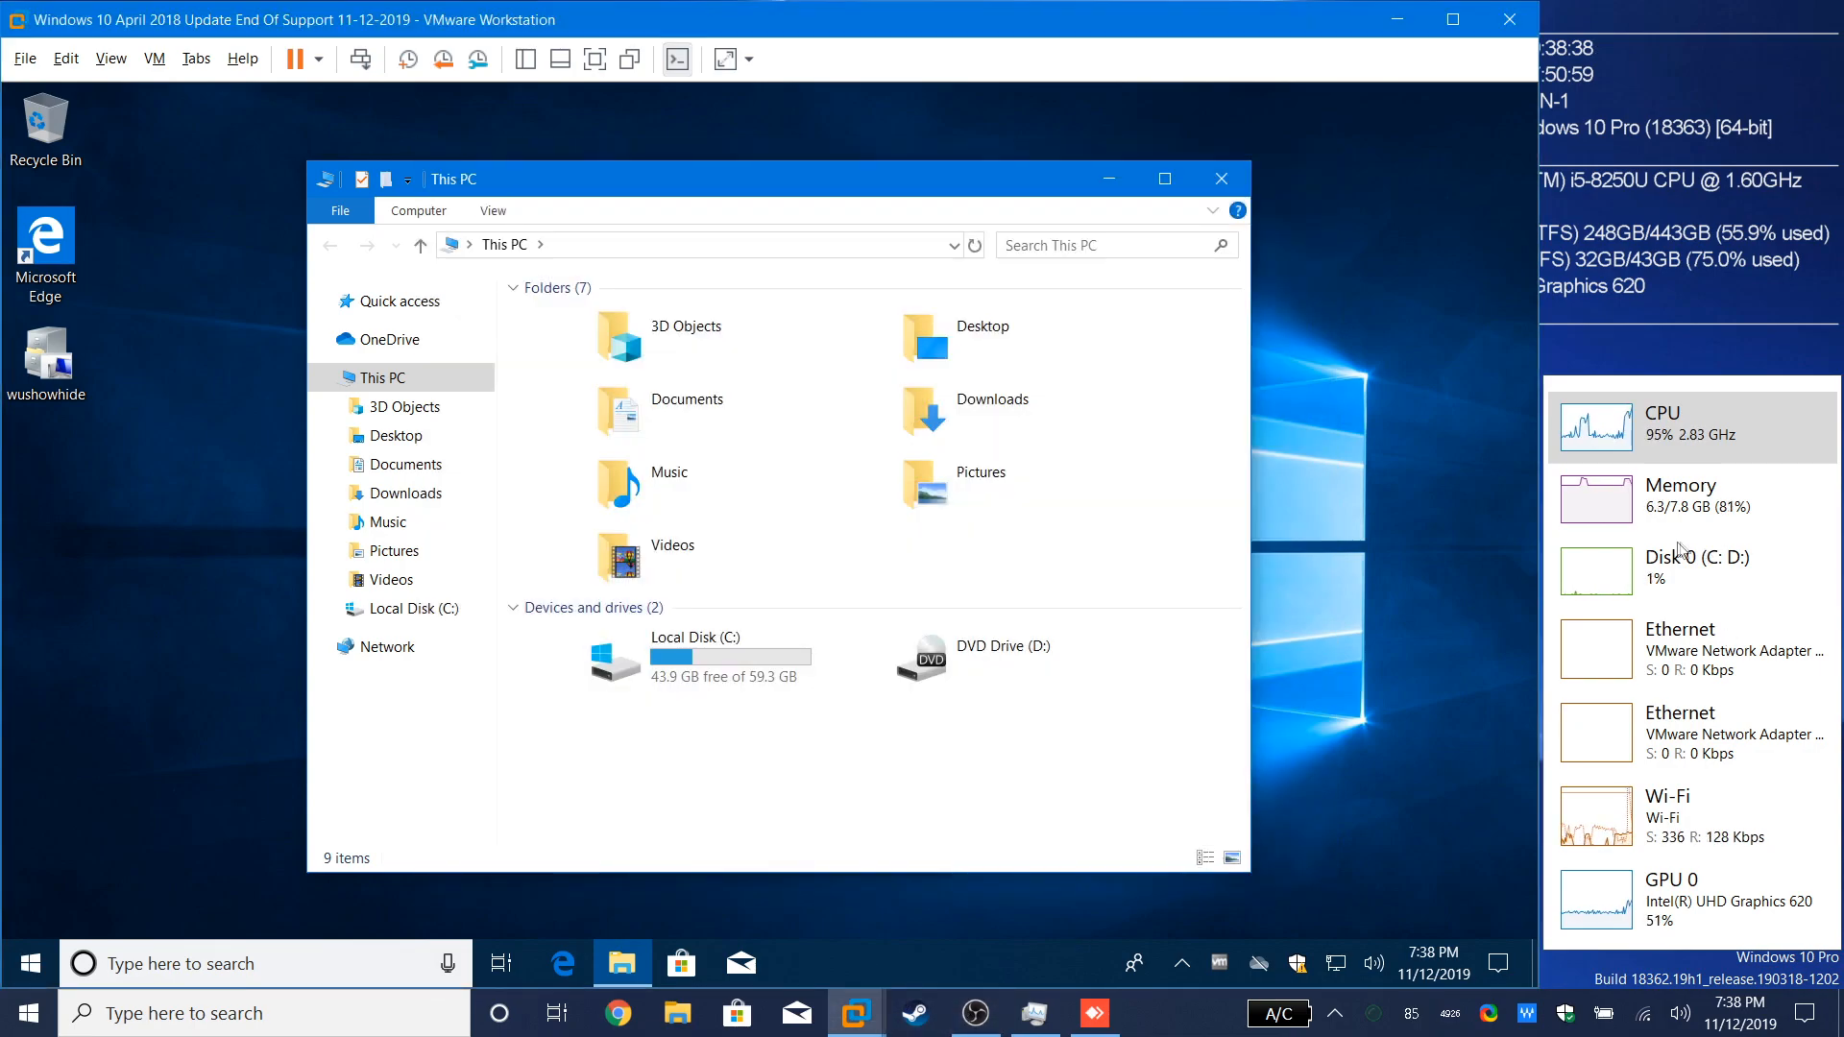
mouse_move(1475, 588)
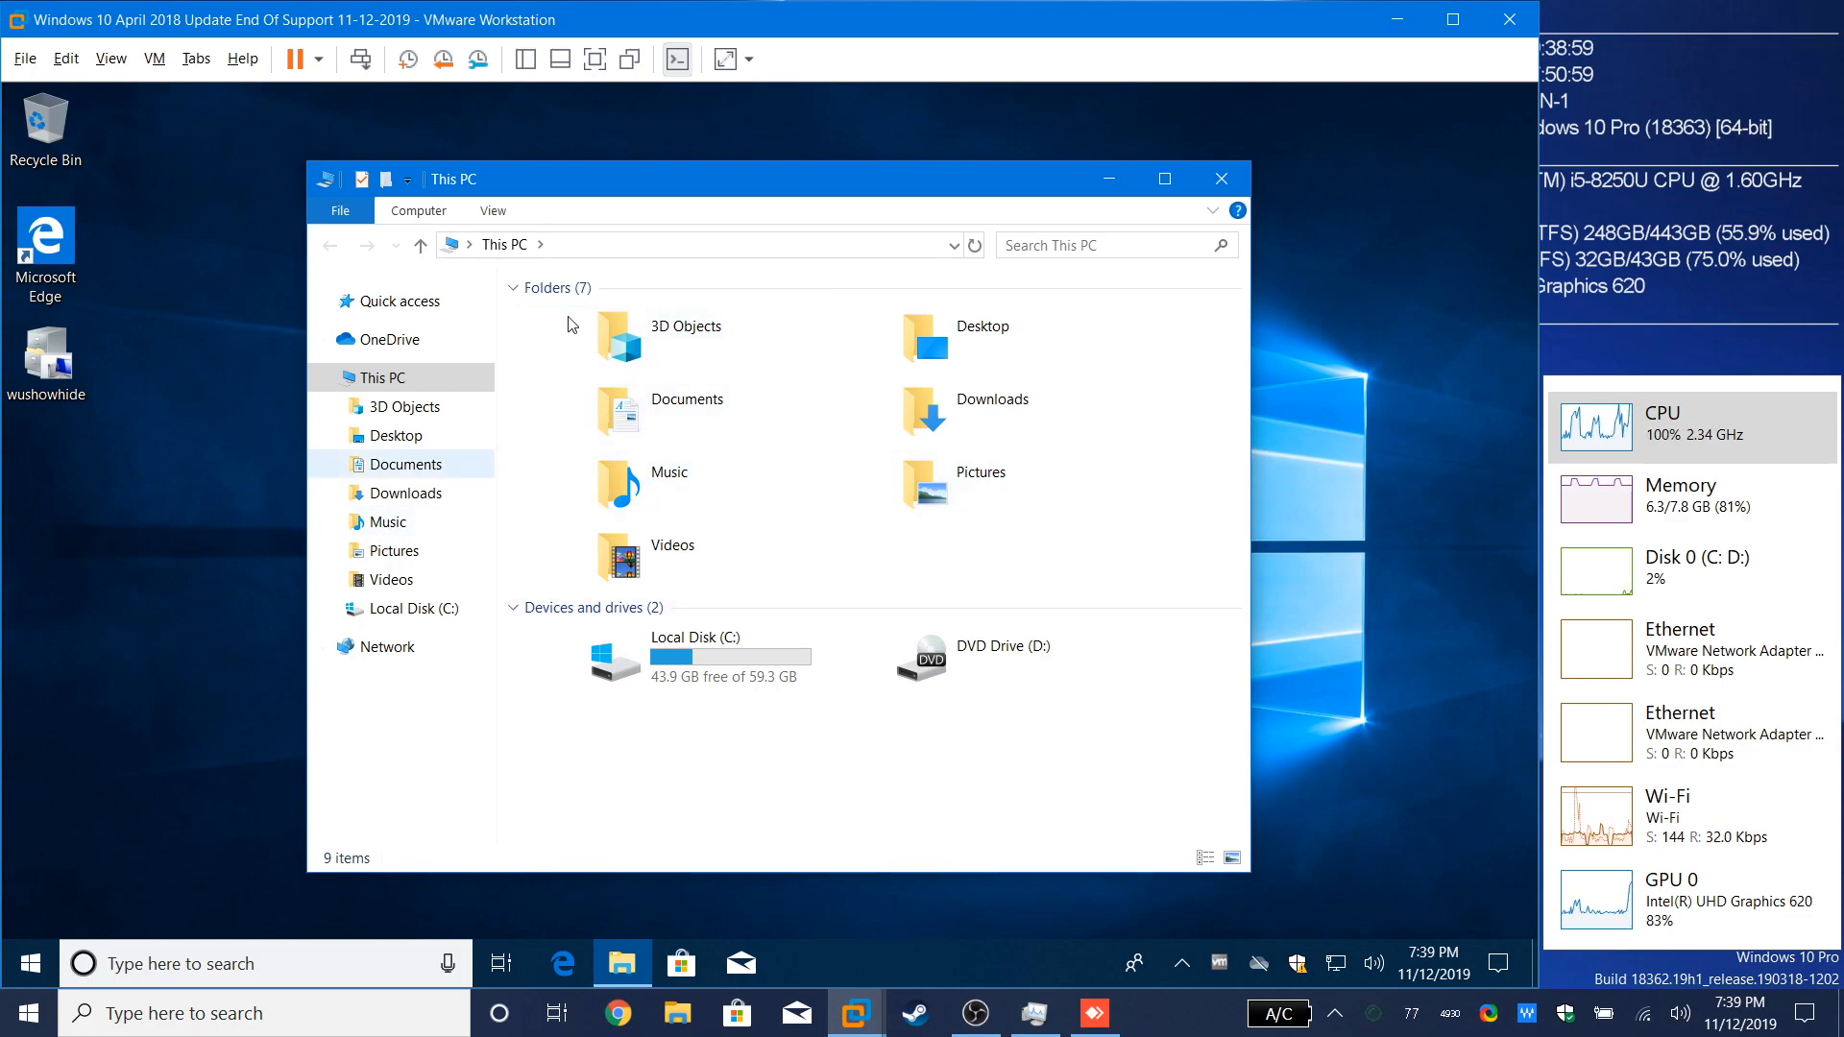
mouse_move(622, 422)
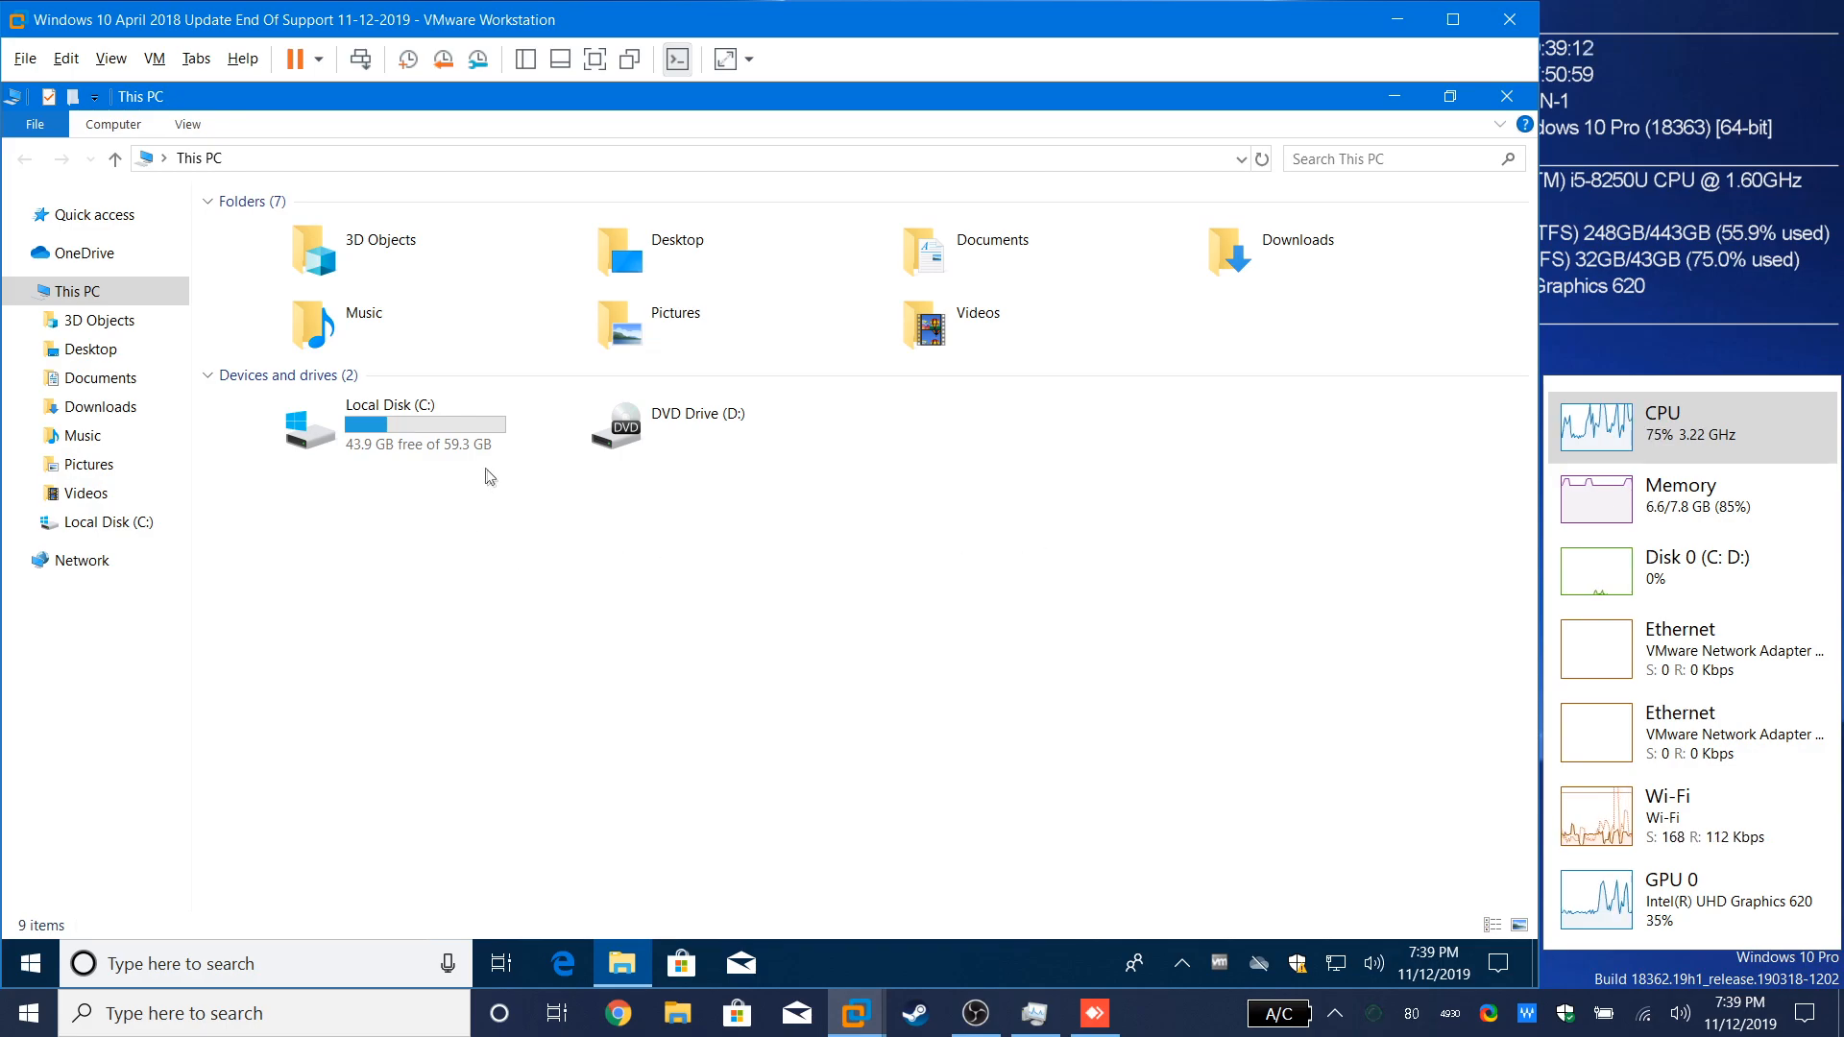
mouse_move(434, 416)
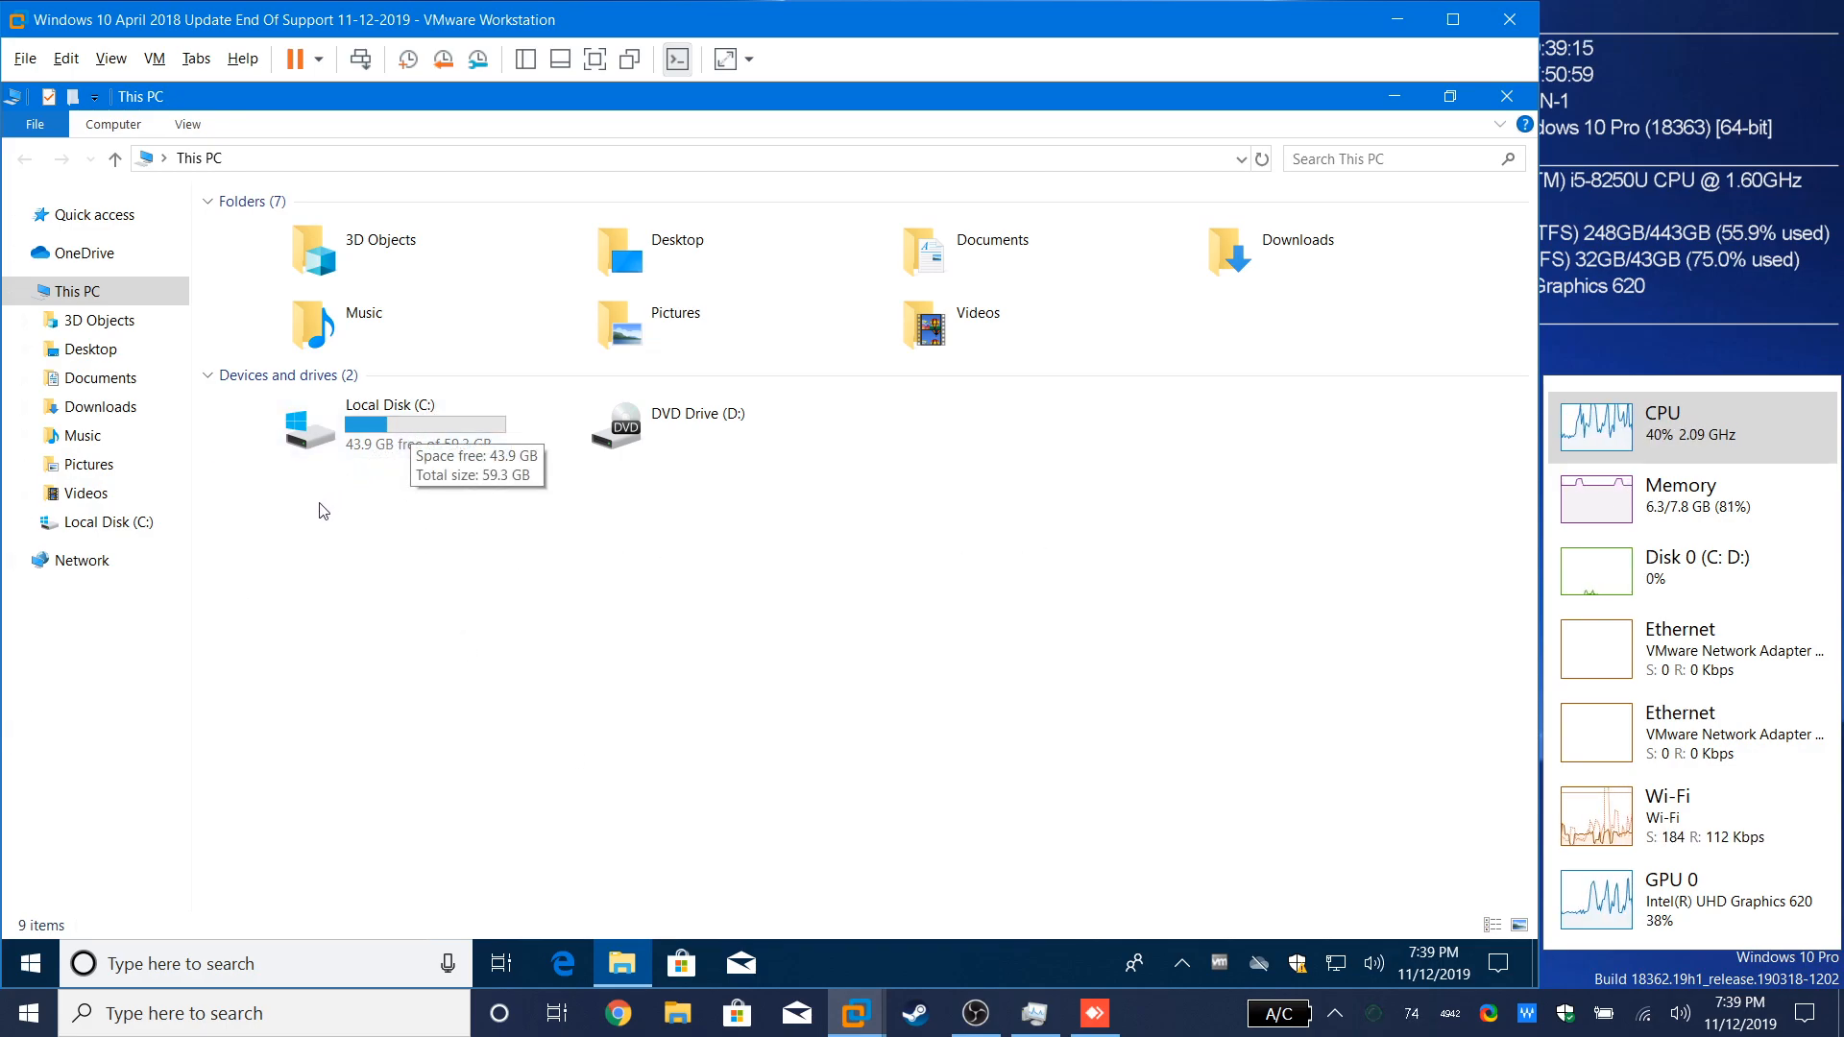
mouse_move(256, 503)
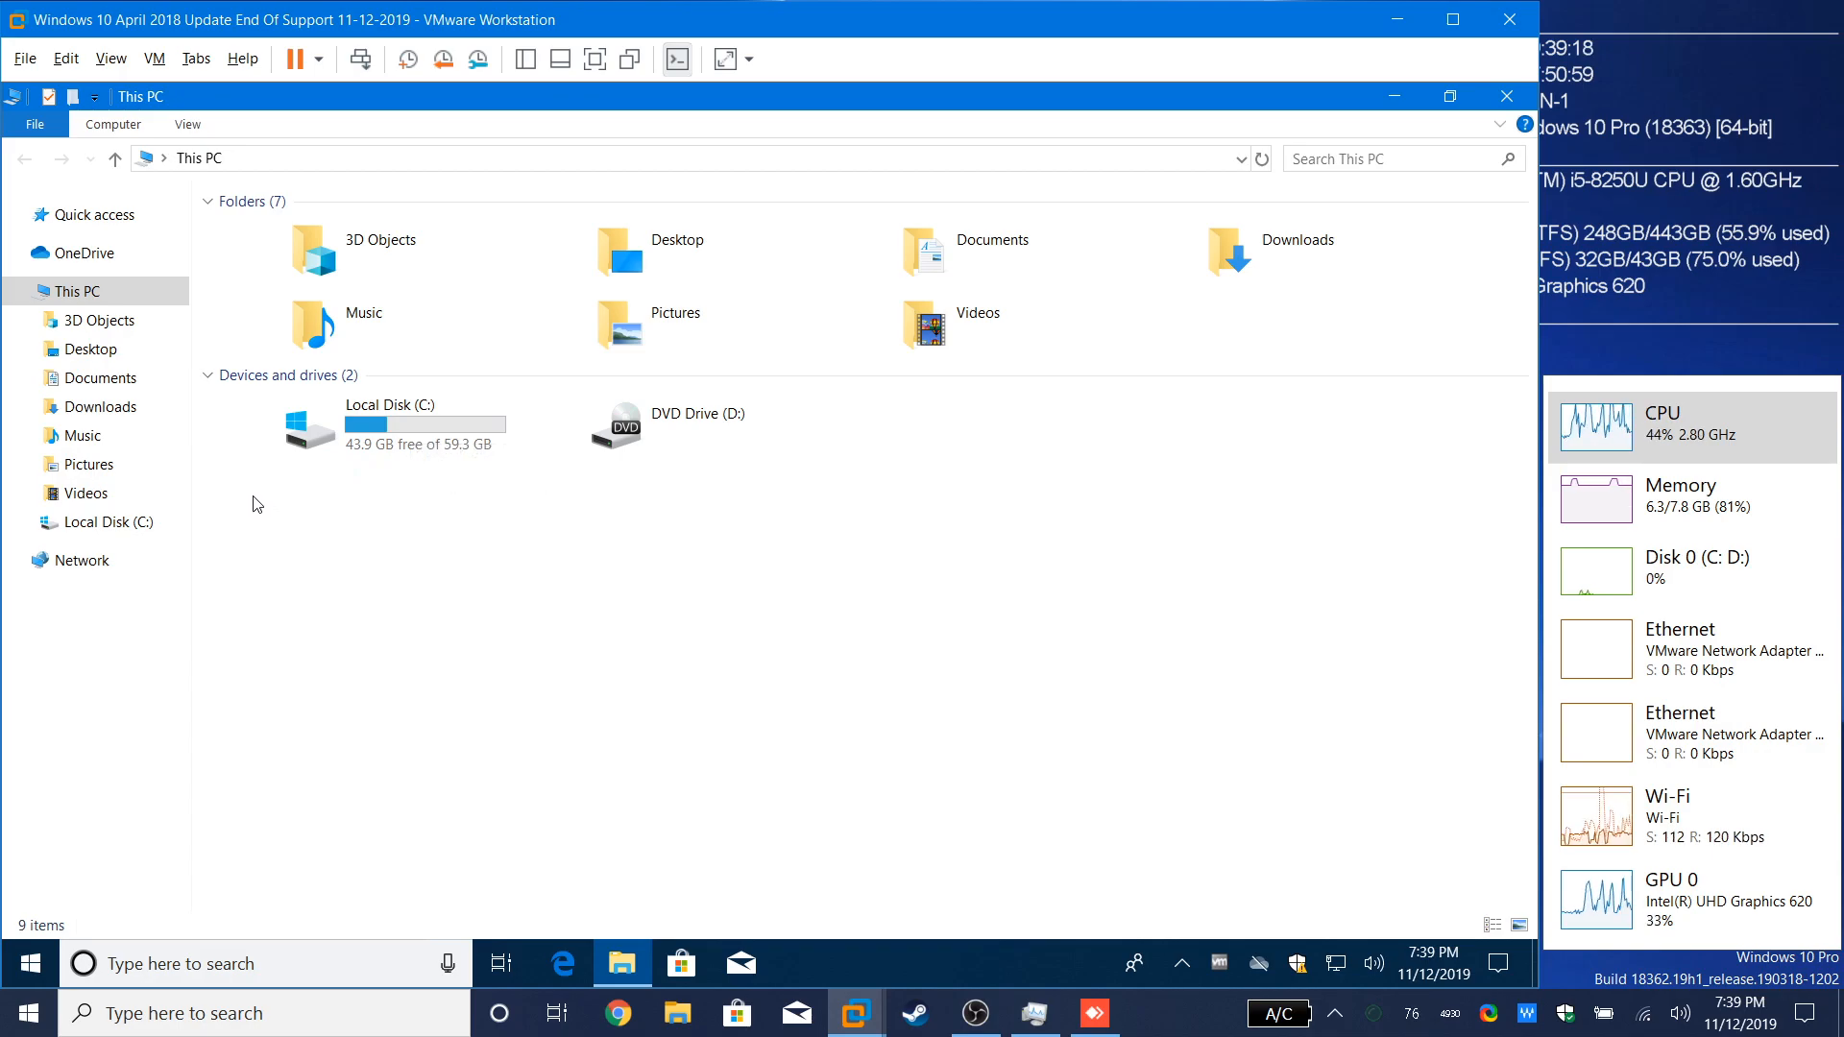
Step: Rename Local Disk (C:) to RS4 with administrator permission, then close This PC
left_click(418, 424)
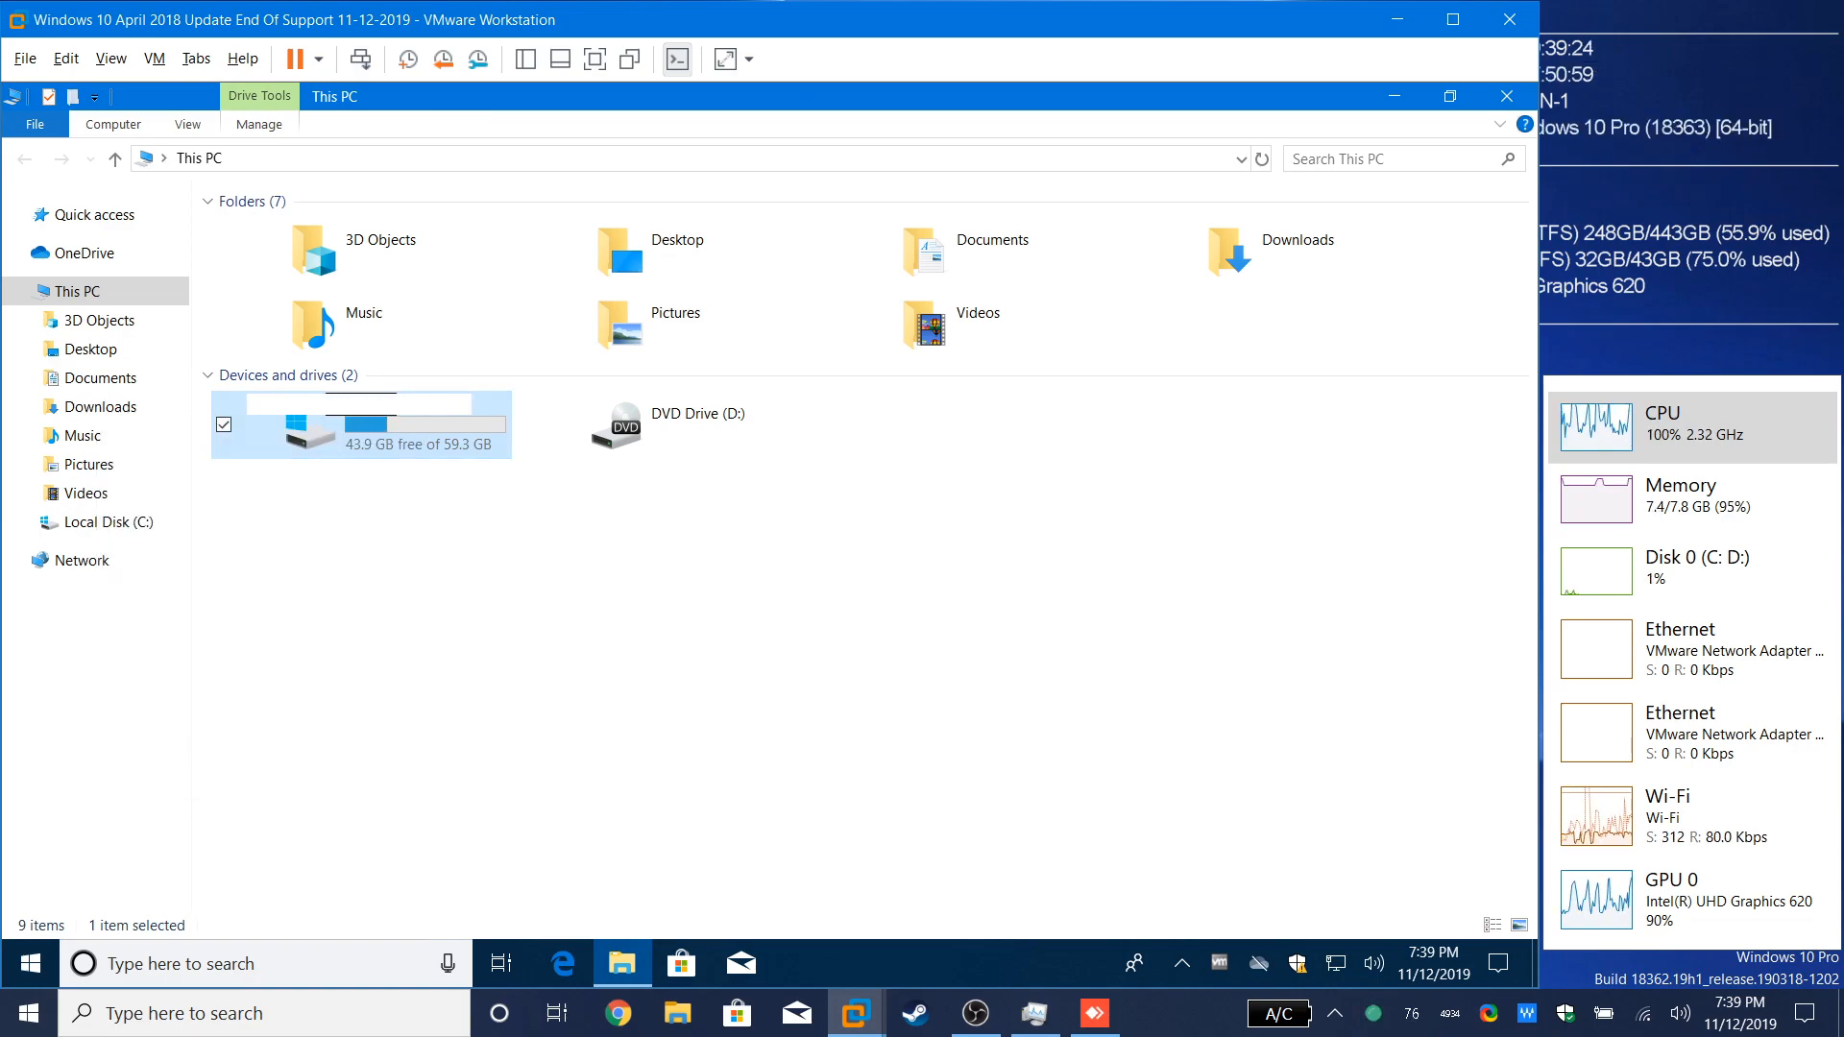
type("srxdctfvygbuhnjimkjnhbgvfcdxsazs (C:")
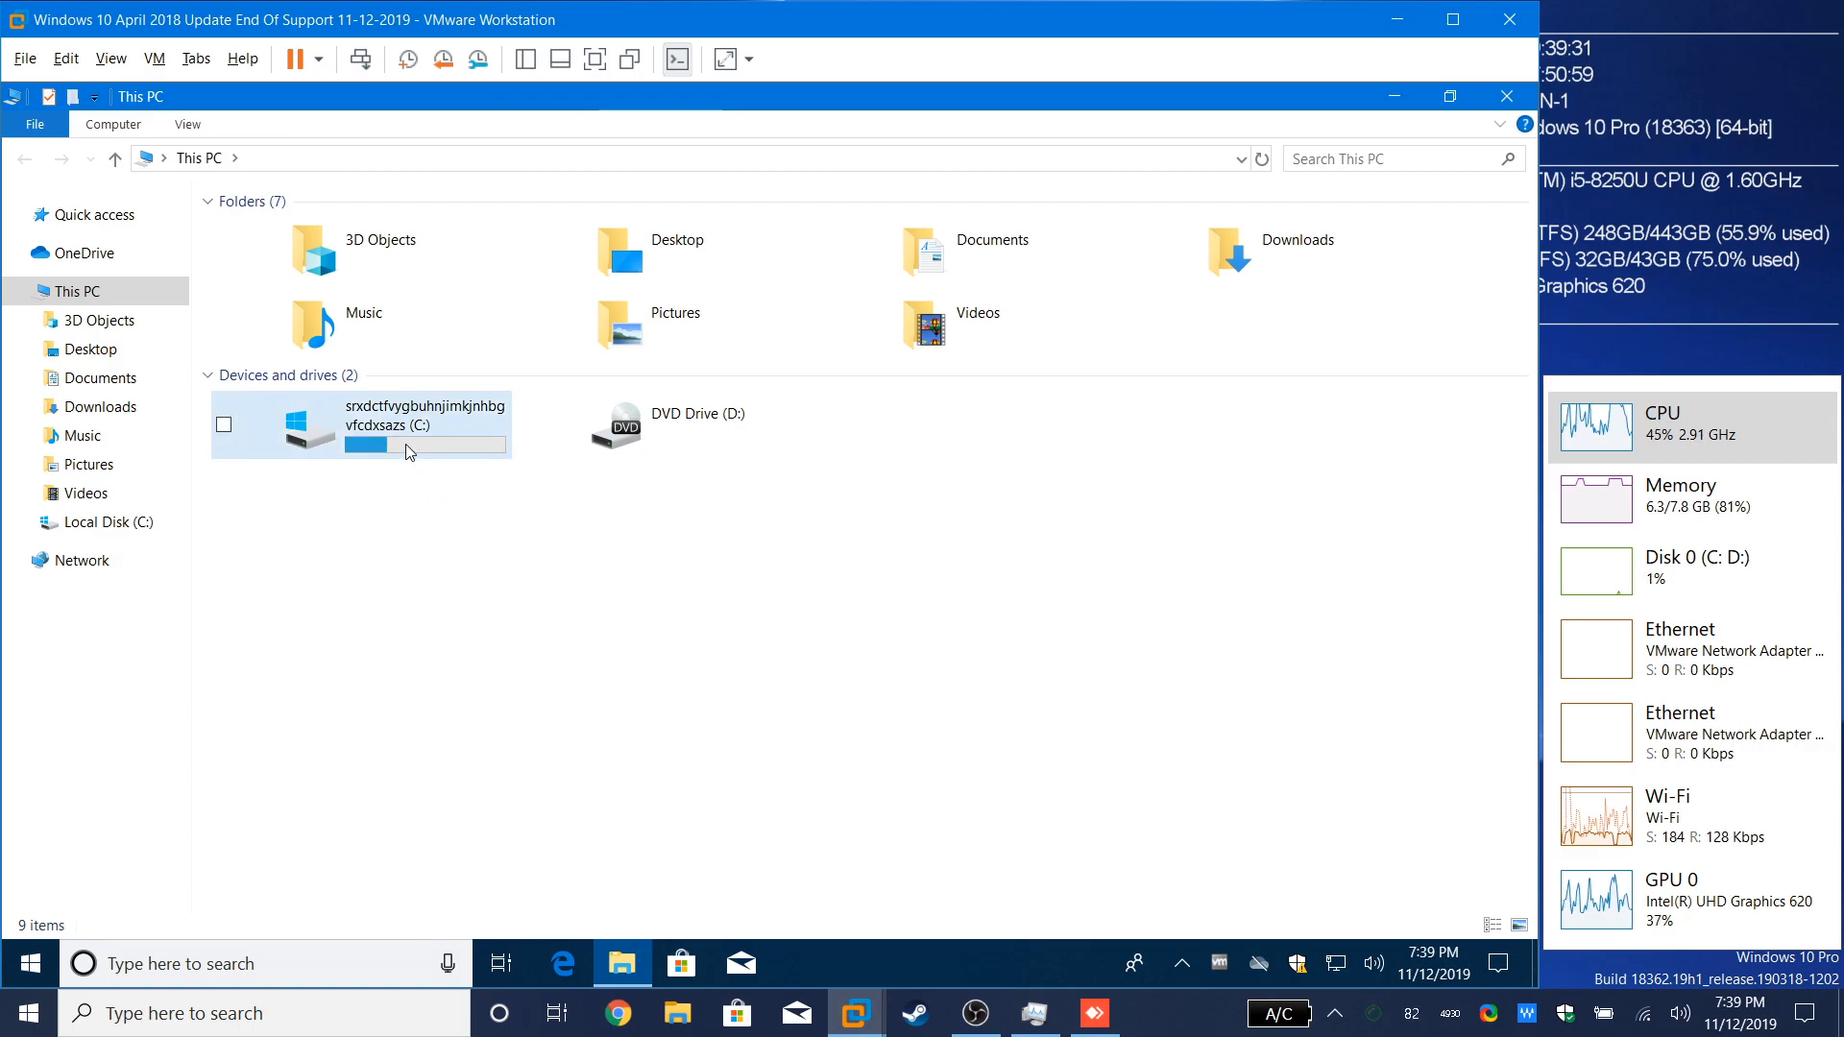
right_click(357, 424)
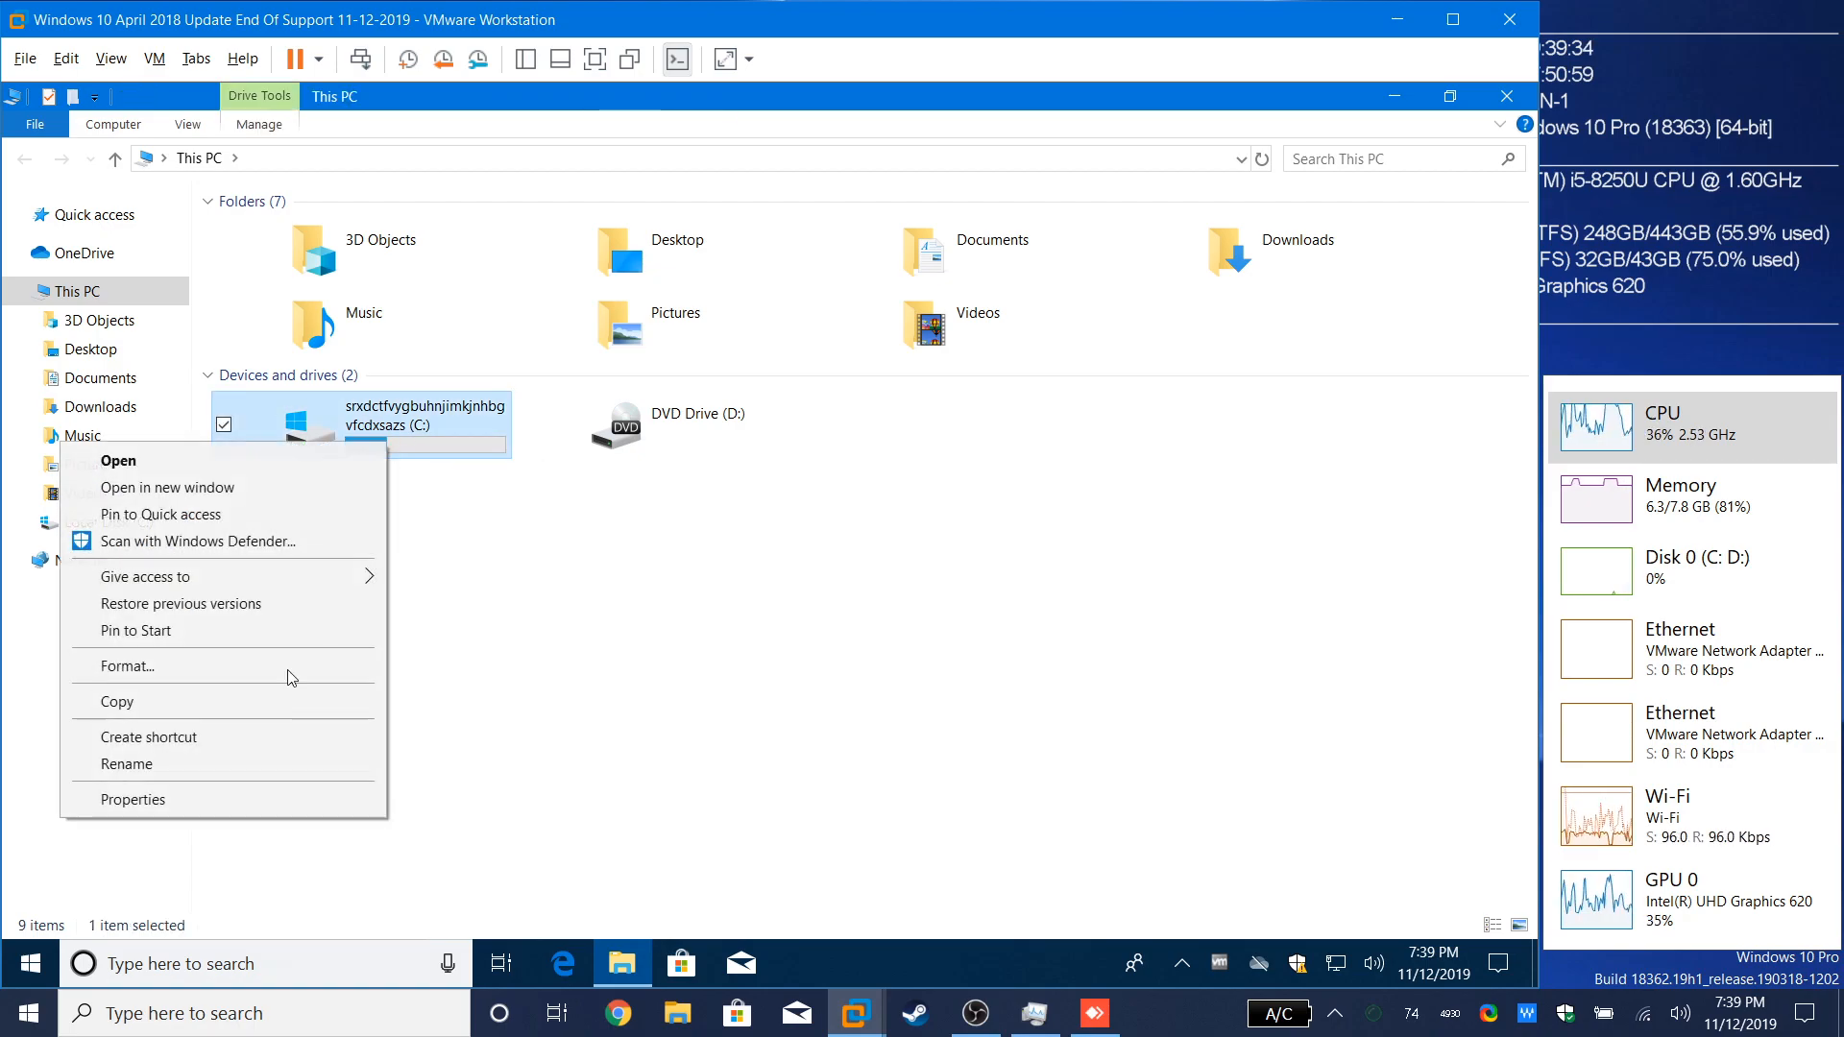
left_click(127, 765)
type("RS4")
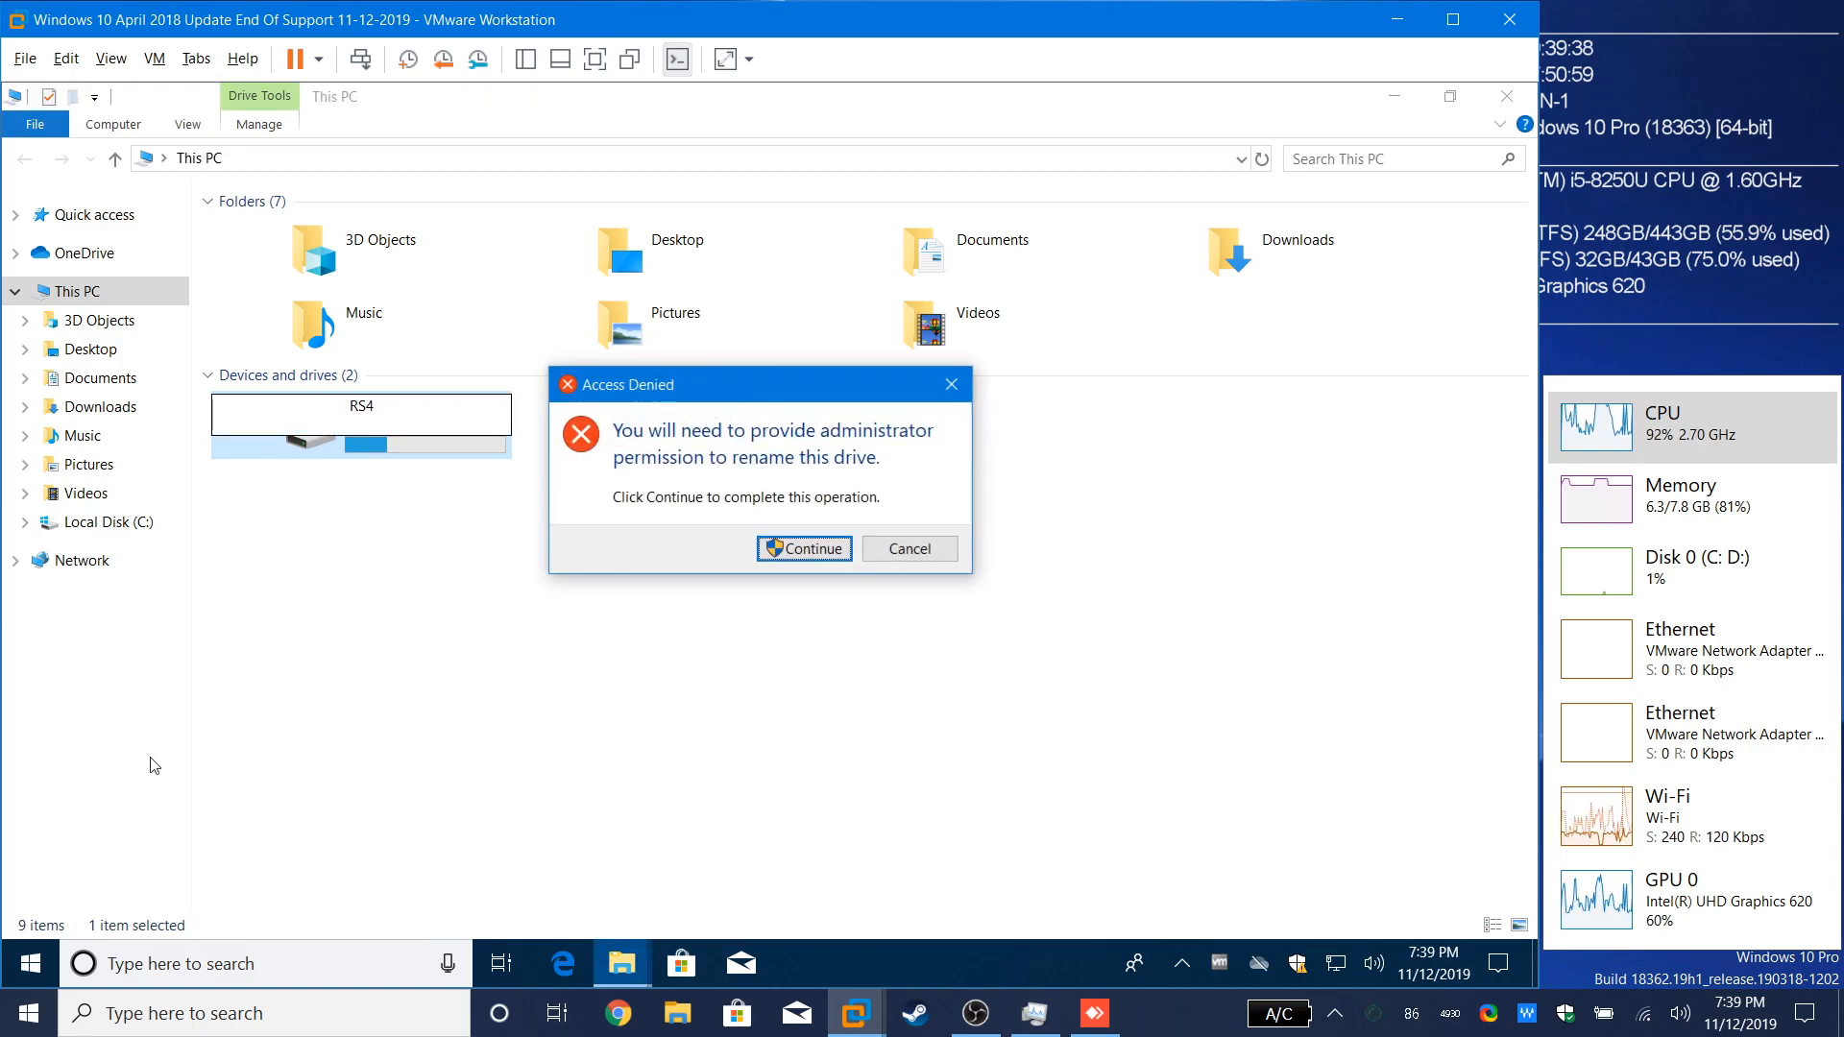
left_click(803, 549)
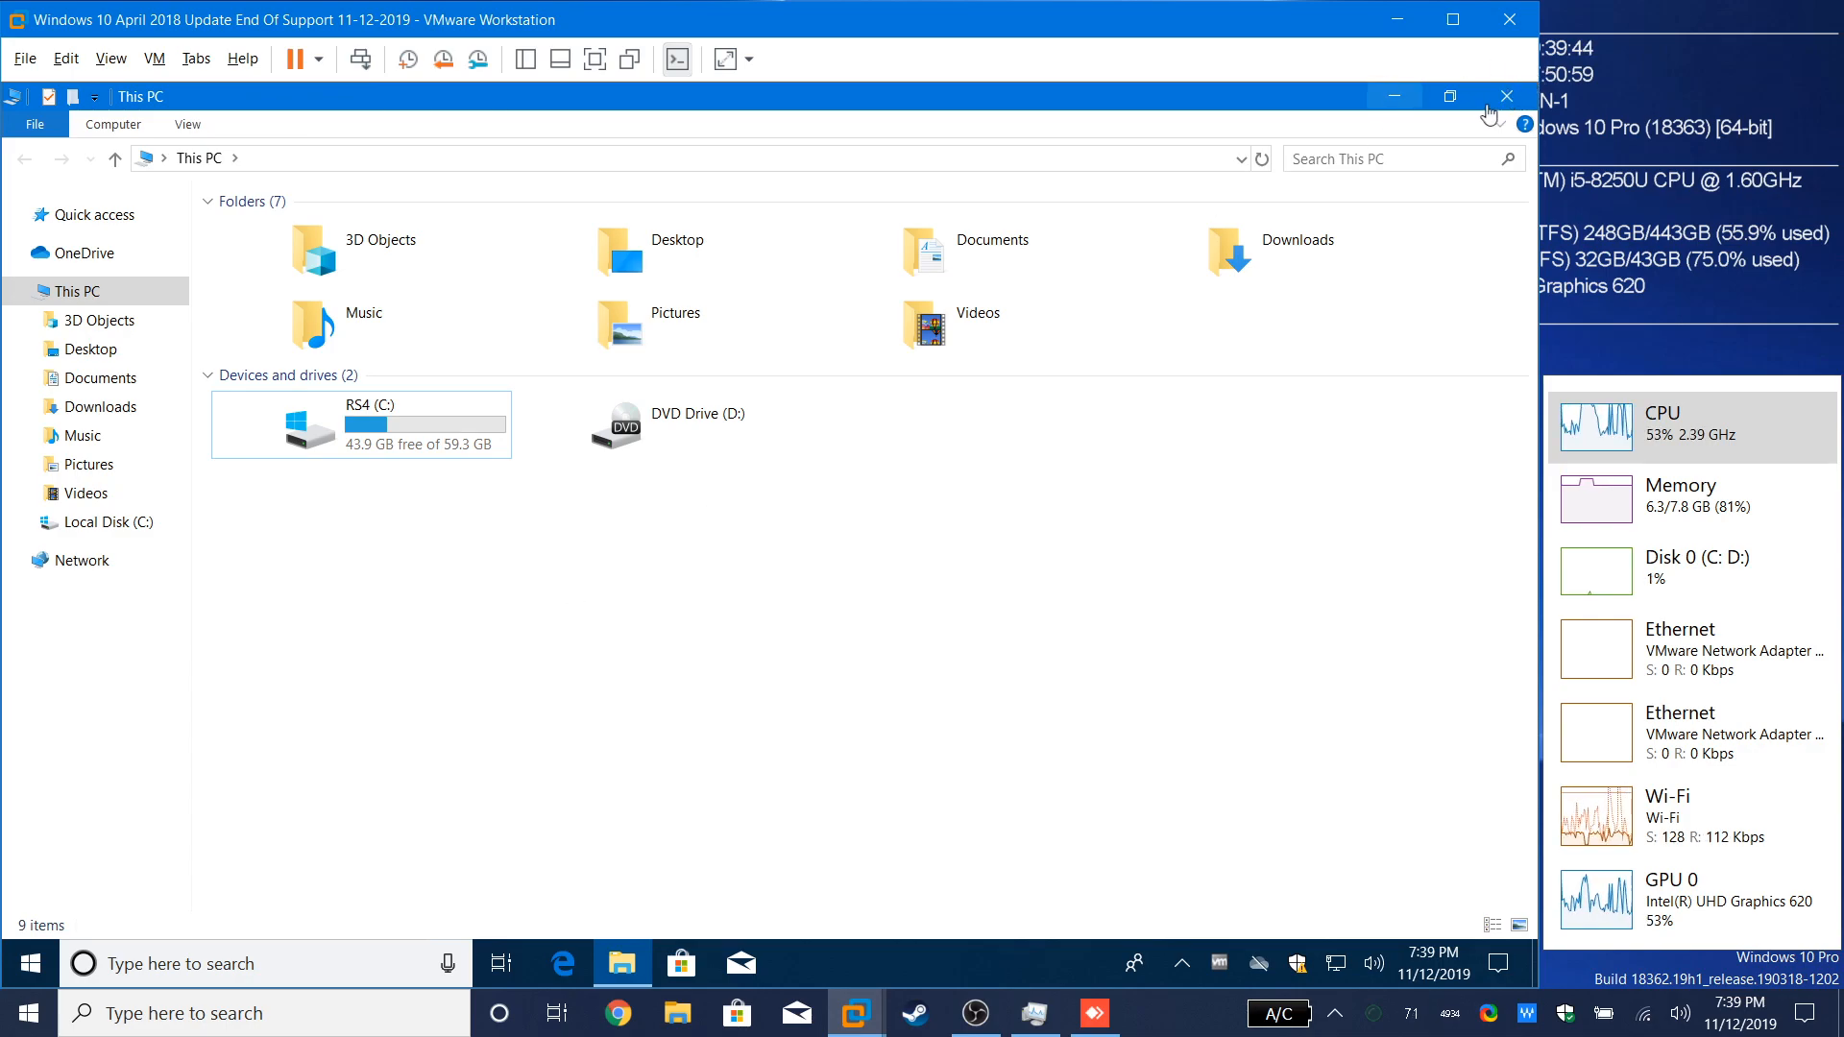
left_click(1506, 96)
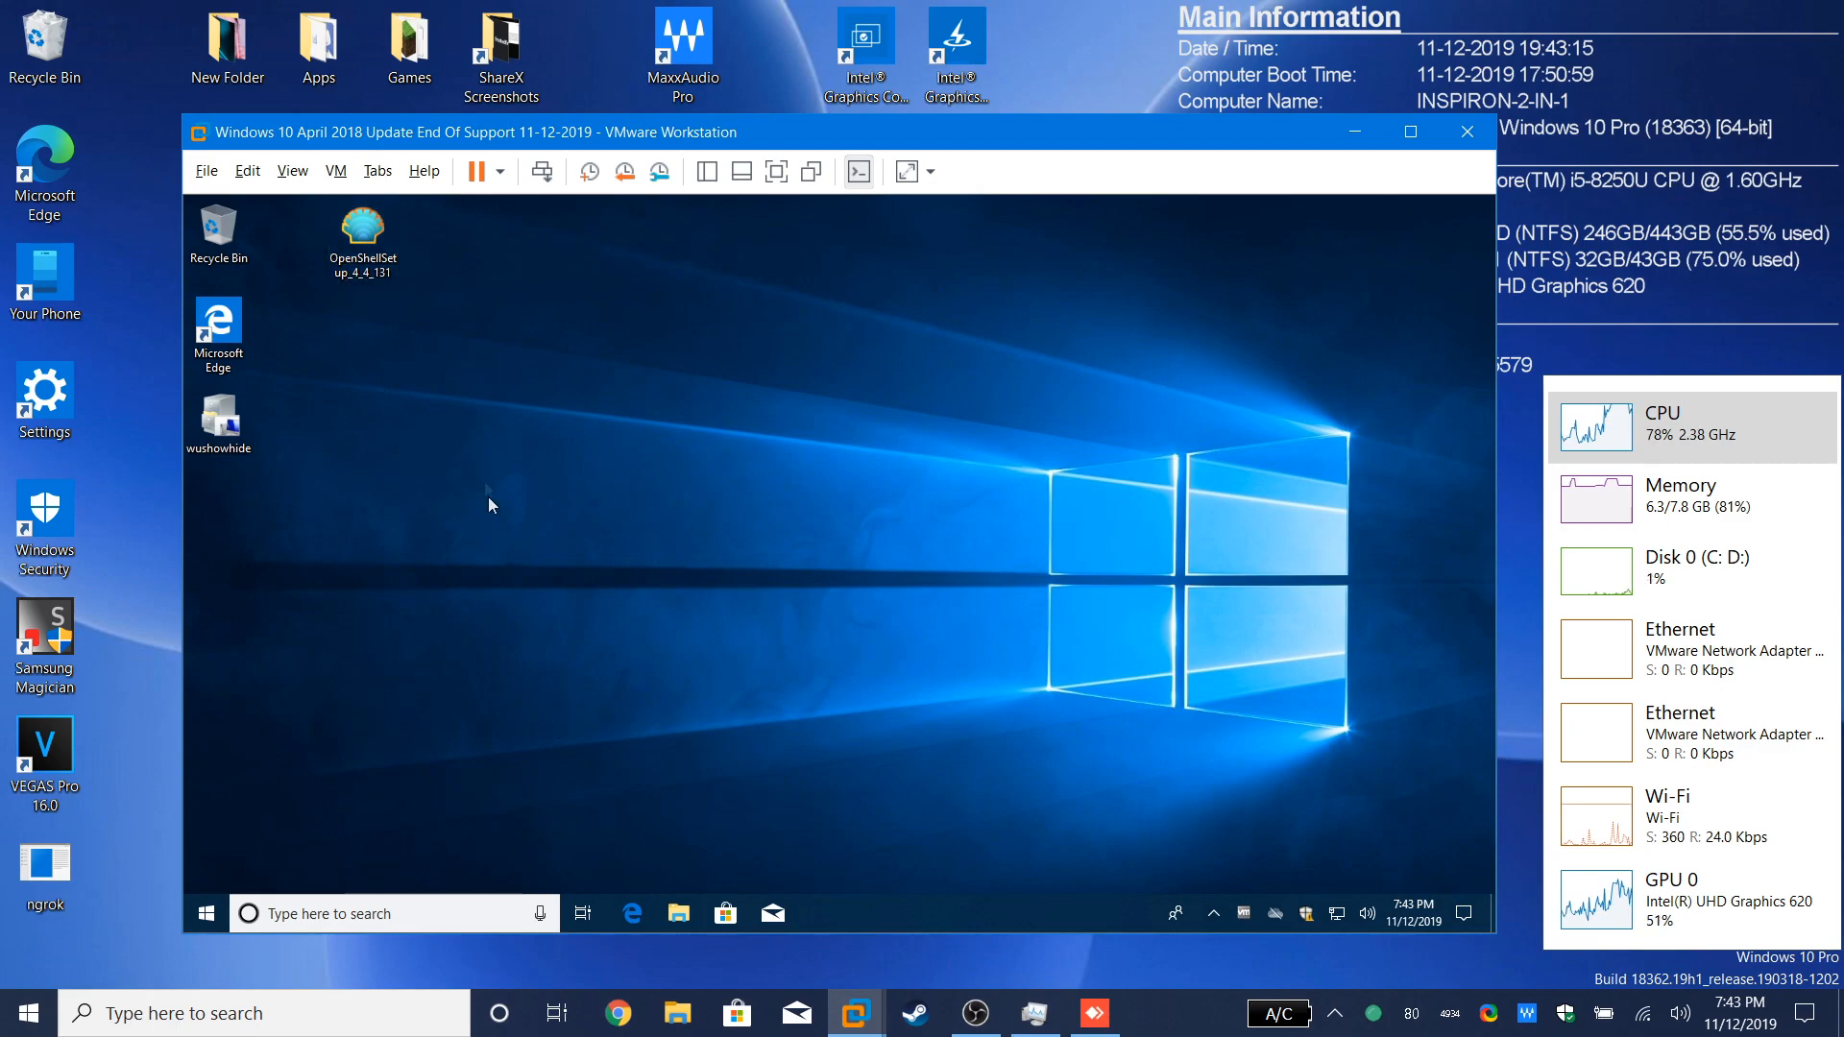
Step: Install Open-Shell with Classic Explorer and Classic IE unavailable and finish the wizard
double_click(361, 225)
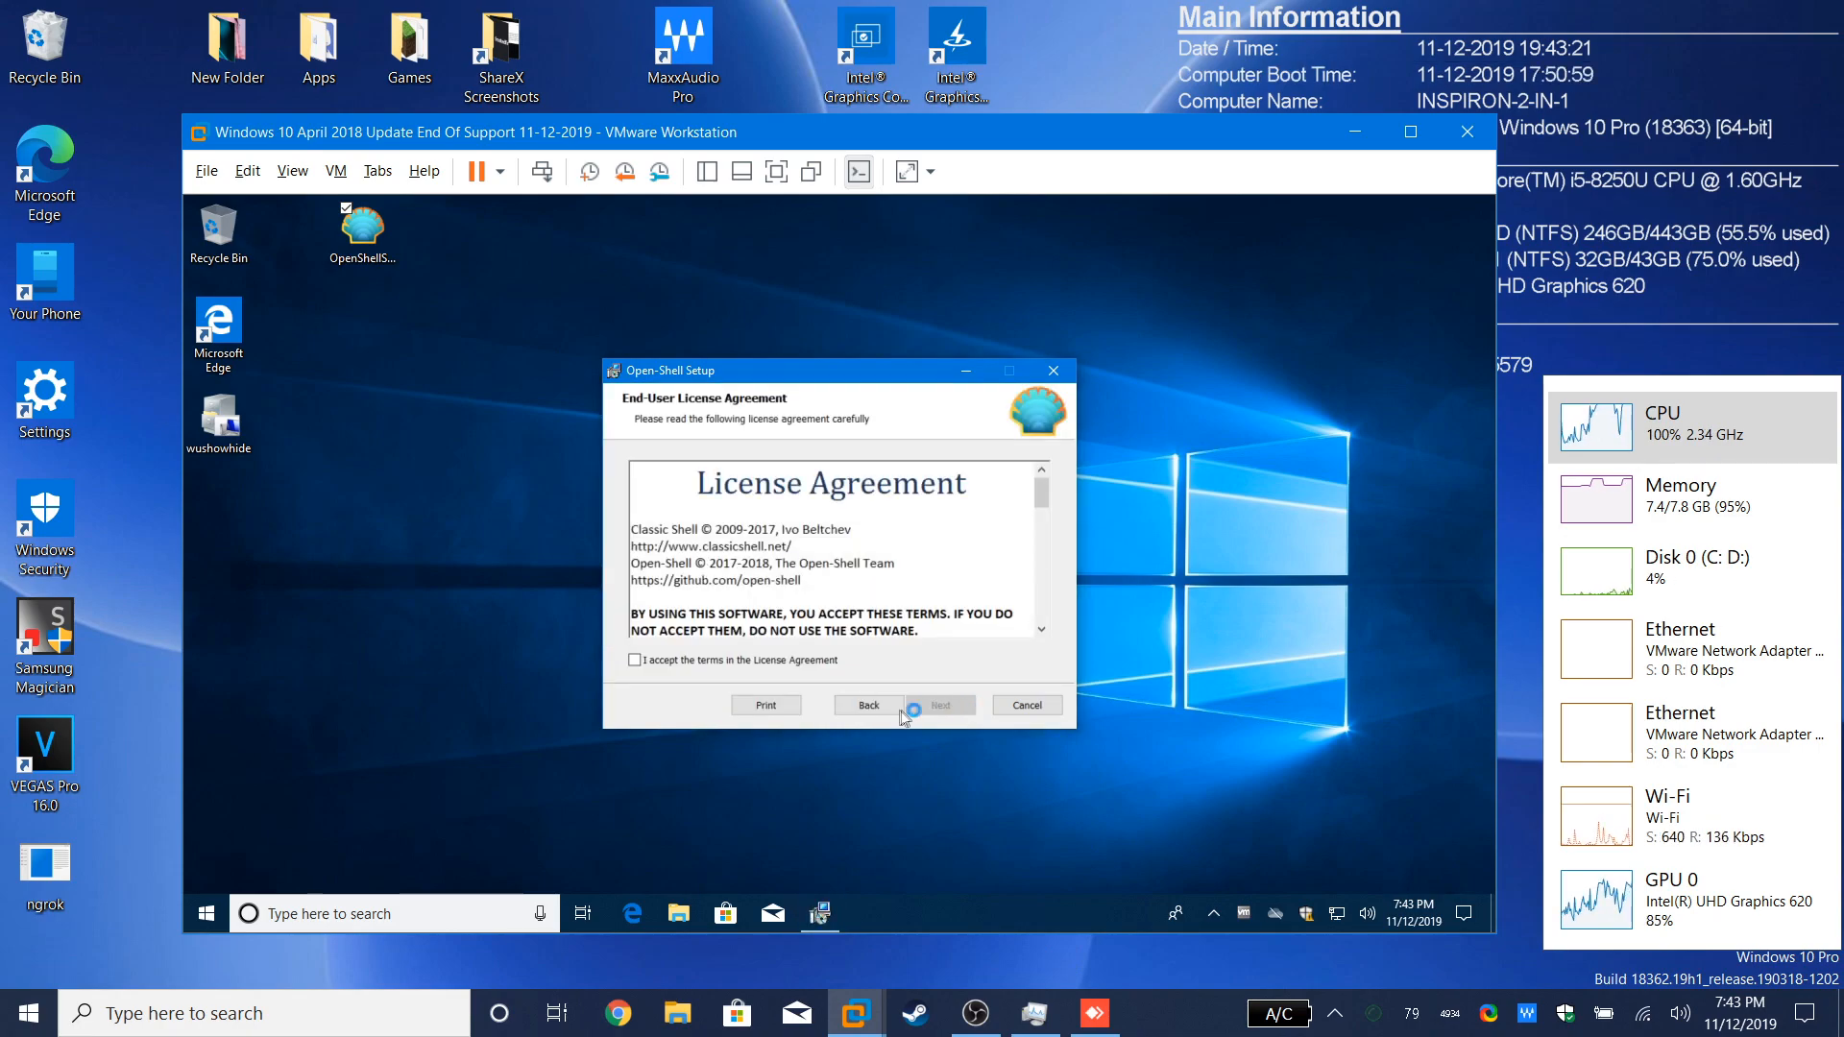
left_click(941, 705)
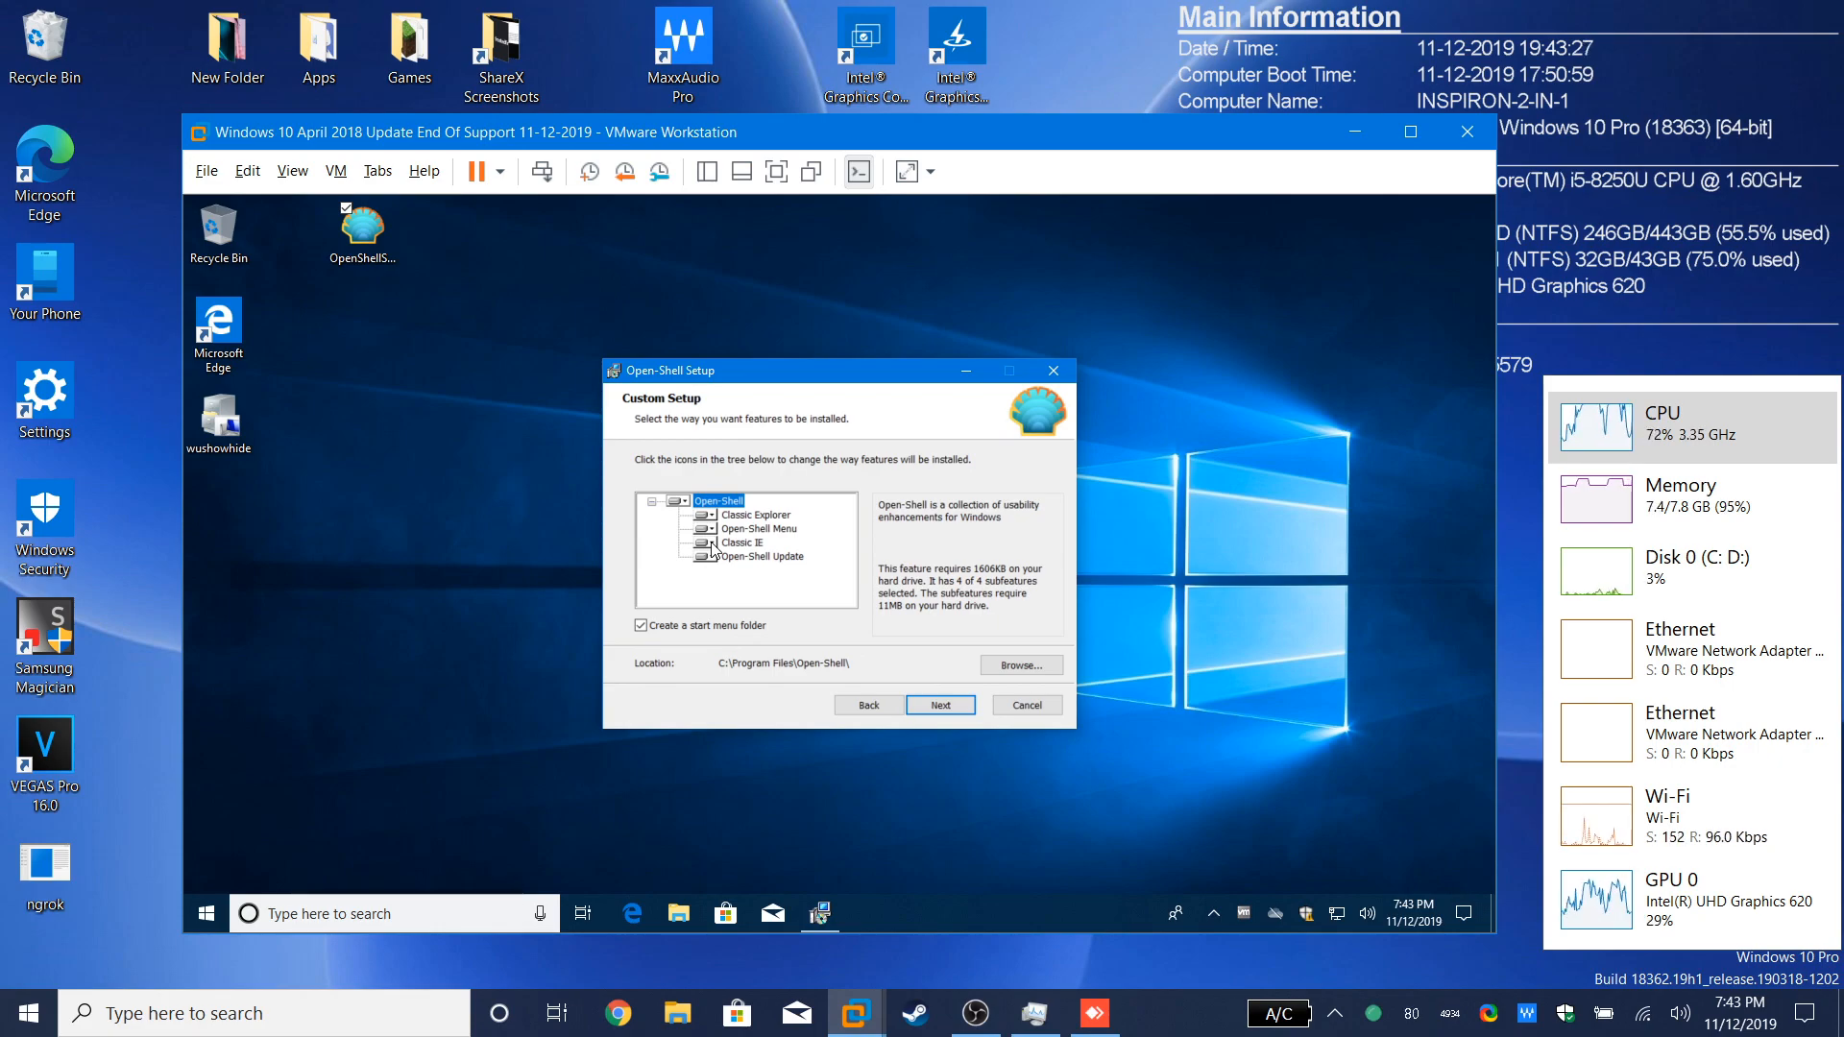
left_click(703, 542)
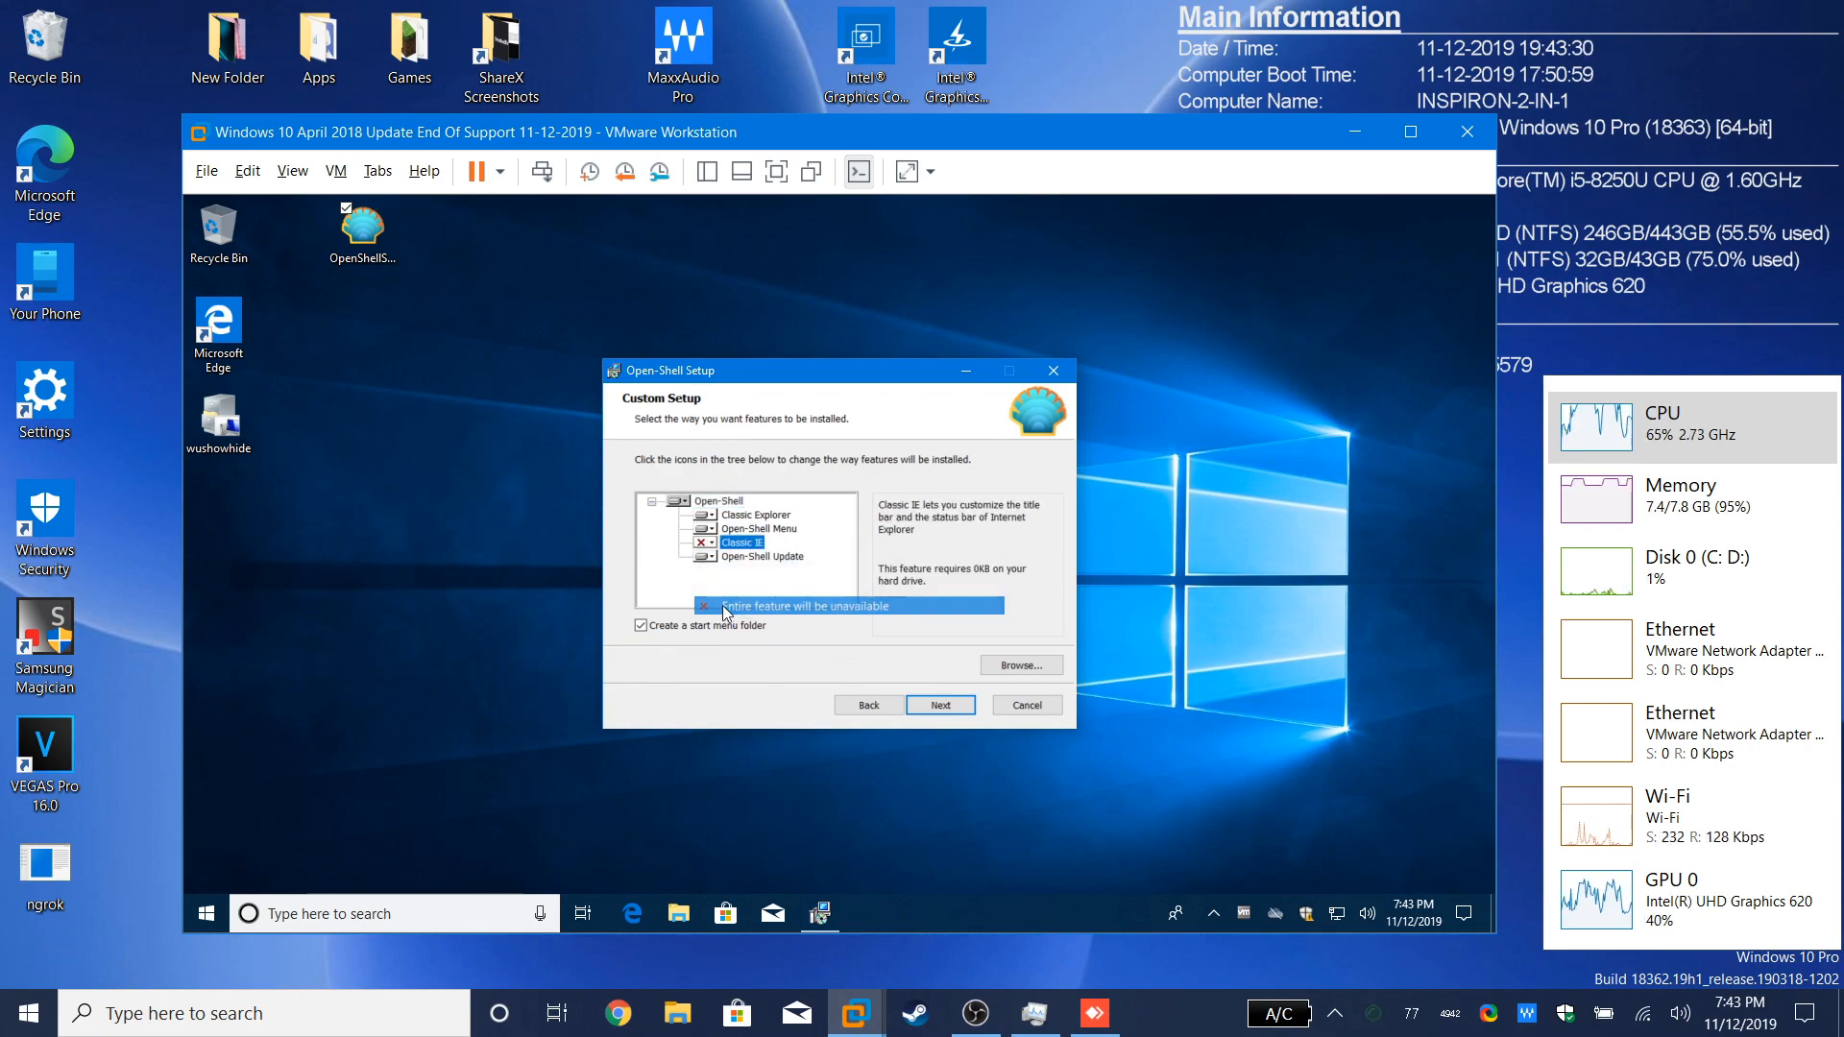
left_click(705, 515)
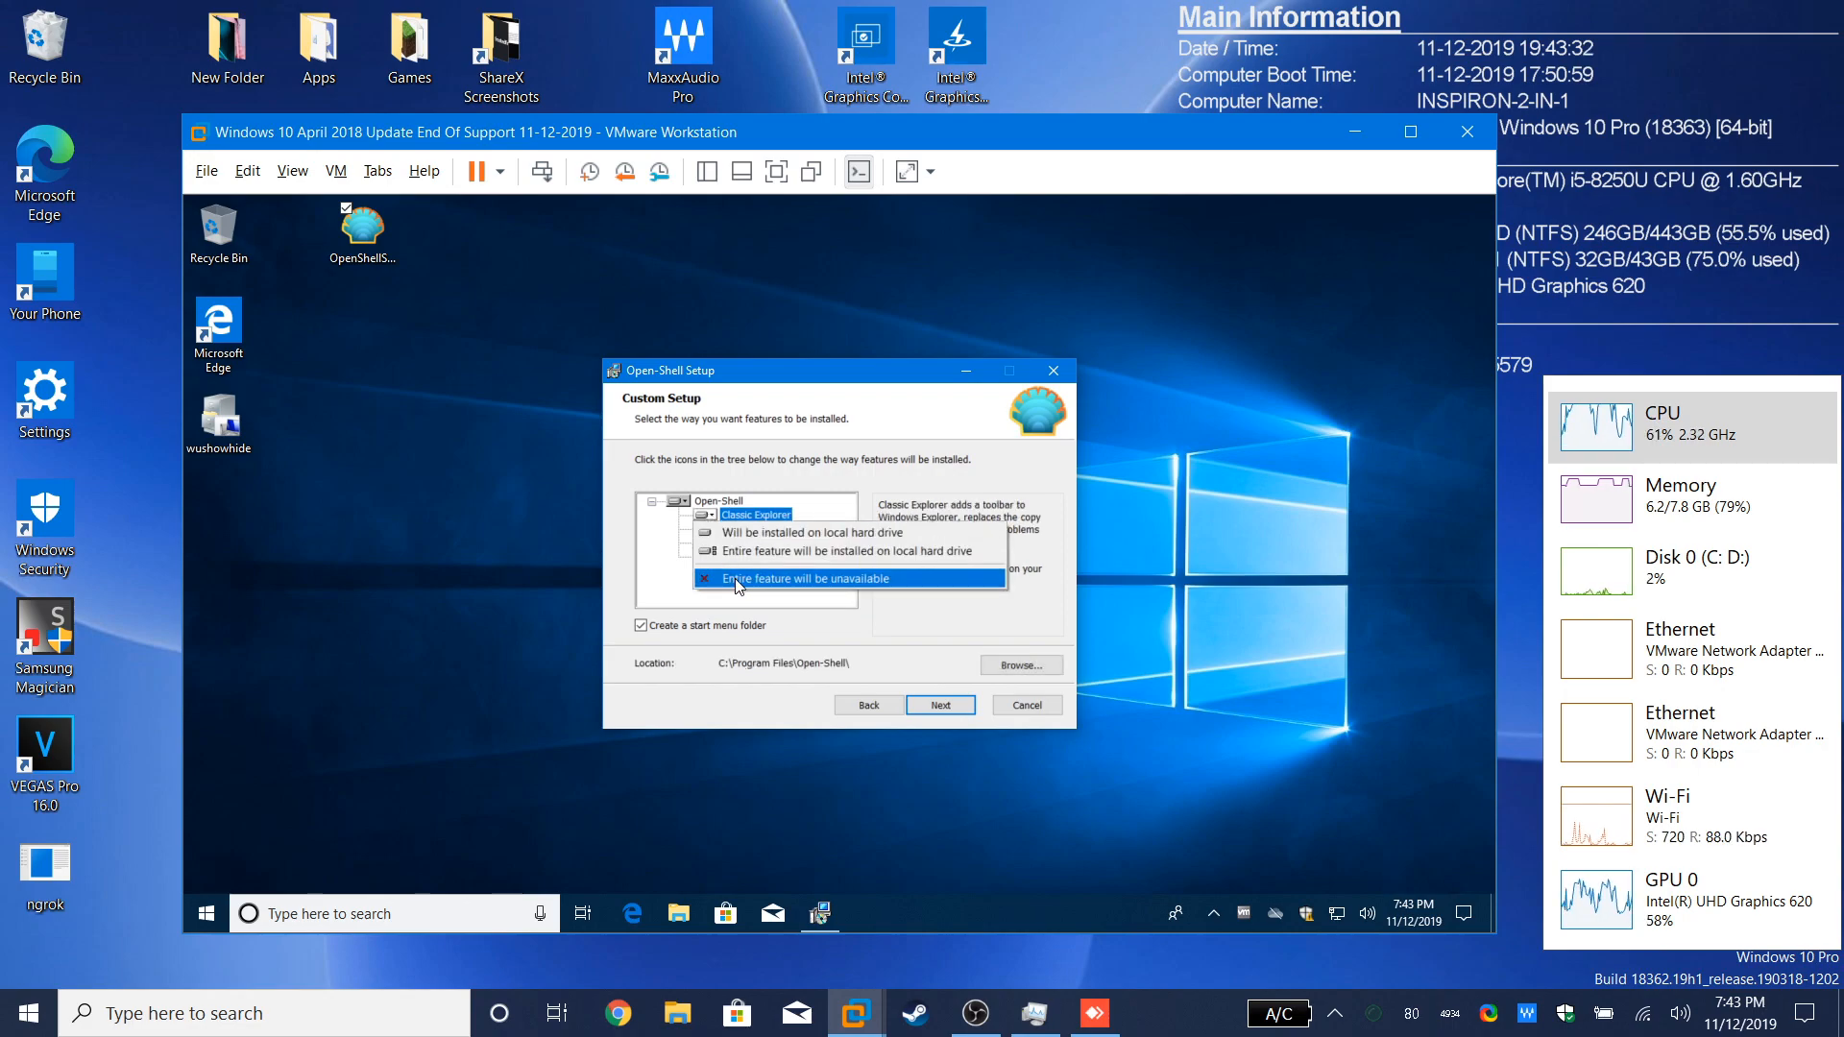
left_click(941, 705)
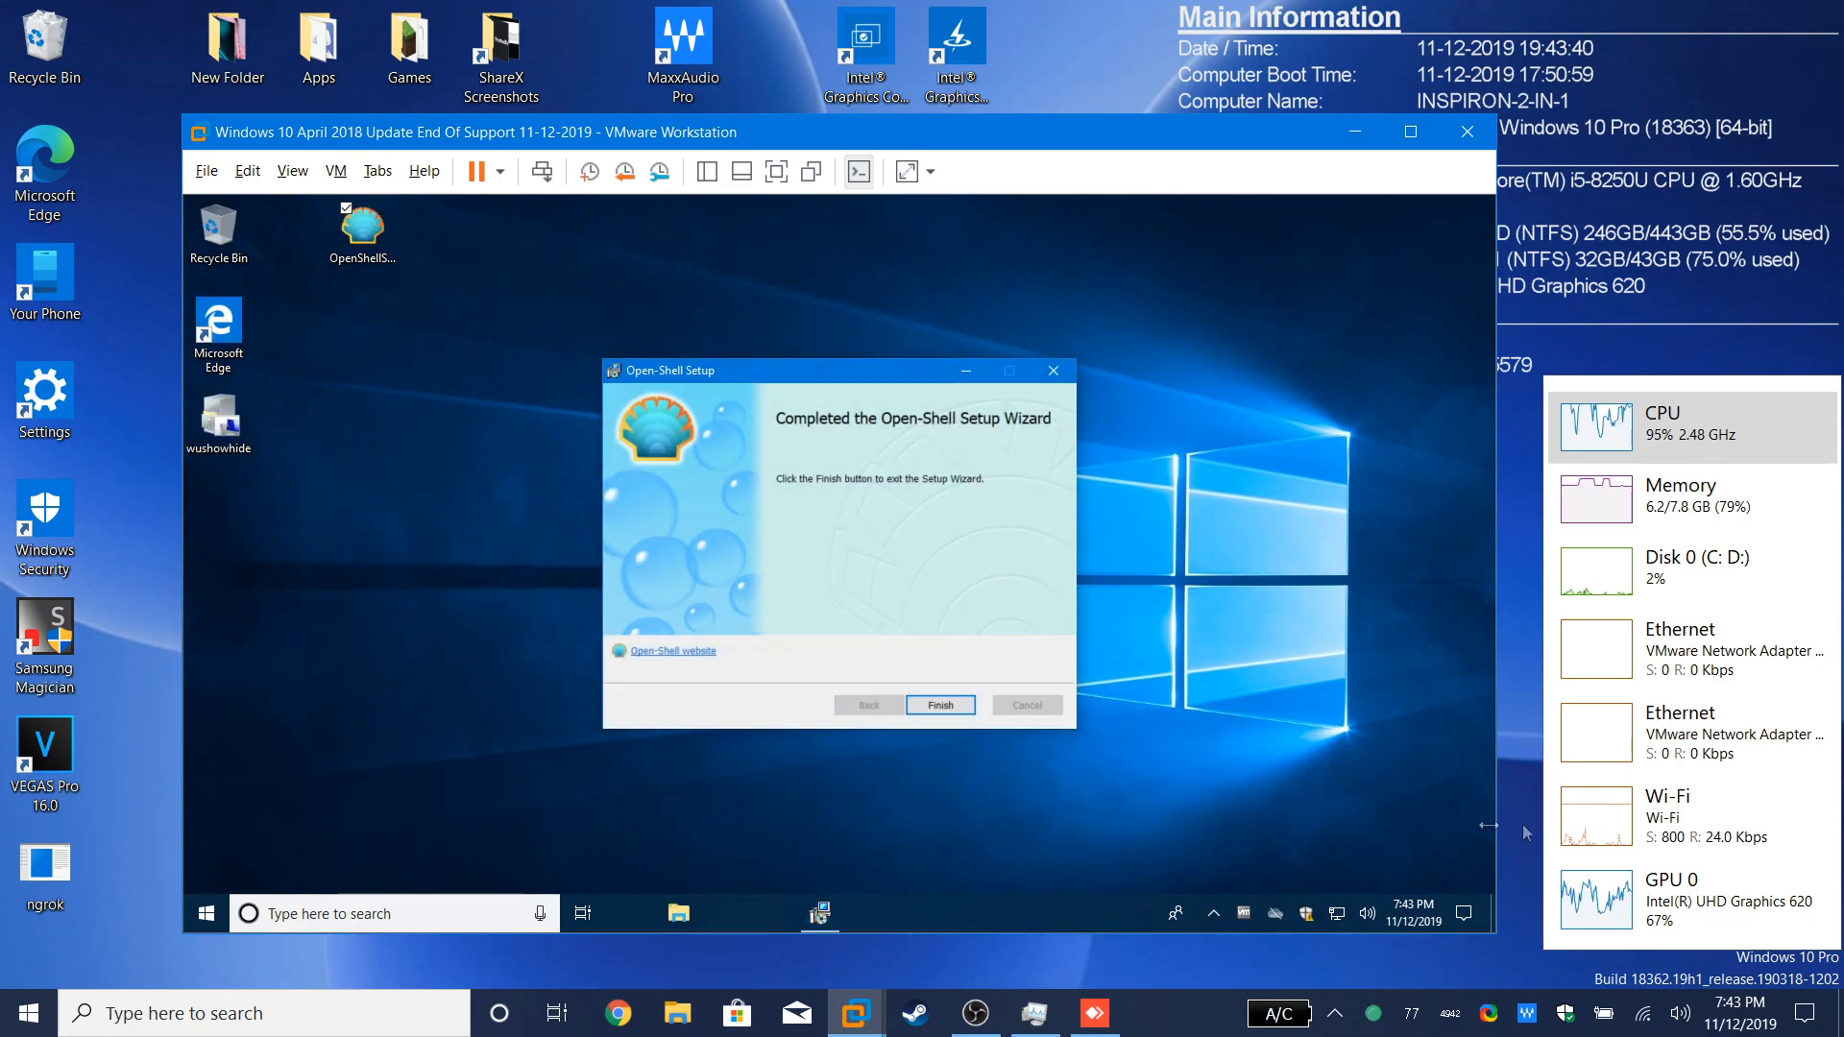
left_click(941, 705)
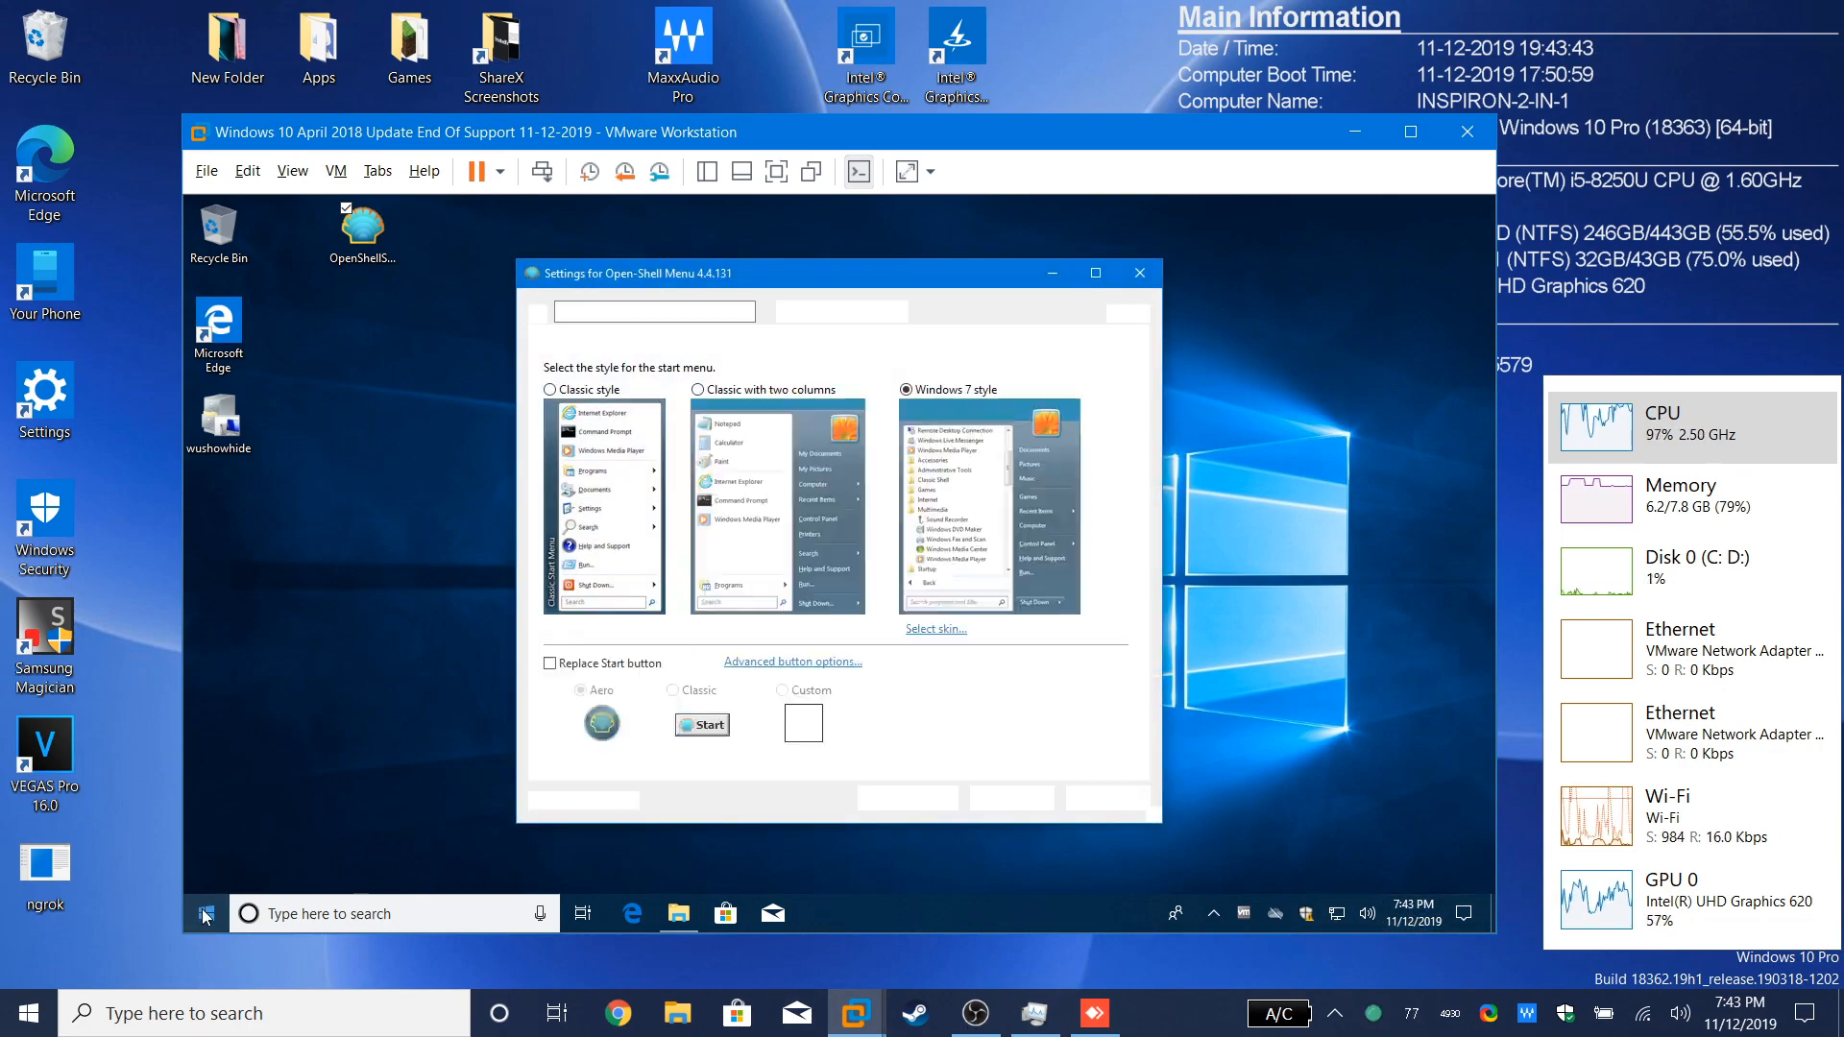
Step: Browse the classic start menu's All Programs list, then launch Windows Settings from it
left_click(1139, 273)
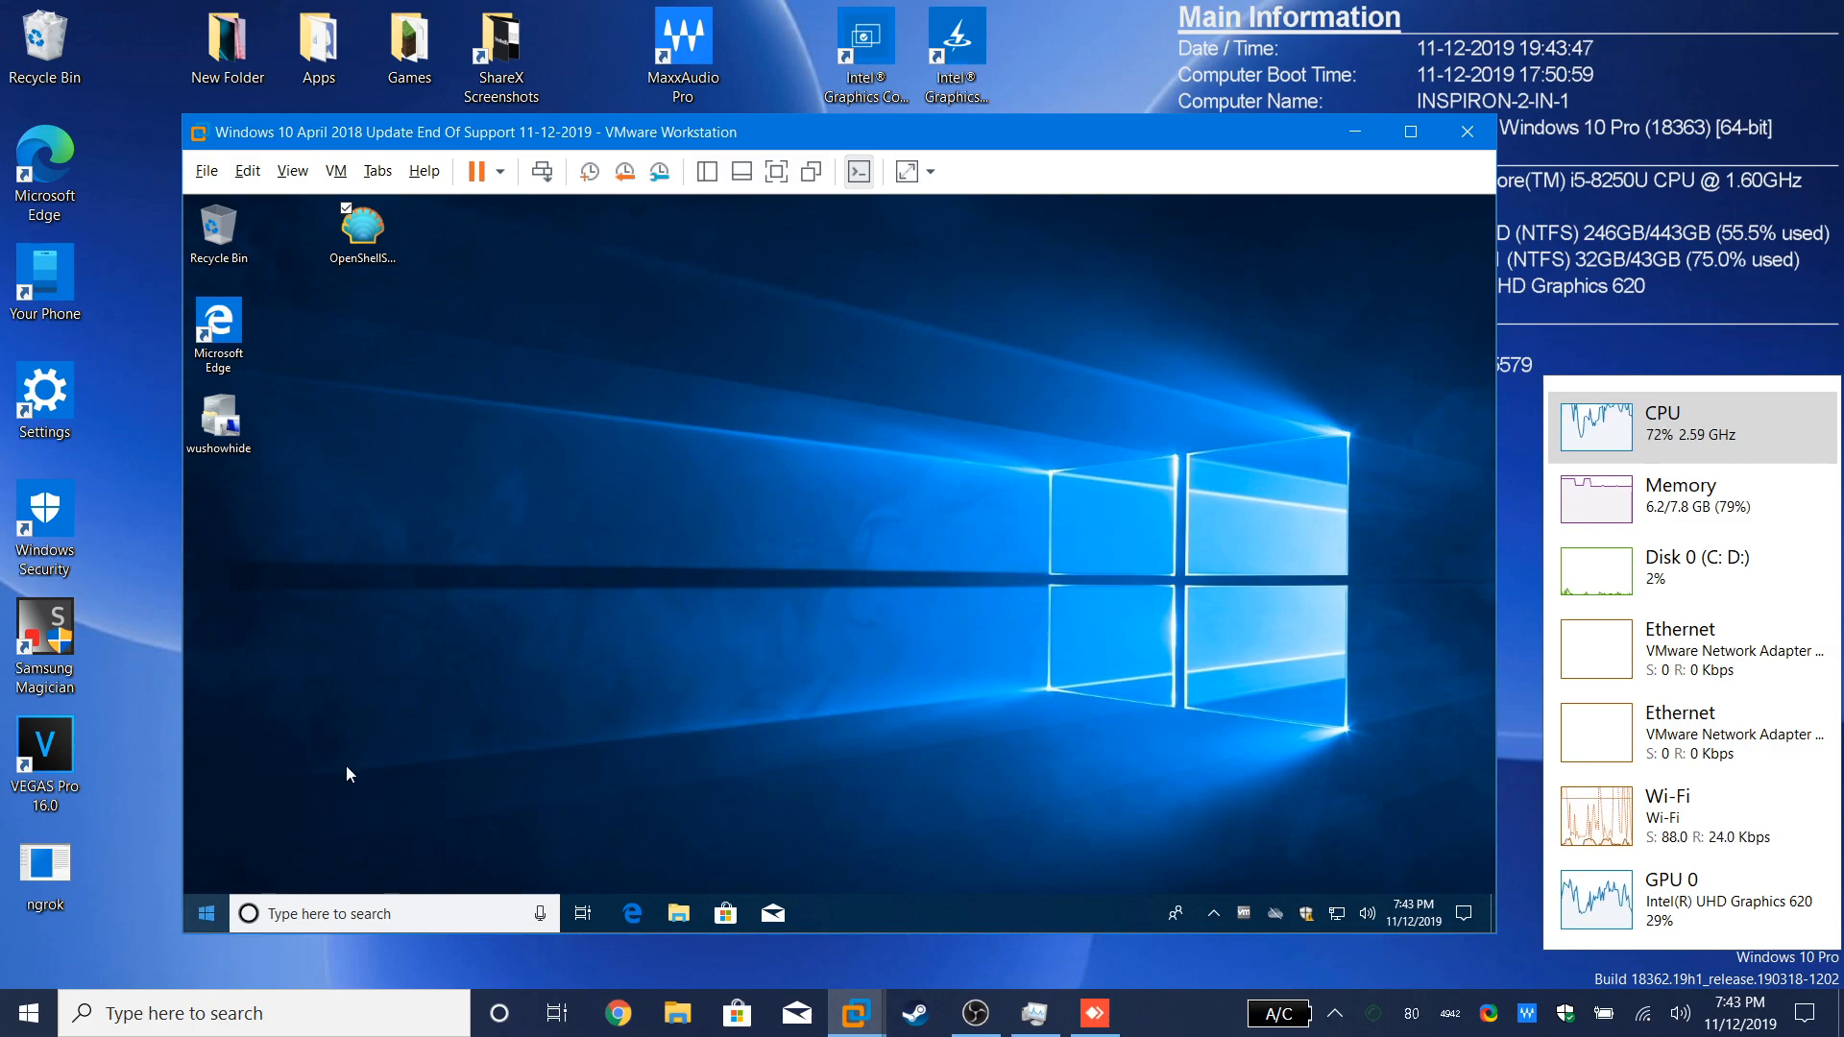
left_click(207, 914)
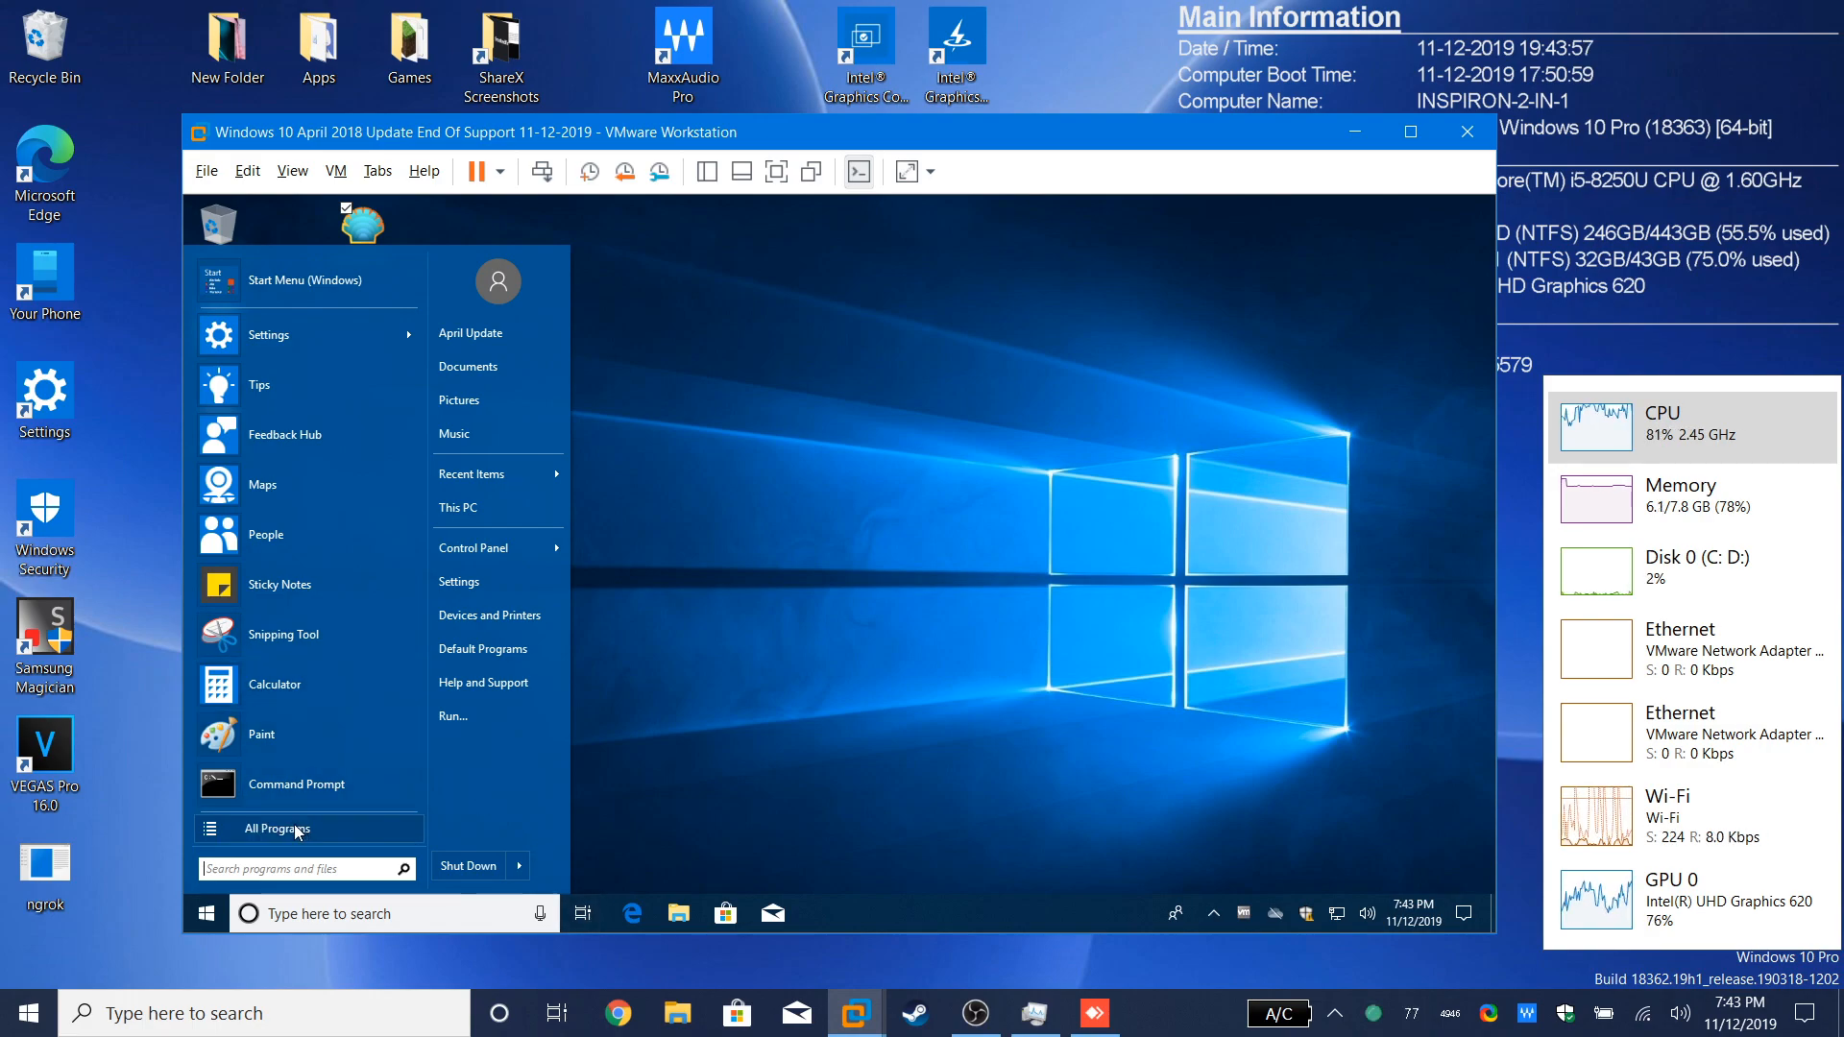
left_click(277, 830)
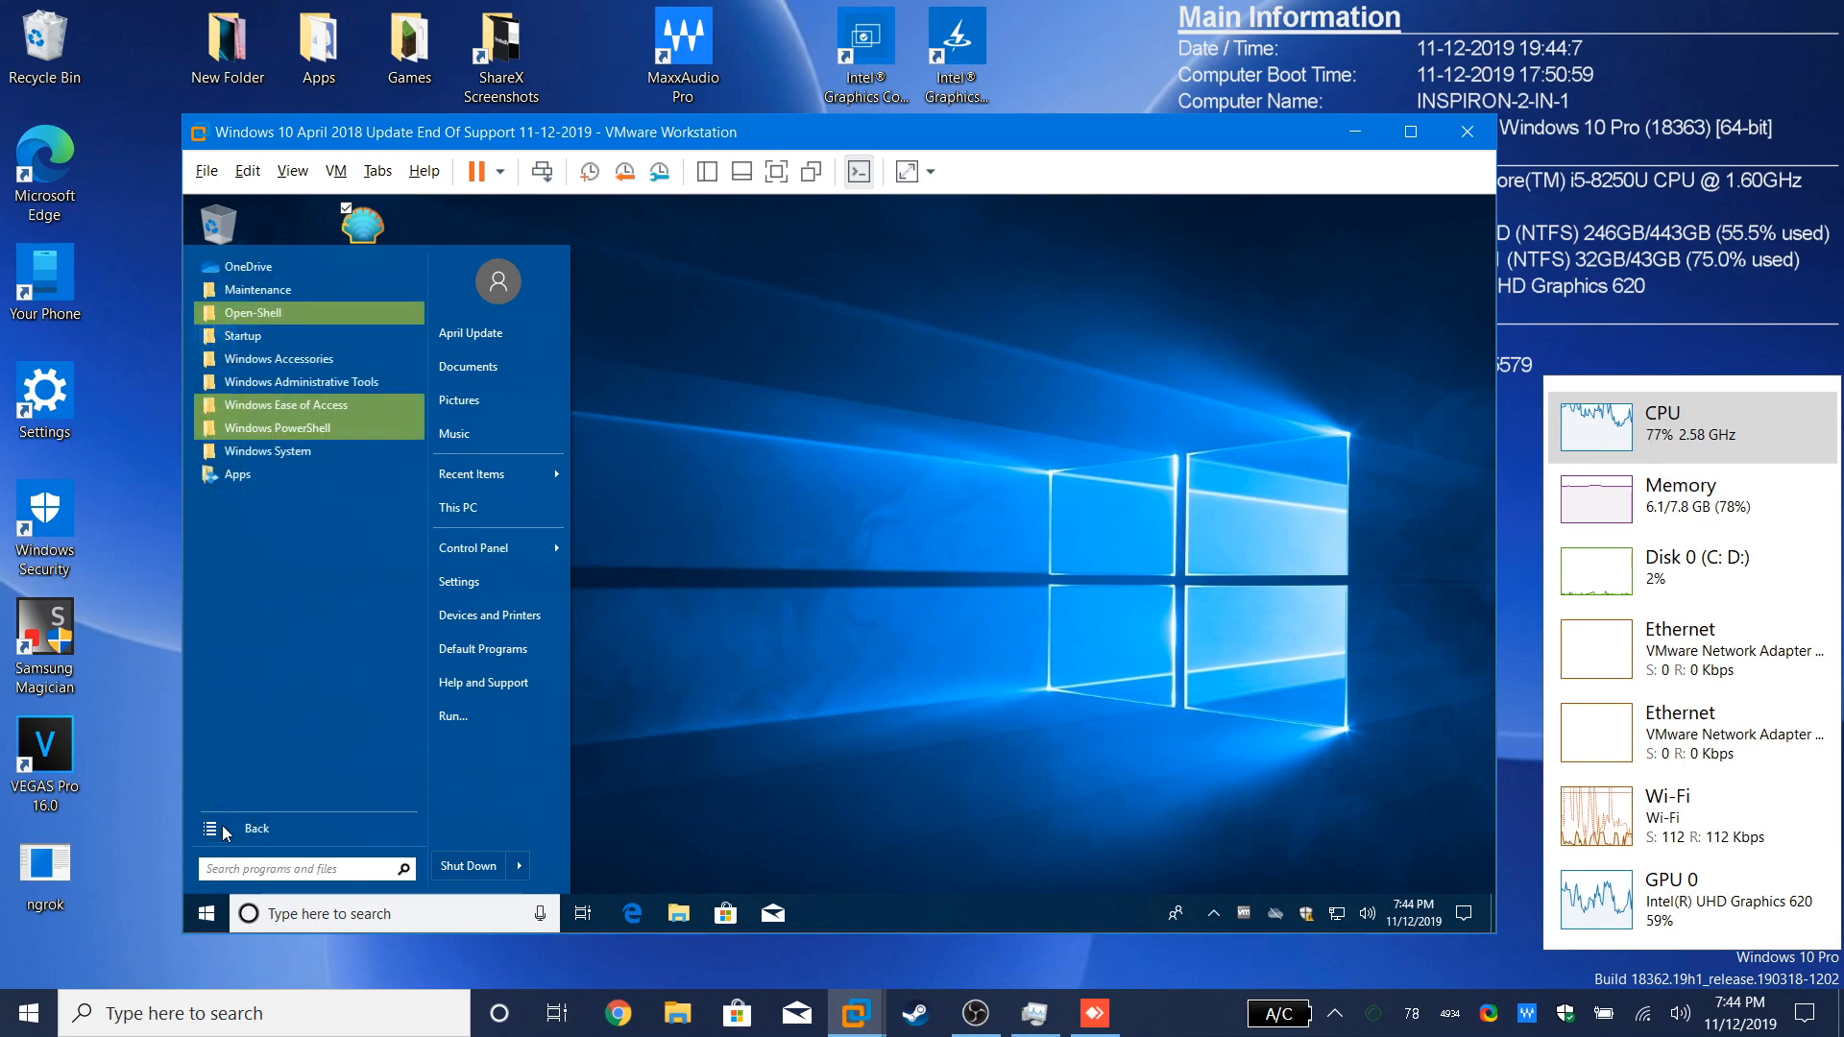
left_click(239, 829)
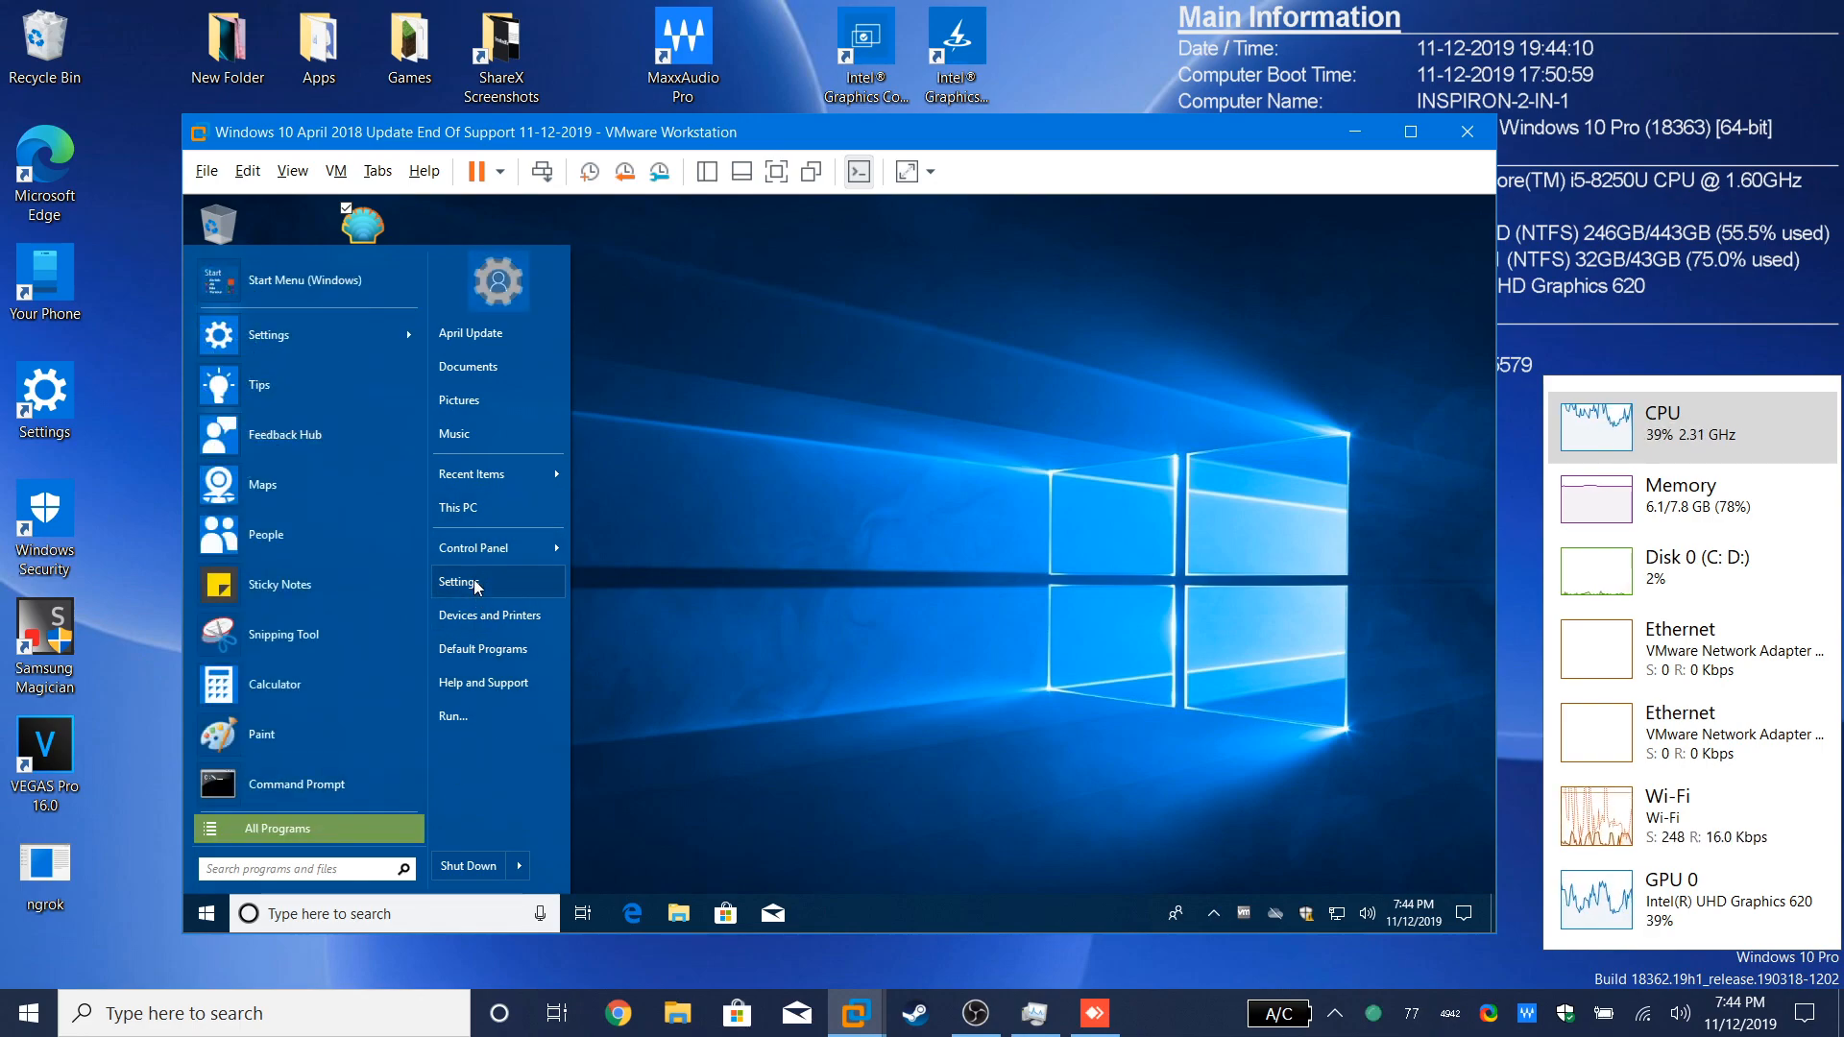
left_click(459, 580)
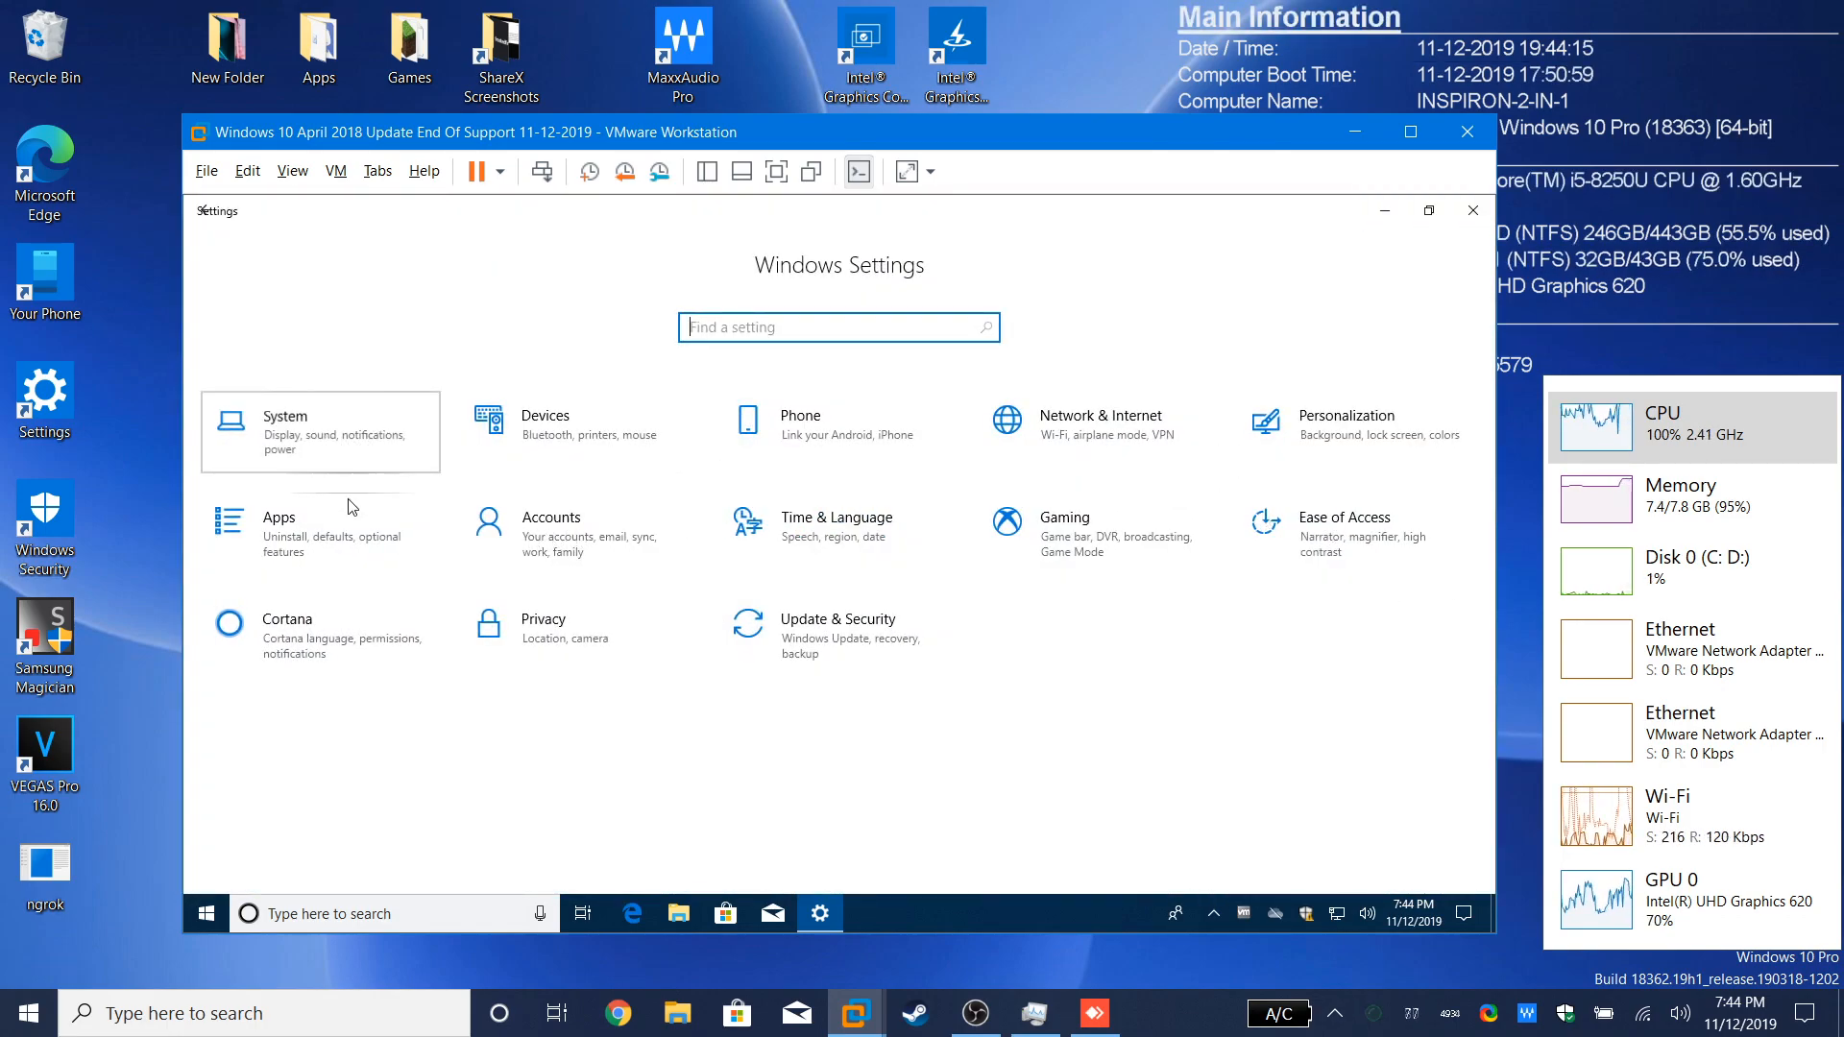
Step: View the System > About page for this PC, then return to Settings home
left_click(319, 430)
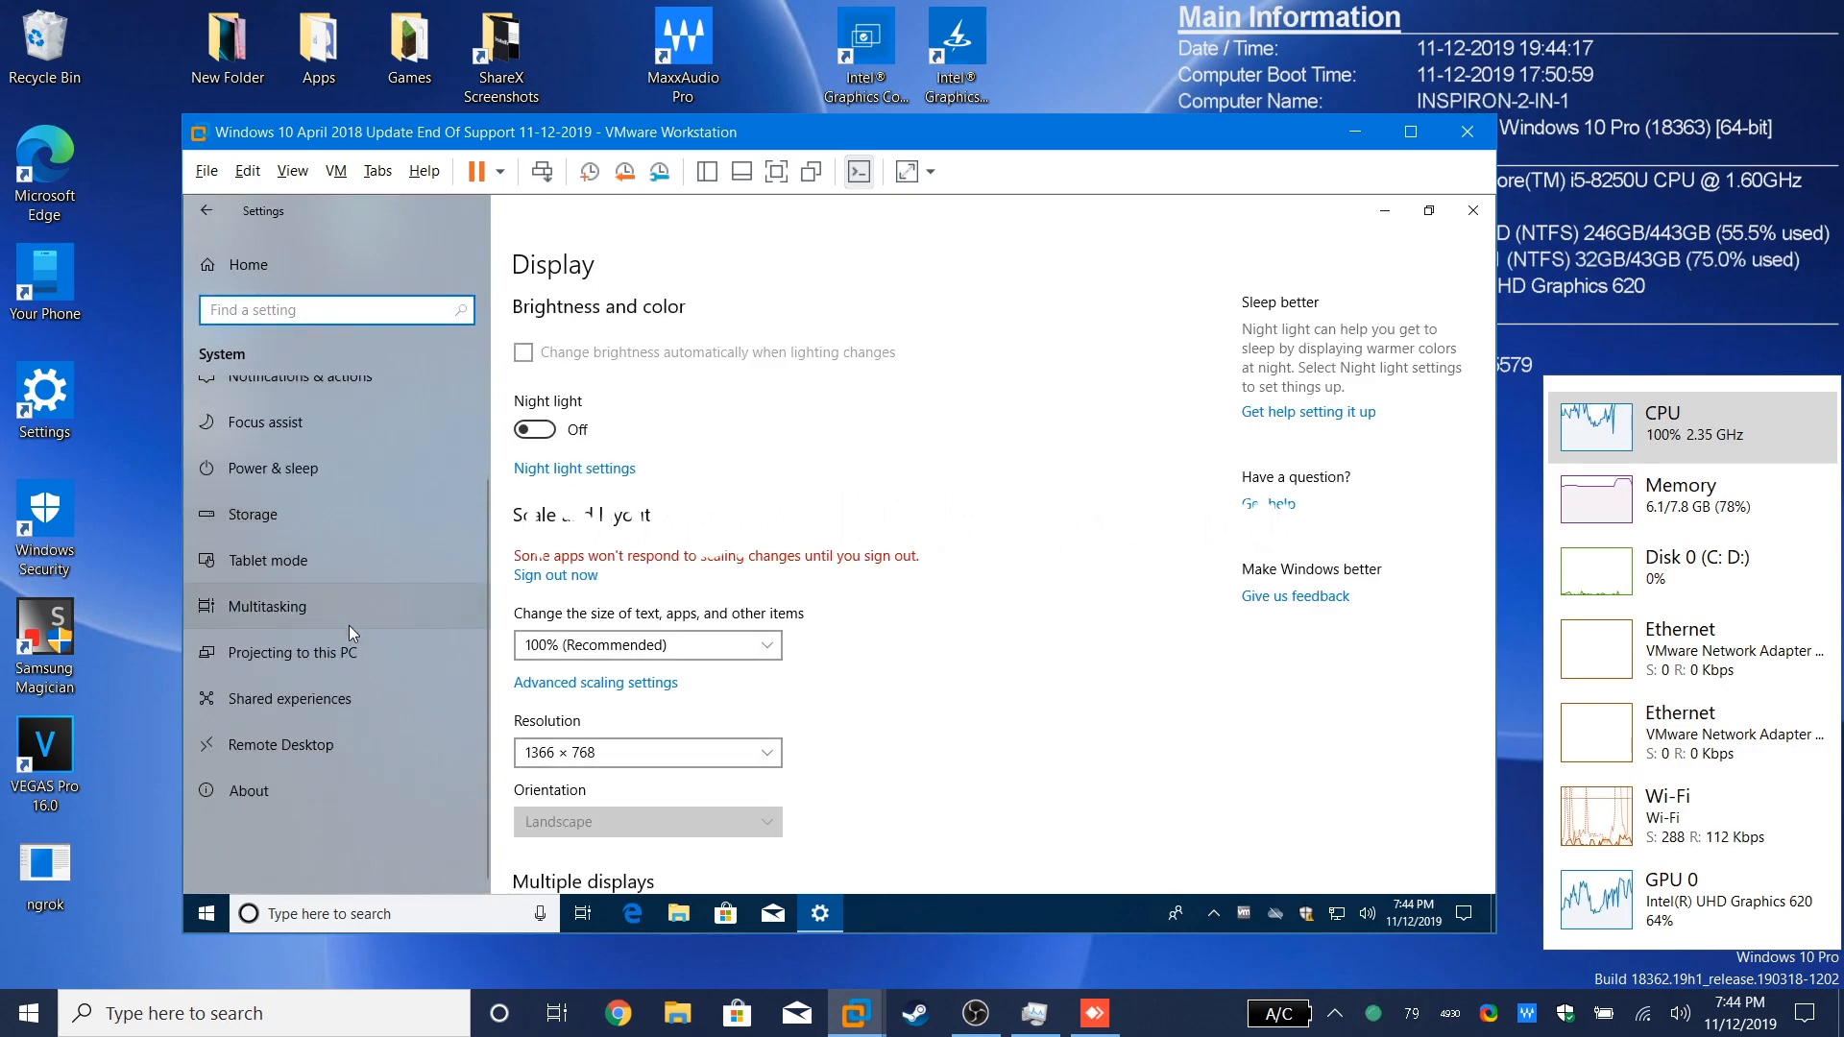
left_click(247, 791)
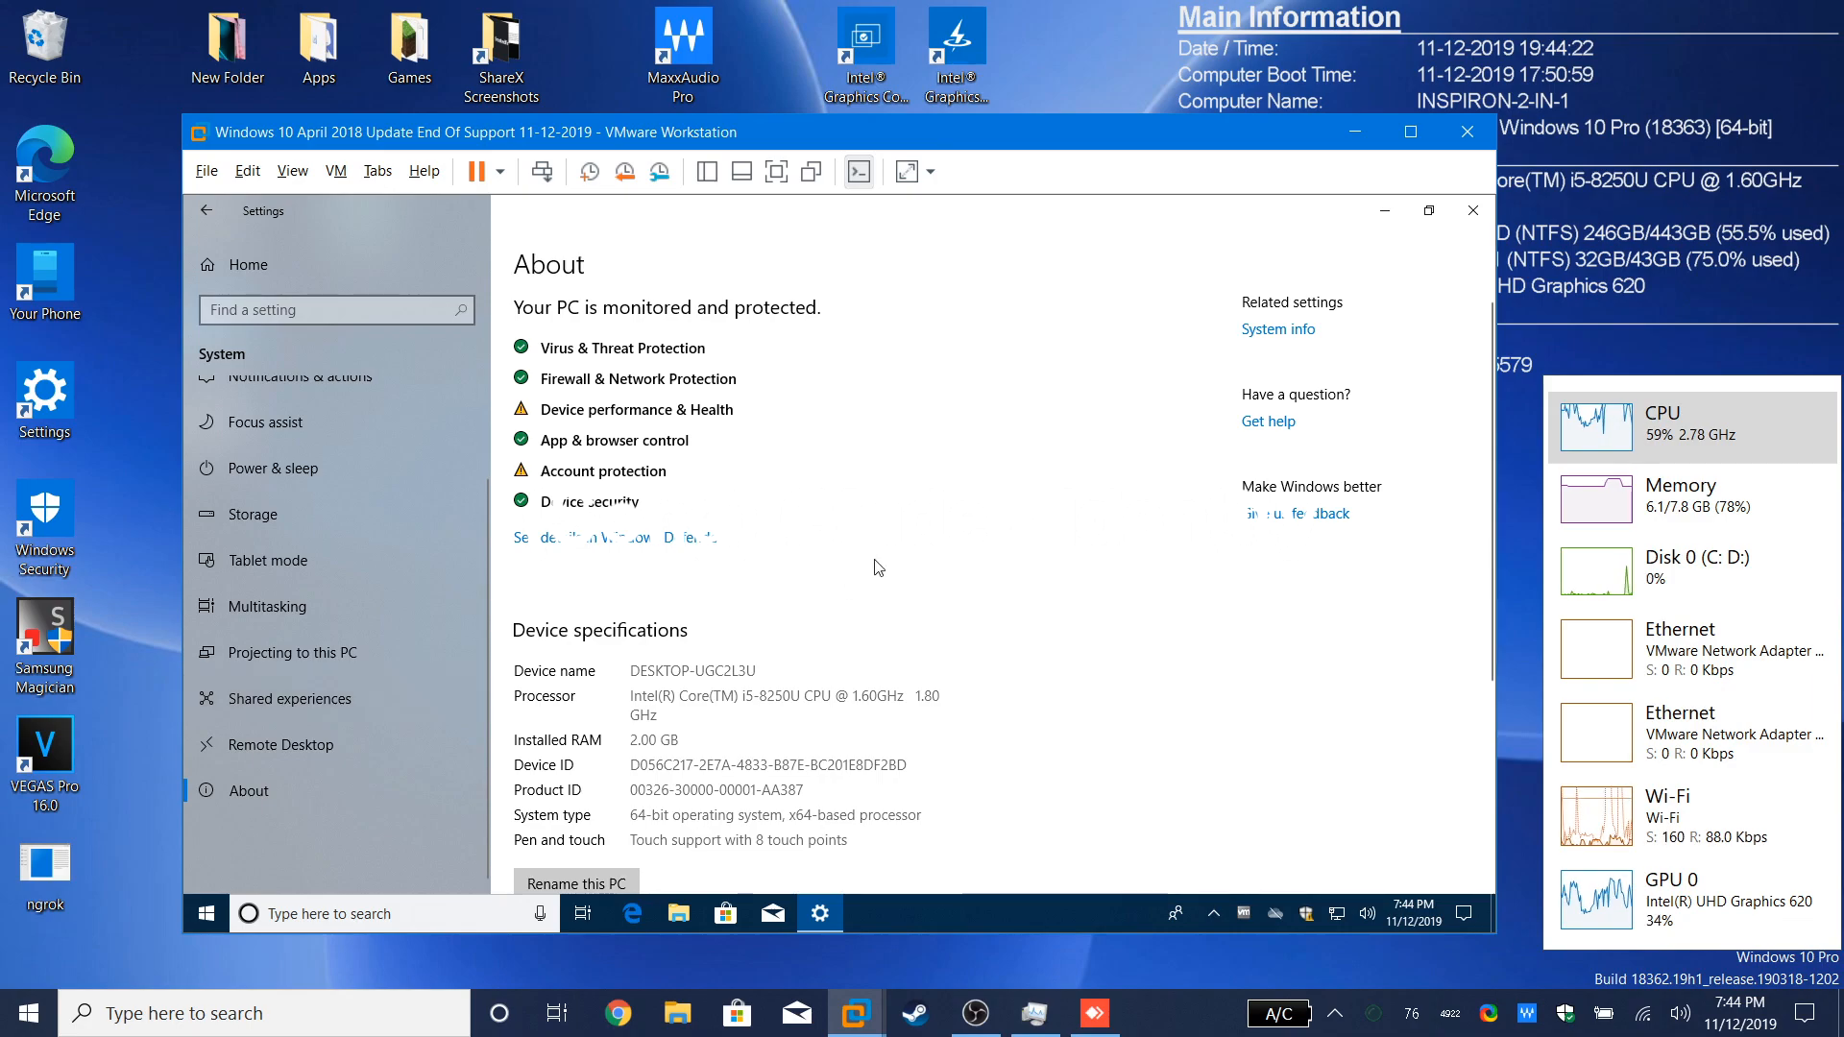
mouse_move(610, 741)
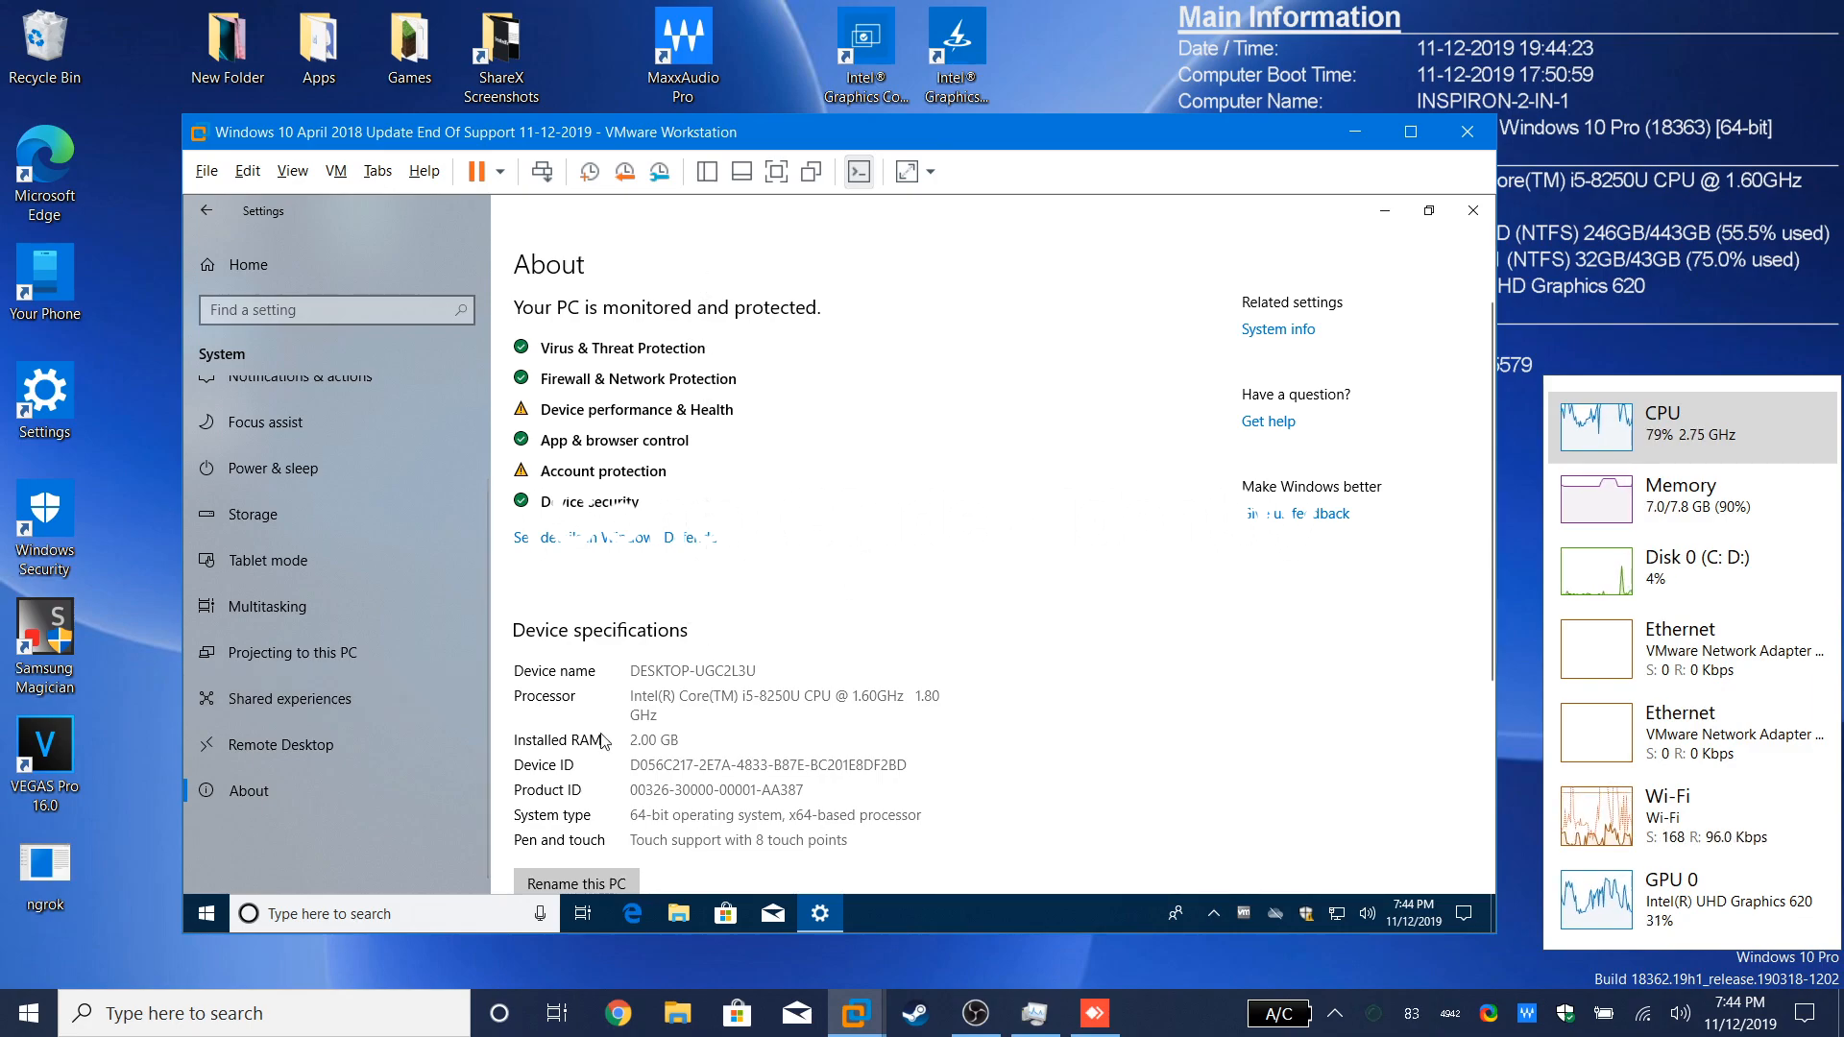
mouse_move(618, 482)
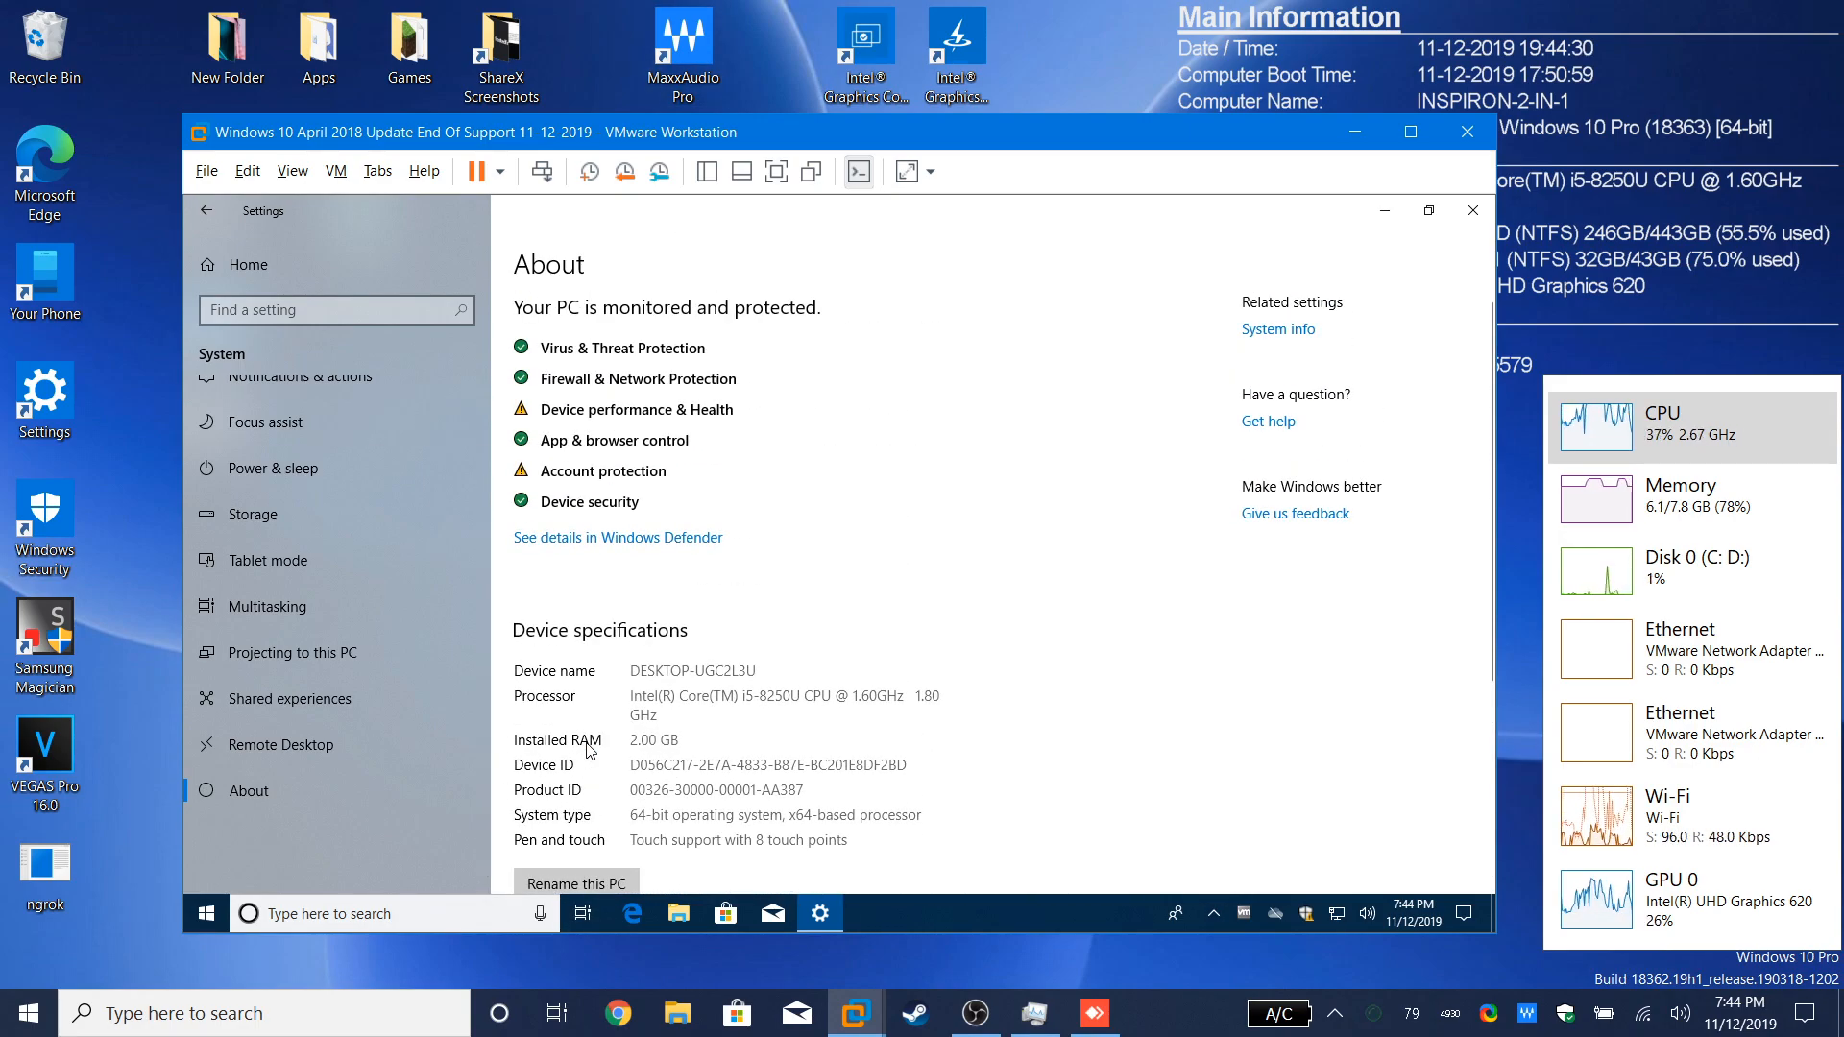
mouse_move(324, 247)
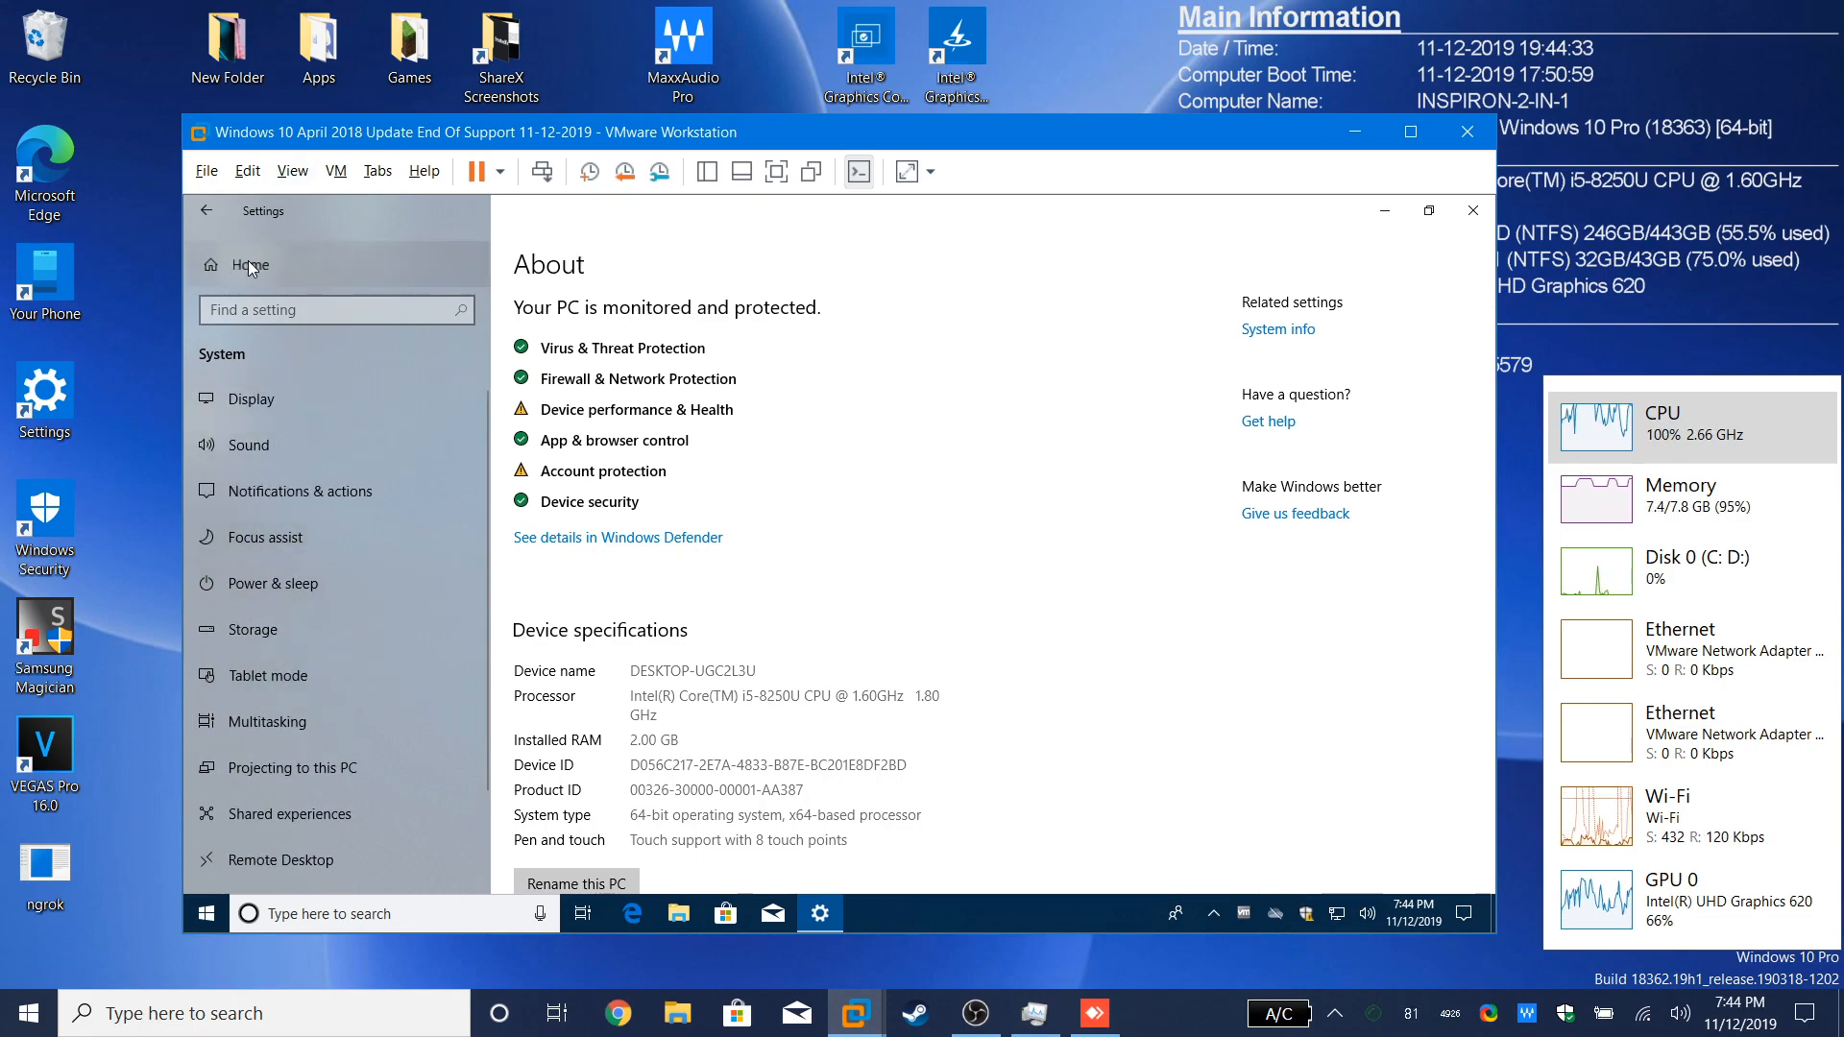
left_click(250, 265)
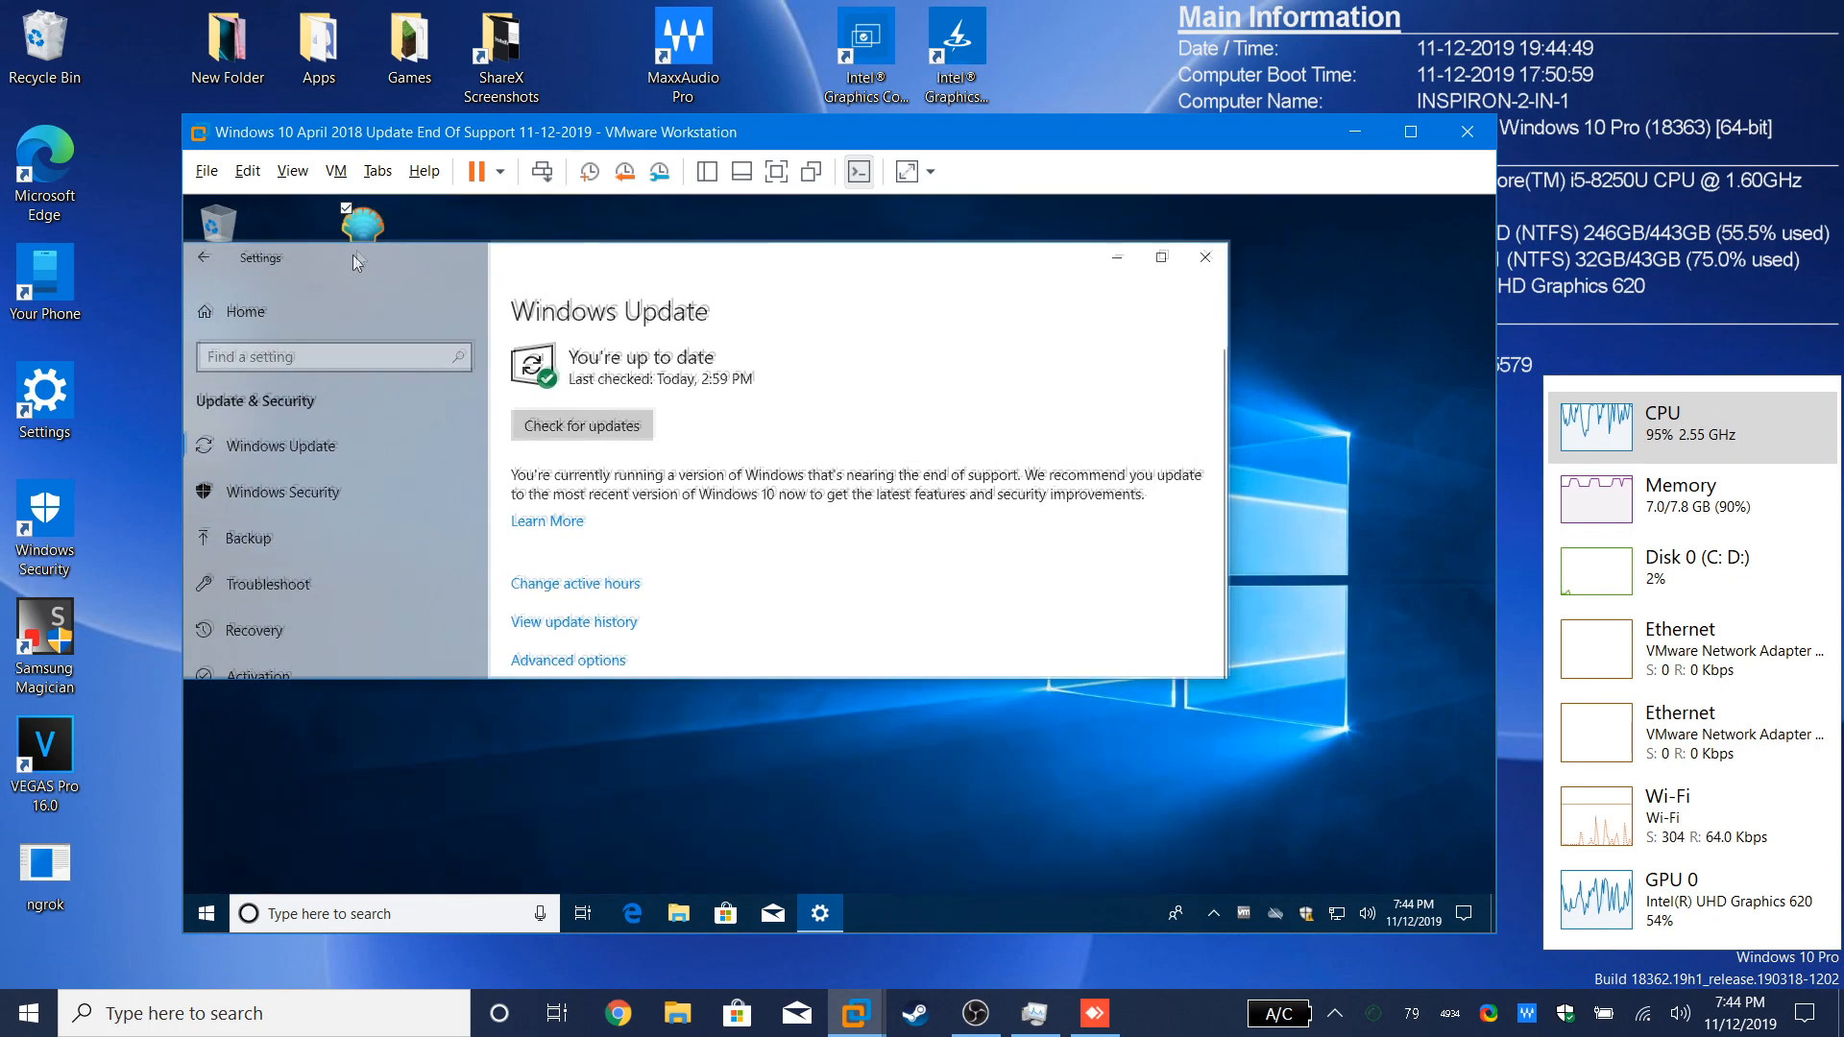
left_click(204, 257)
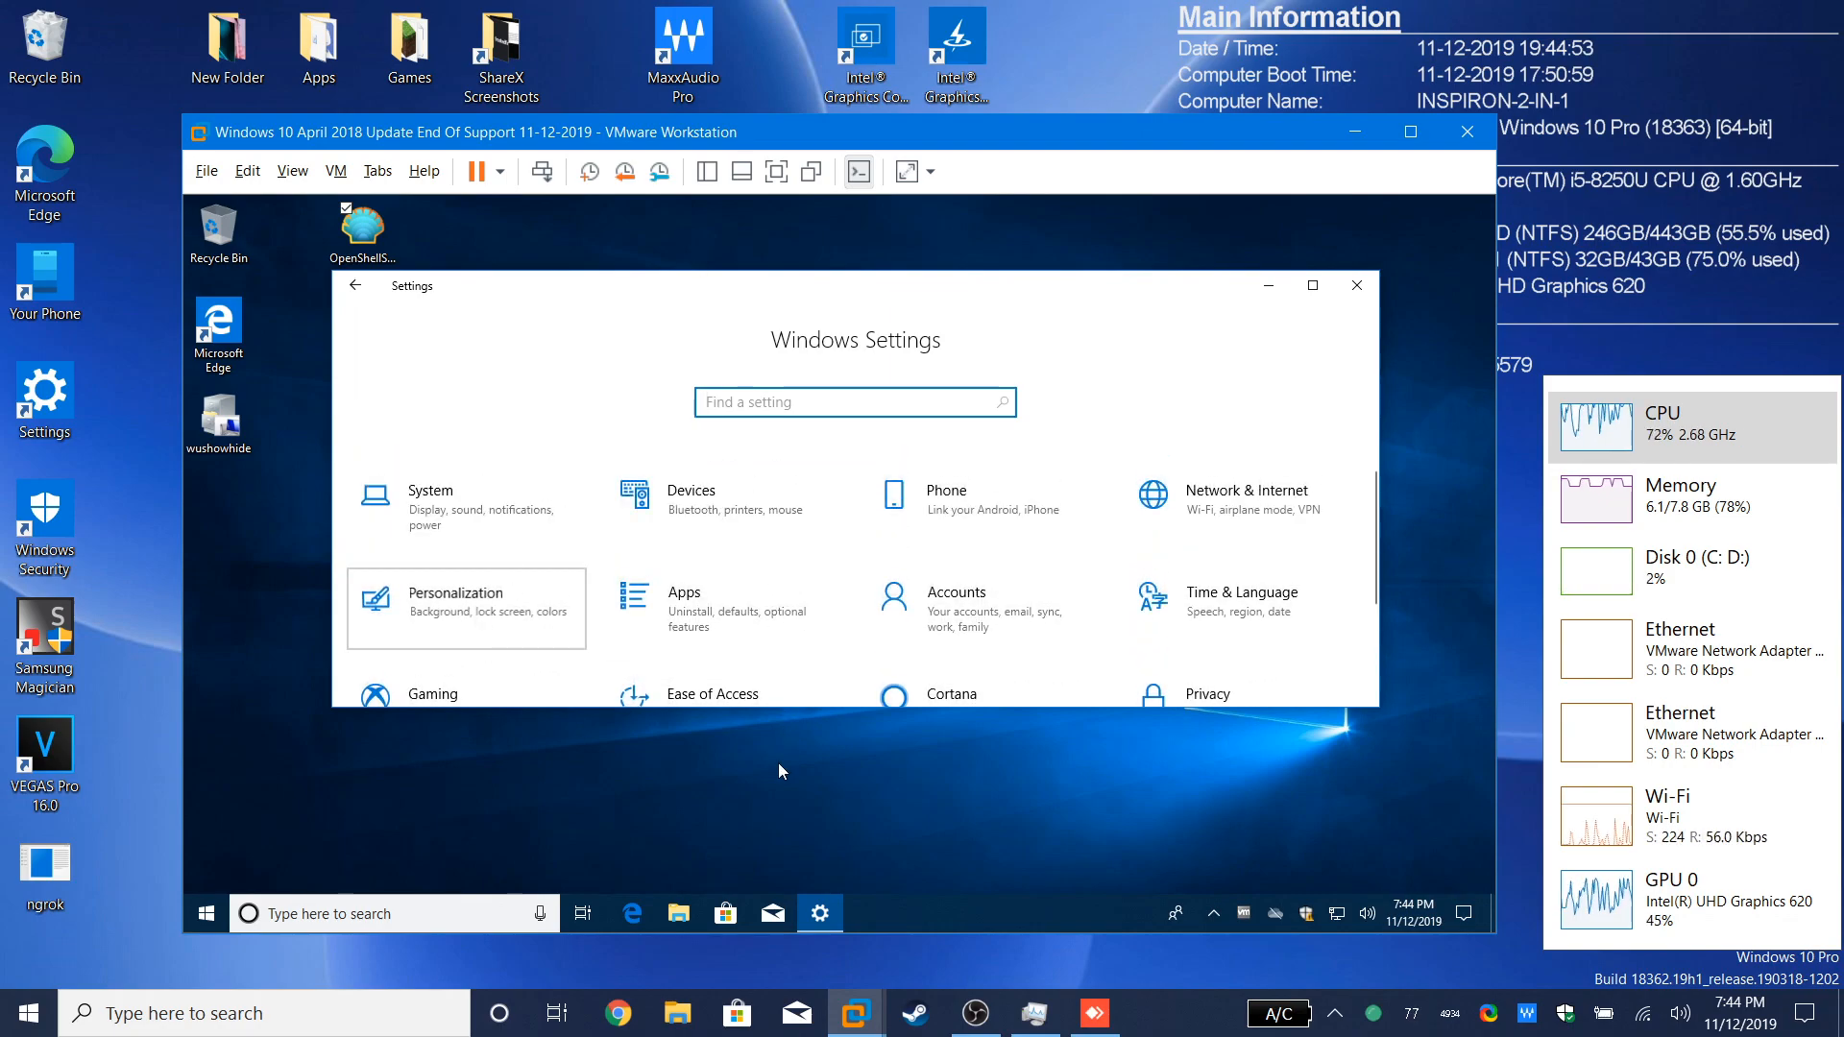
Step: Set the default app mode to Dark under Personalization > Colors
left_click(453, 592)
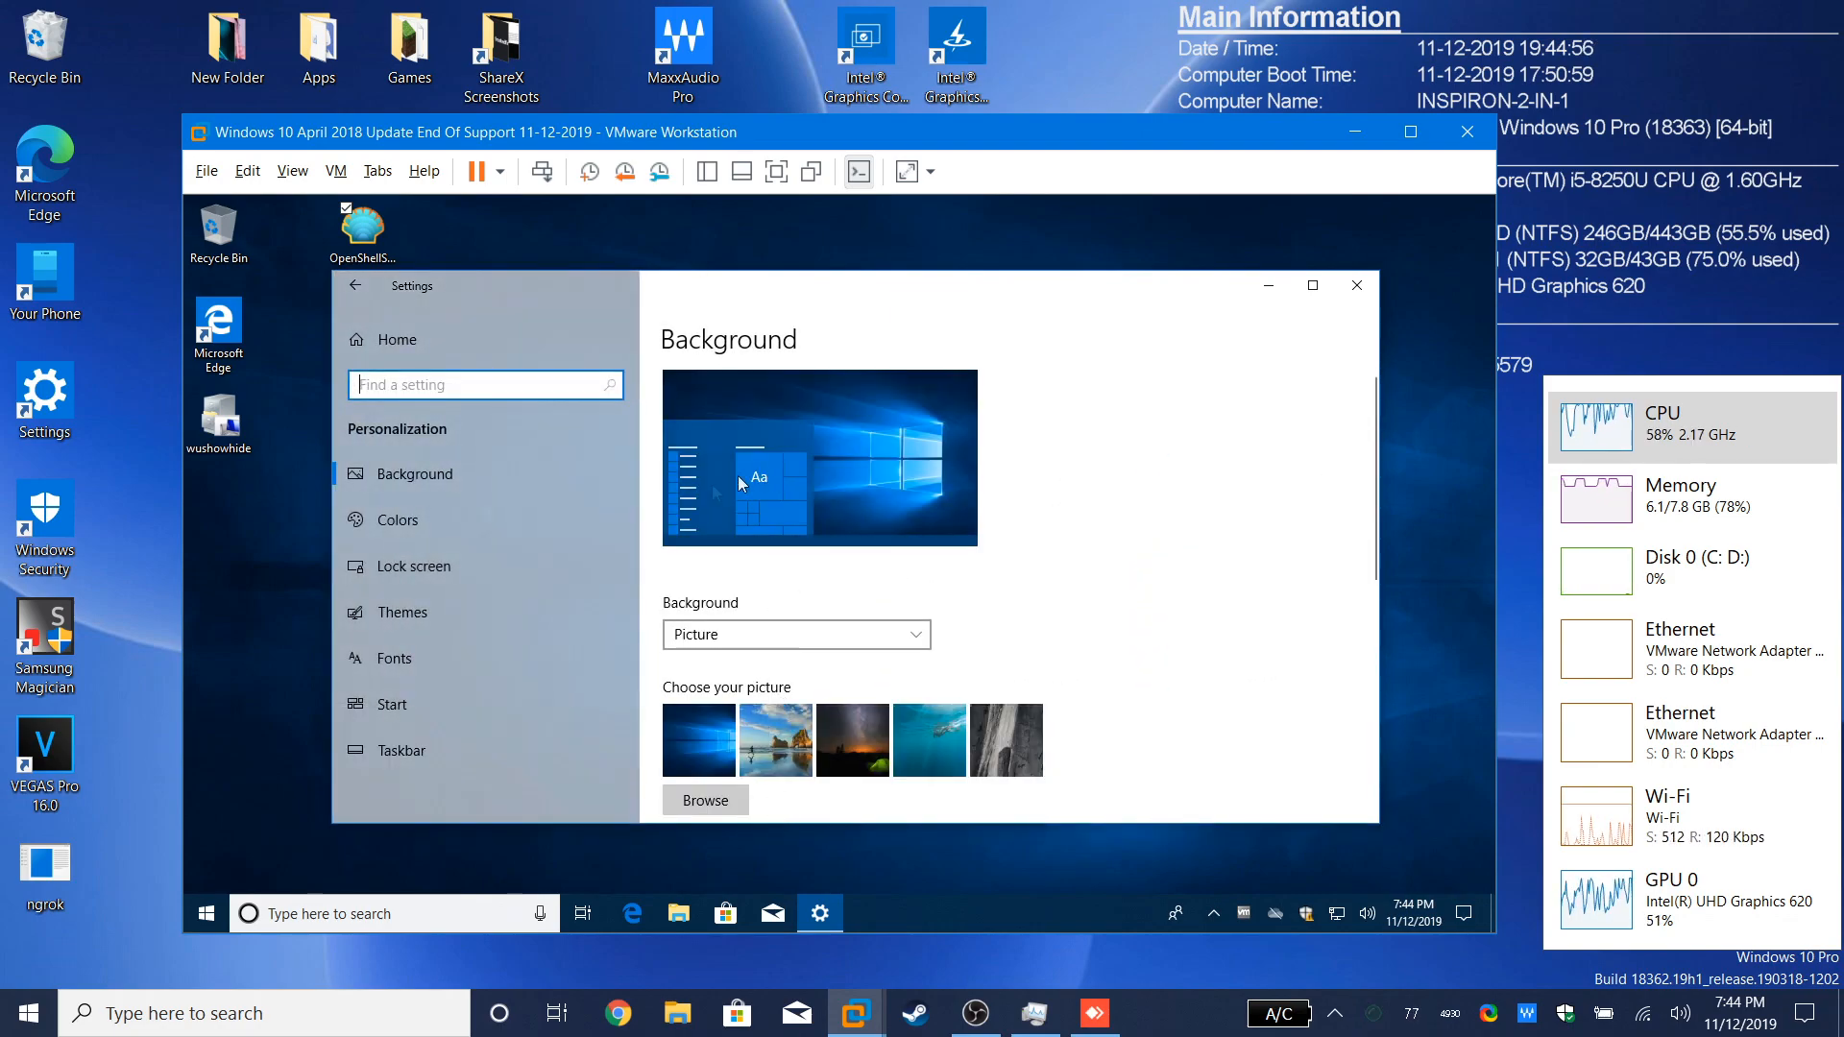
left_click(396, 519)
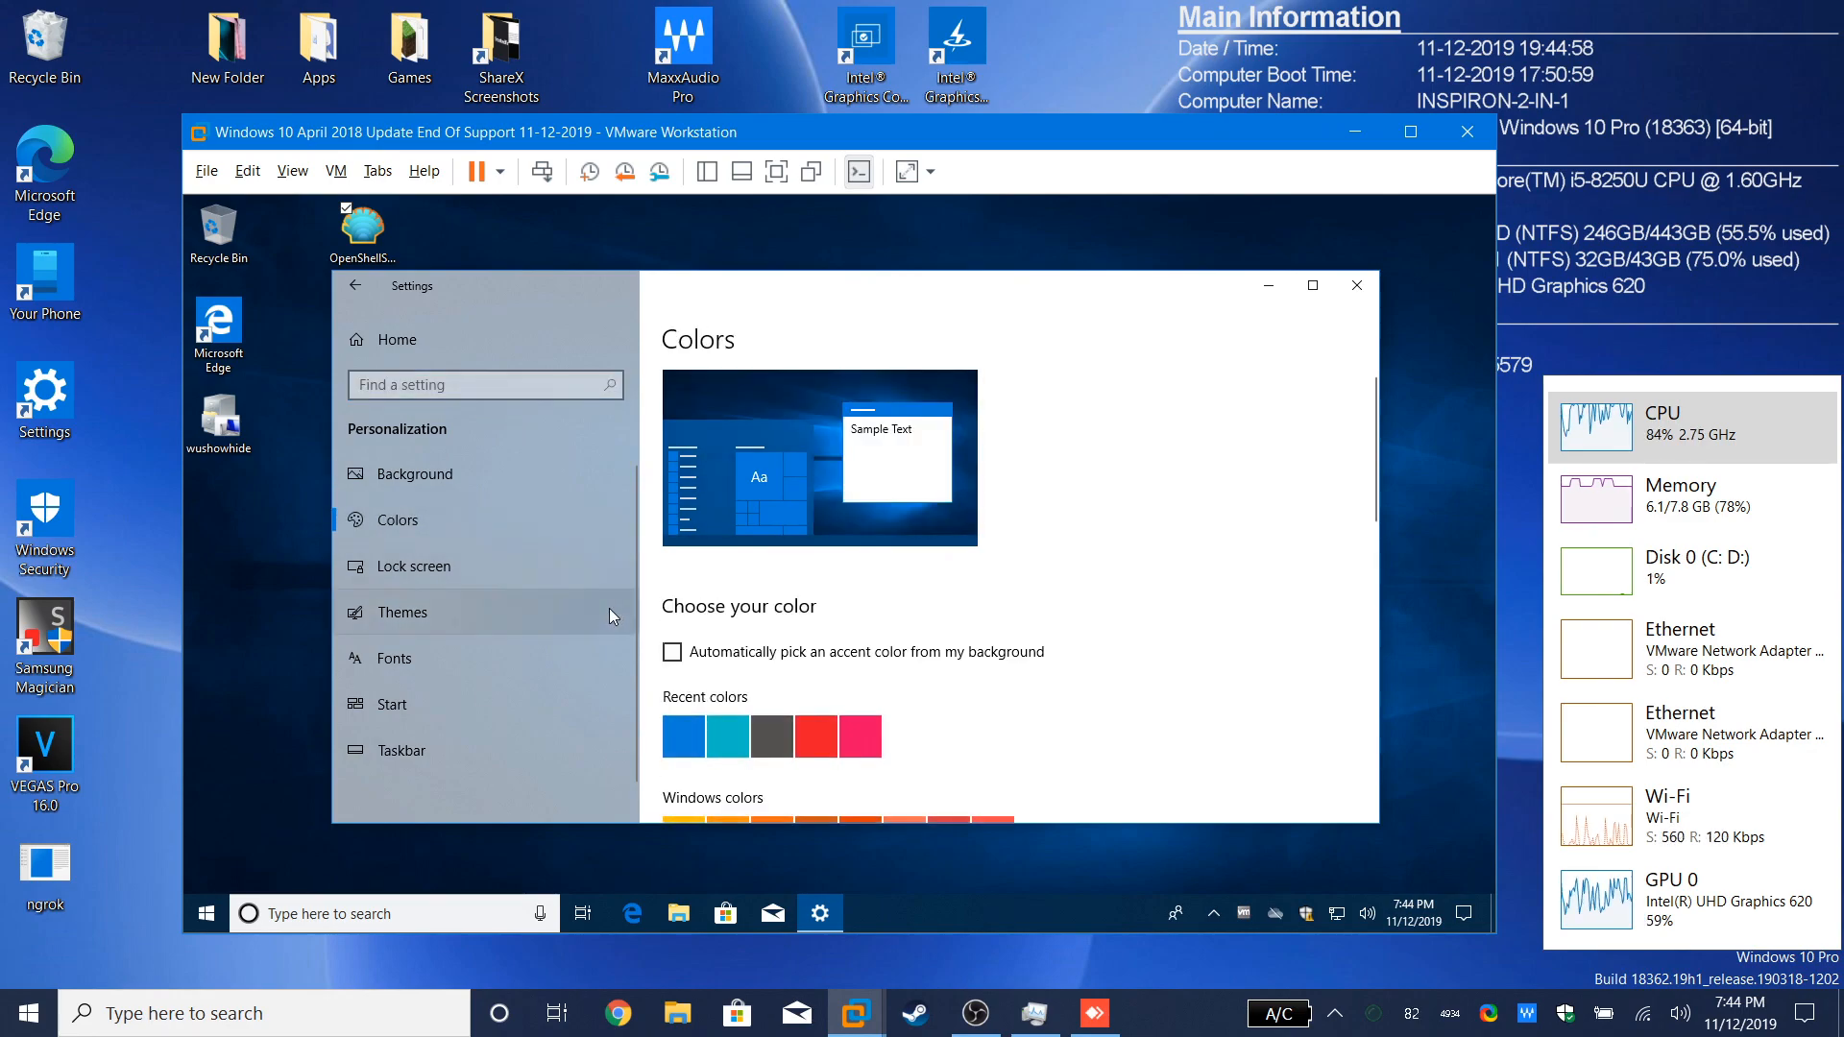
scroll("down", 3)
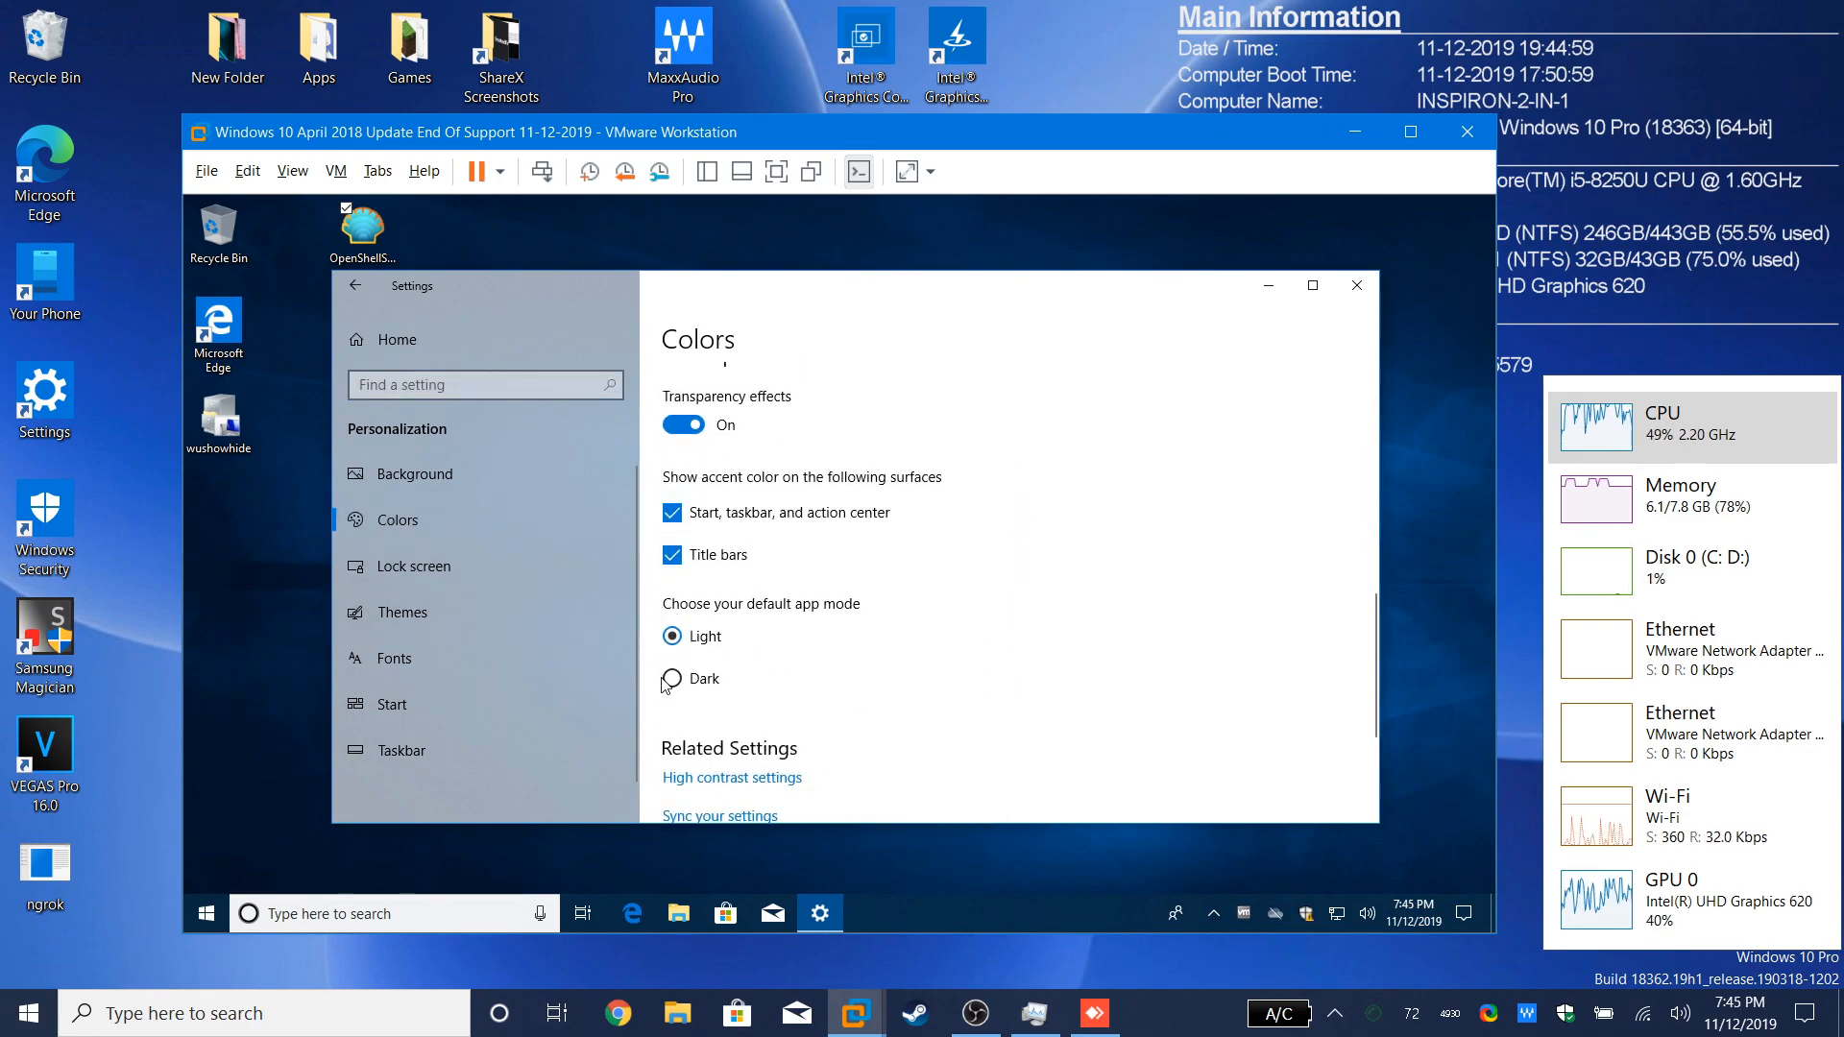
left_click(672, 680)
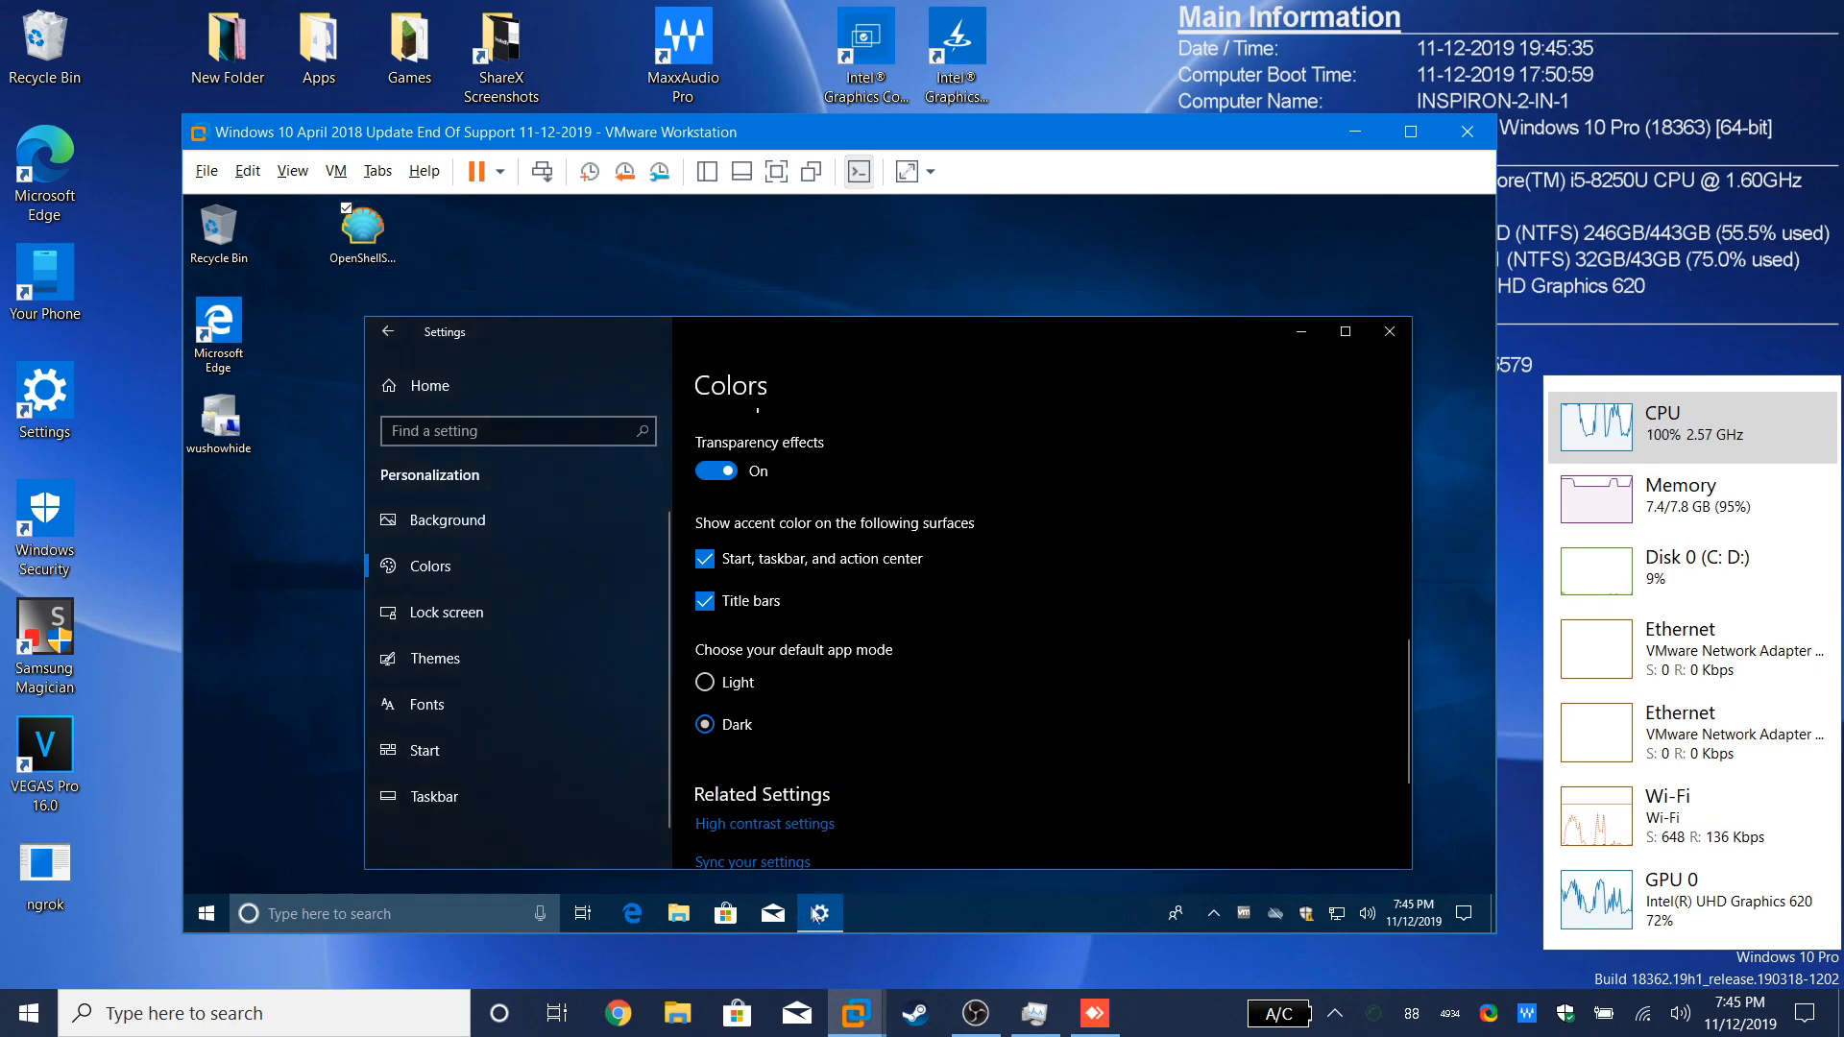
mouse_move(818, 912)
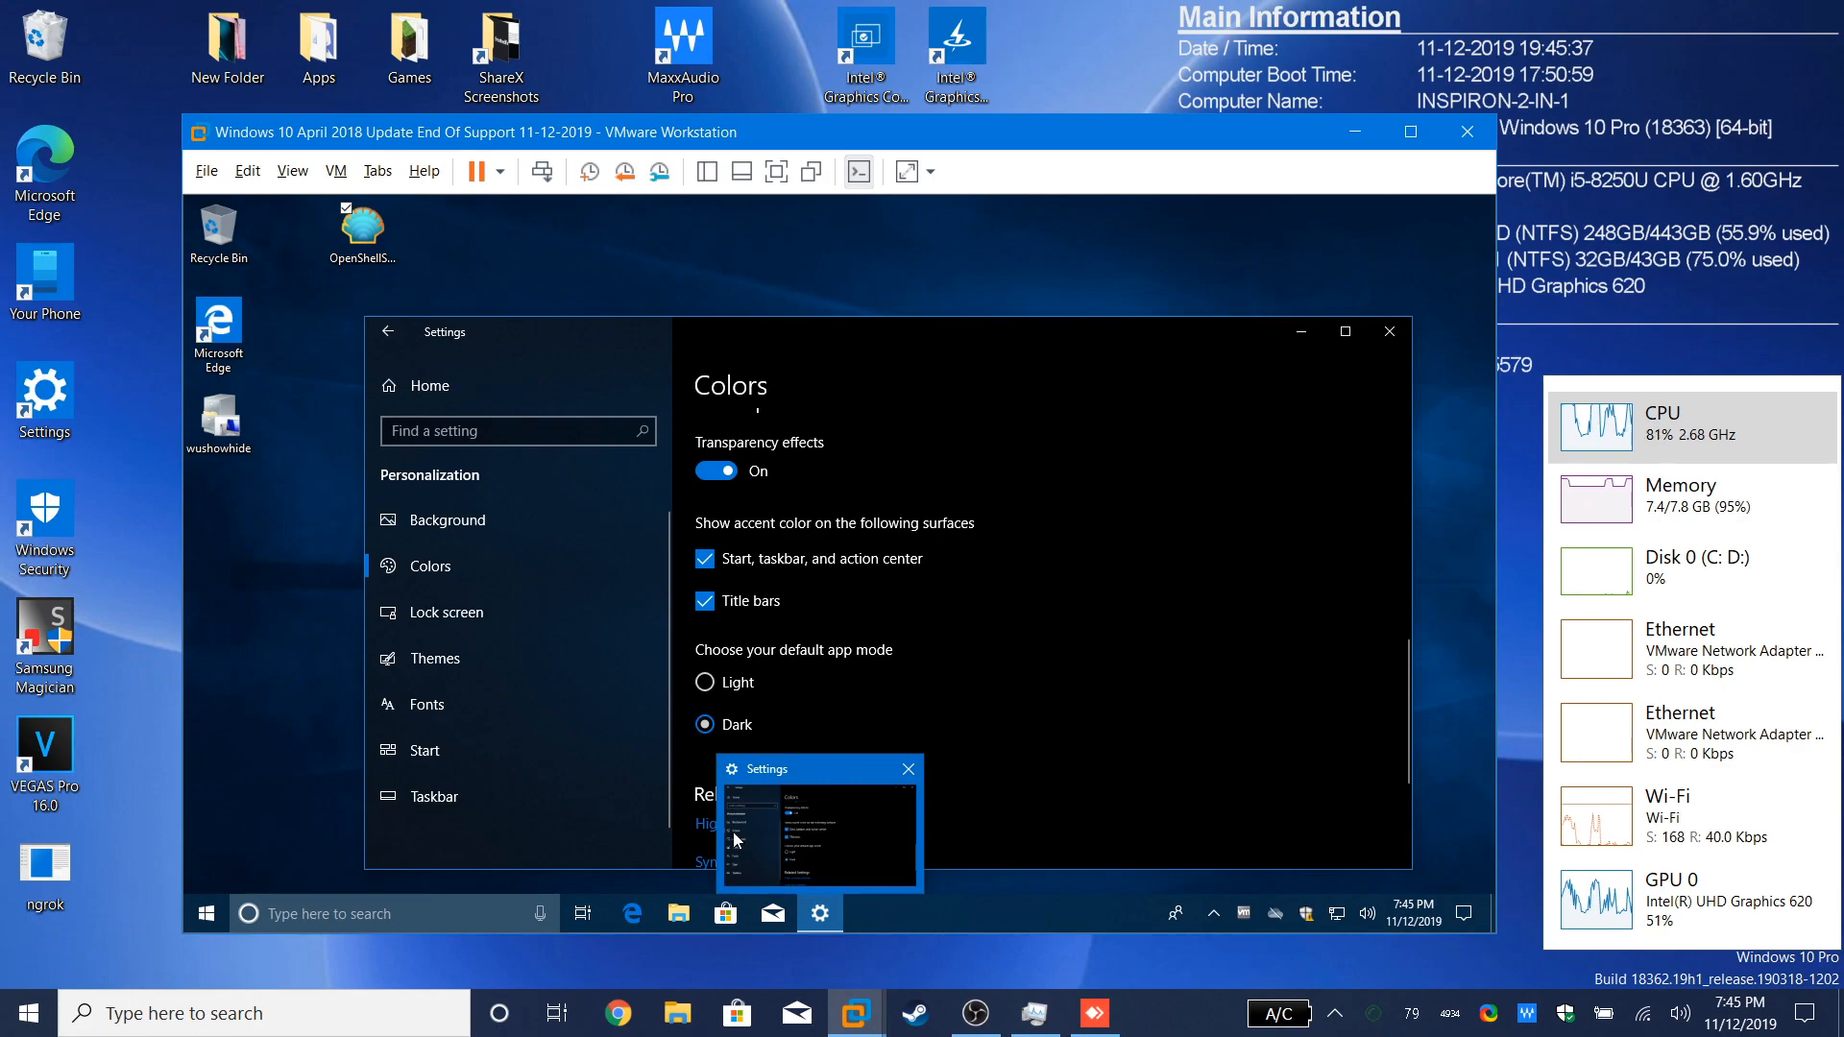
mouse_move(810, 772)
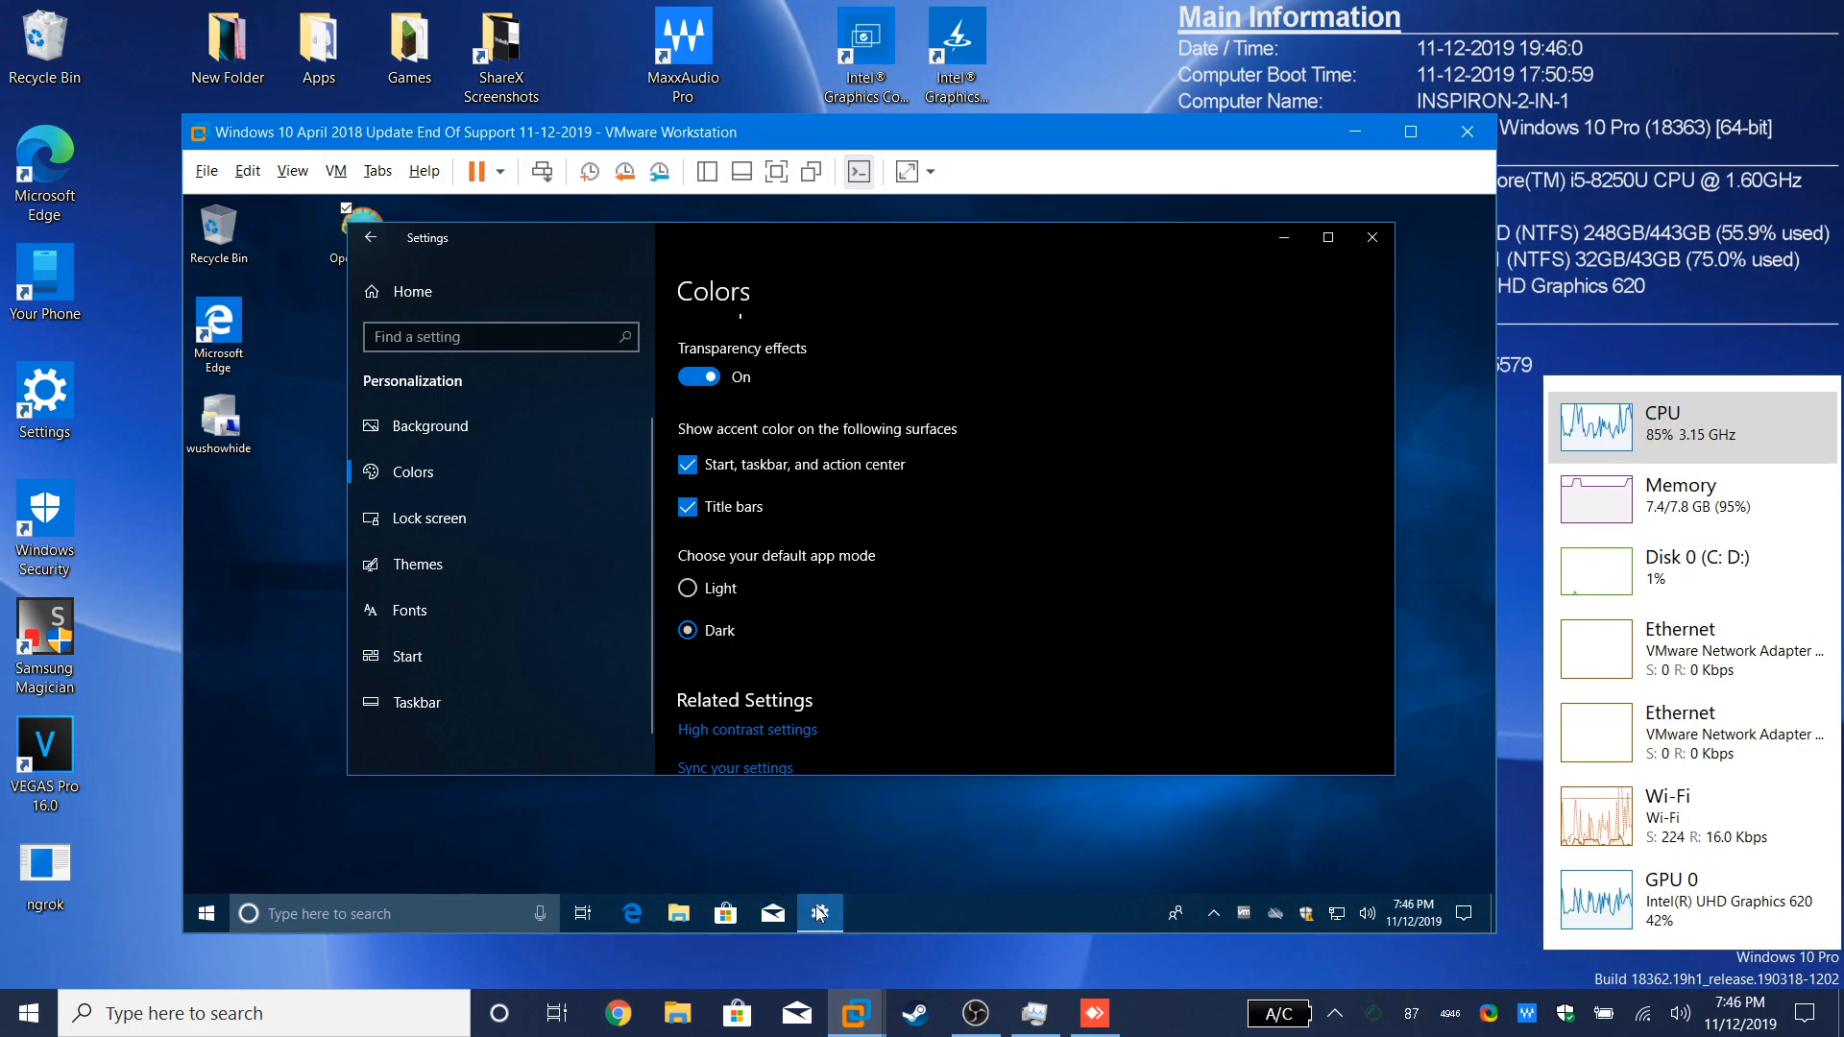
mouse_move(819, 913)
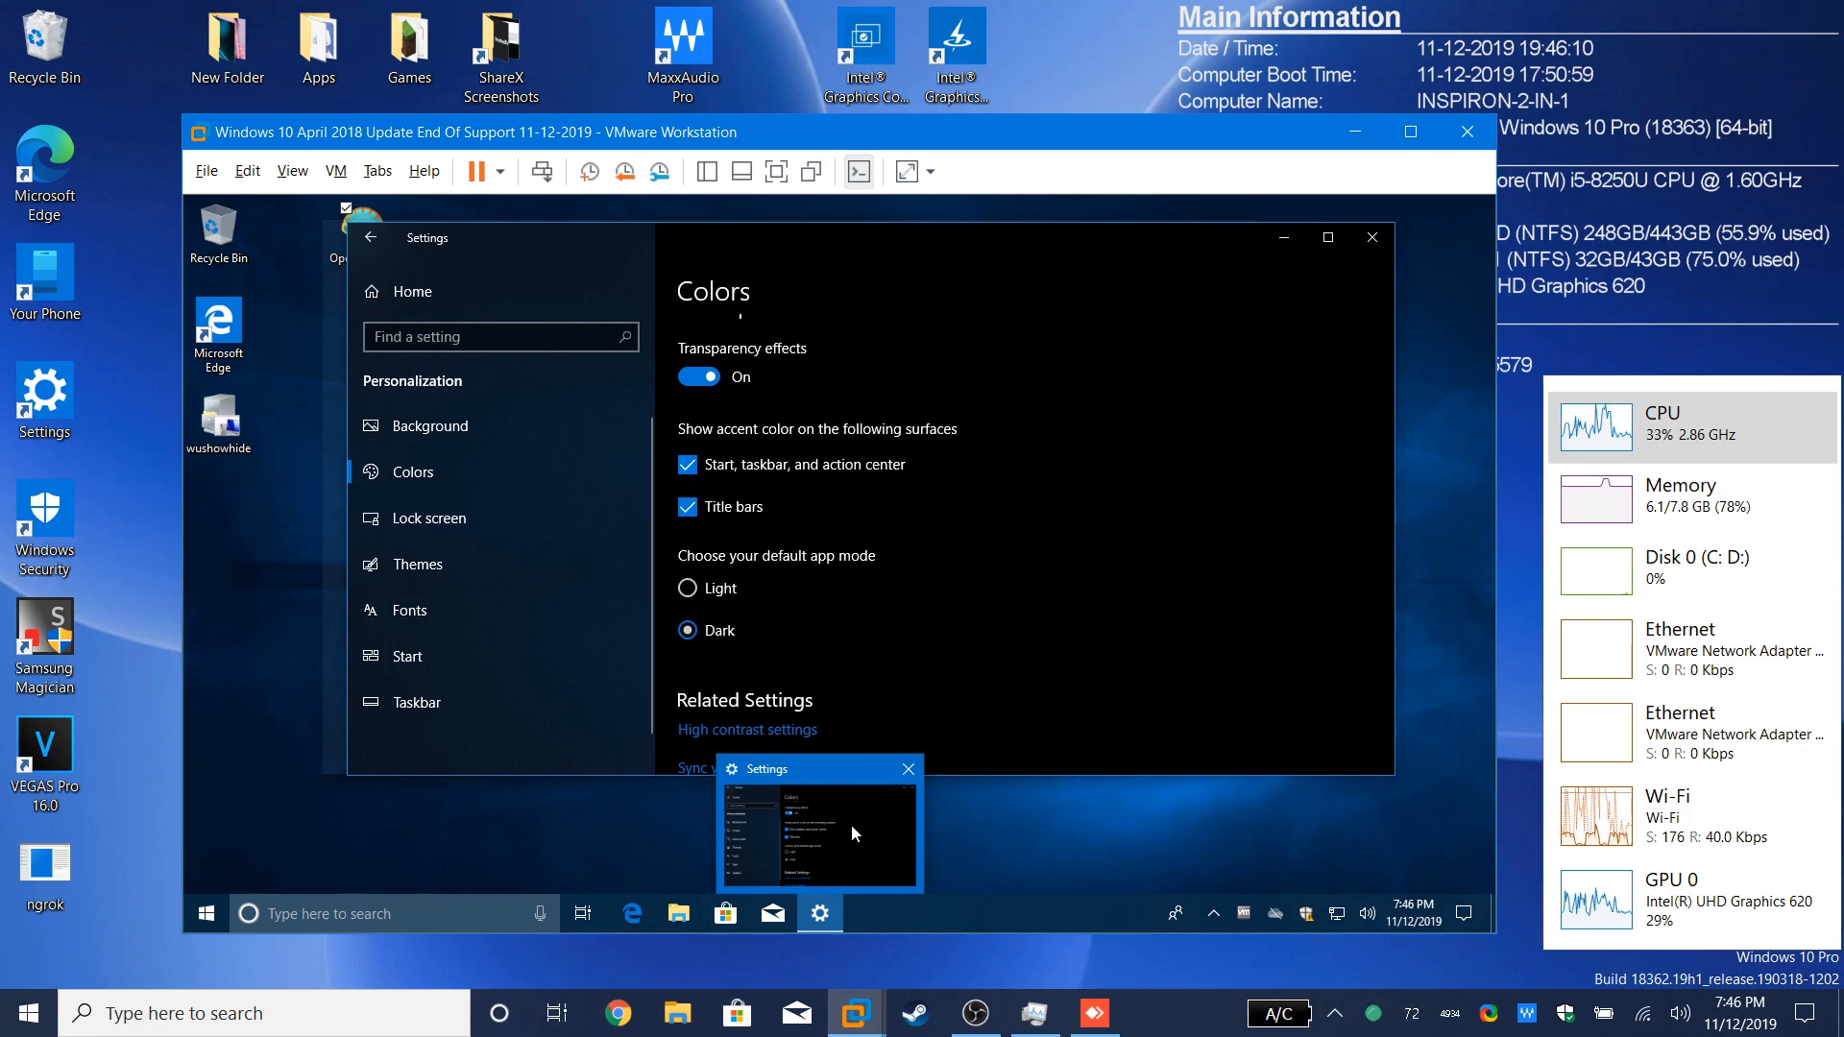
mouse_move(844, 868)
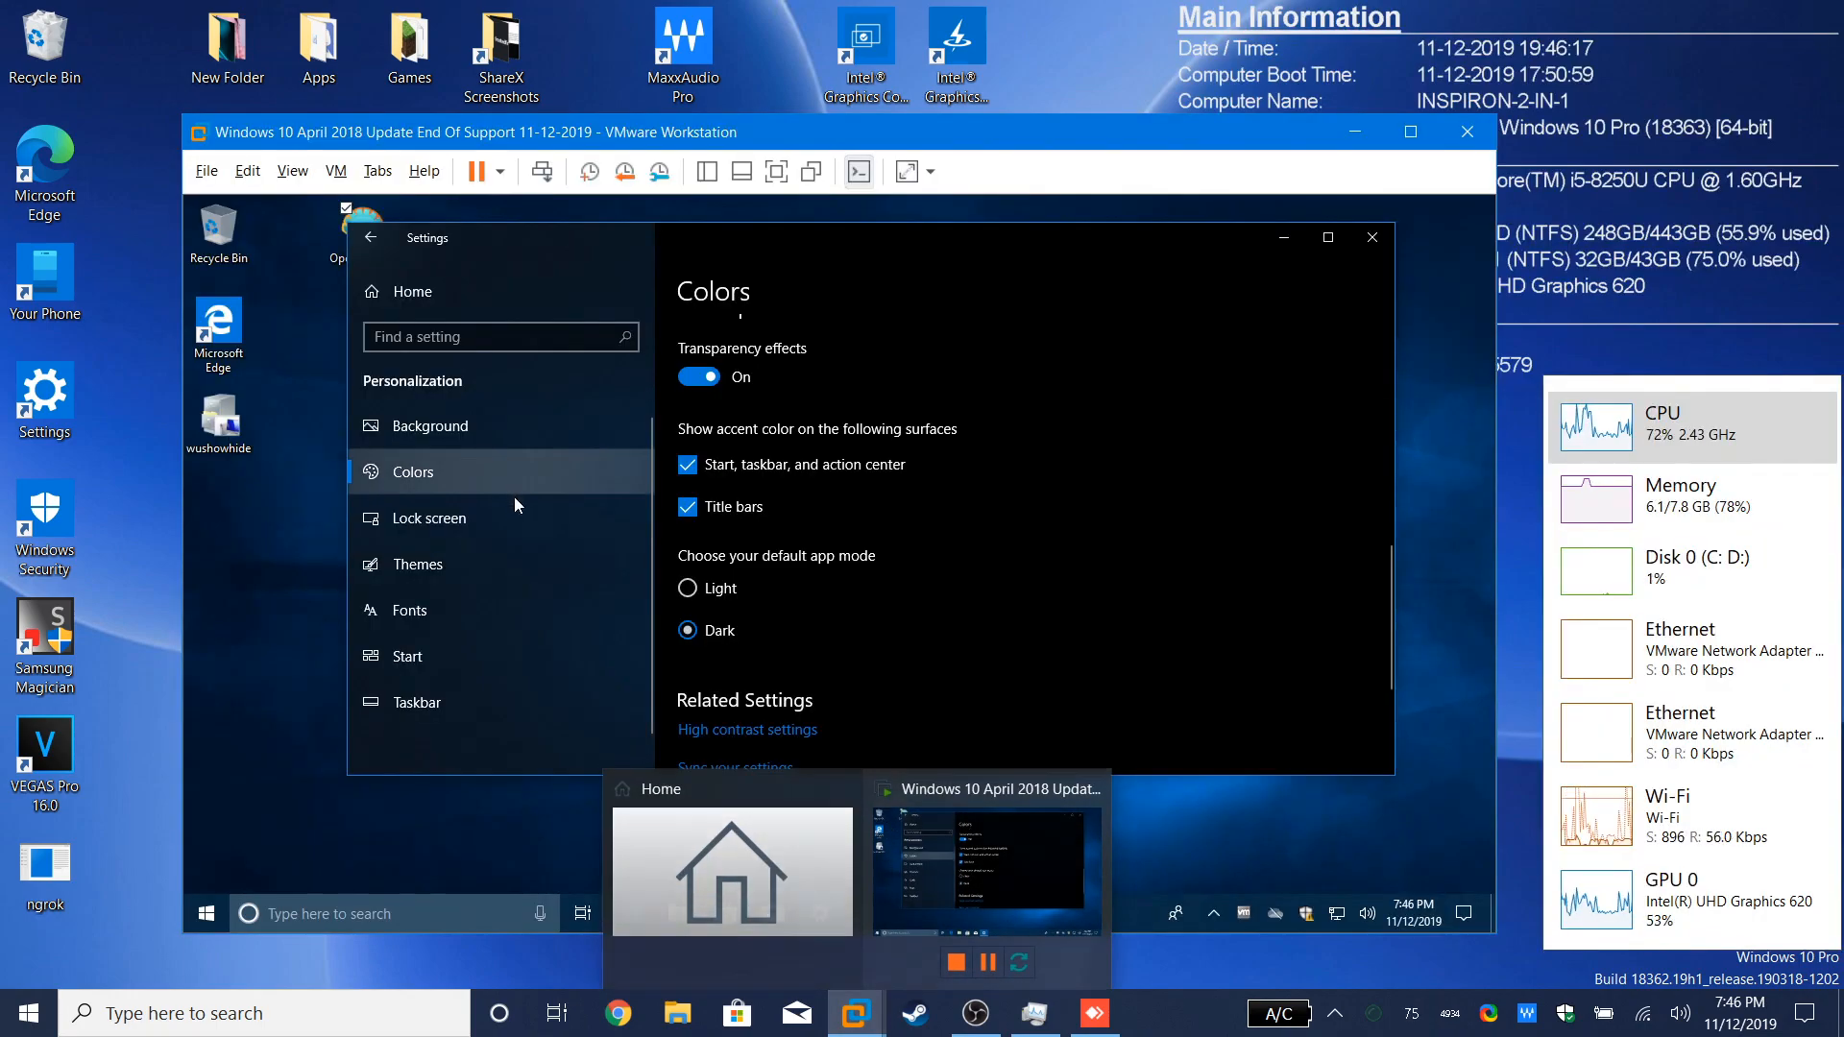
mouse_move(877, 607)
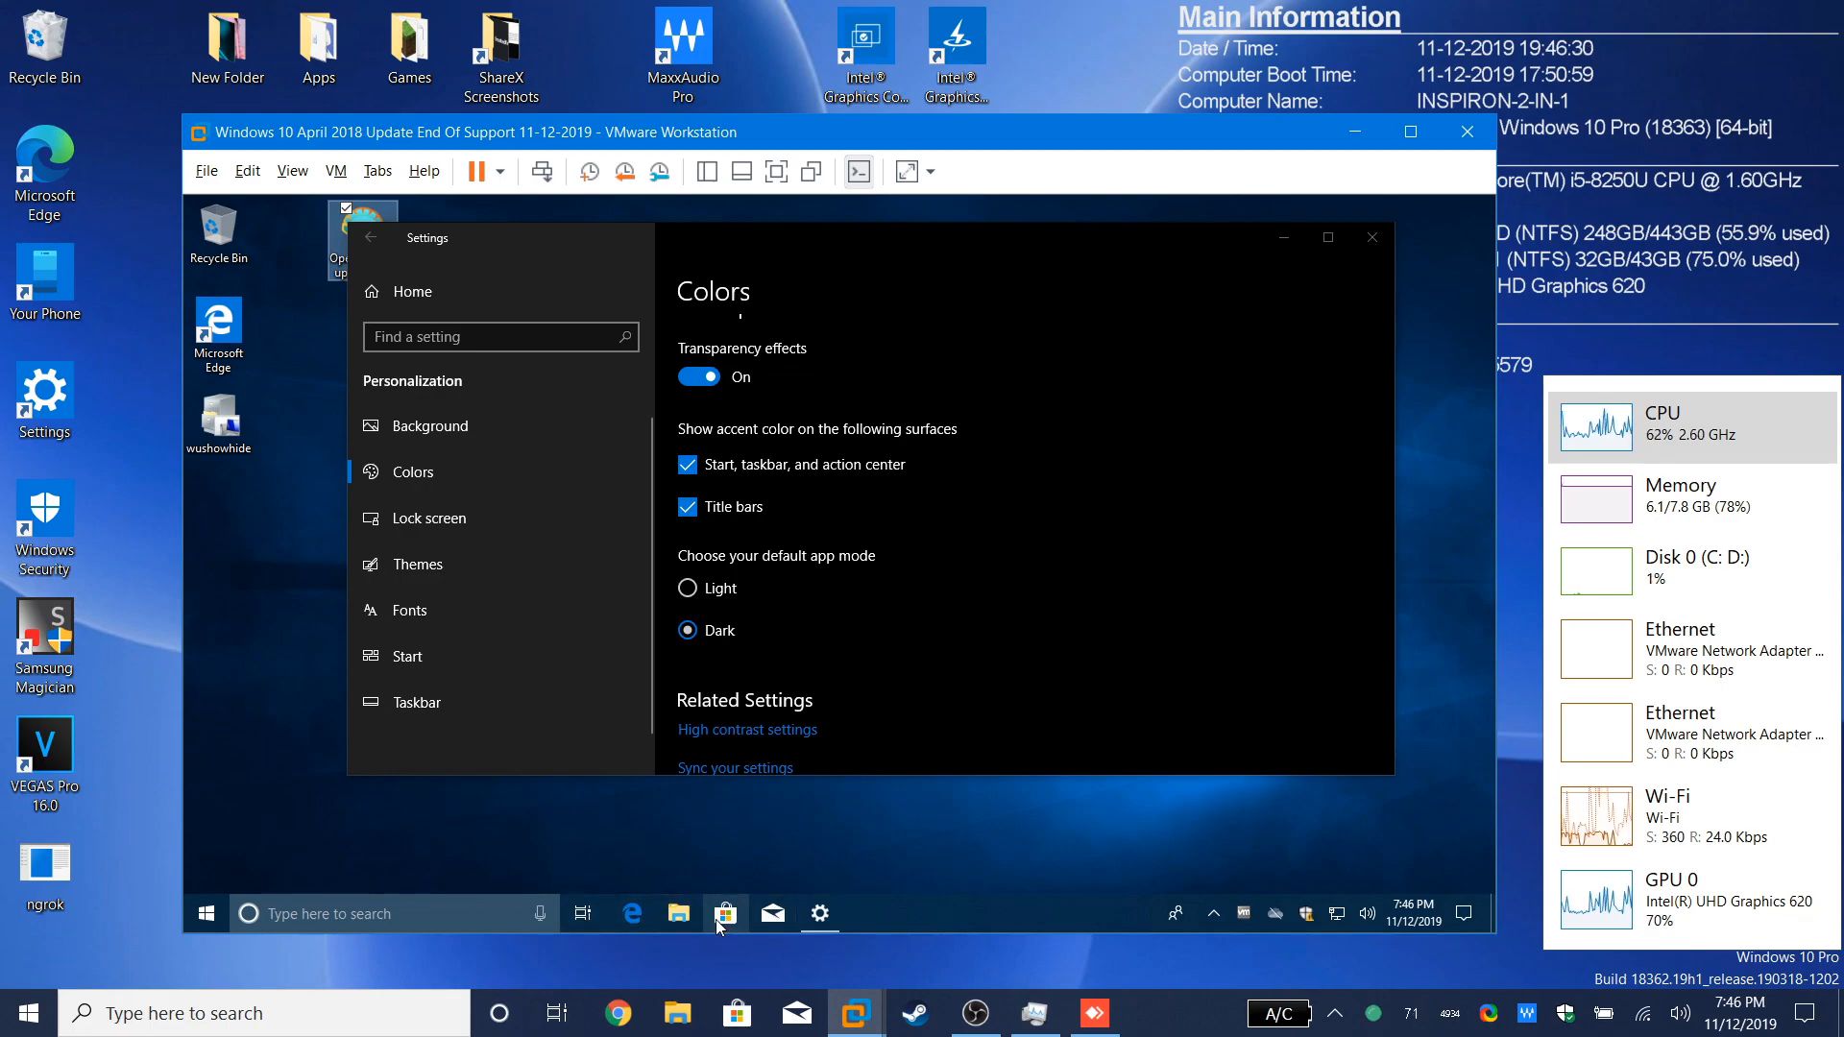
mouse_move(722, 920)
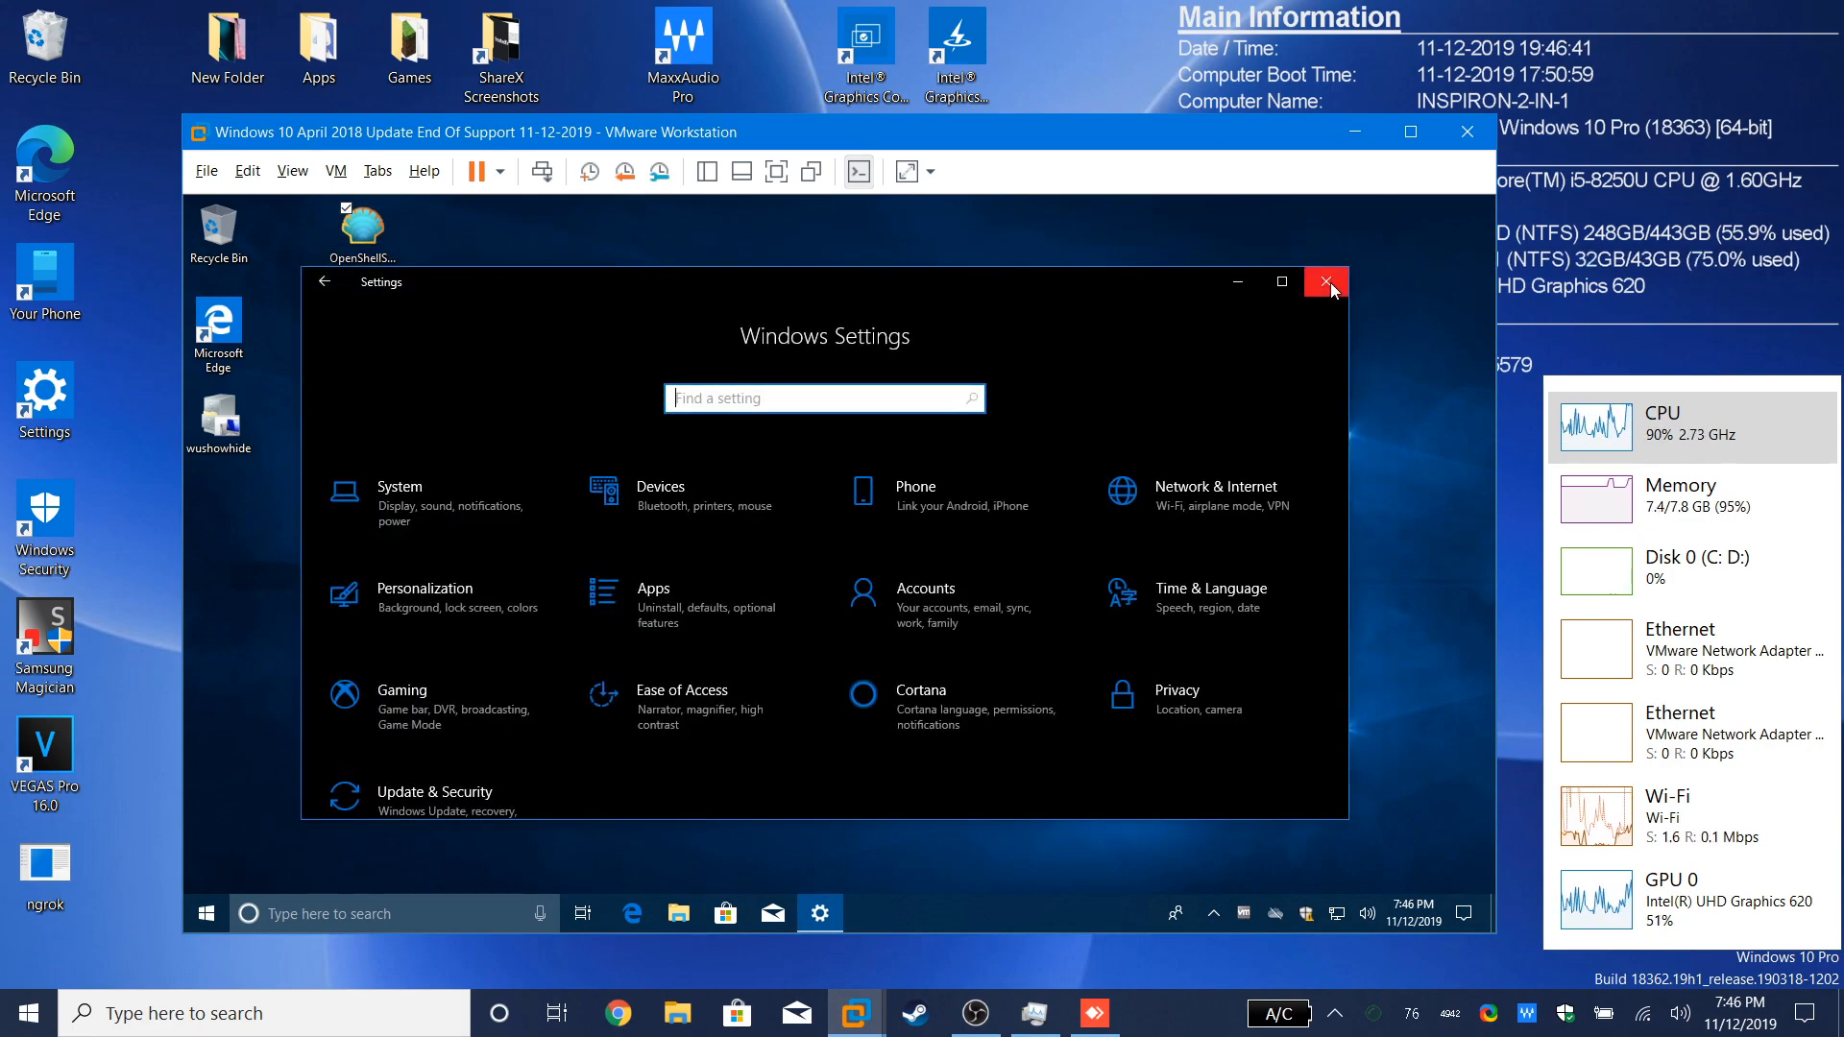
Step: Close the guest's Settings window, returning to the Windows 10 desktop
left_click(1325, 280)
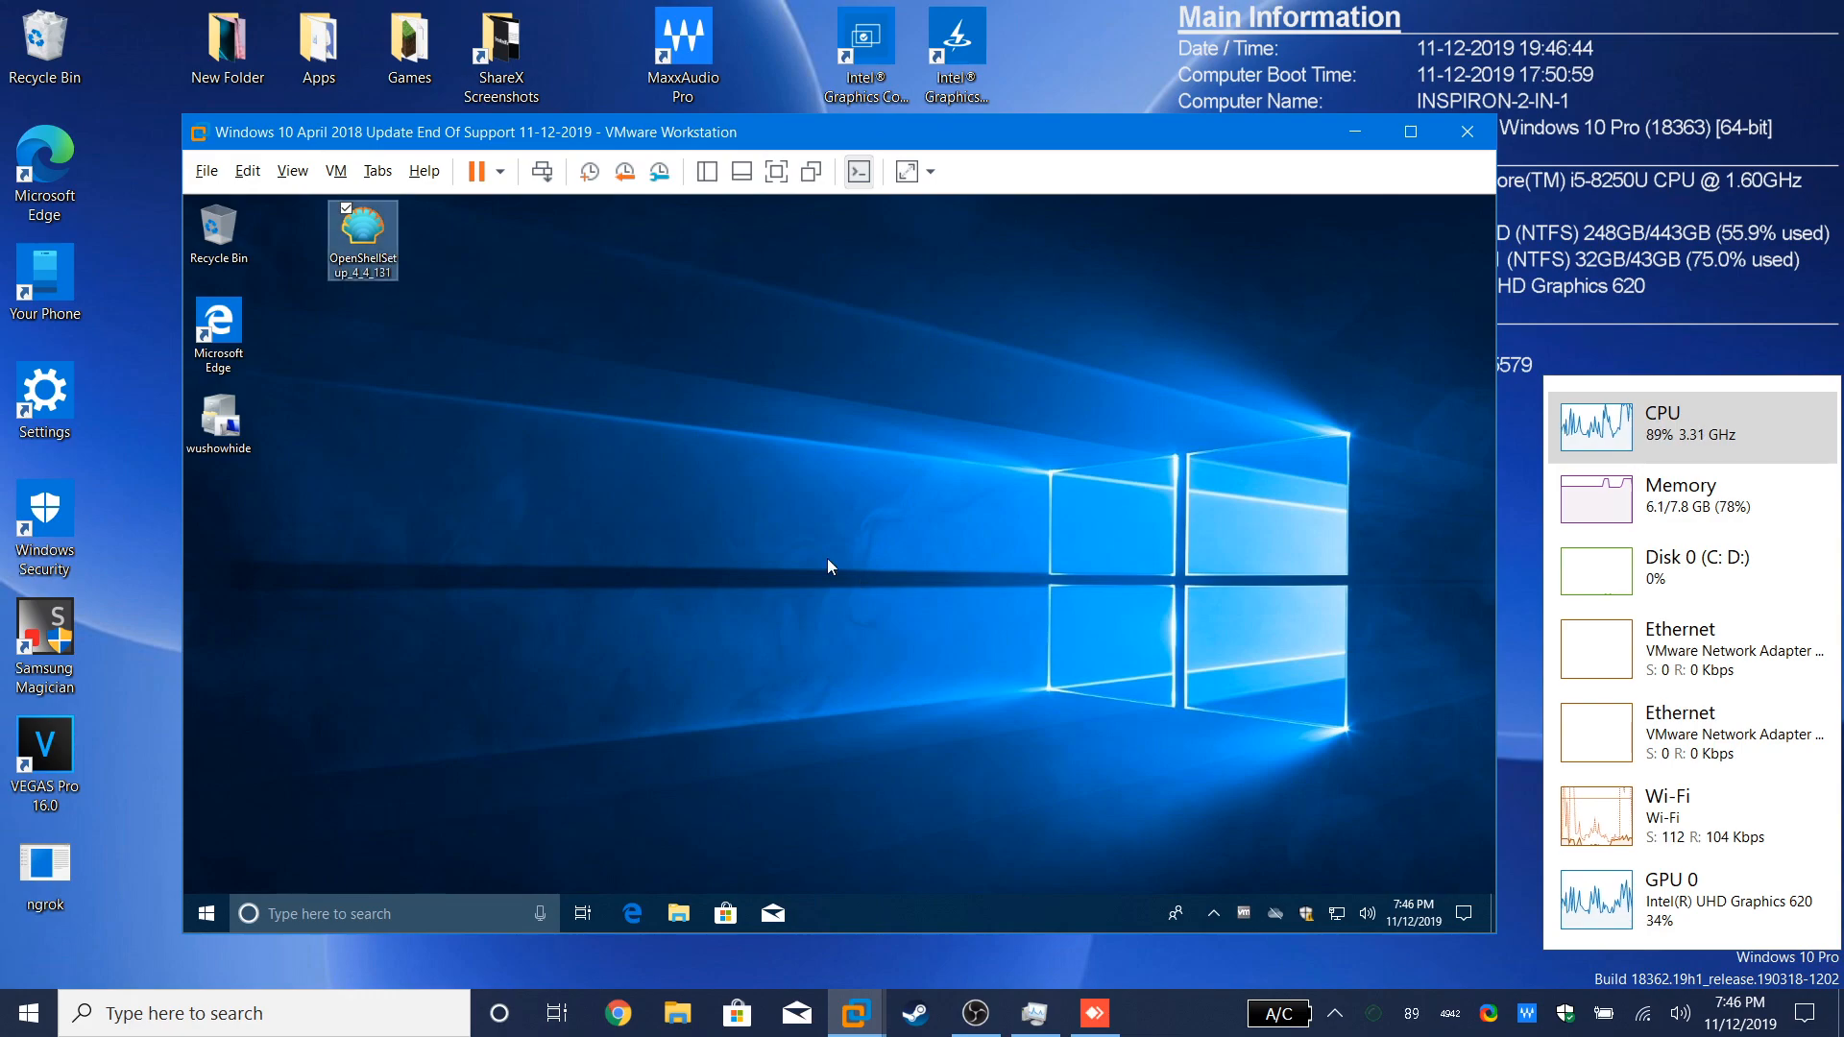
mouse_move(803, 625)
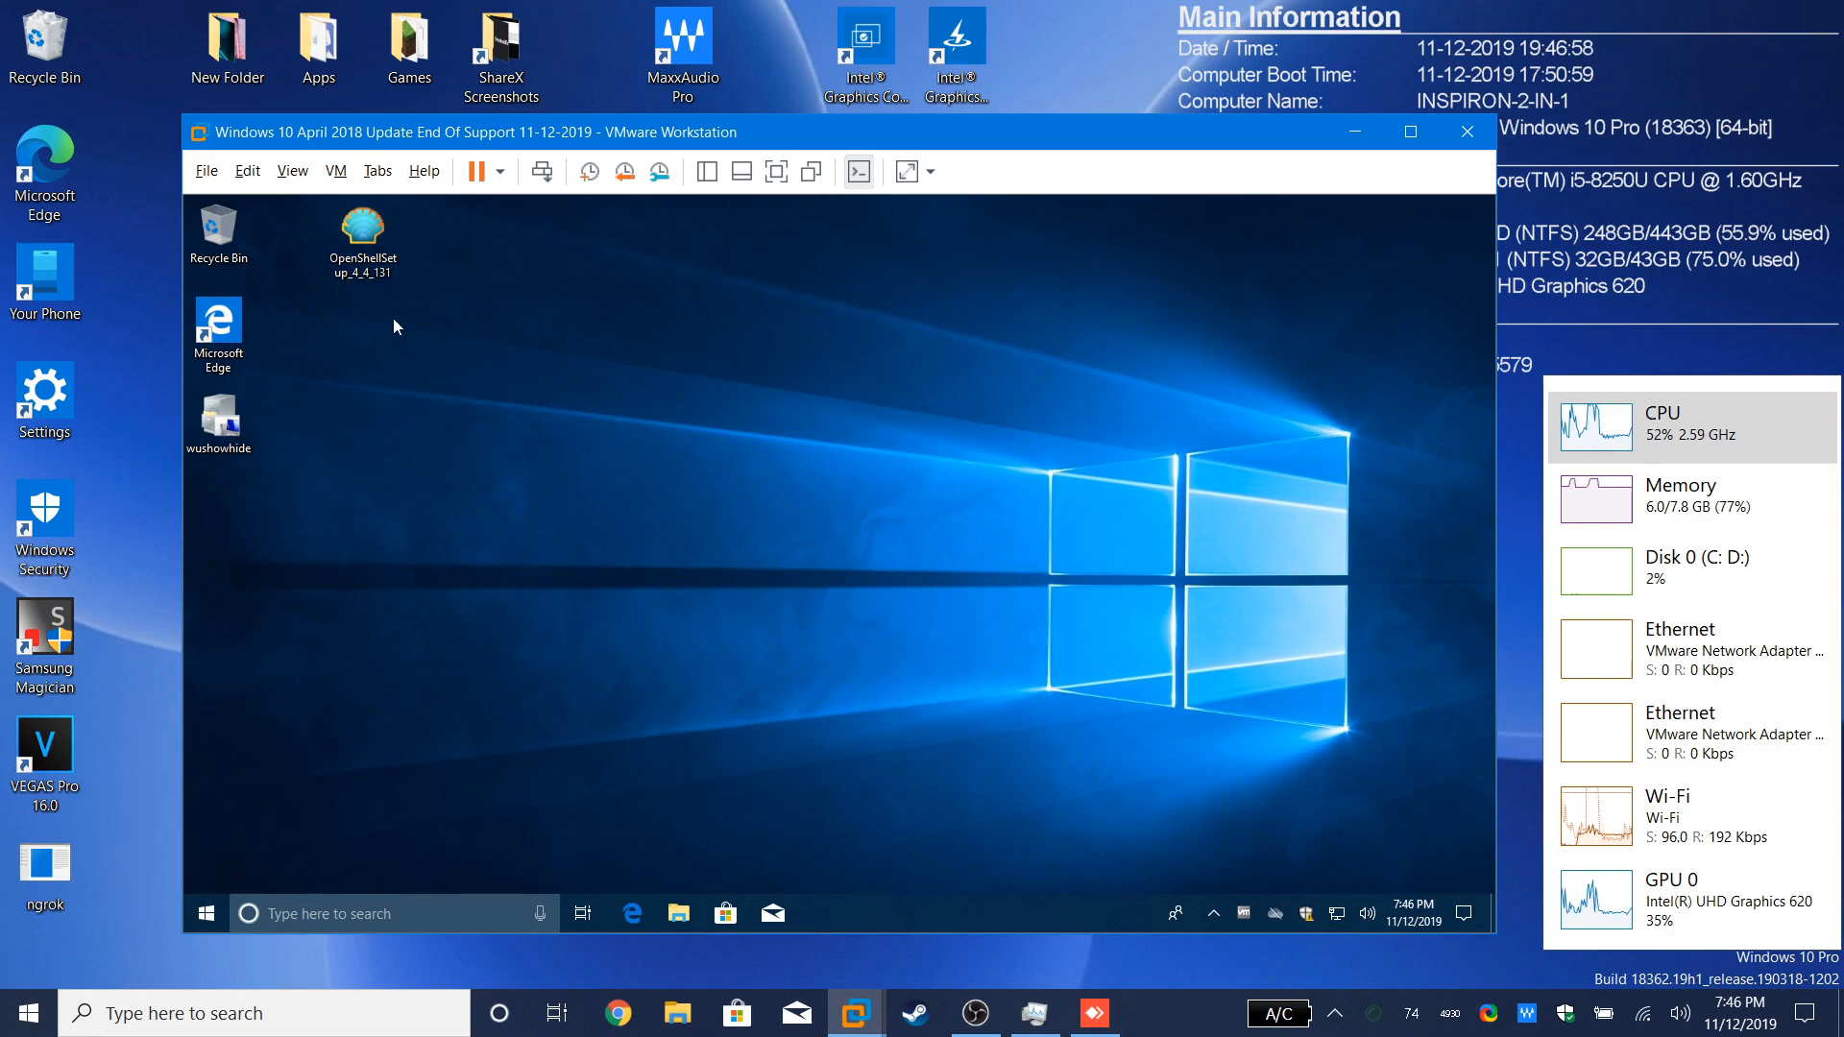
mouse_move(392, 332)
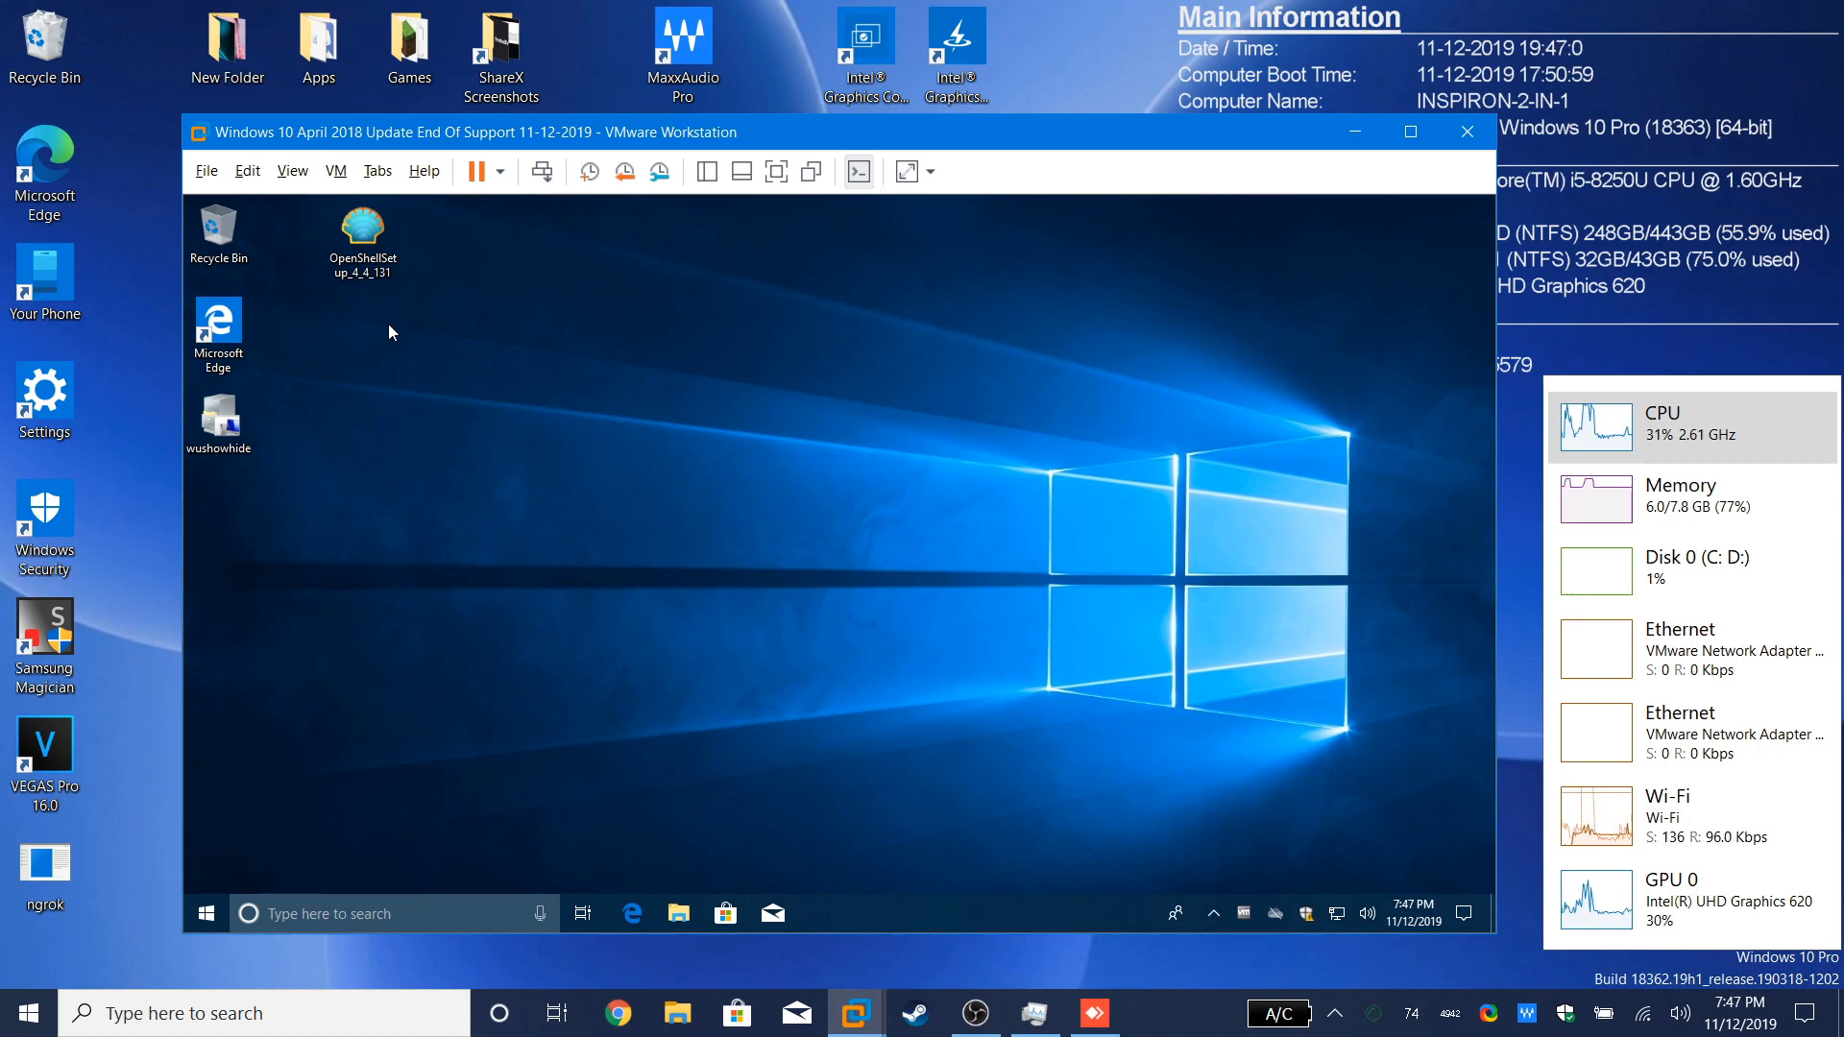
mouse_move(397, 351)
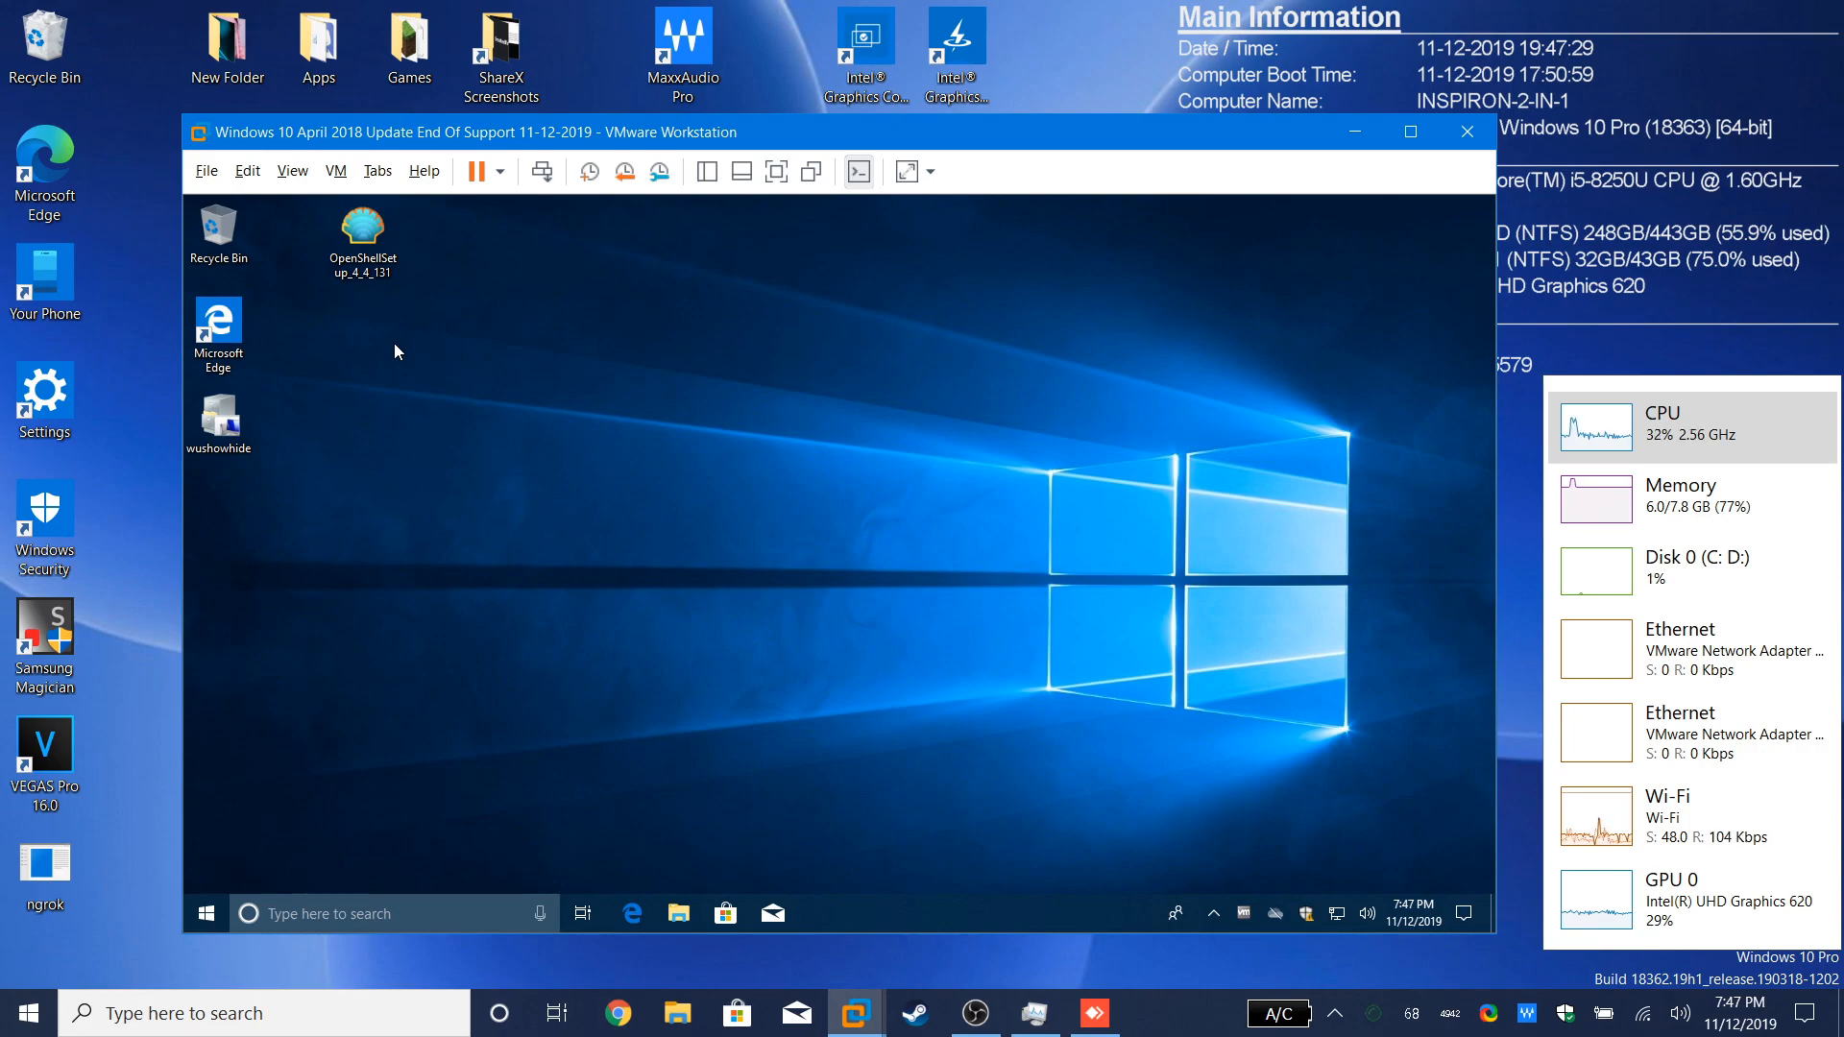
mouse_move(853, 511)
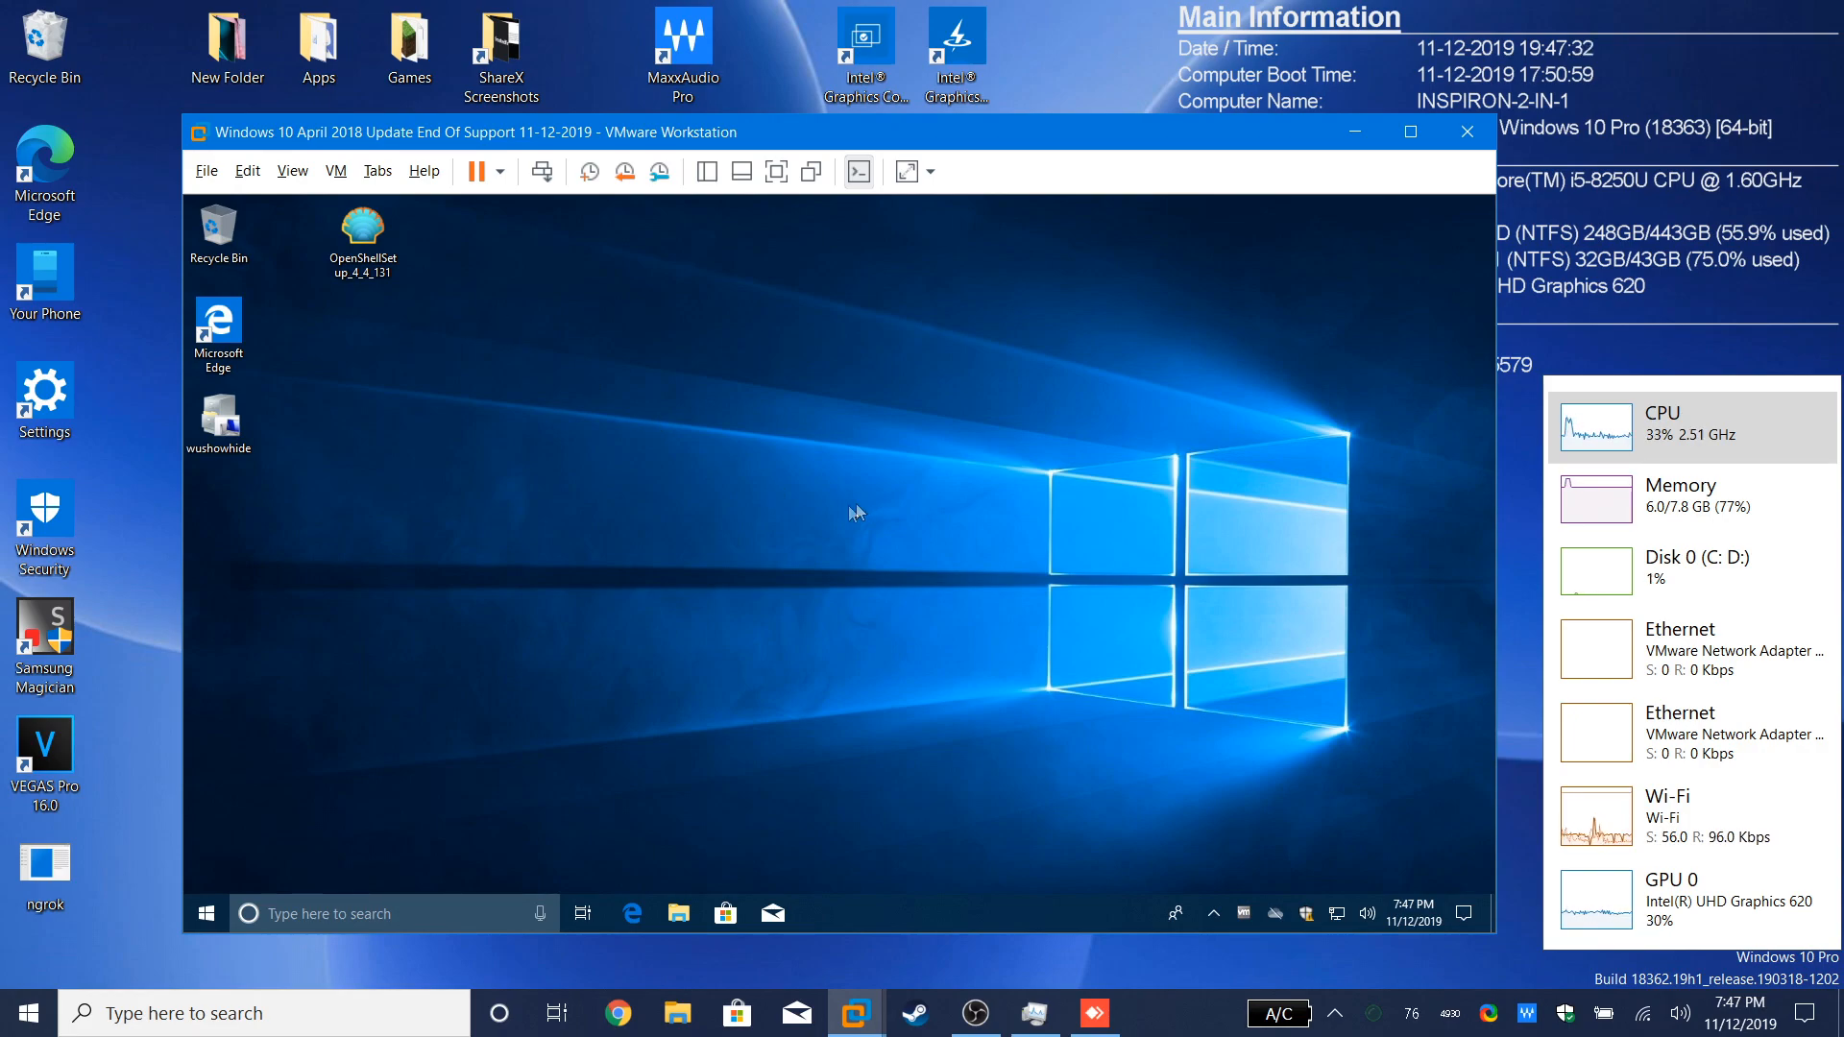
mouse_move(691, 578)
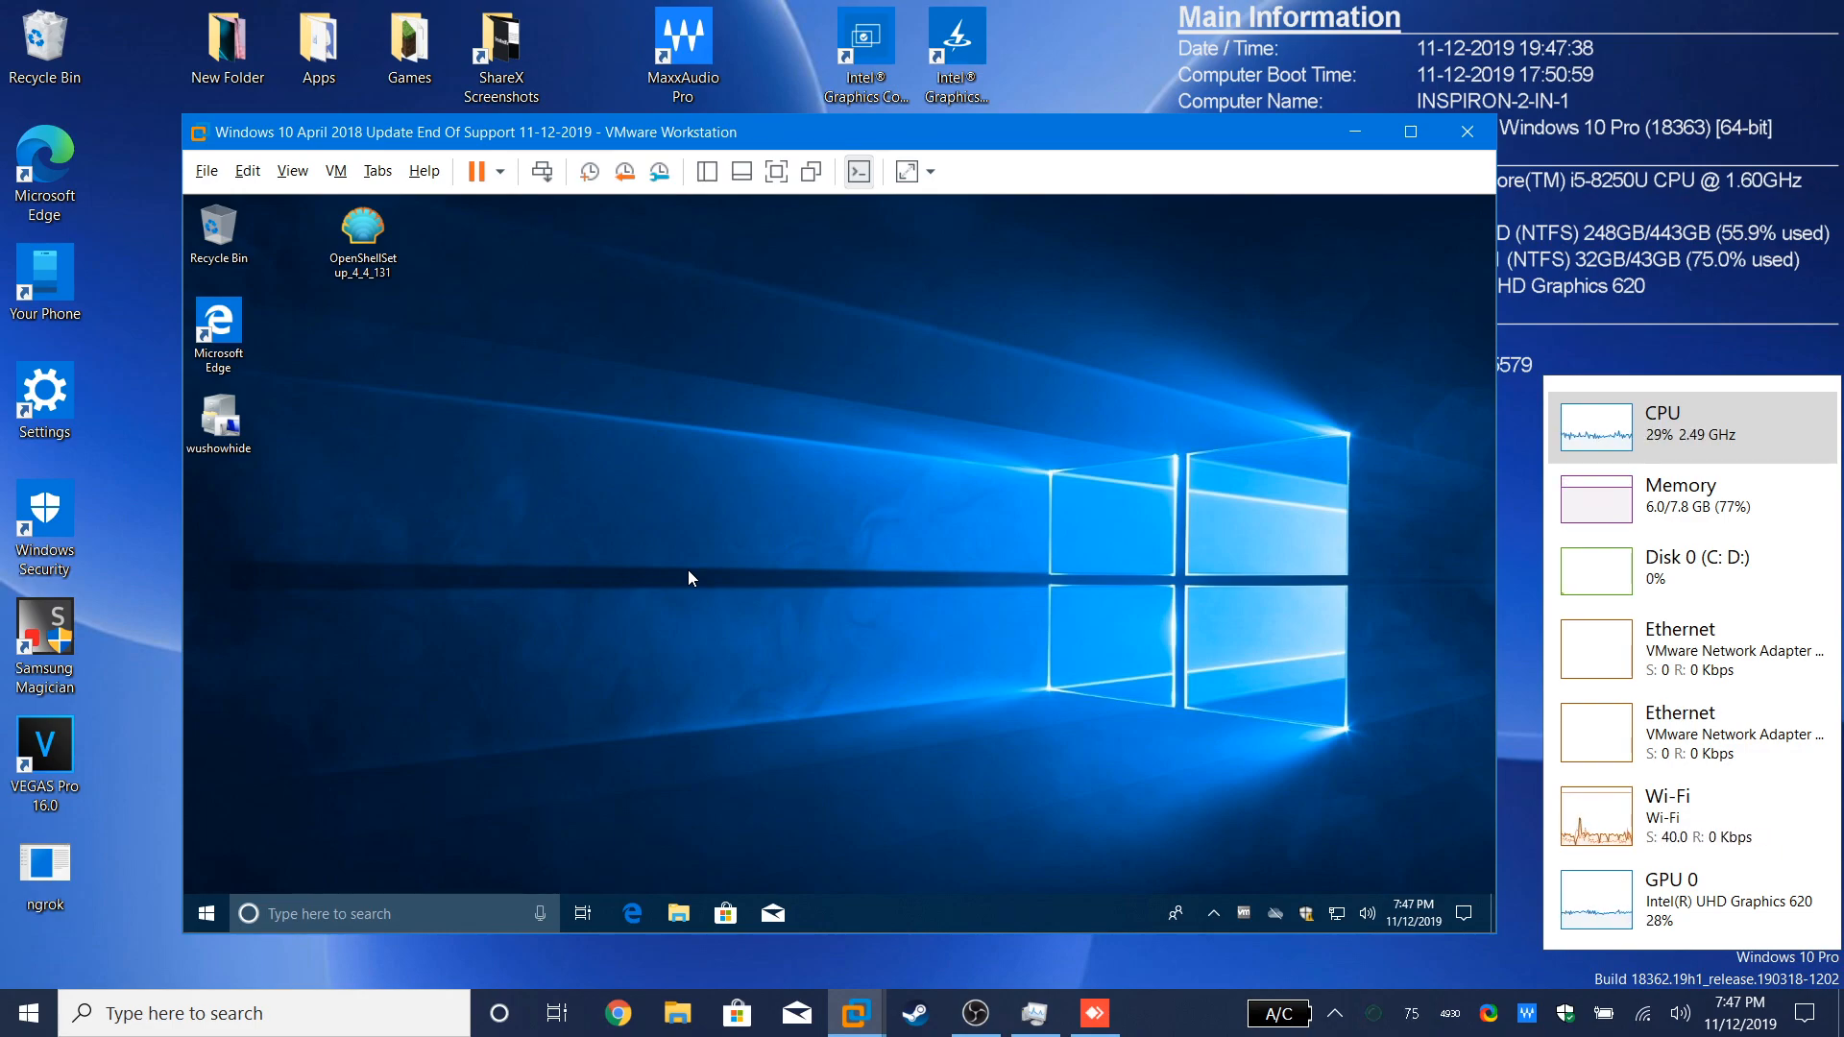
mouse_move(804, 572)
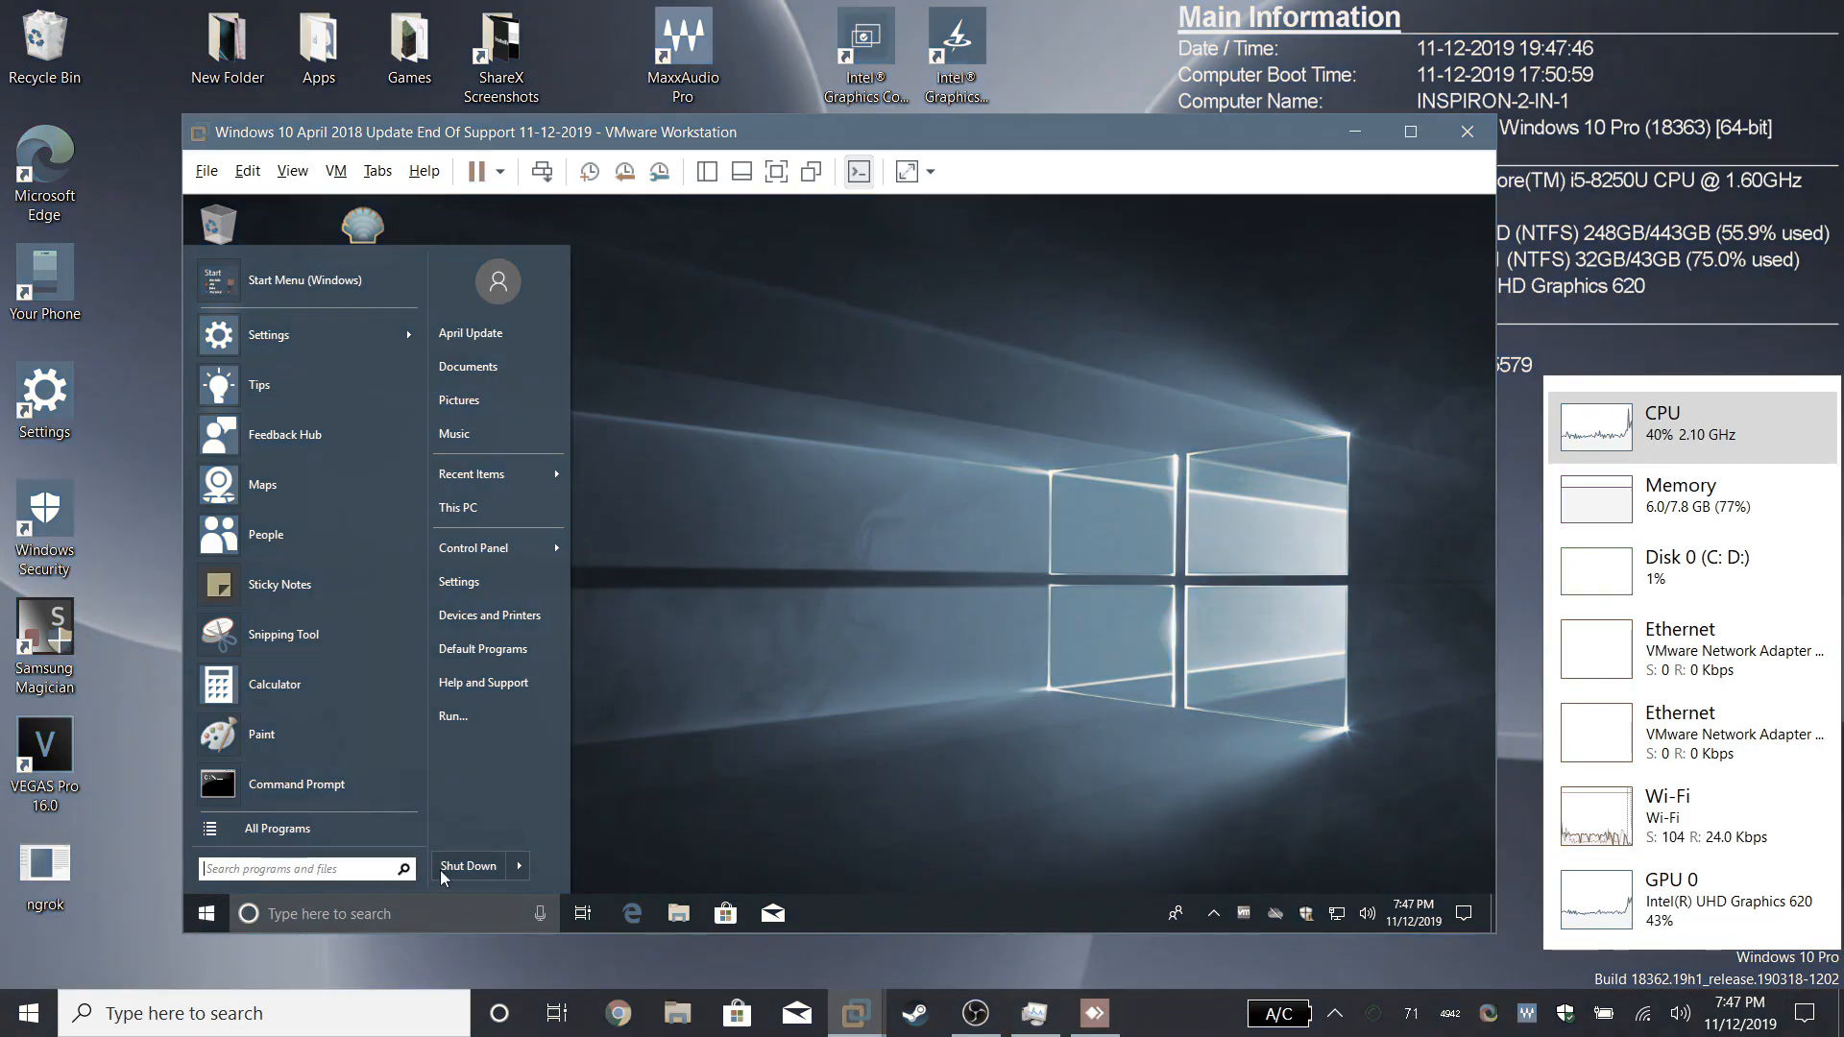
Step: Shut down the April 2018 Update VM and confirm deleting it from disk
left_click(469, 864)
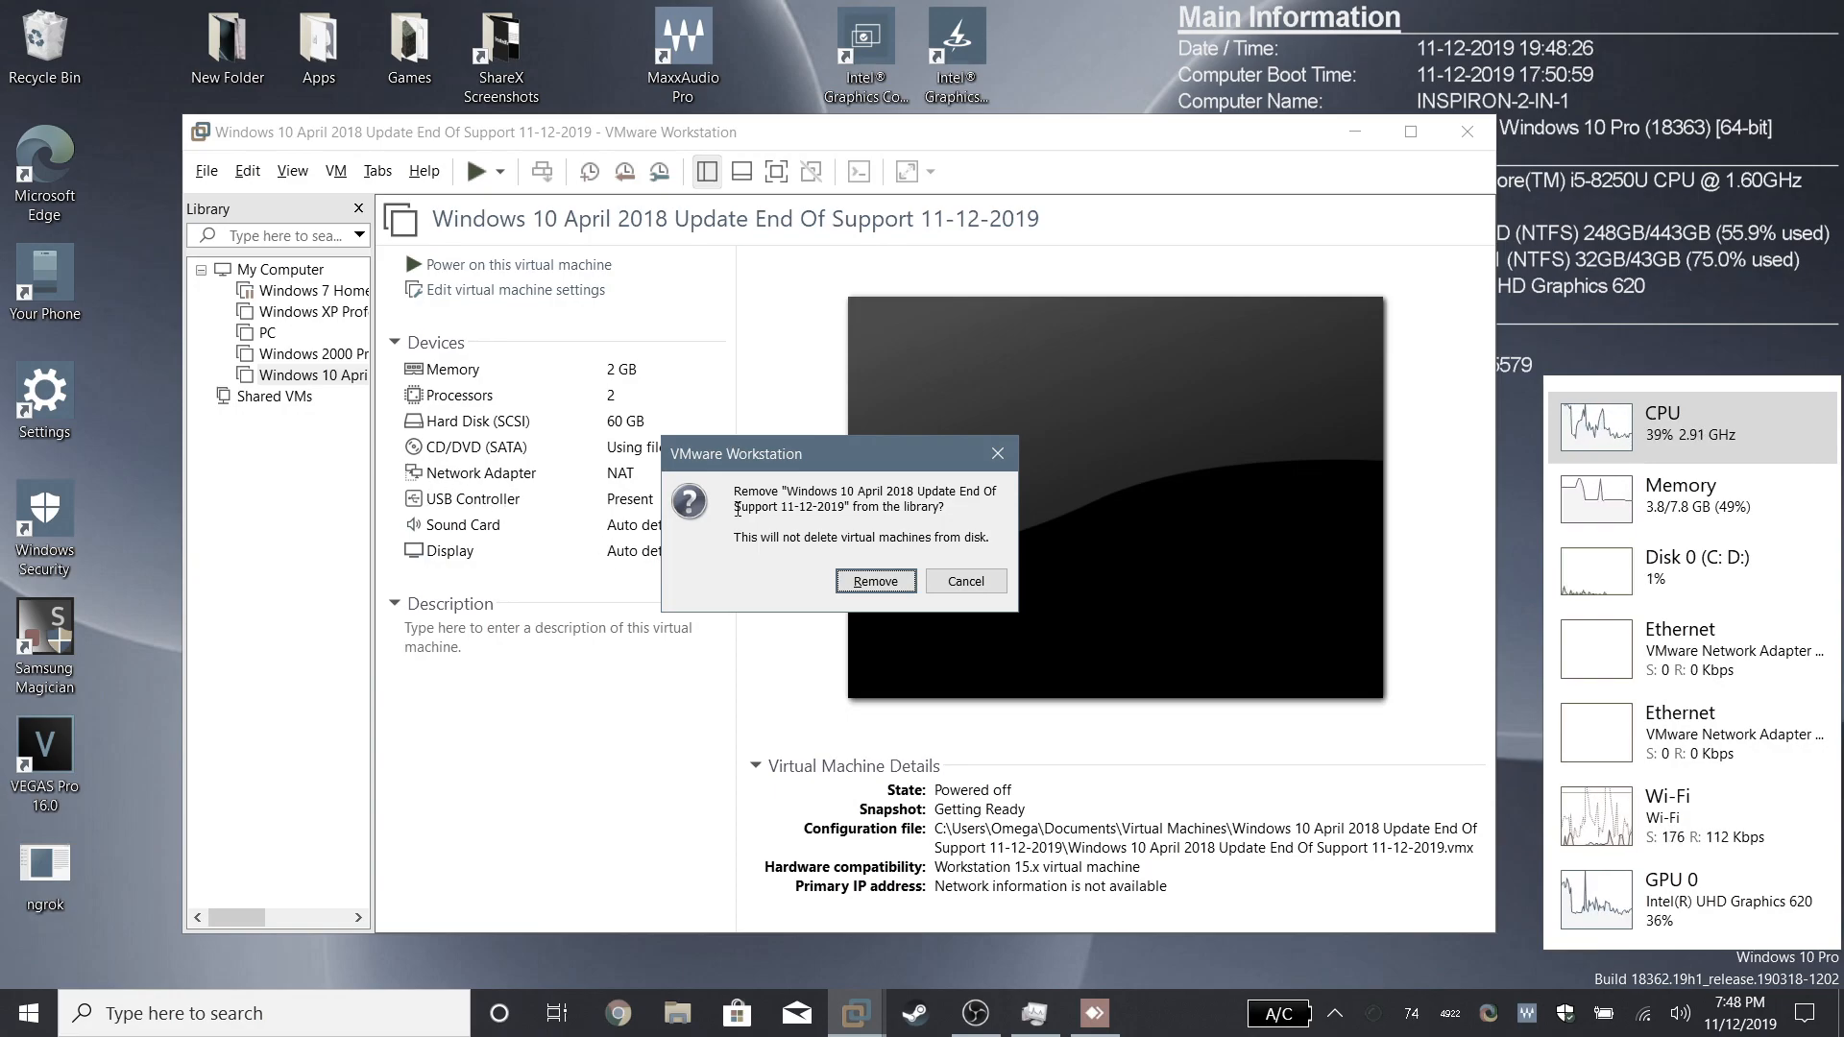
left_click(876, 580)
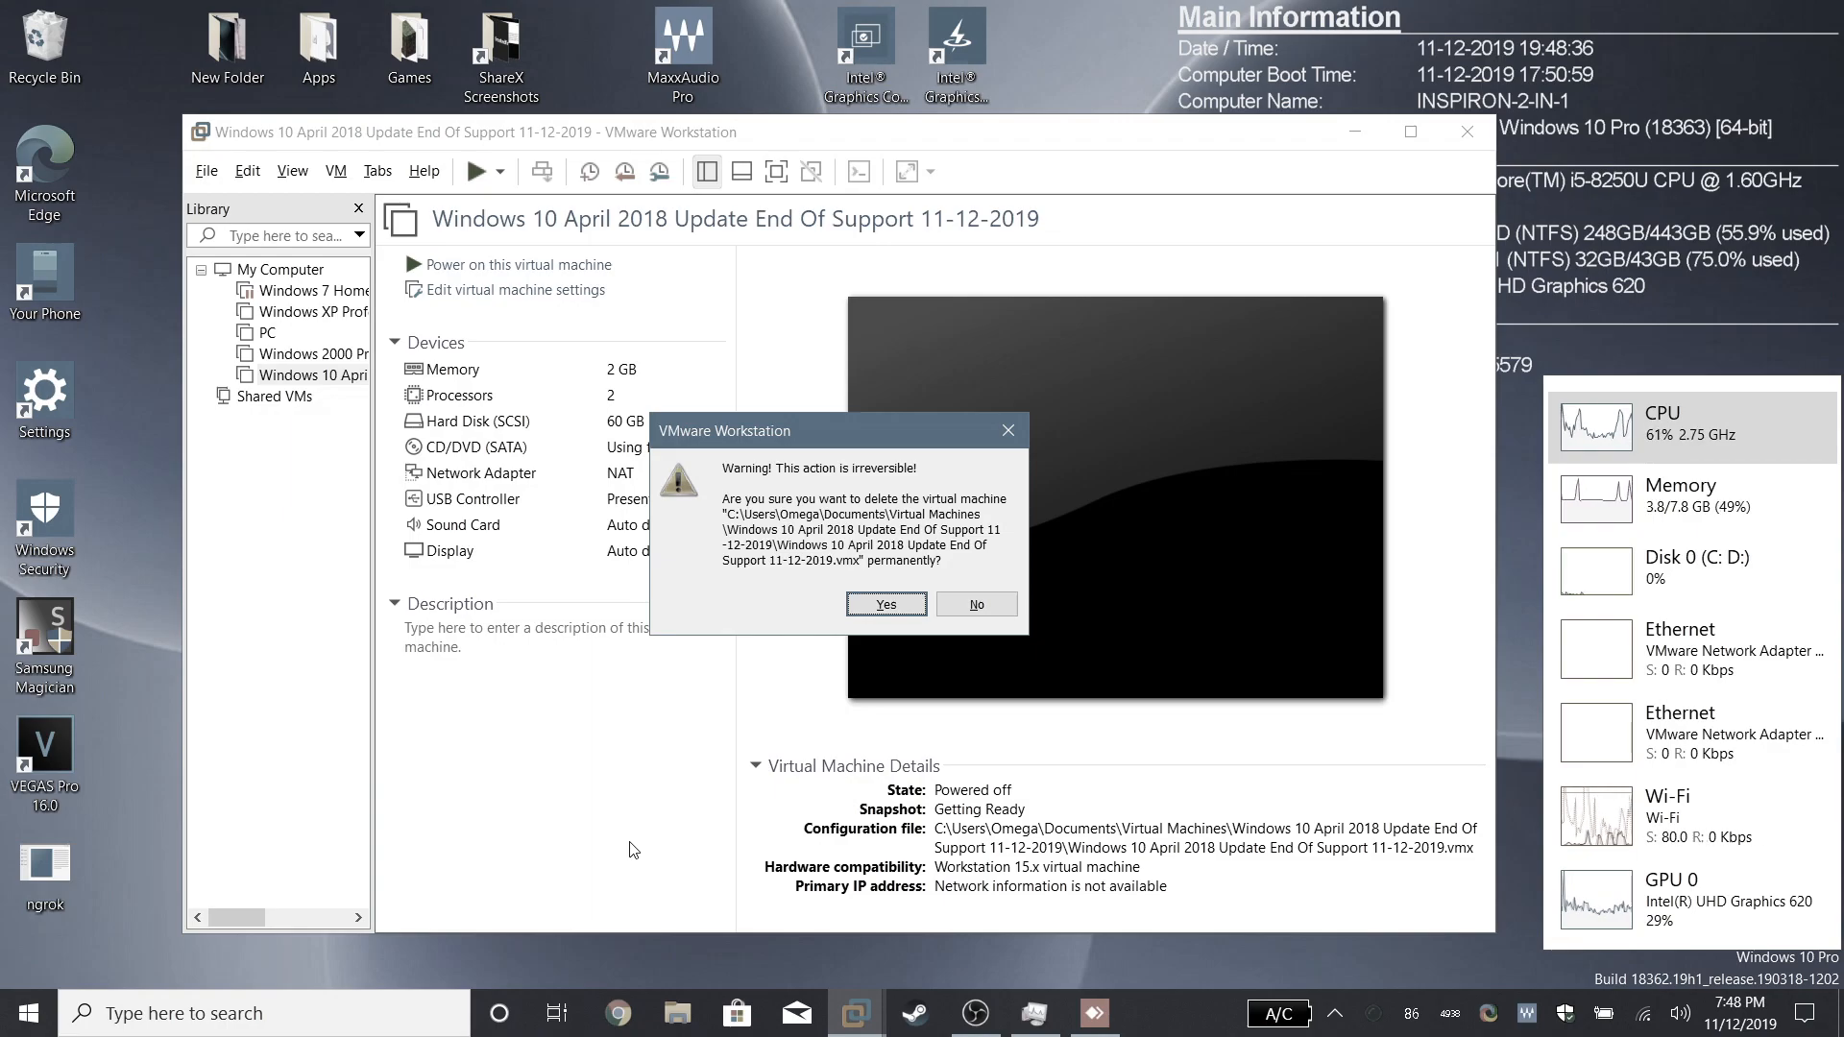
mouse_move(762, 639)
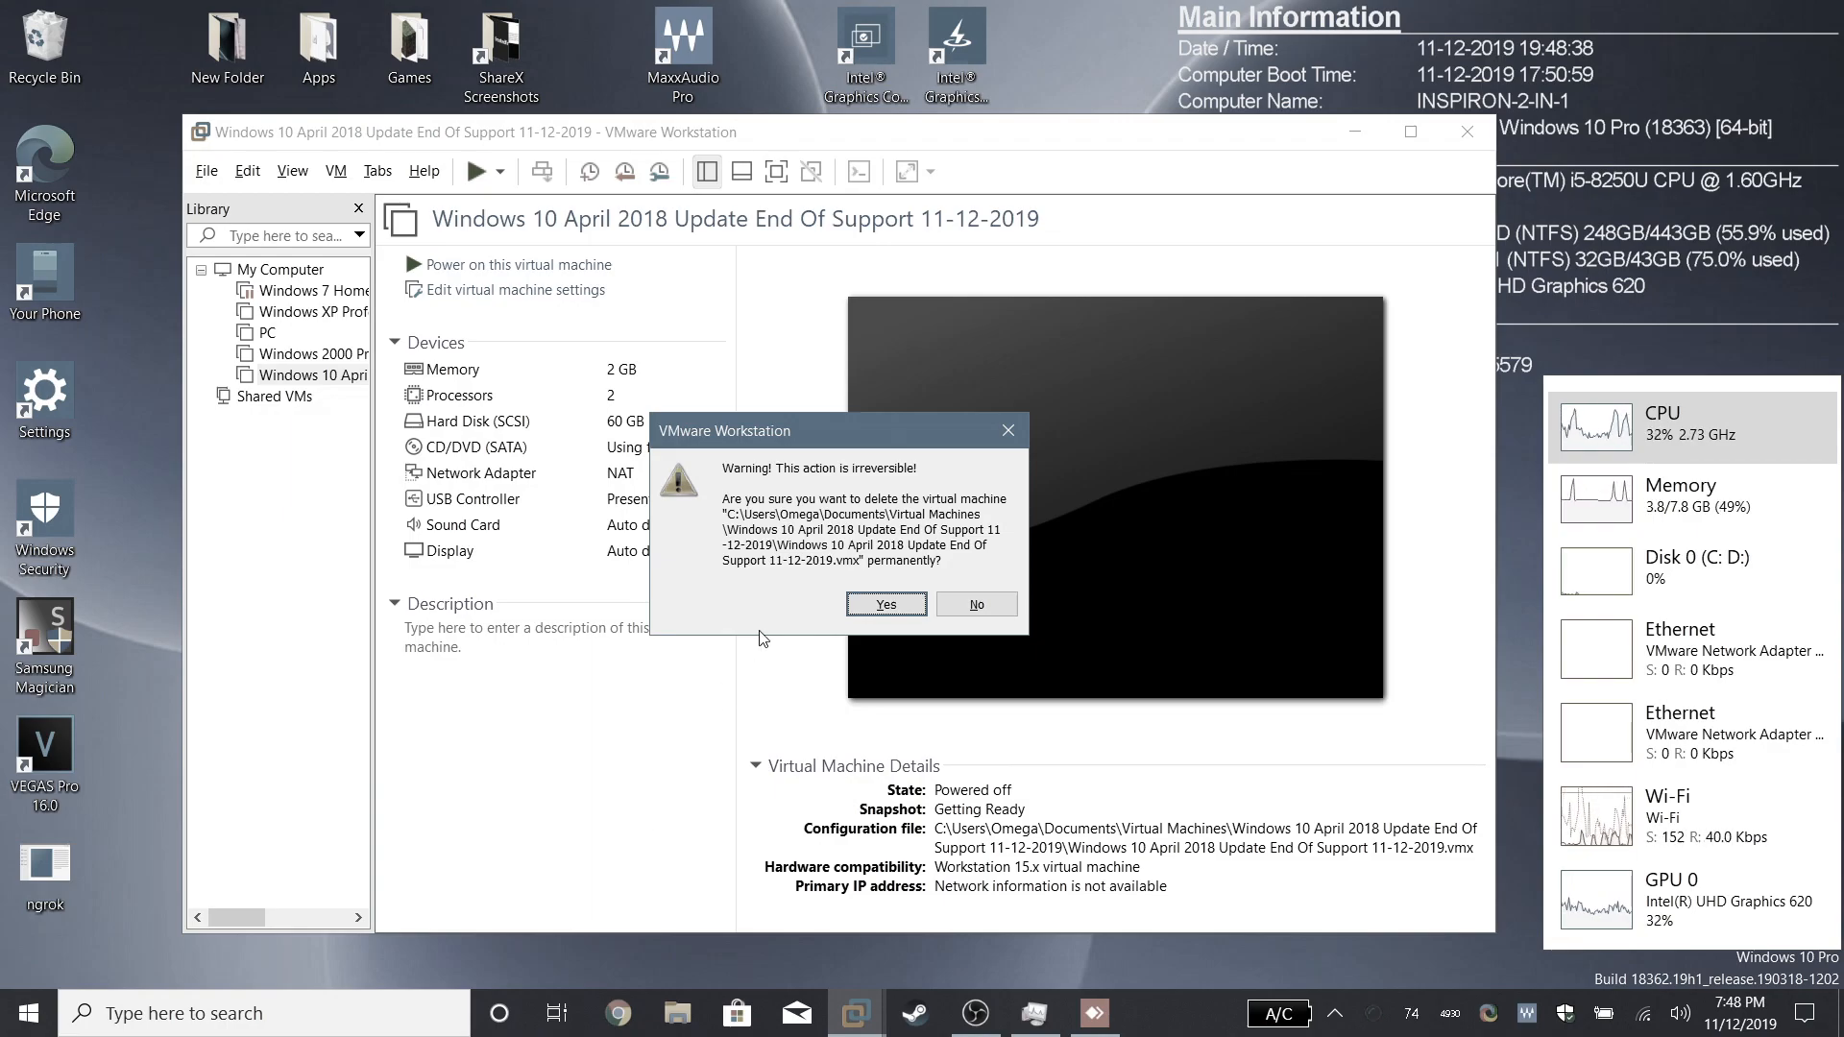
mouse_move(479, 838)
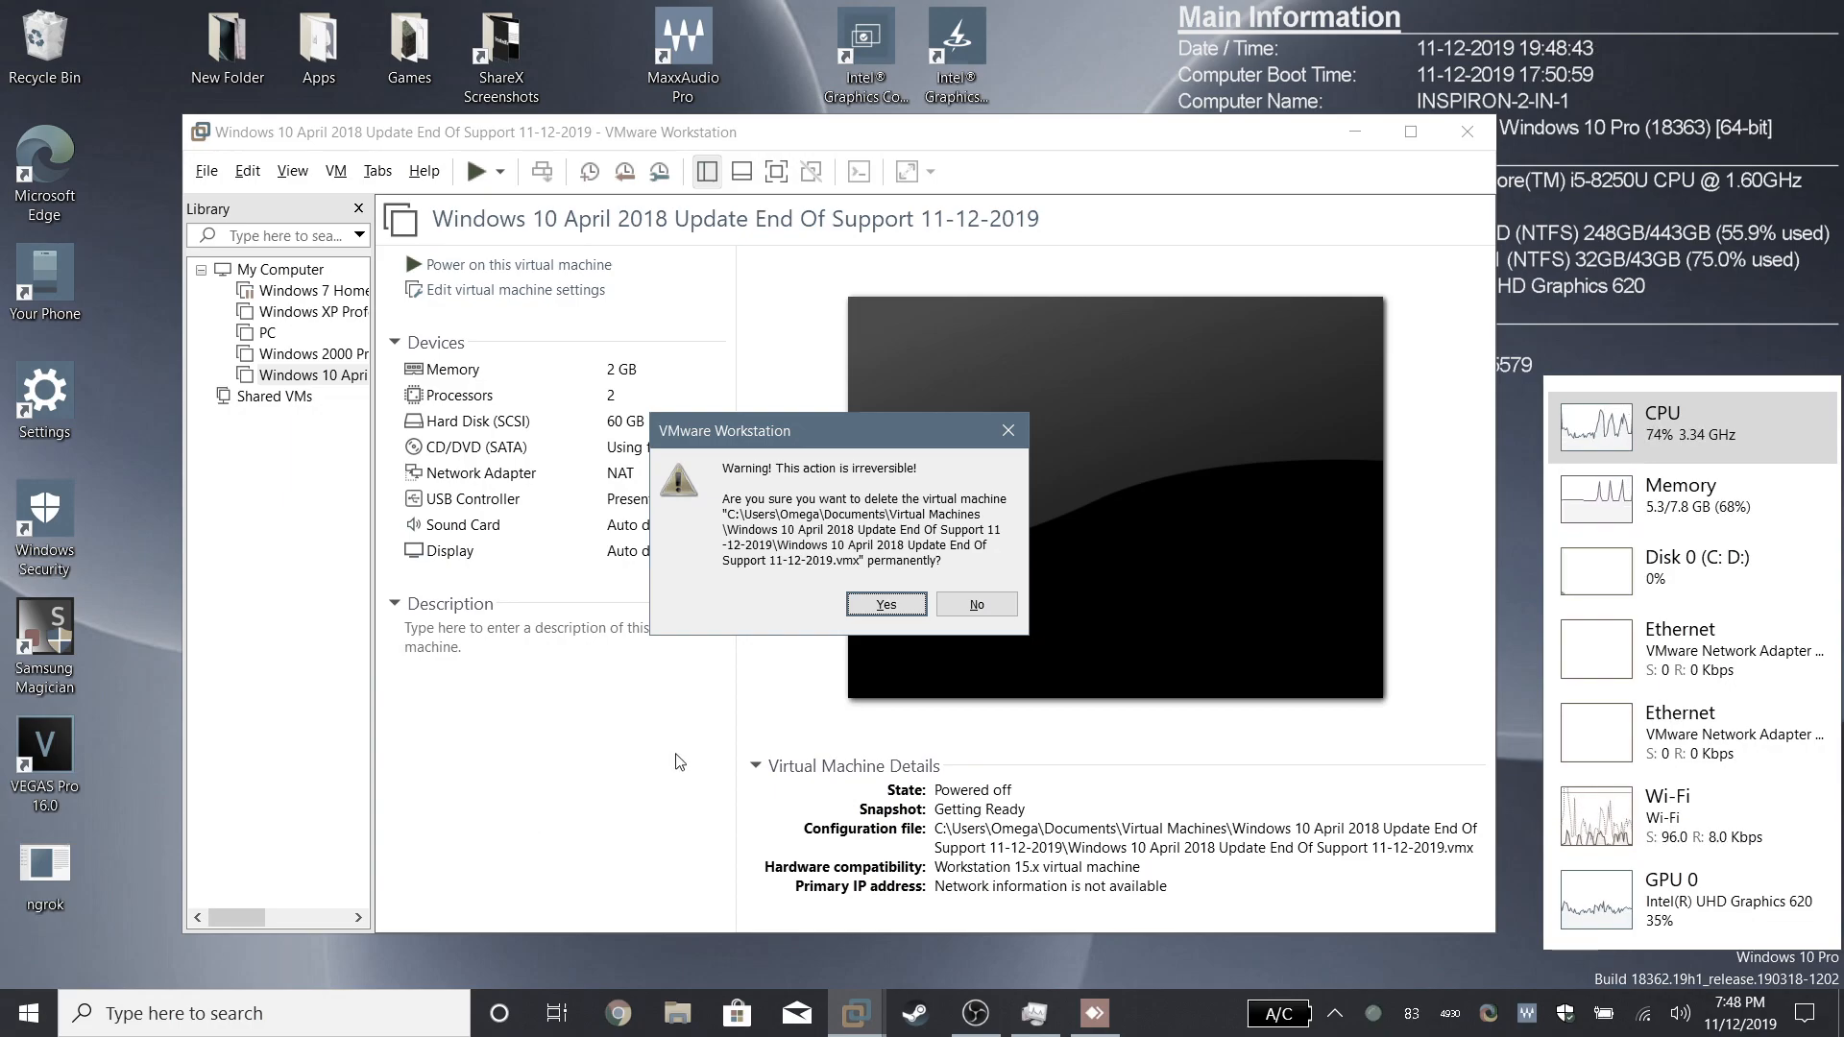
mouse_move(773, 722)
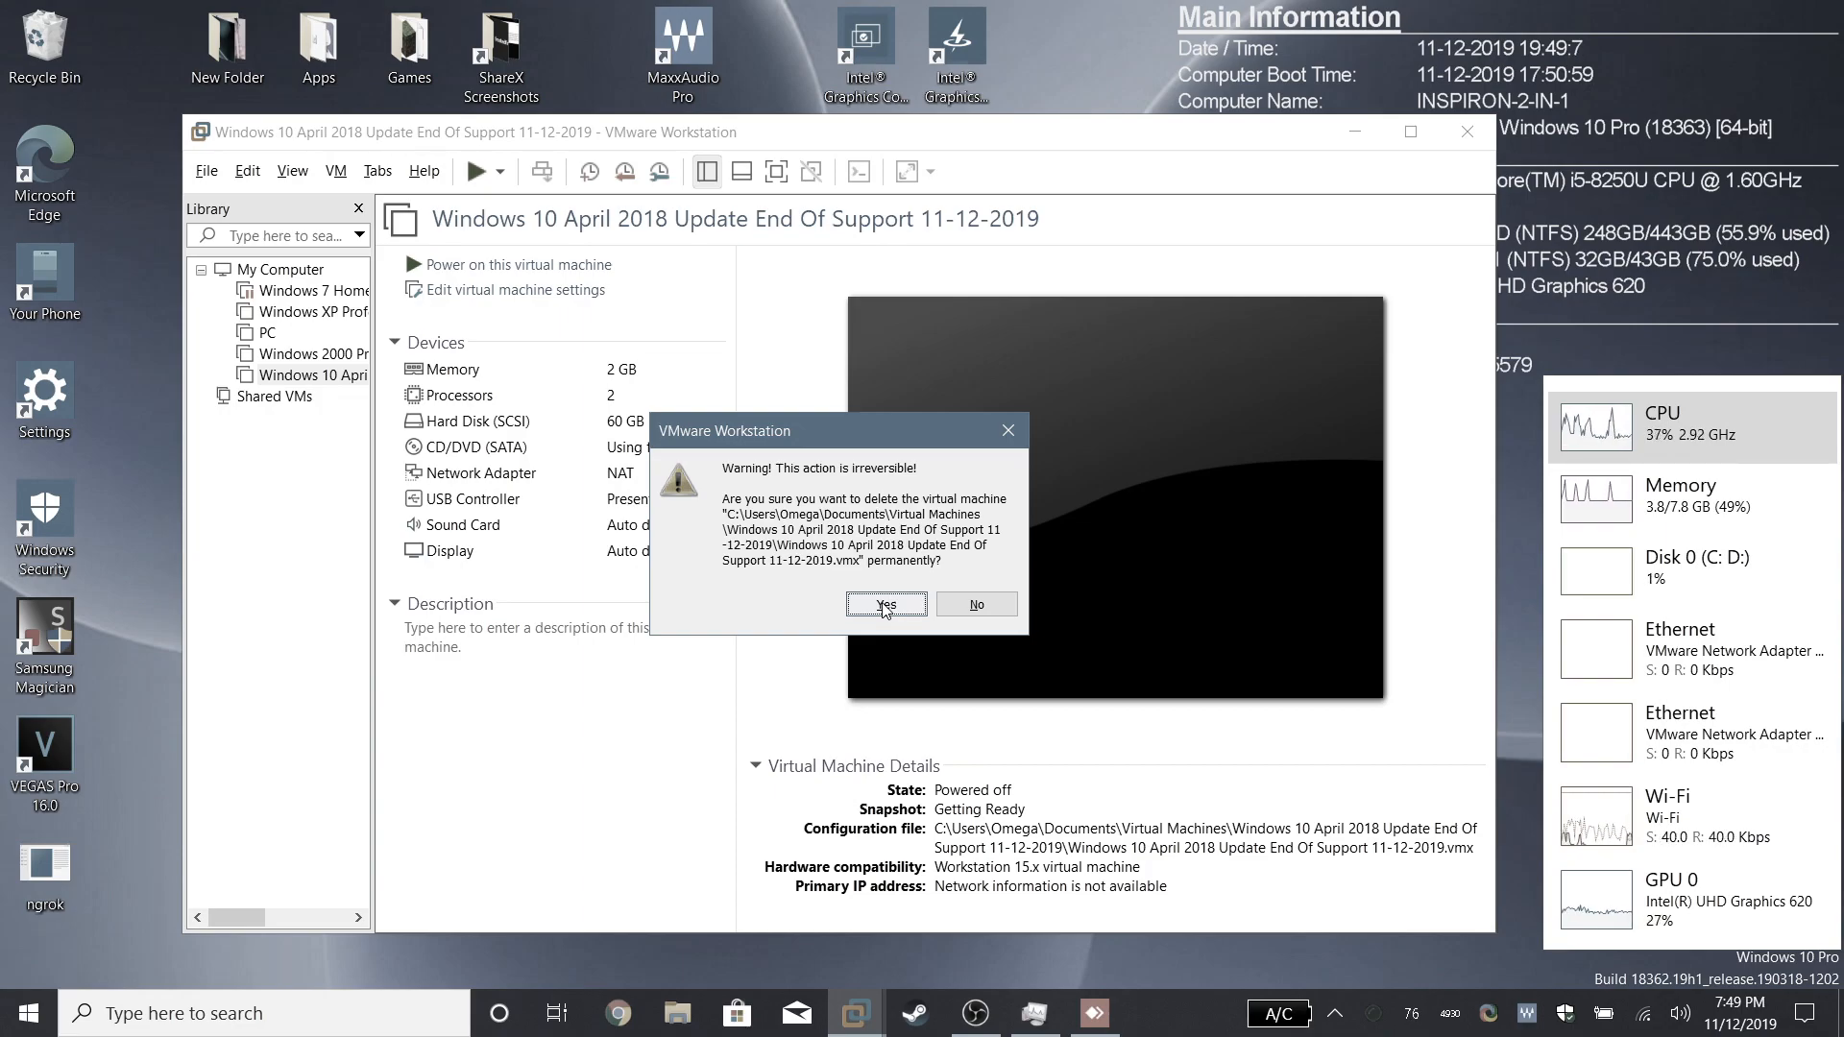
left_click(887, 603)
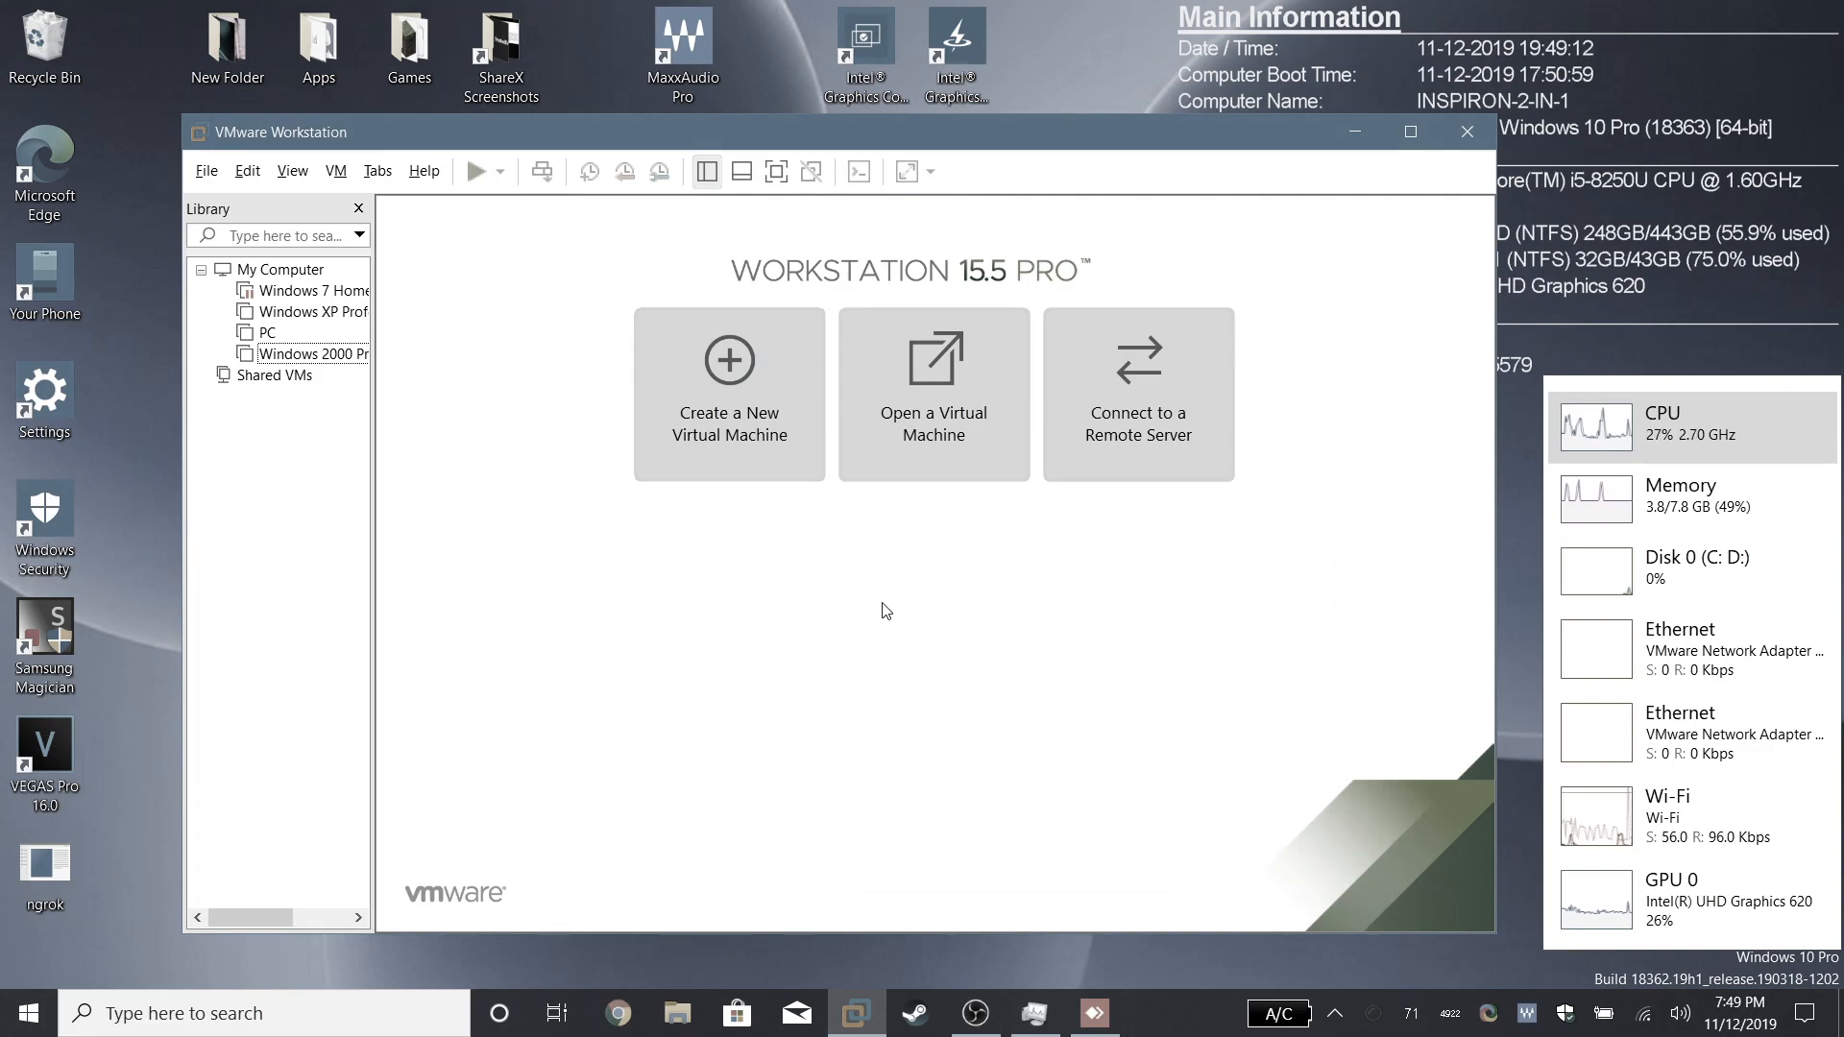
mouse_move(1272, 646)
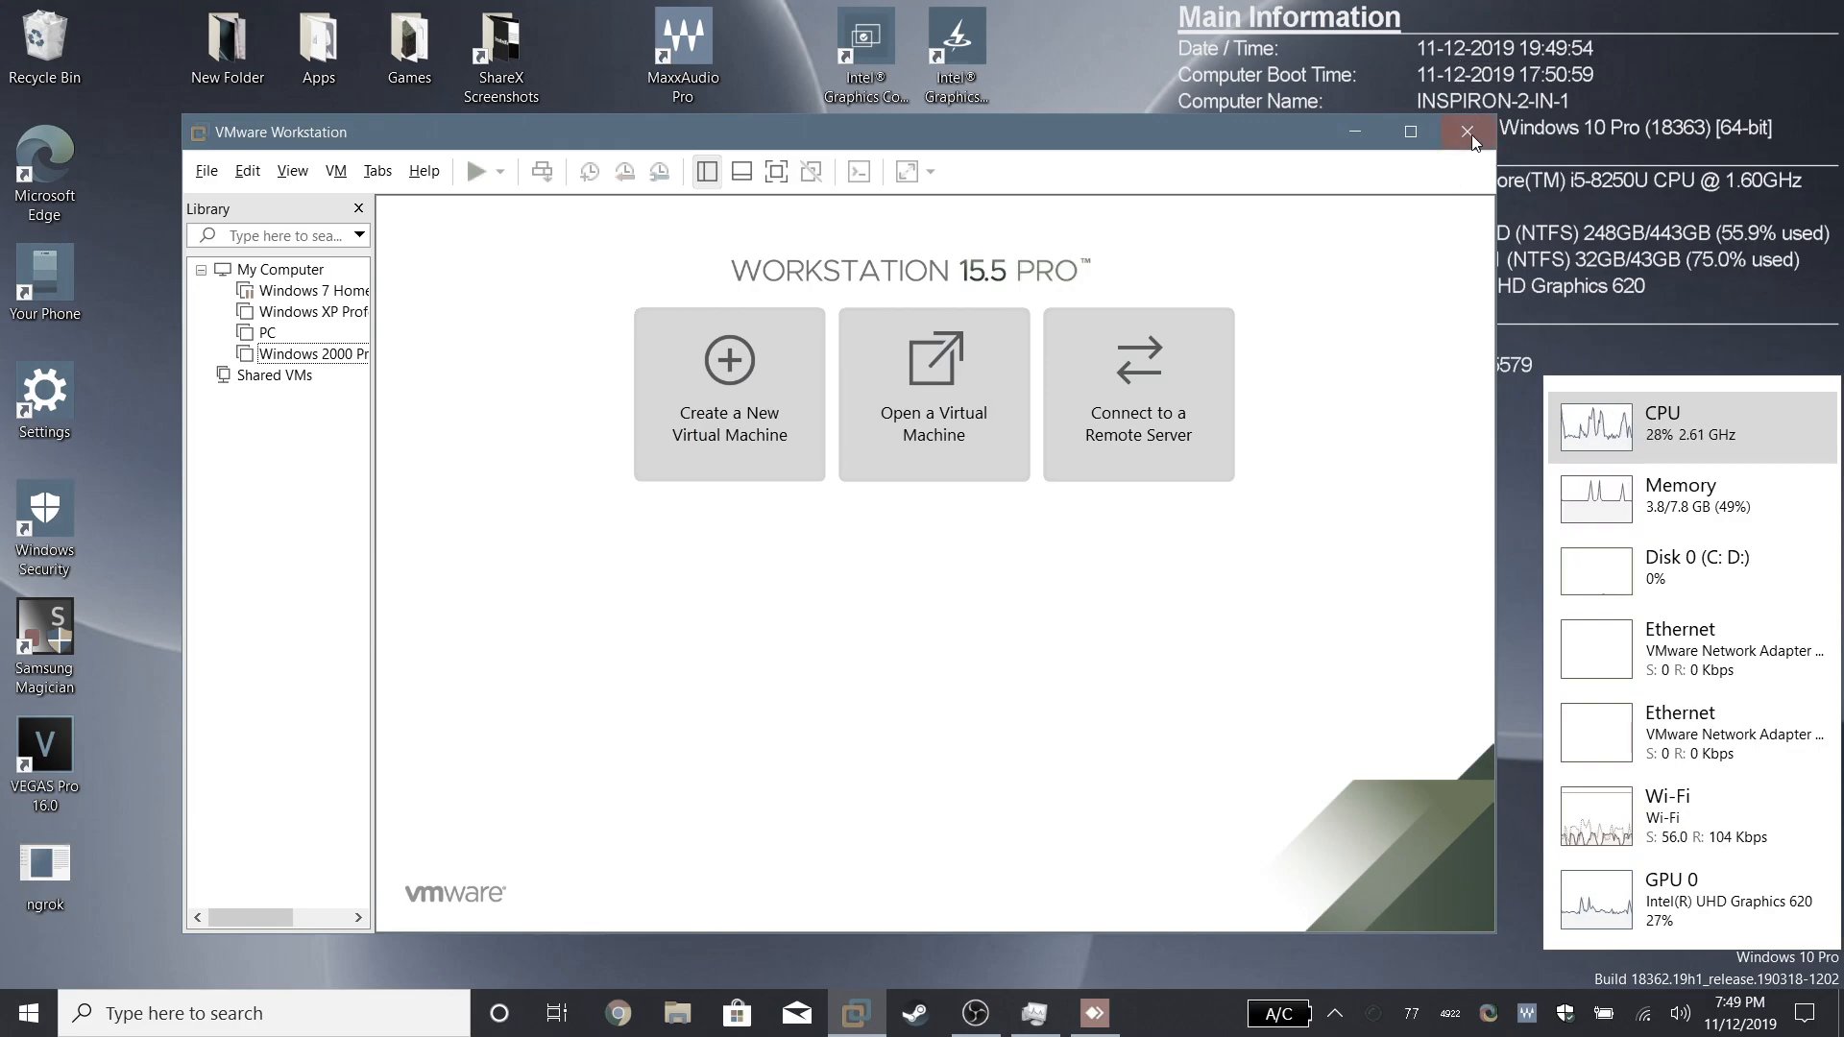
left_click(1466, 131)
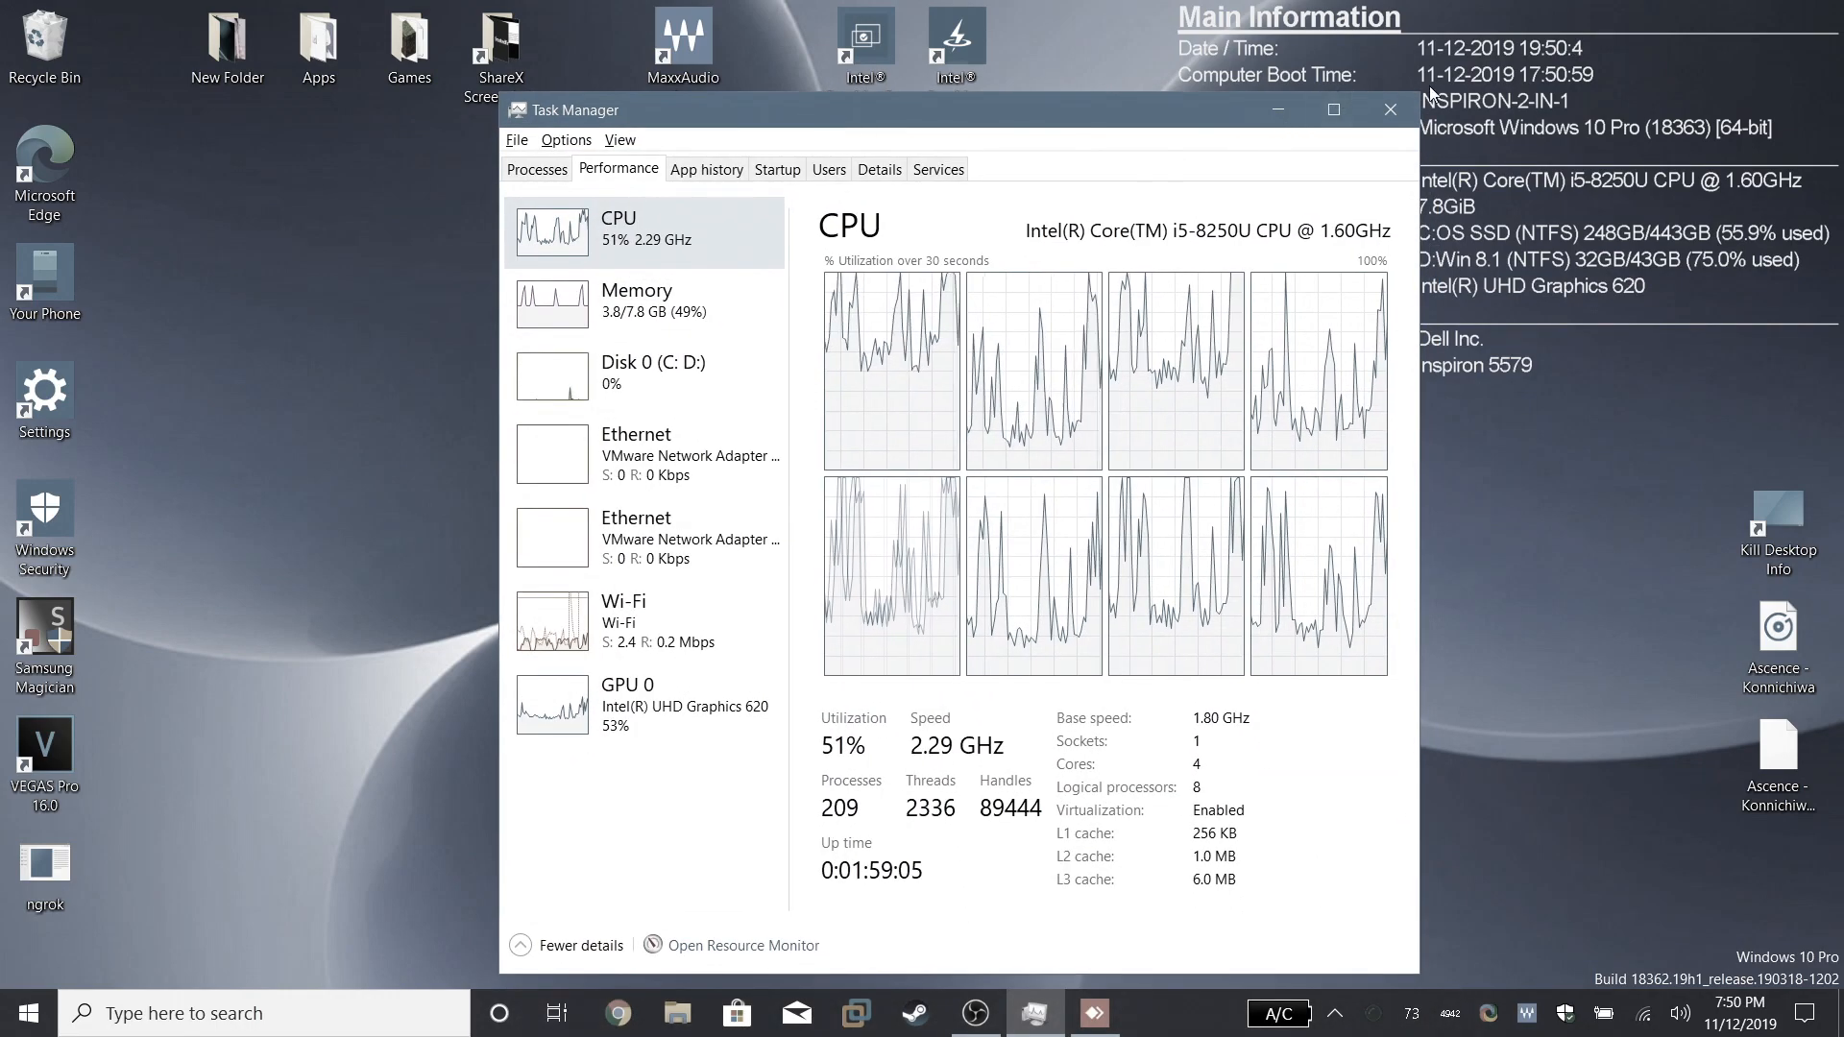
left_click(1391, 109)
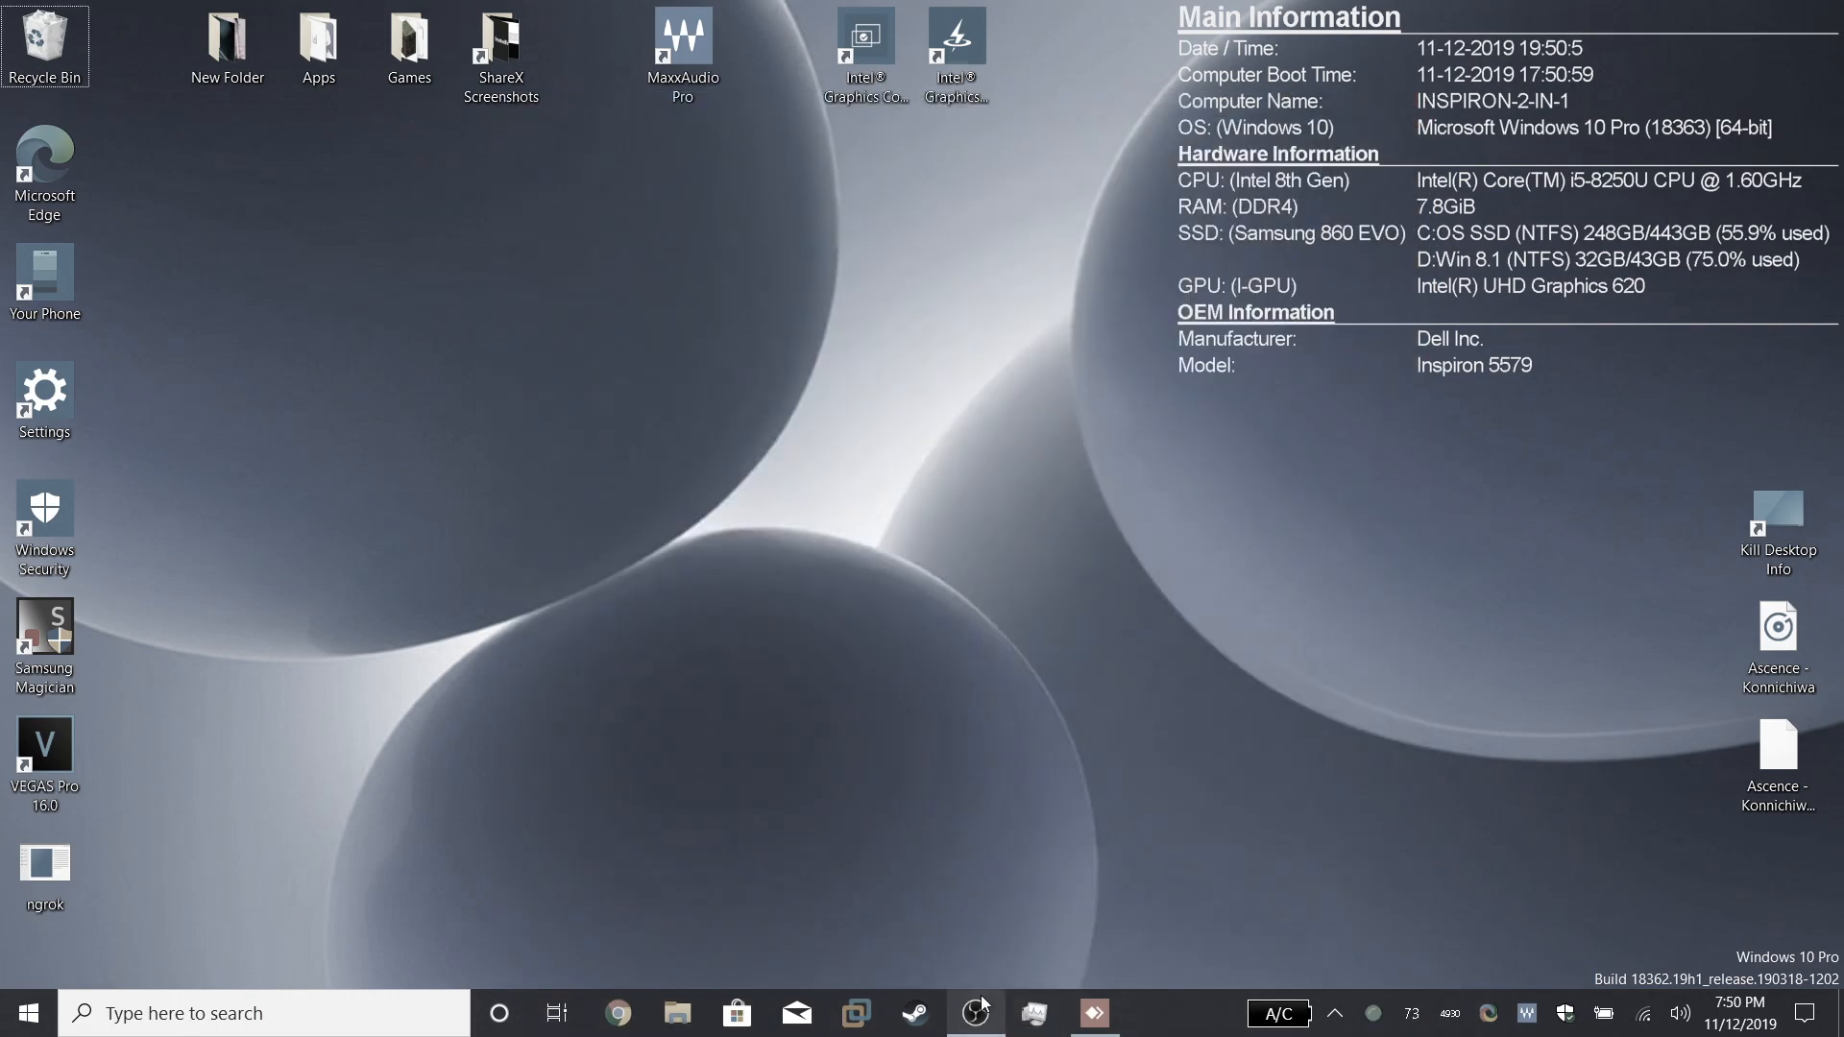
left_click(979, 1014)
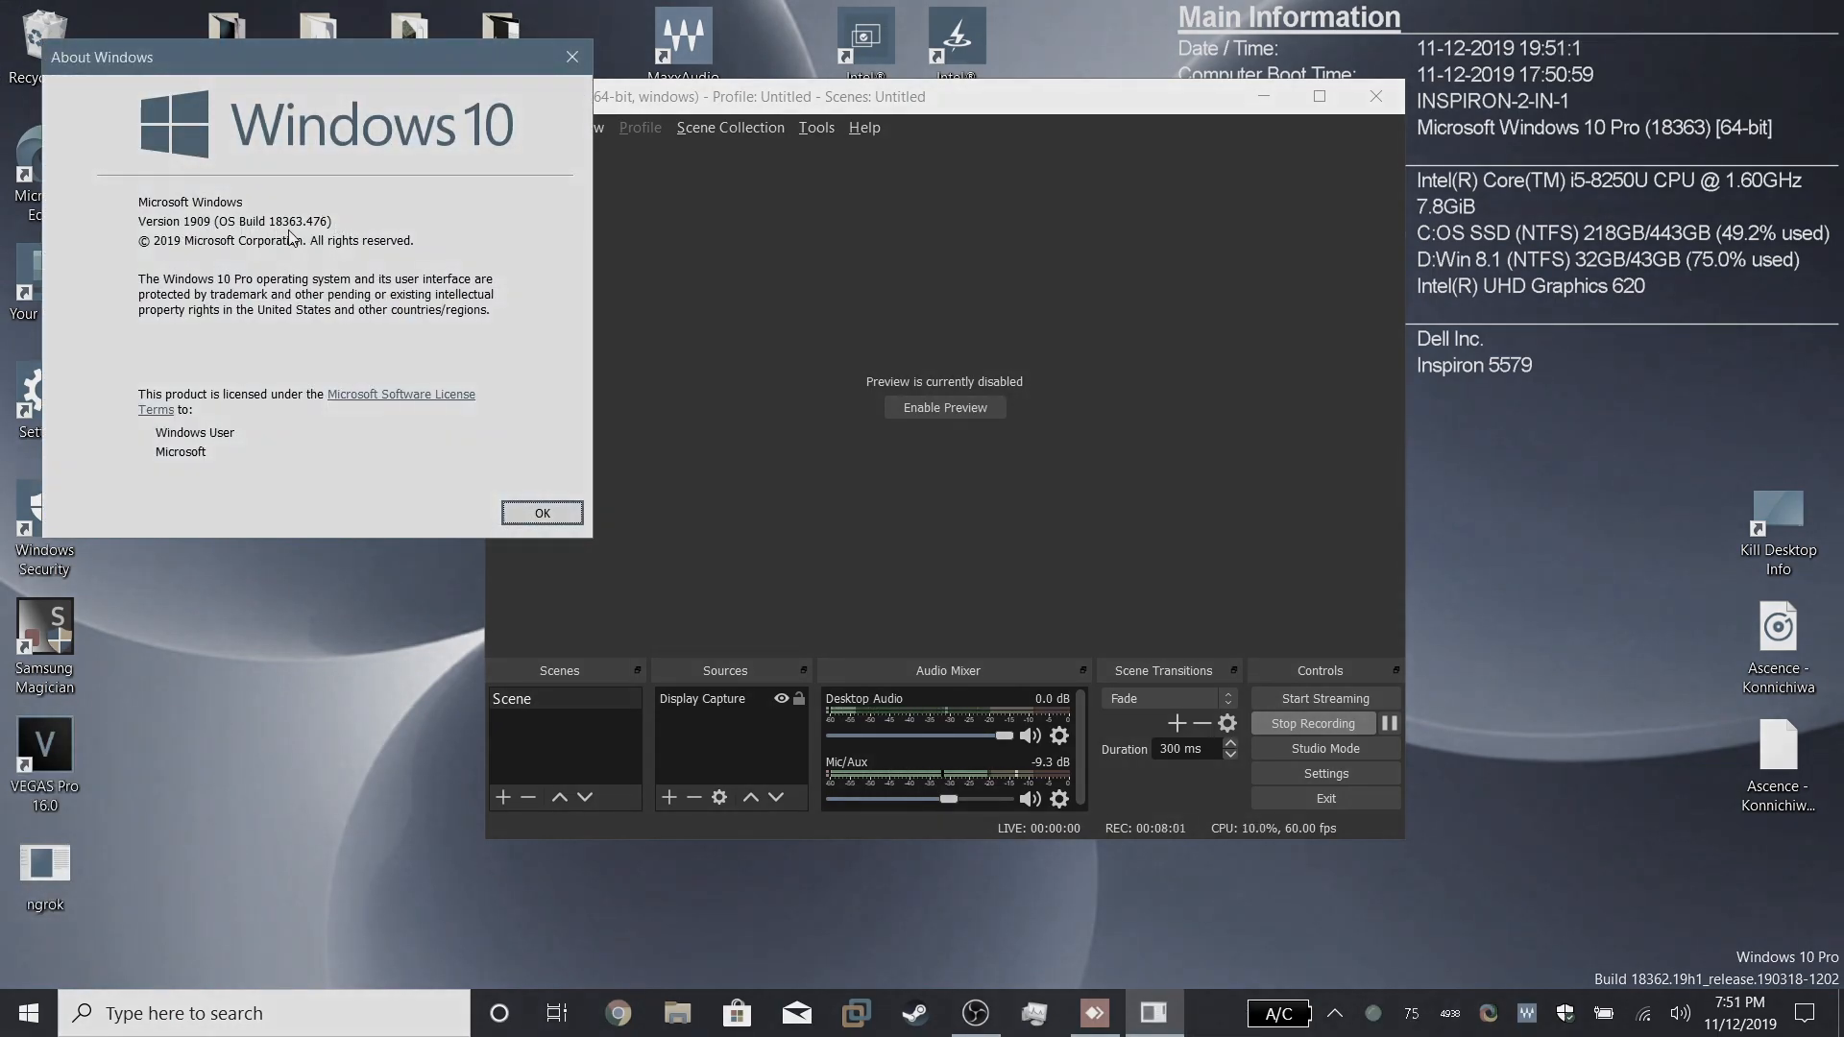
mouse_move(1690, 146)
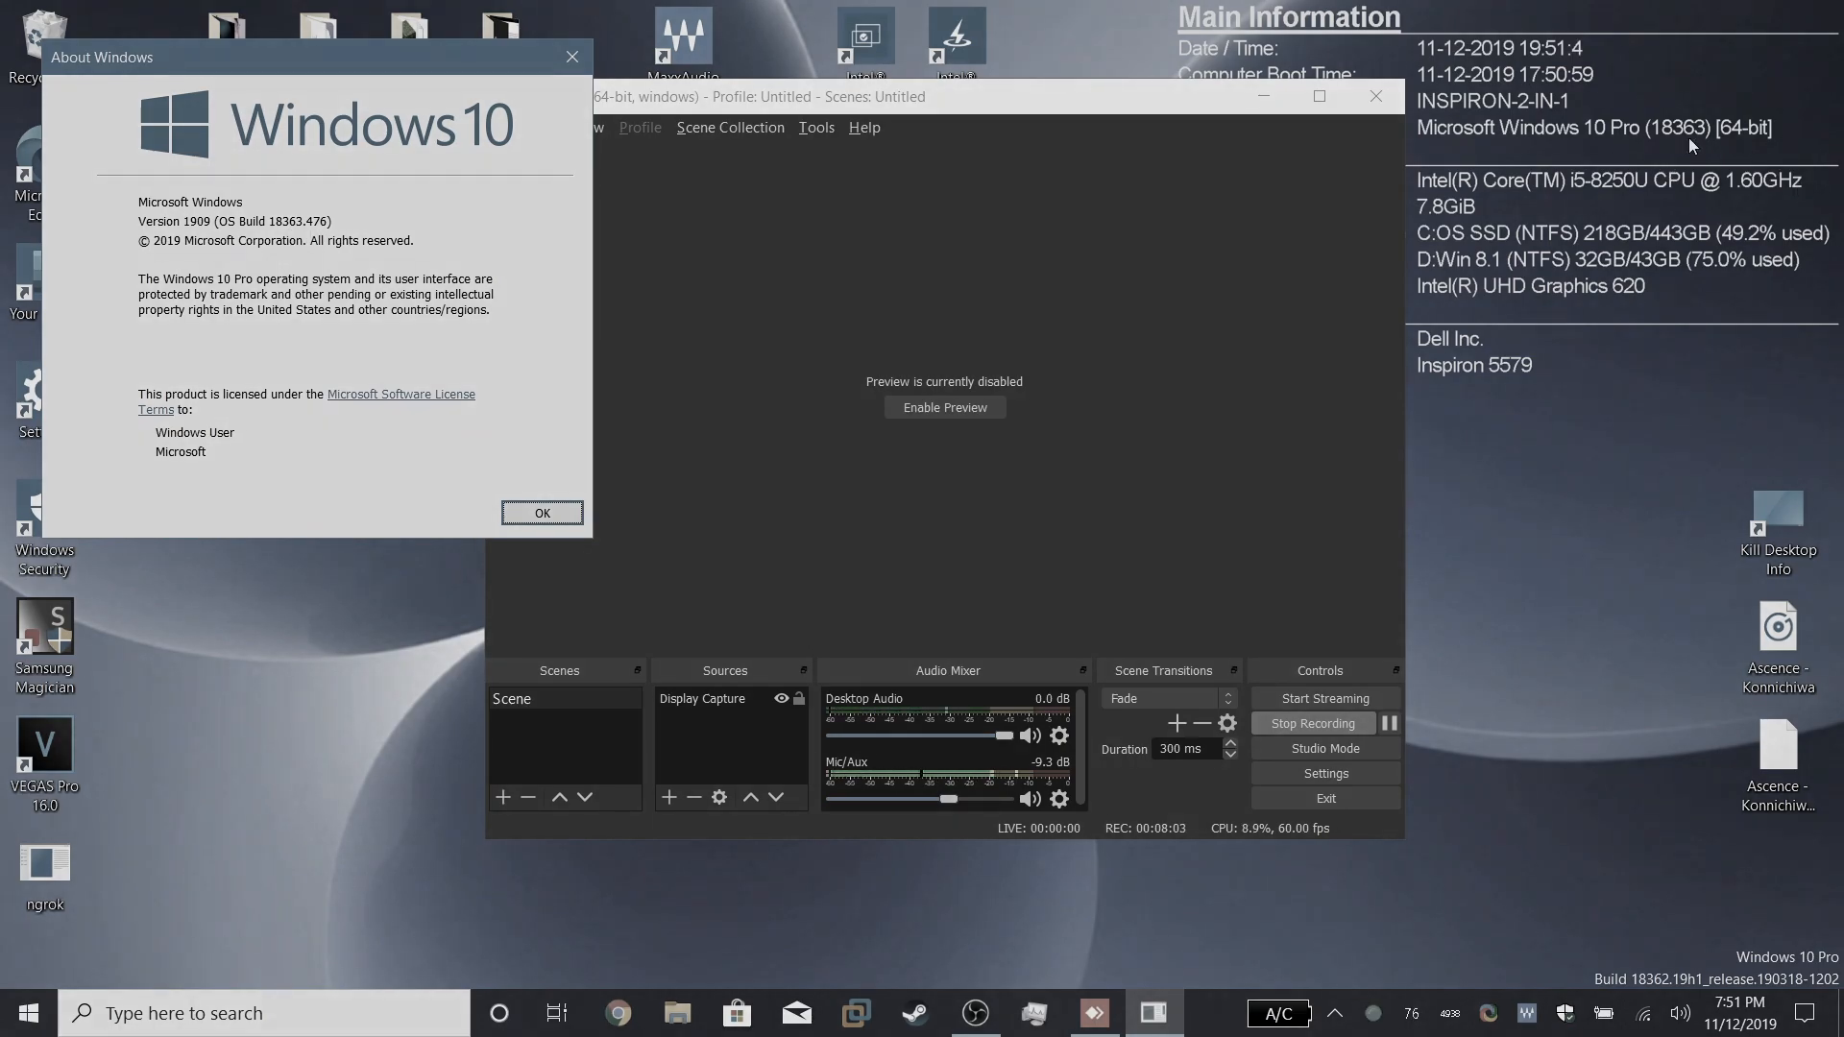
mouse_move(1571, 941)
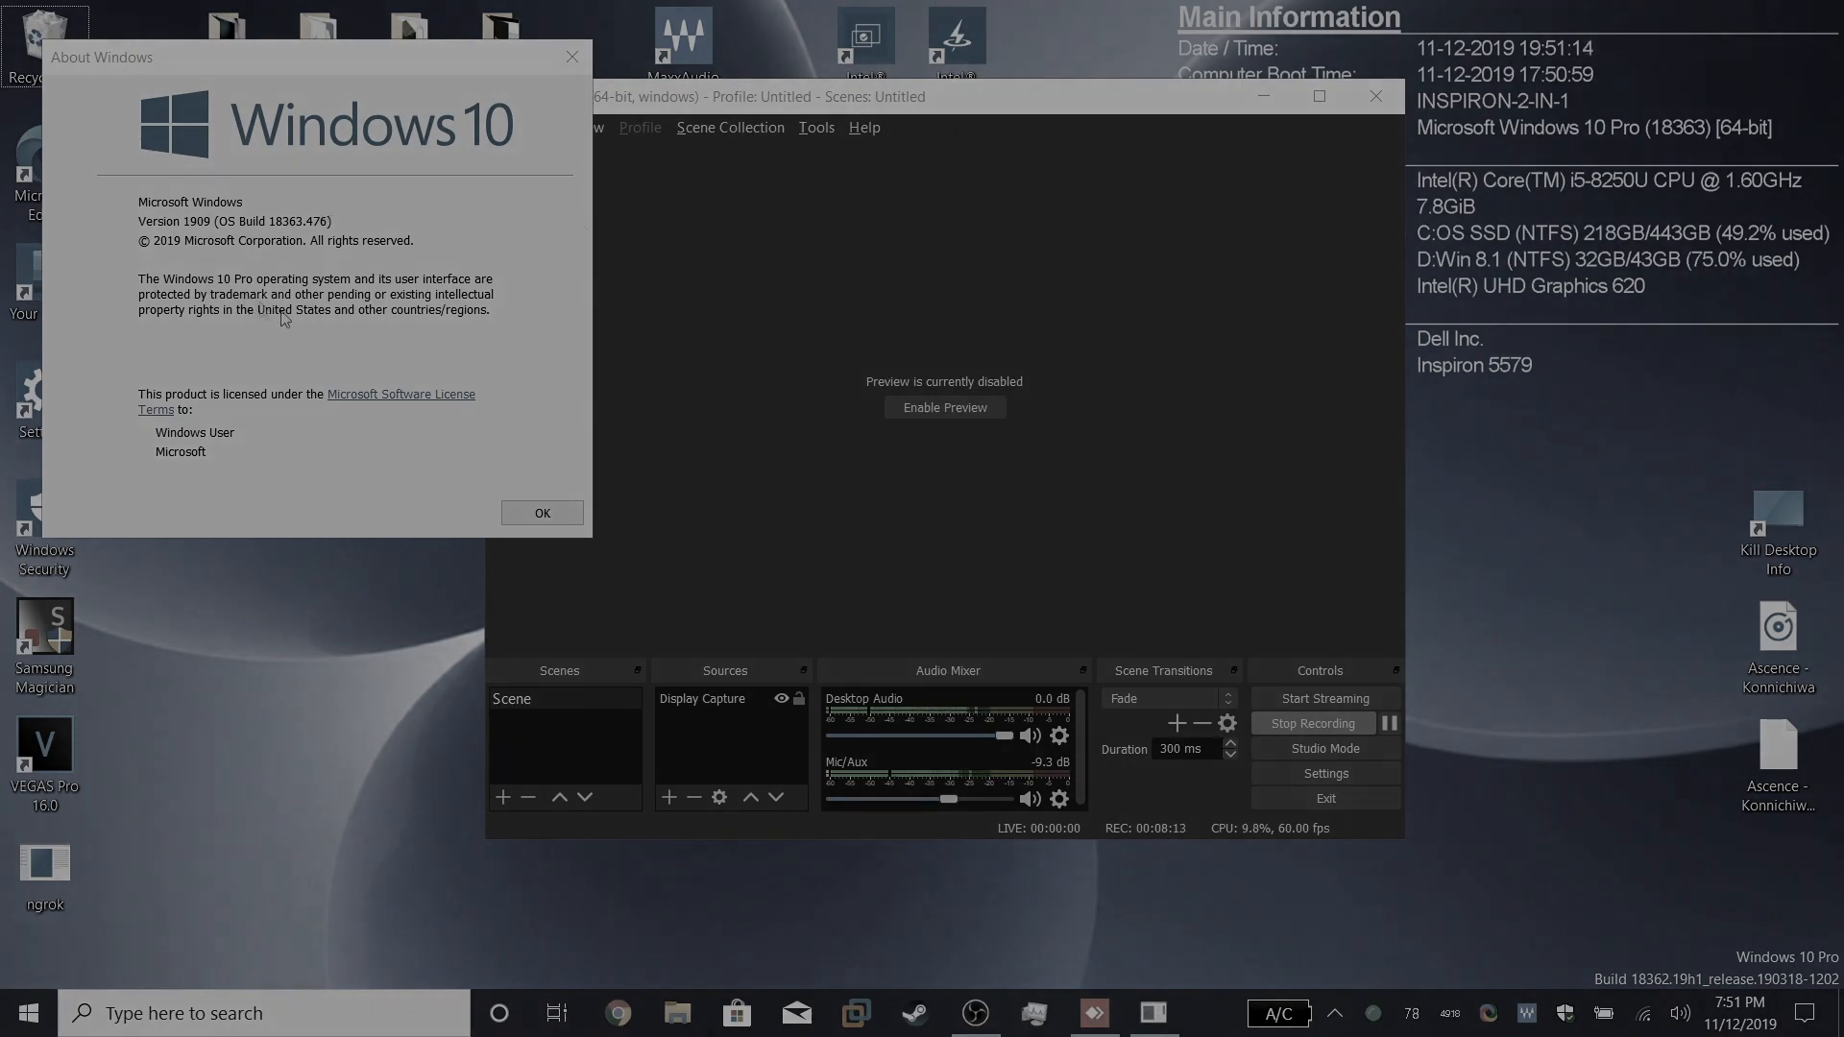
left_click(541, 512)
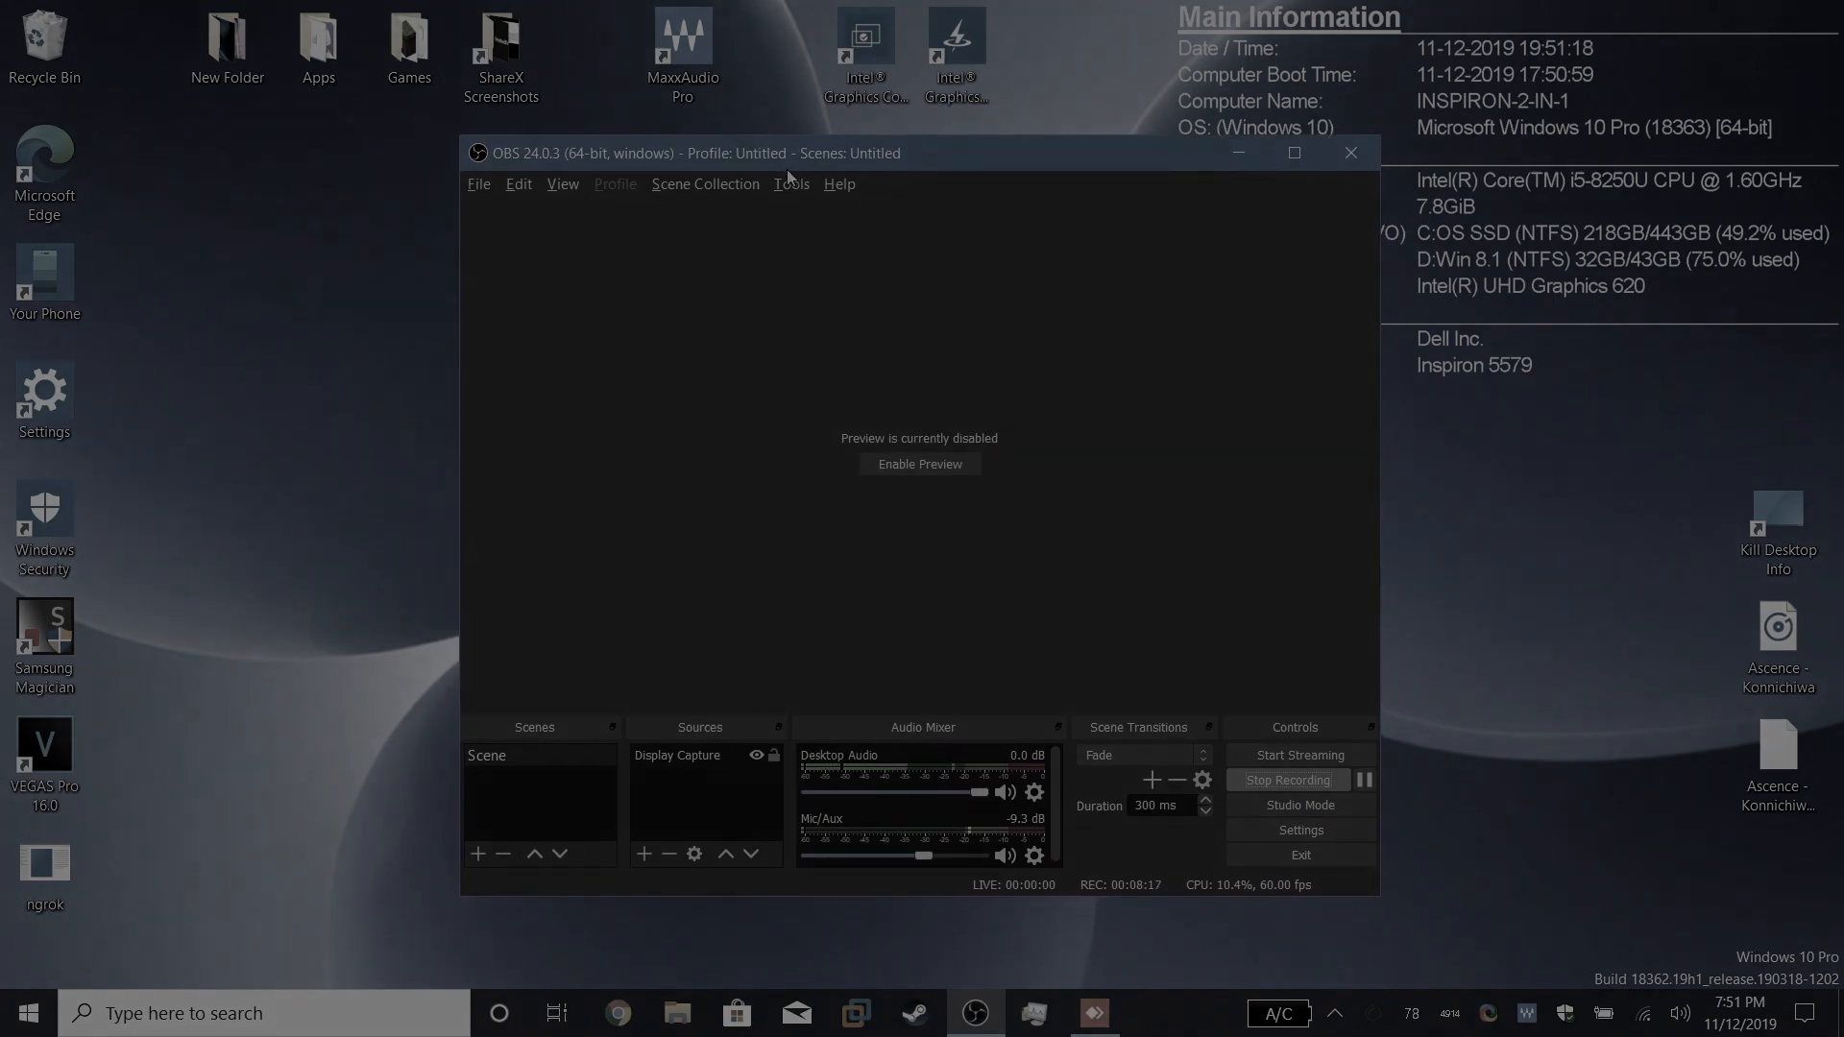
mouse_move(470, 343)
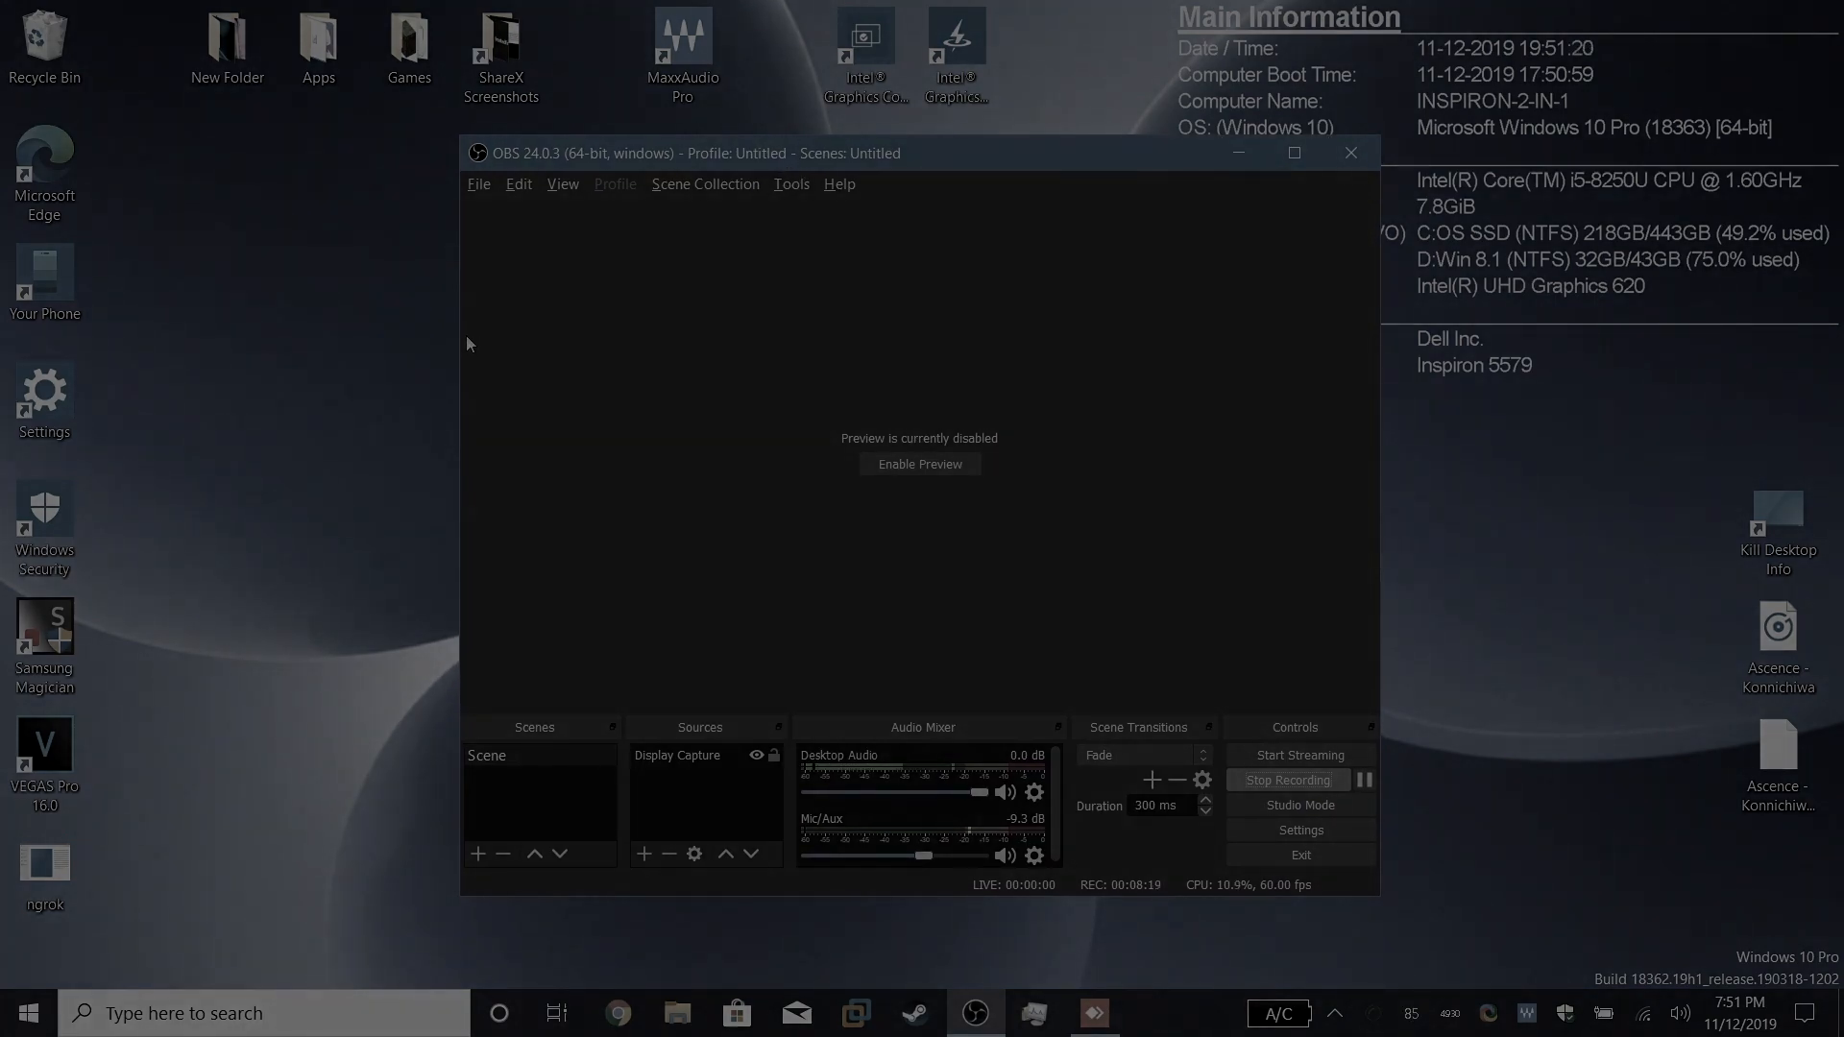